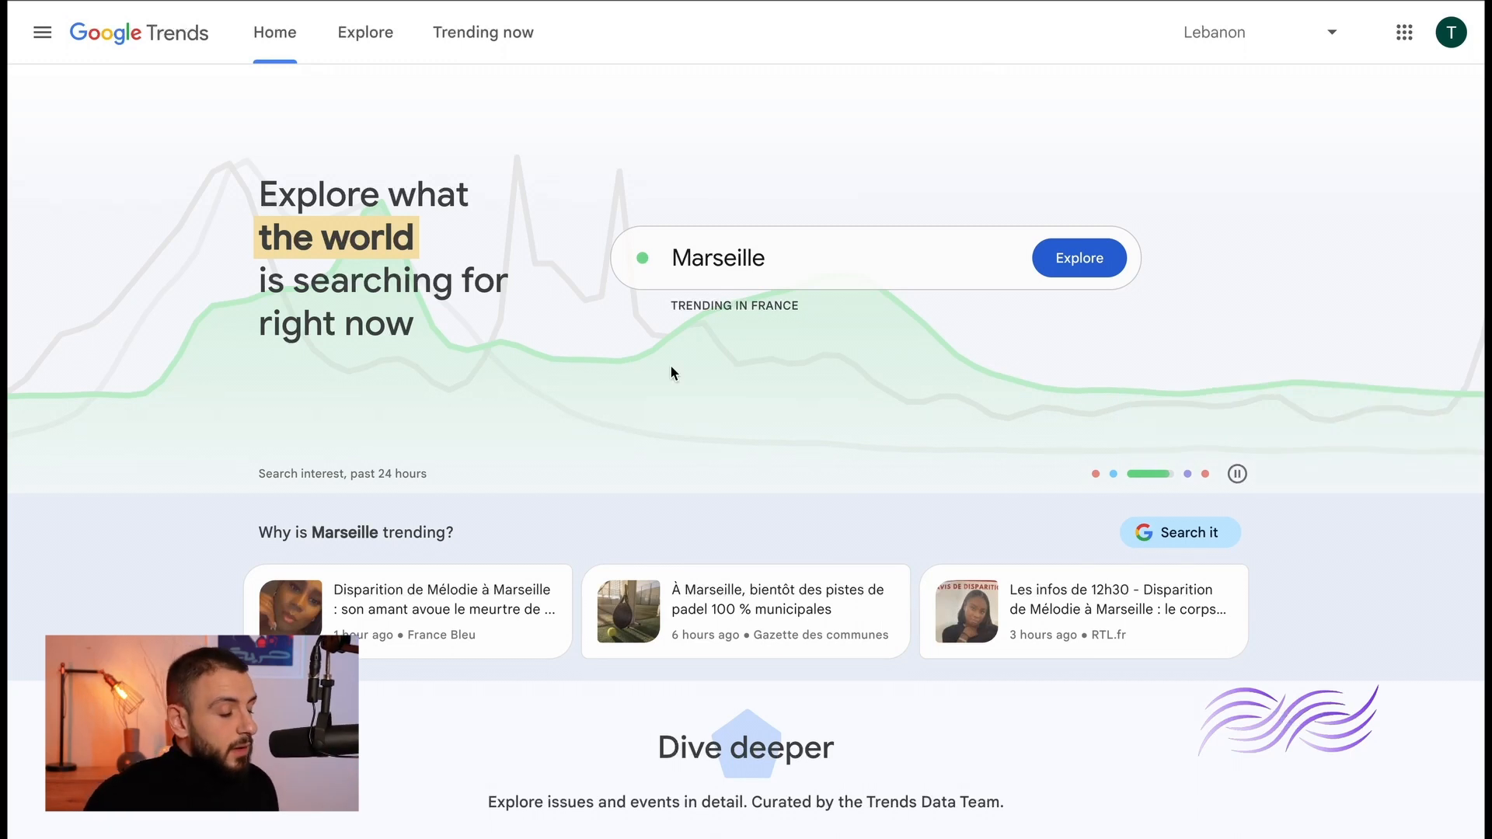
- Switch from the Google Trends home page to the Explore tab
{"action": "left_click", "coordinate": [364, 31]}
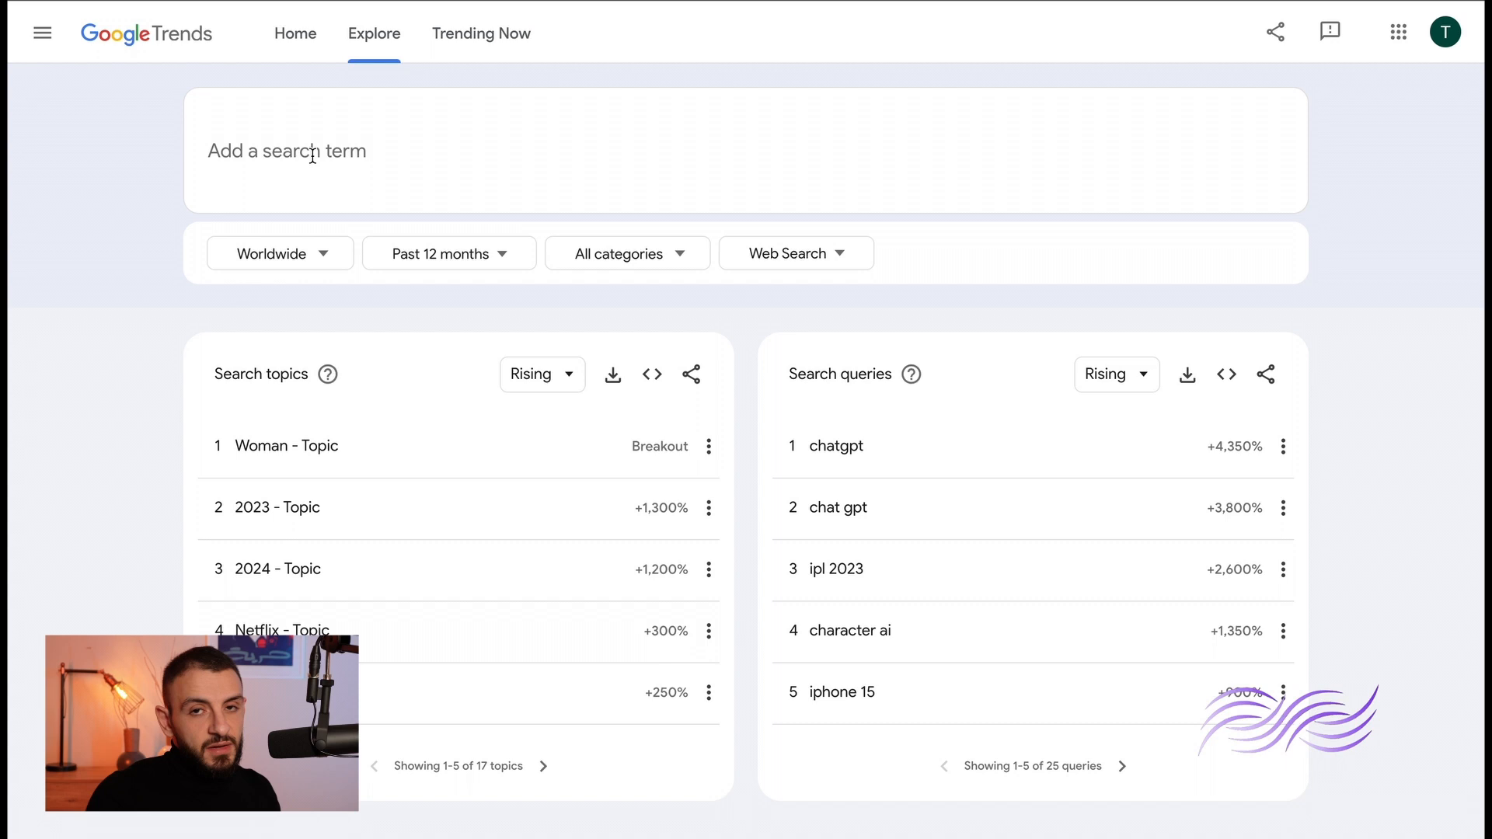
- Search the 'fat loss' term and scroll through its past-12-months interest chart
{"action": "type", "text": "fat loss"}
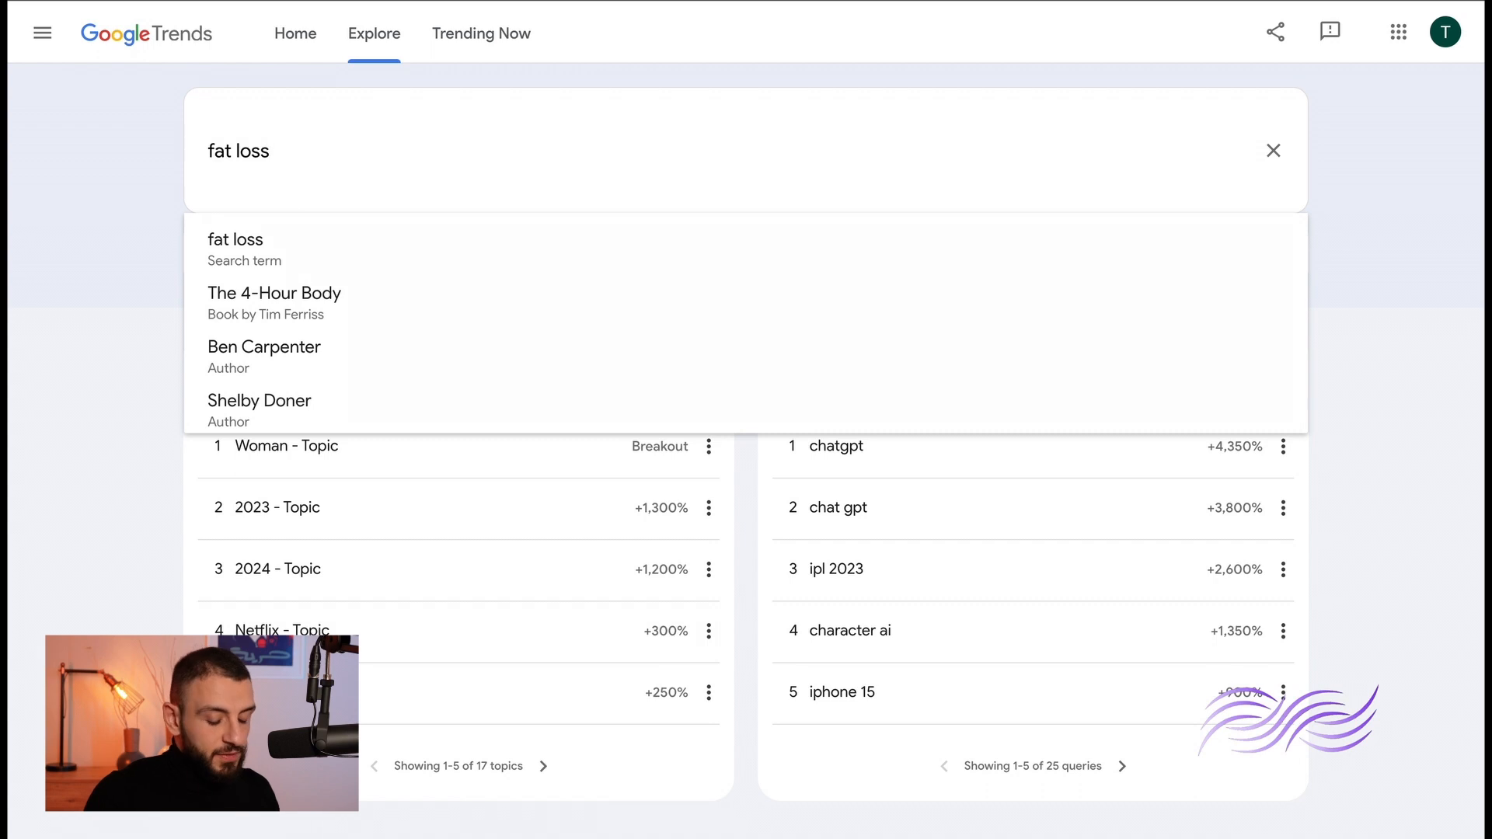
{"action": "left_click", "coordinate": [234, 238]}
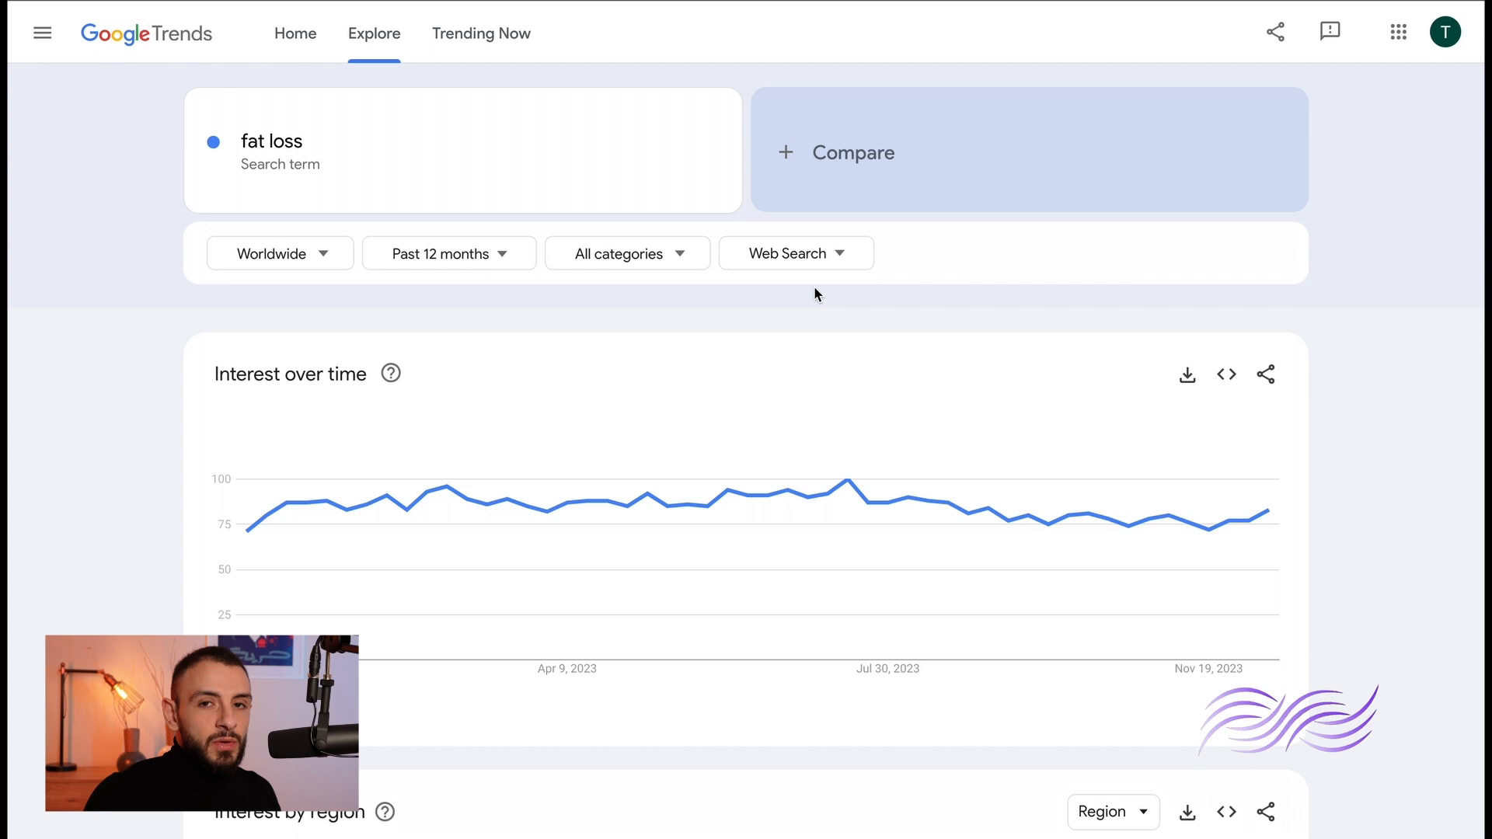
{"action": "scroll", "scroll_direction": "down", "scroll_amount": 3}
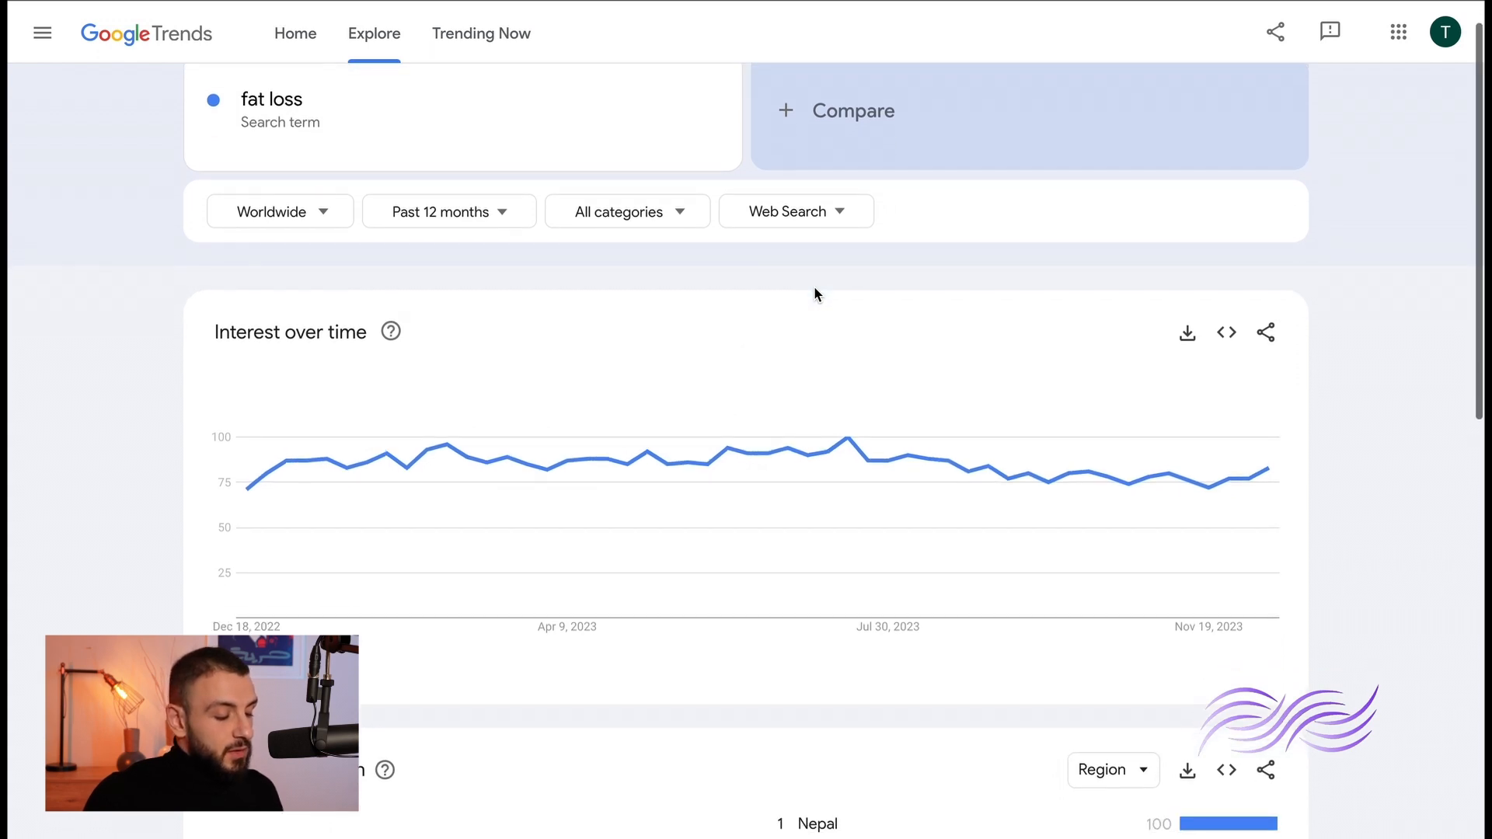
{"action": "scroll", "scroll_direction": "down", "scroll_amount": 3}
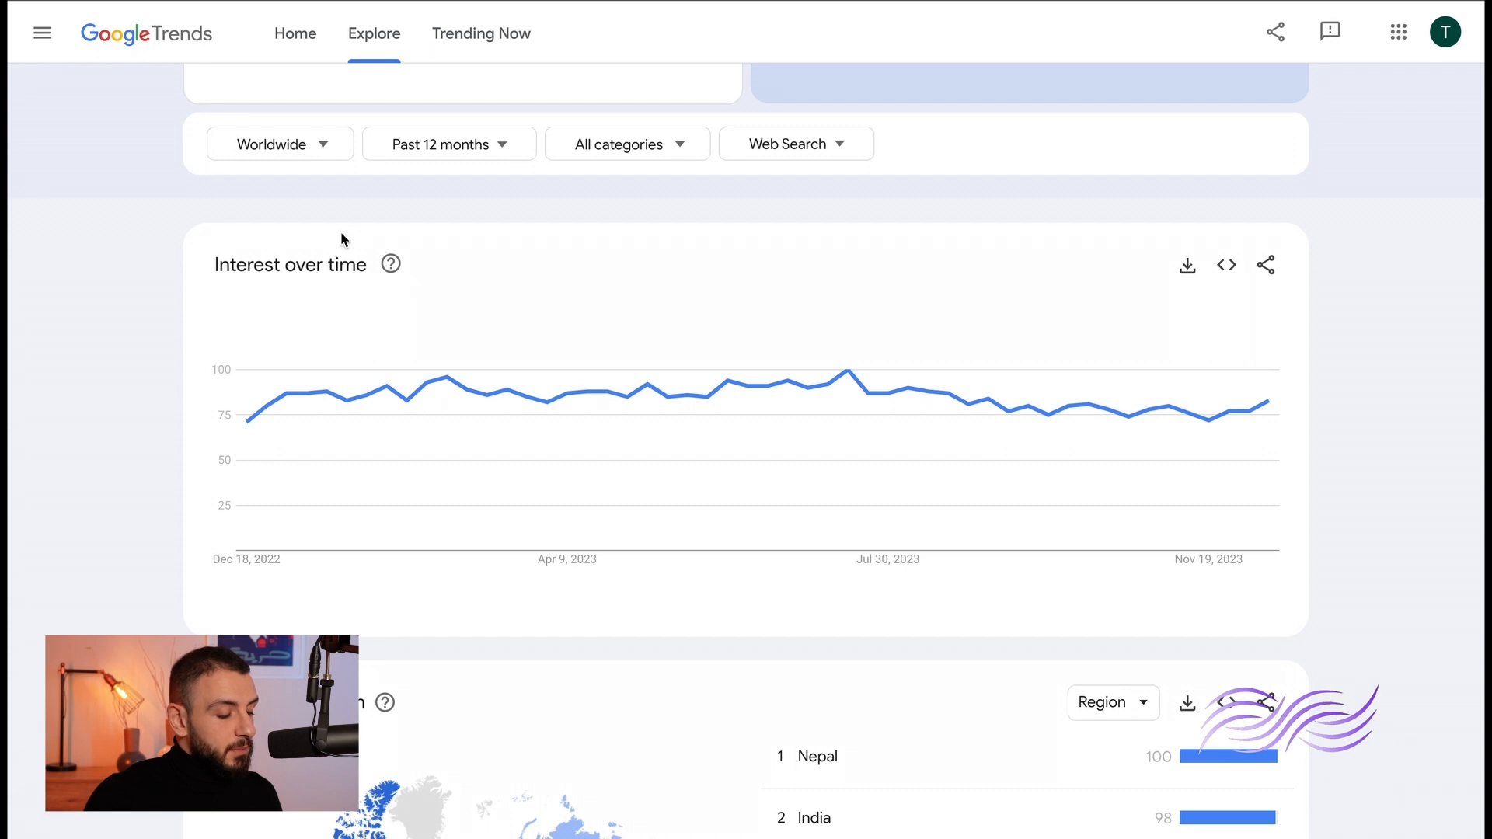
{"action": "scroll", "scroll_direction": "down", "scroll_amount": 3}
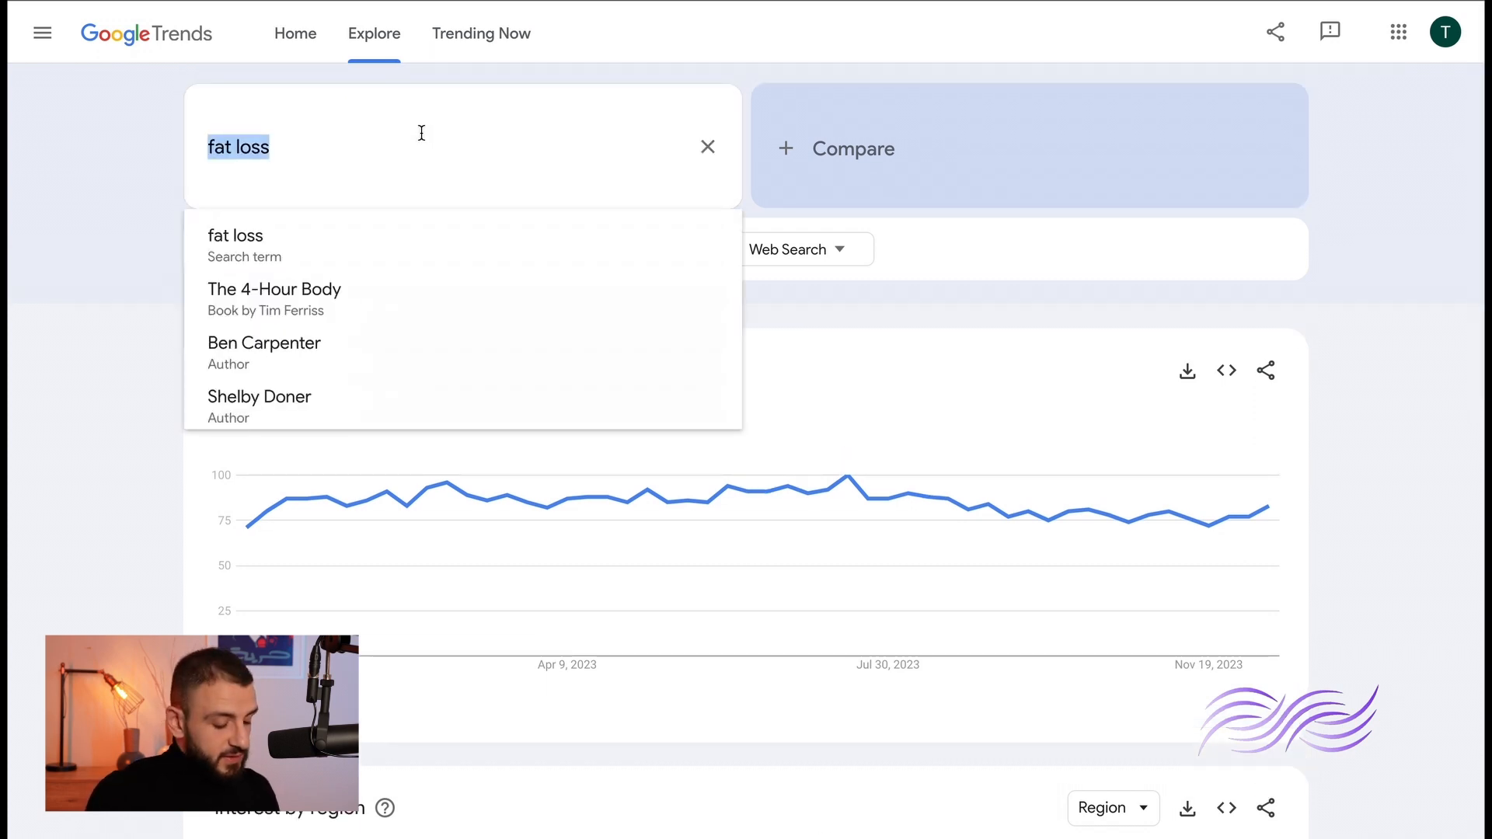
- Replace the term with the 'christmas decorations' search-term suggestion
{"action": "type", "text": "chrit"}
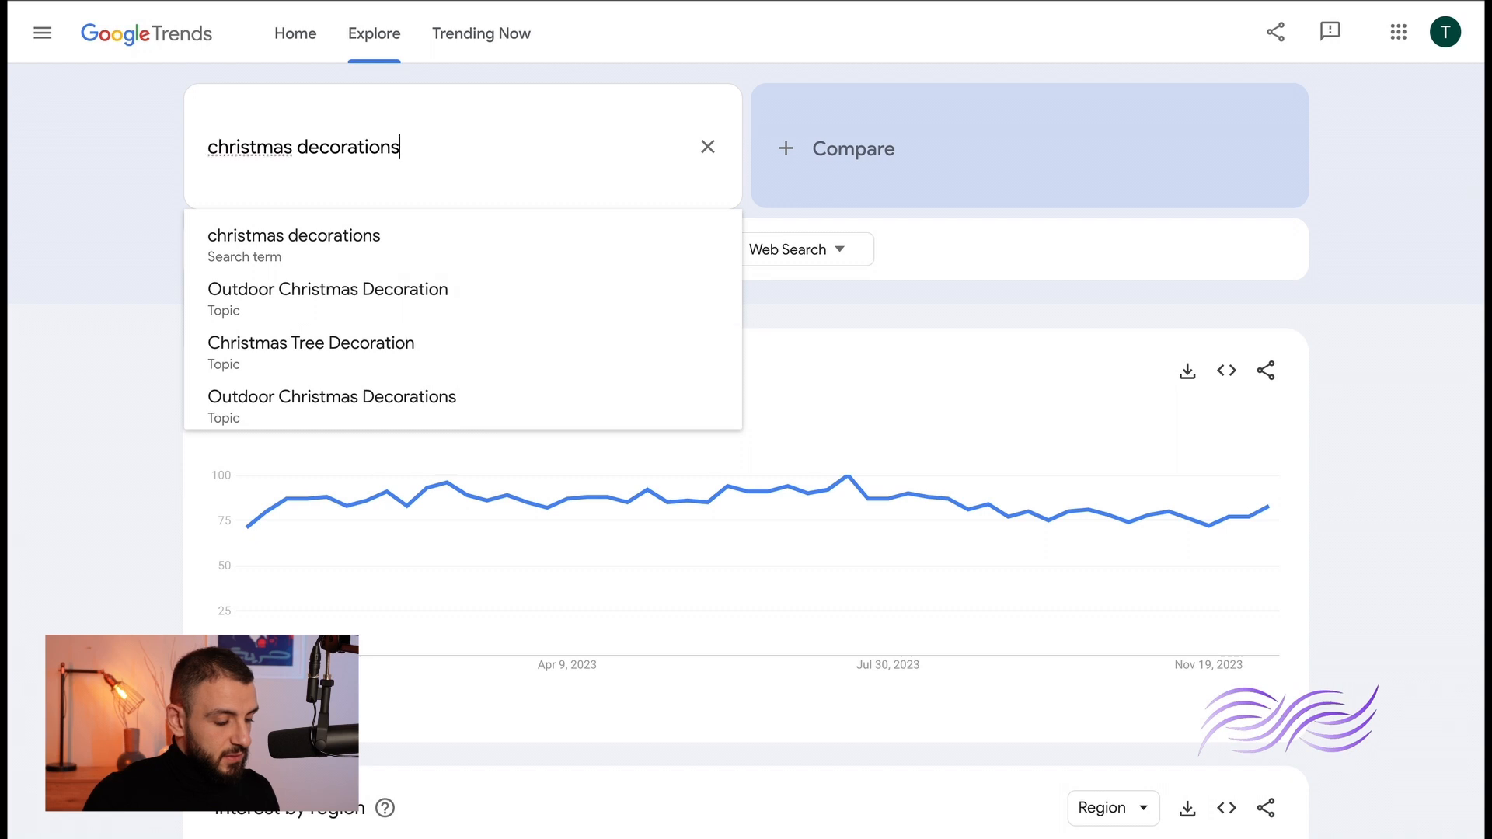
{"action": "left_click", "coordinate": [293, 235]}
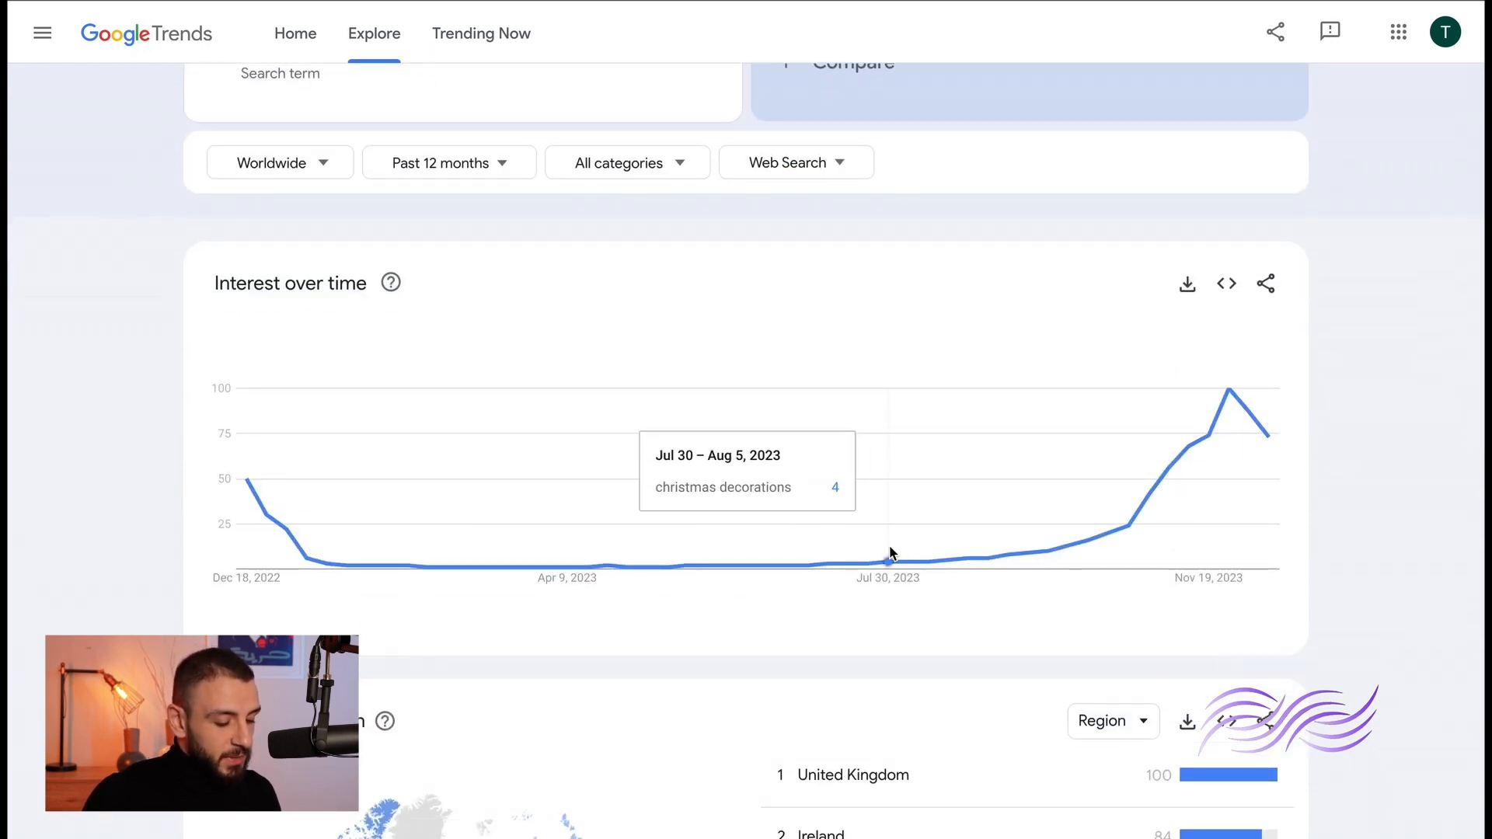
{"action": "mouse_move", "coordinate": [976, 544]}
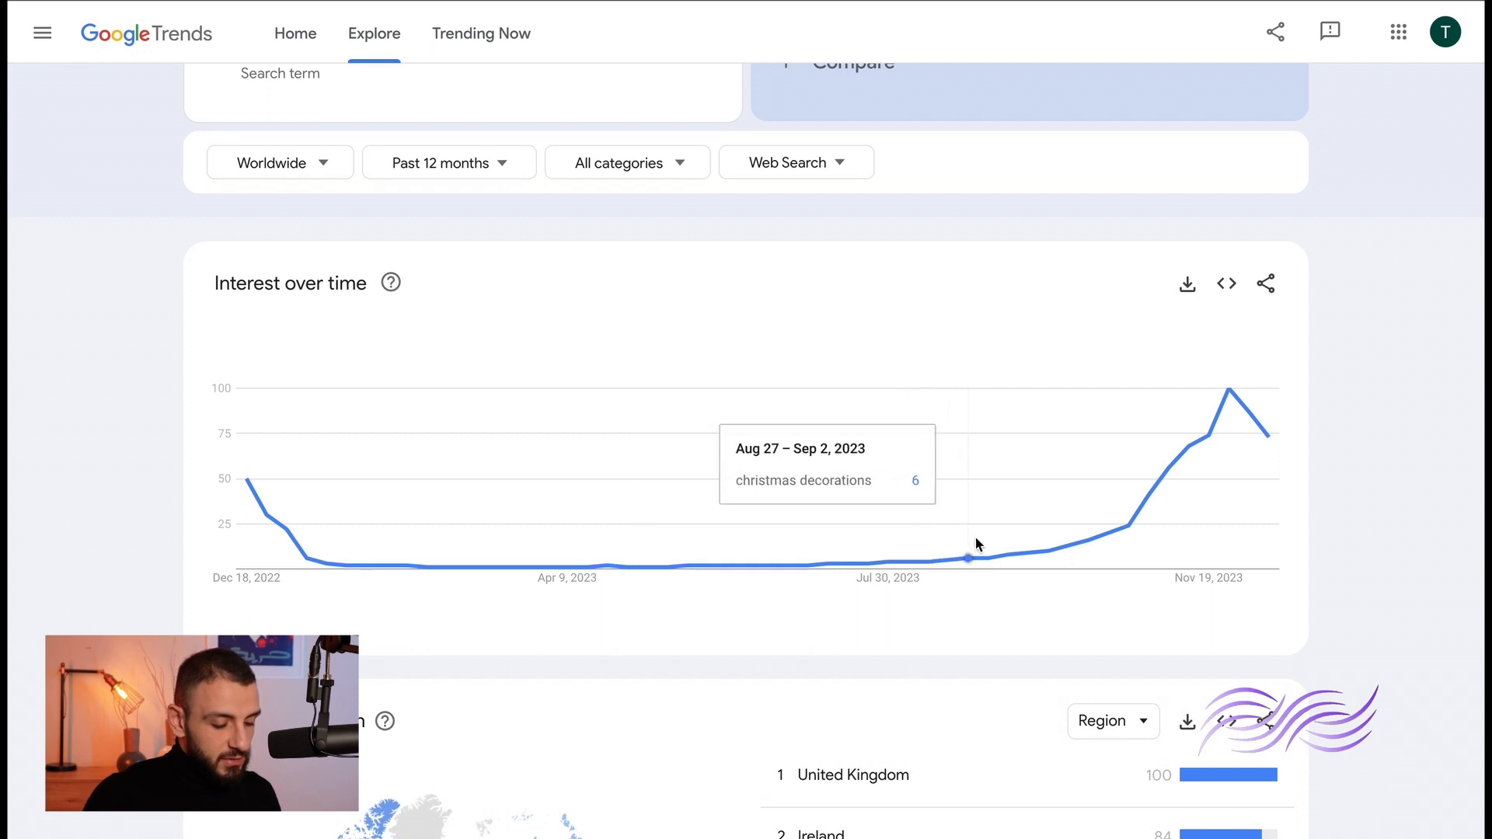
{"action": "mouse_move", "coordinate": [1124, 528]}
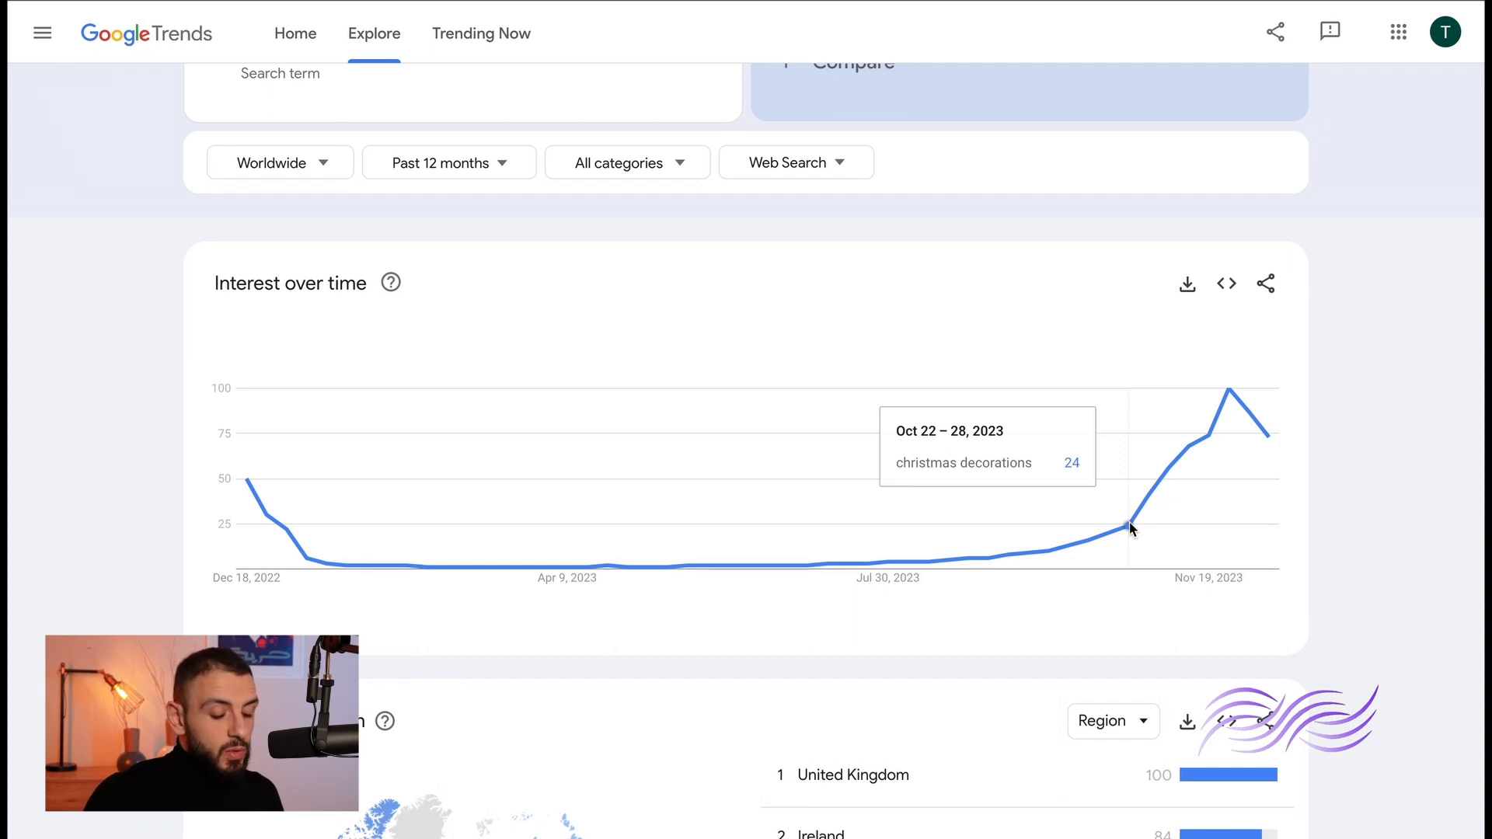
{"action": "mouse_move", "coordinate": [1132, 544]}
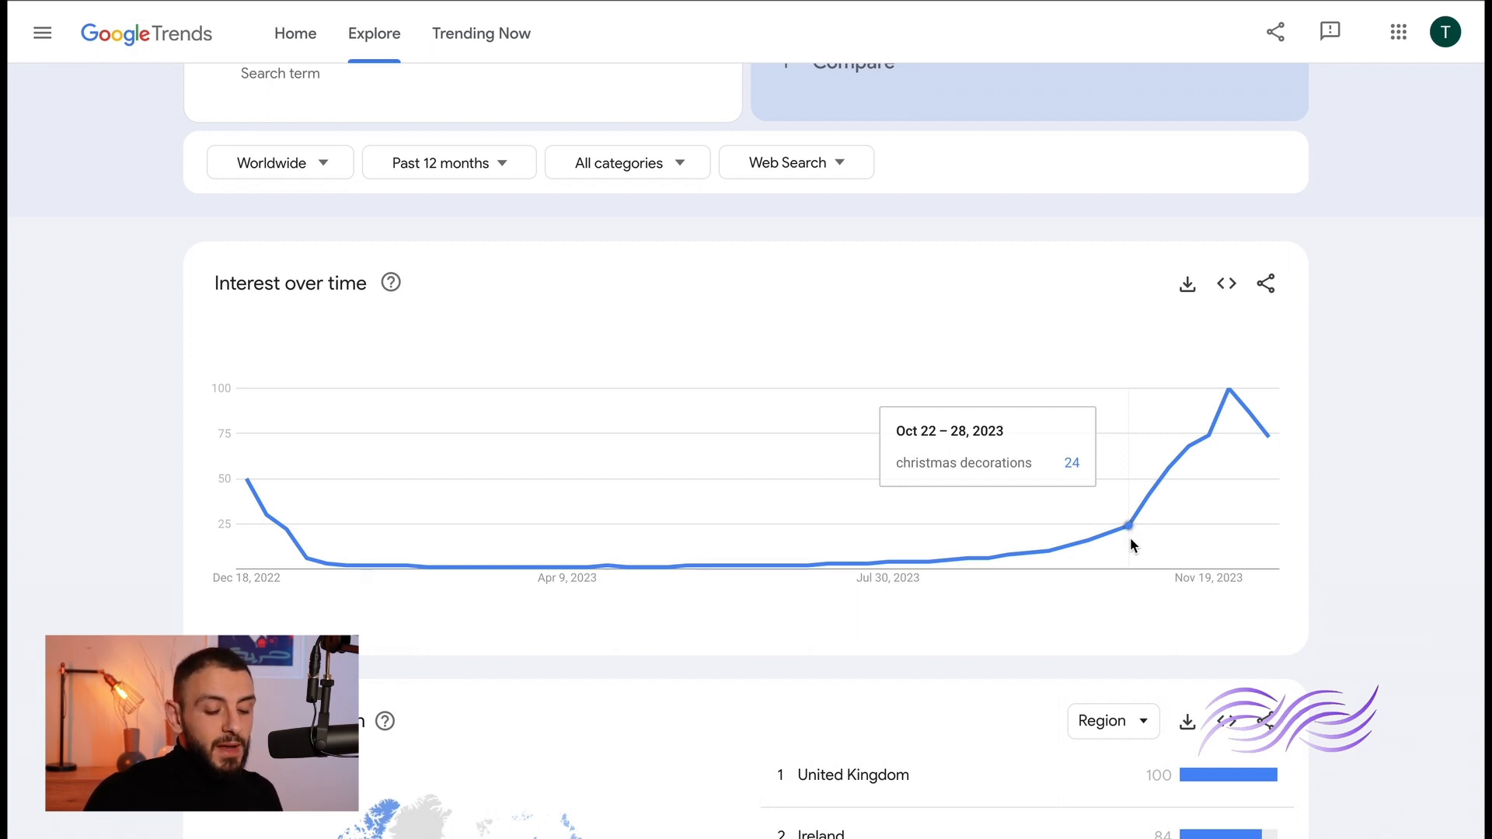
{"action": "mouse_move", "coordinate": [1136, 558]}
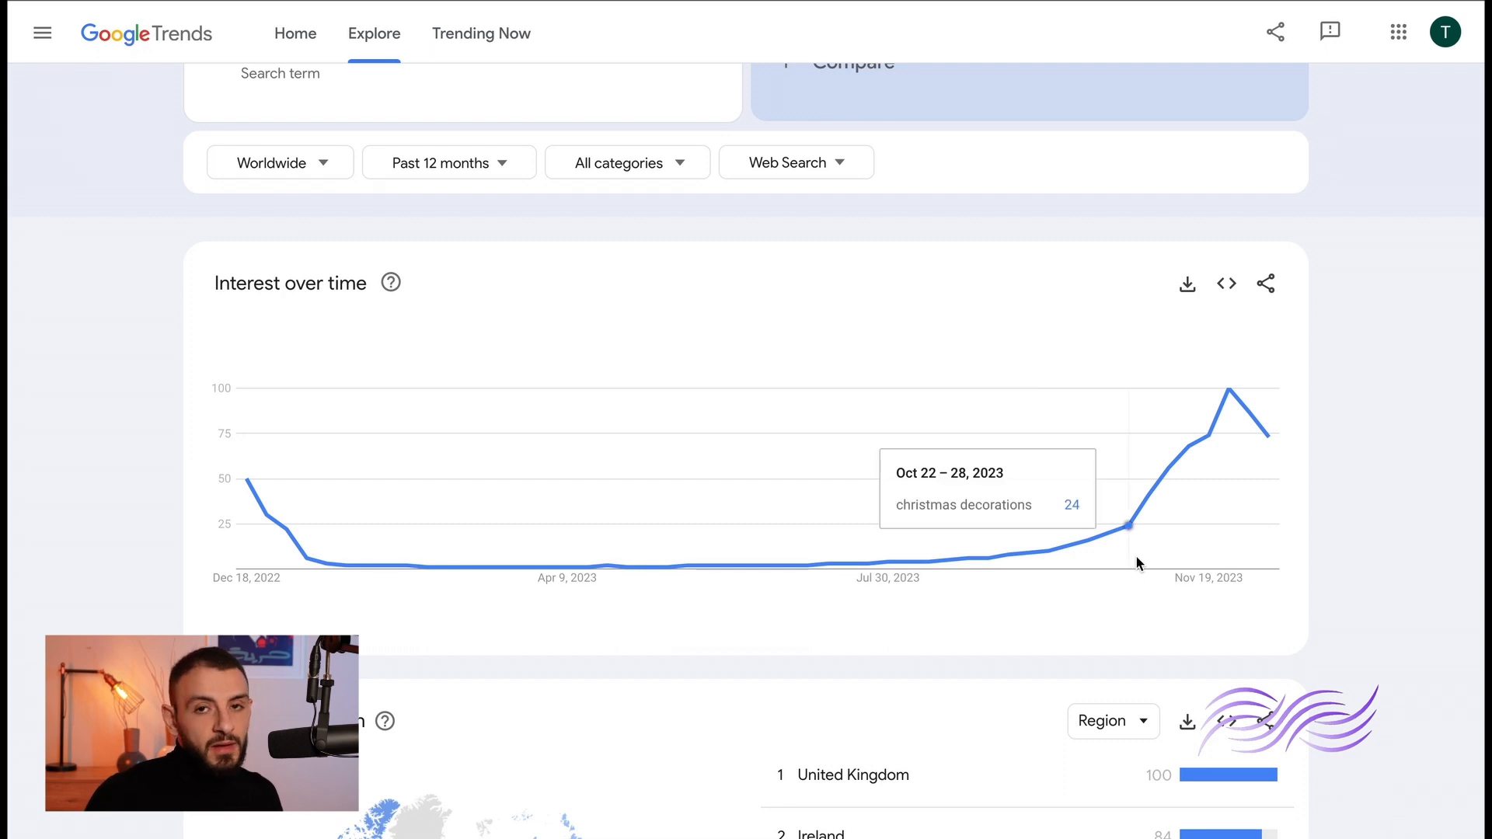
{"action": "mouse_move", "coordinate": [1144, 495]}
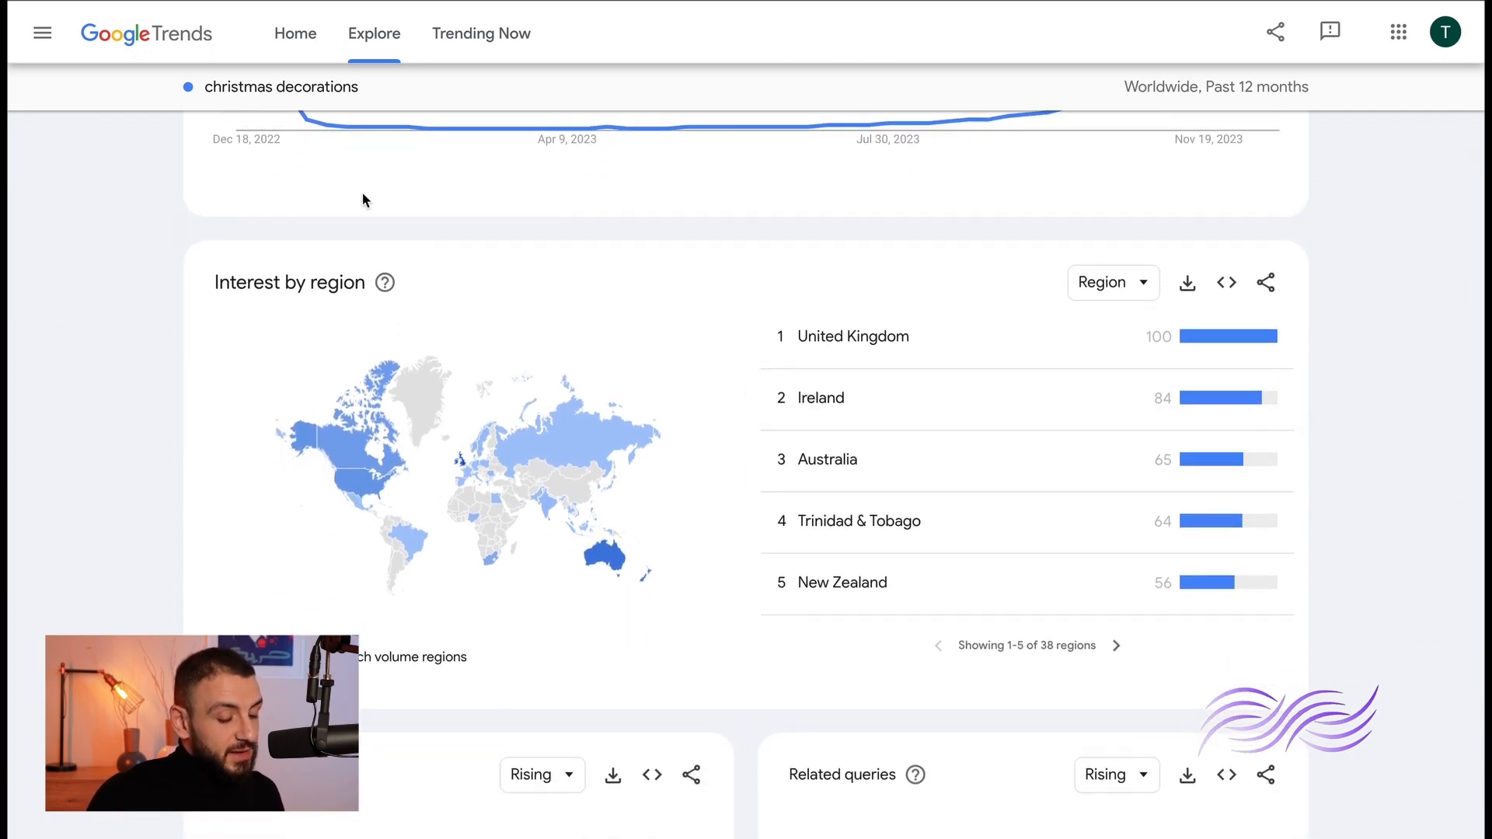
{"action": "mouse_move", "coordinate": [599, 247]}
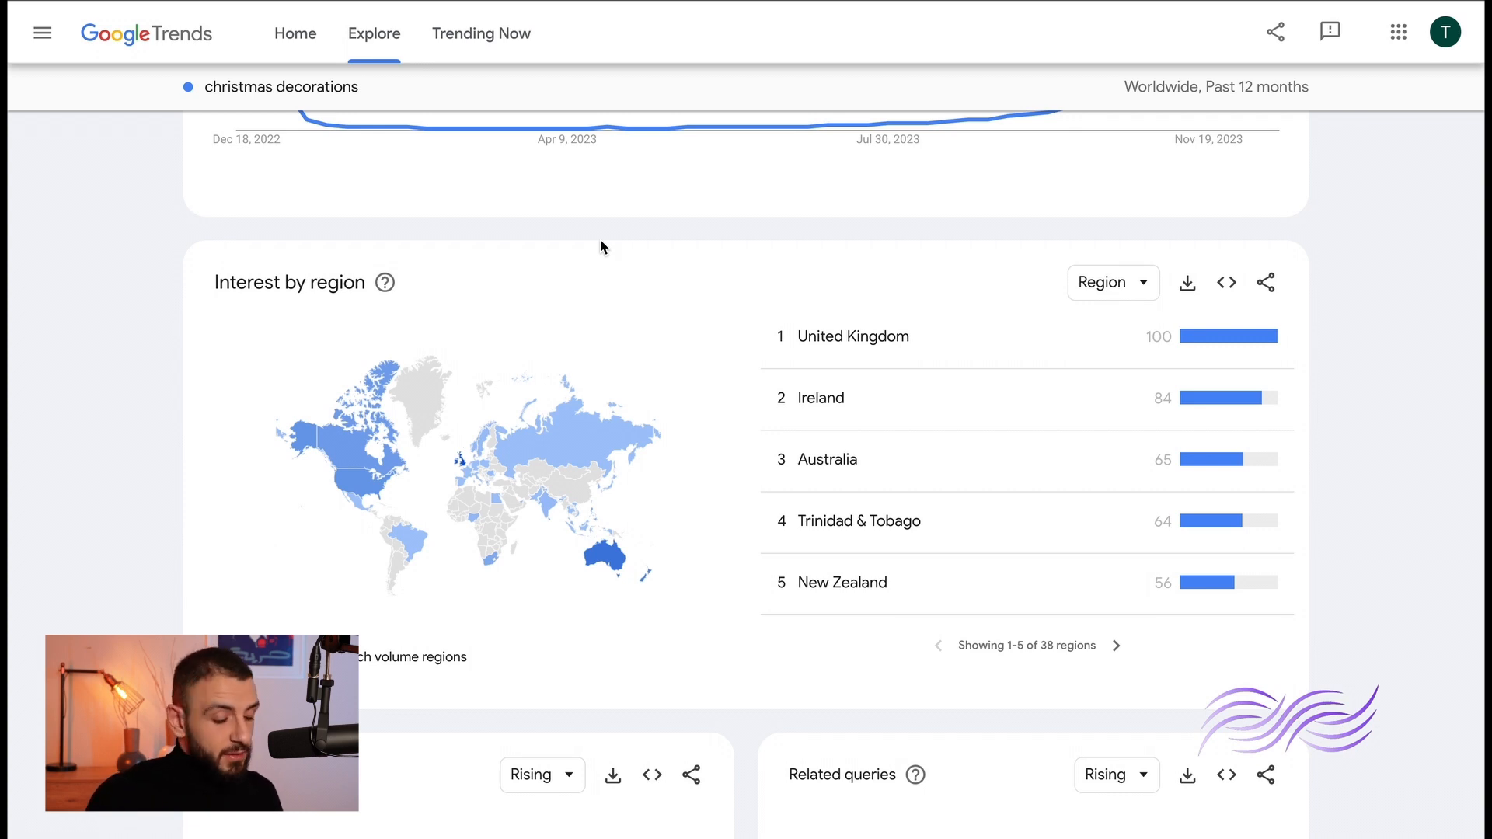
- Scroll to Interest by region and set christmas decorations' breakdown to City
{"action": "scroll", "scroll_direction": "down", "scroll_amount": 3}
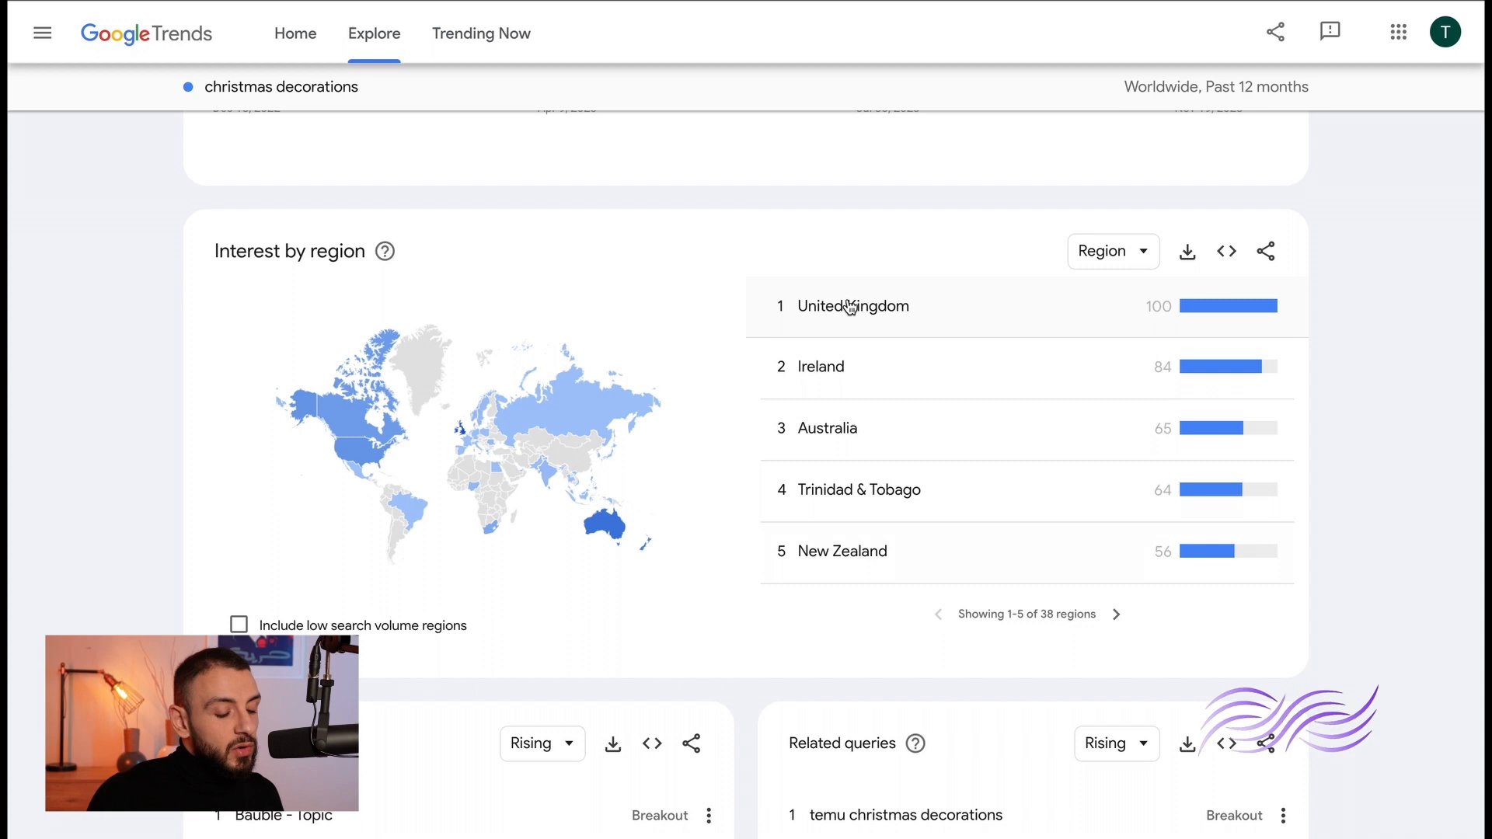
{"action": "mouse_move", "coordinate": [797, 262]}
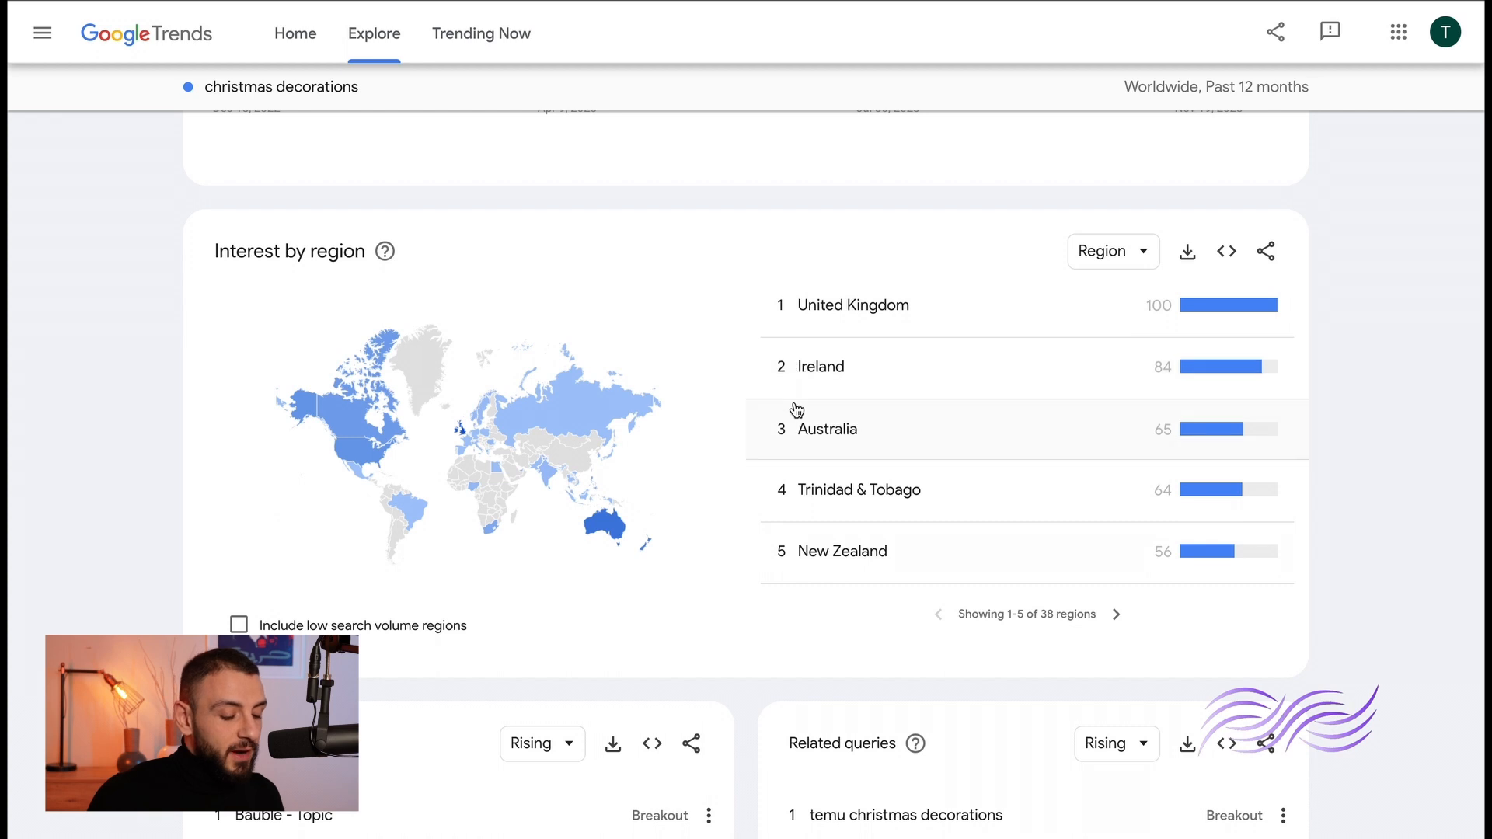
{"action": "mouse_move", "coordinate": [724, 292]}
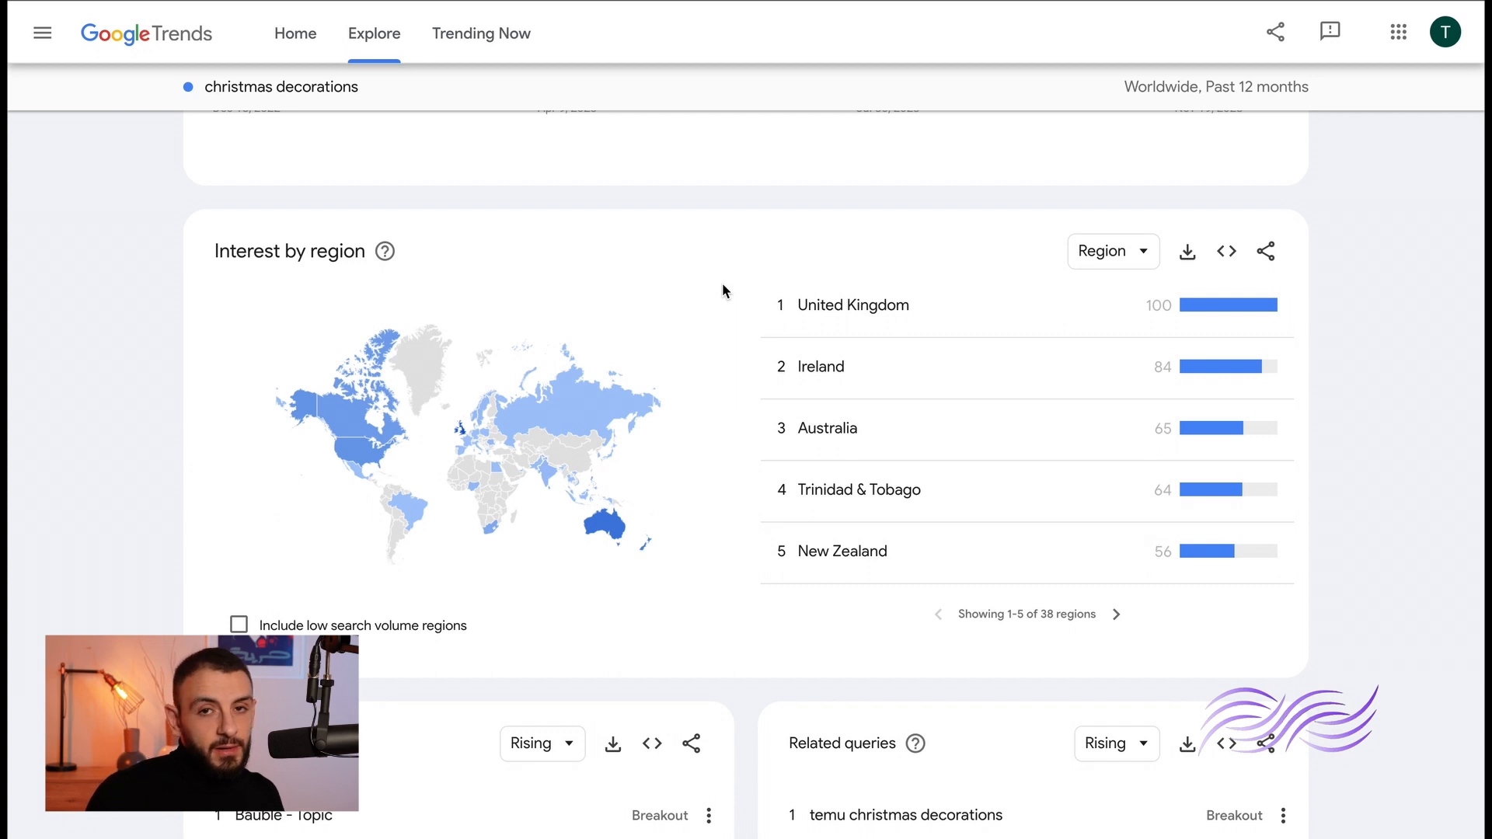
{"action": "mouse_move", "coordinate": [1118, 249]}
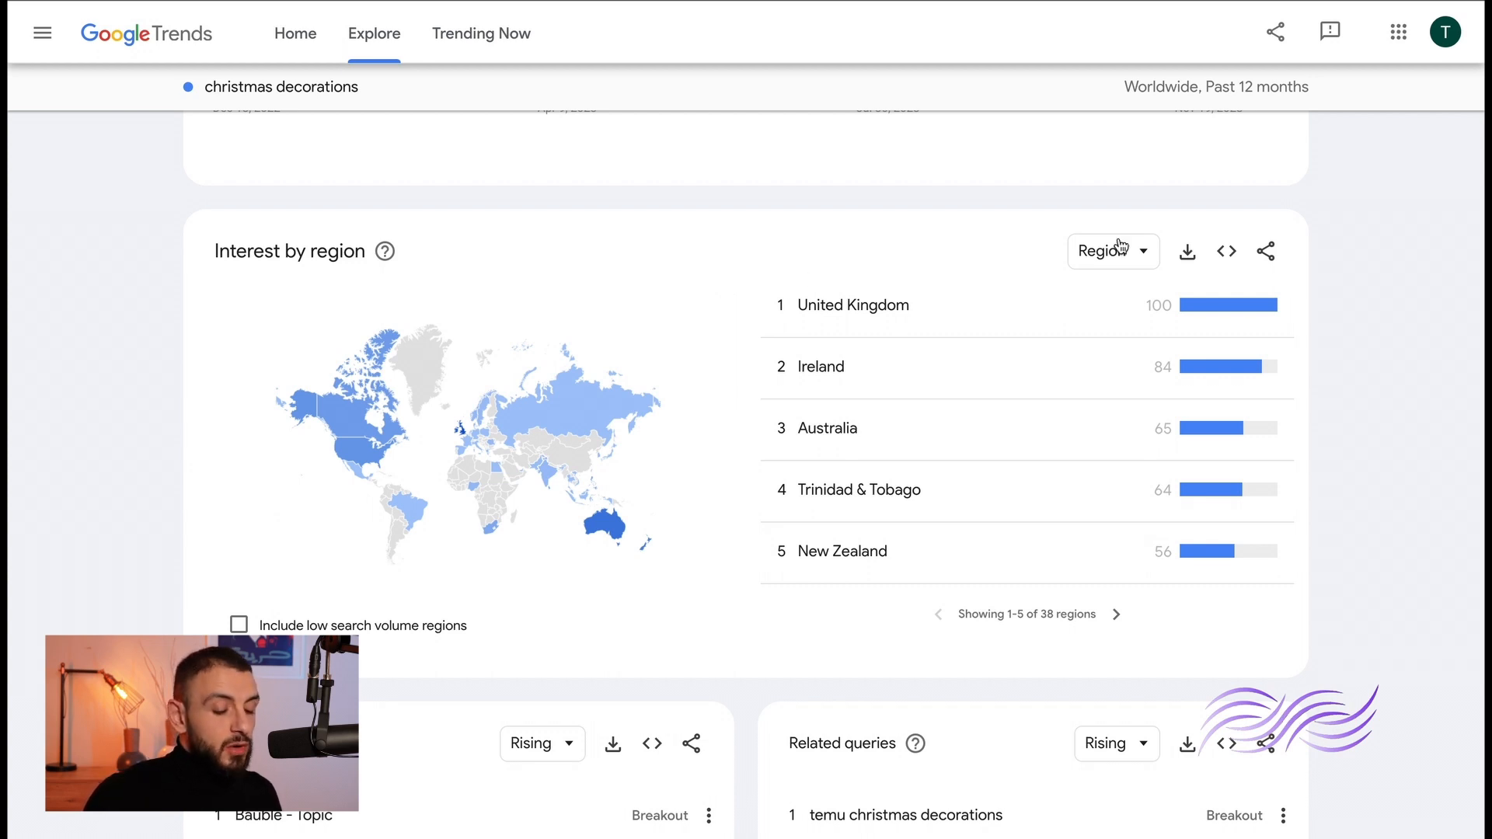
{"action": "left_click", "coordinate": [1106, 250]}
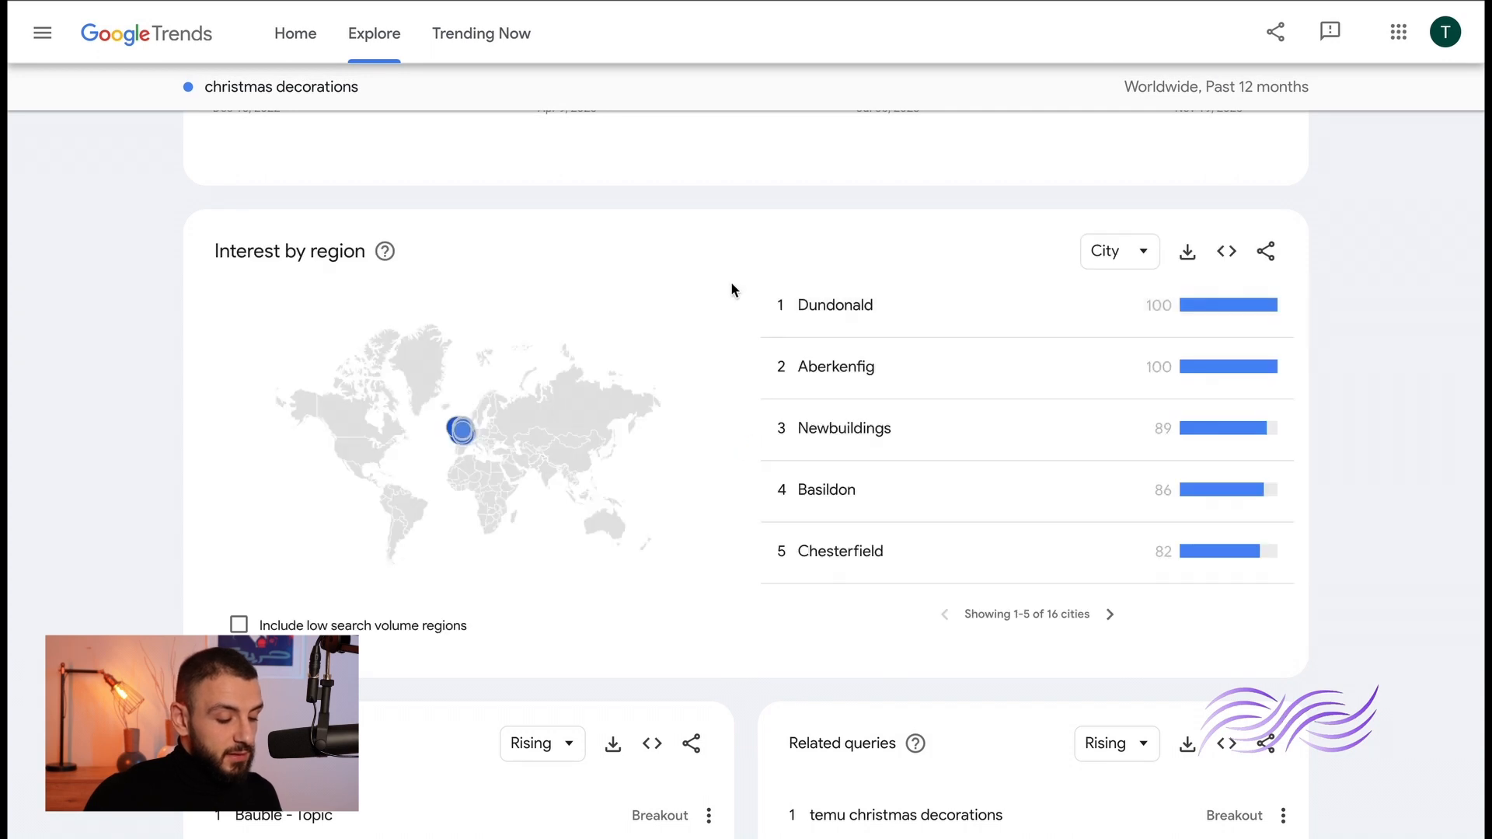
- Scroll down to Related topics and queries, showing Bauble and 'temu christmas decorations'
{"action": "scroll", "scroll_direction": "down", "scroll_amount": 3}
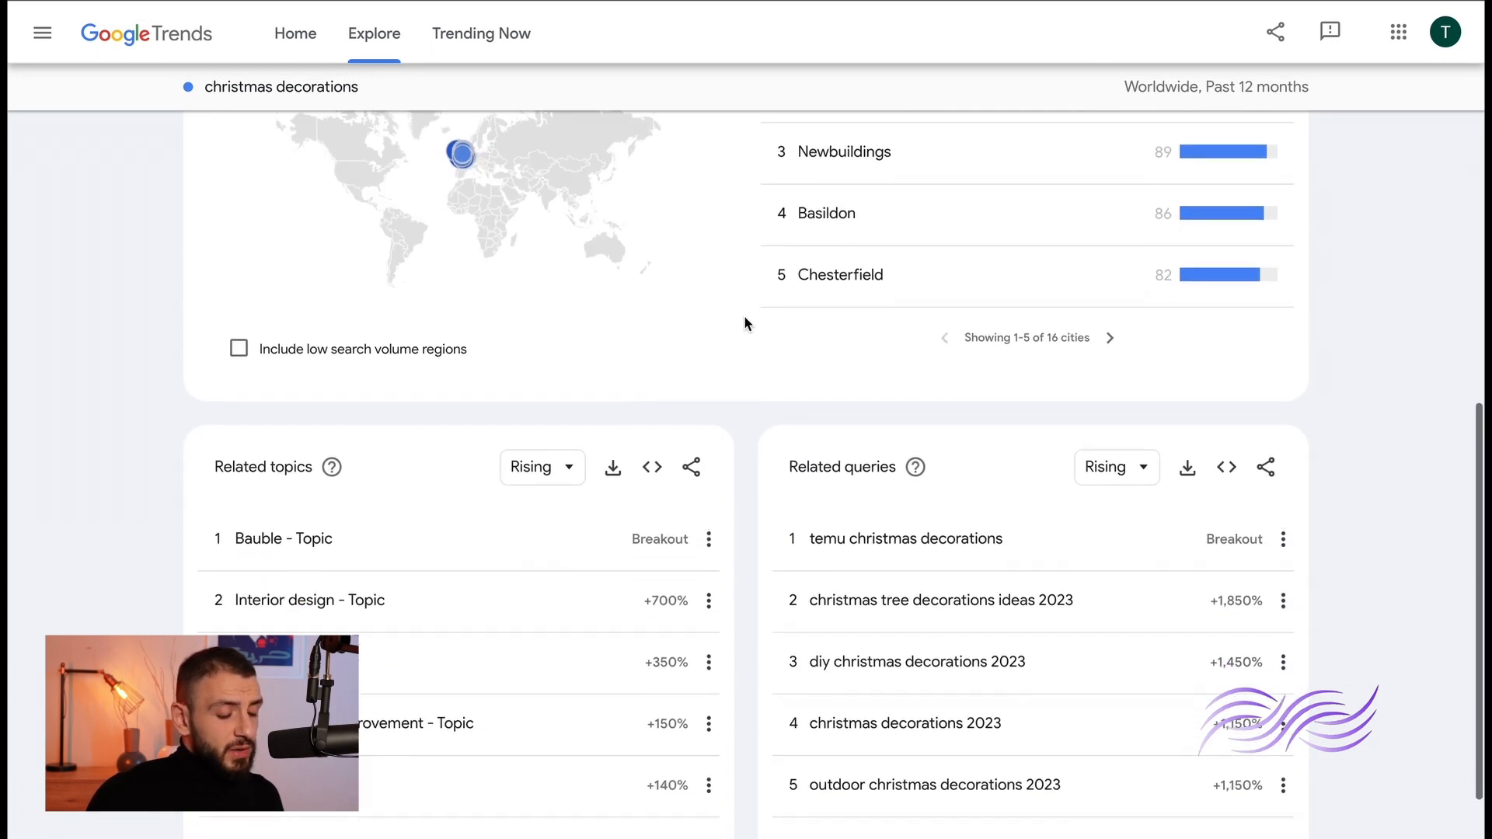
{"action": "scroll", "scroll_direction": "down", "scroll_amount": 3}
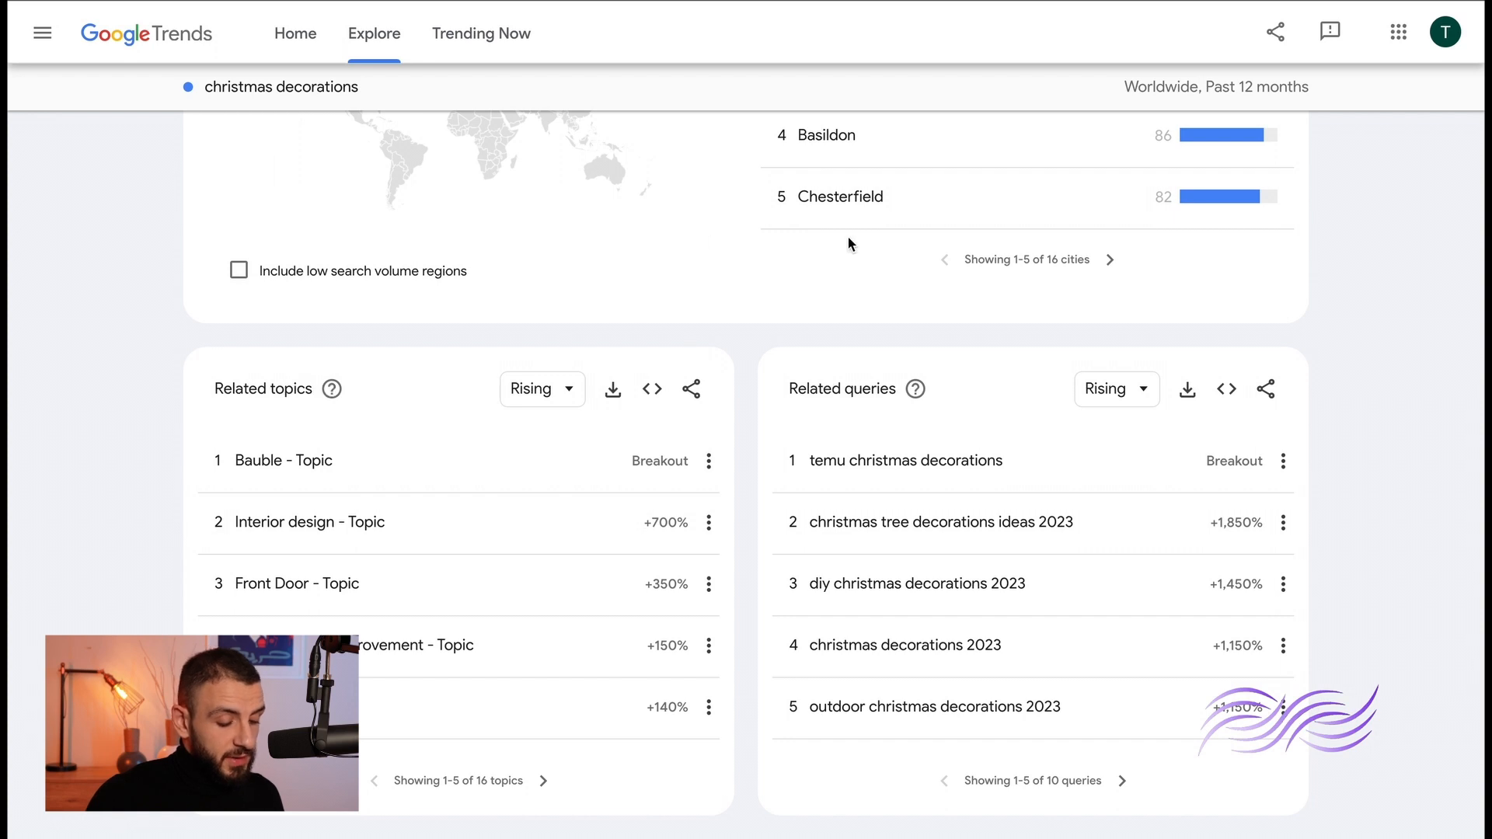
{"action": "mouse_move", "coordinate": [837, 475]}
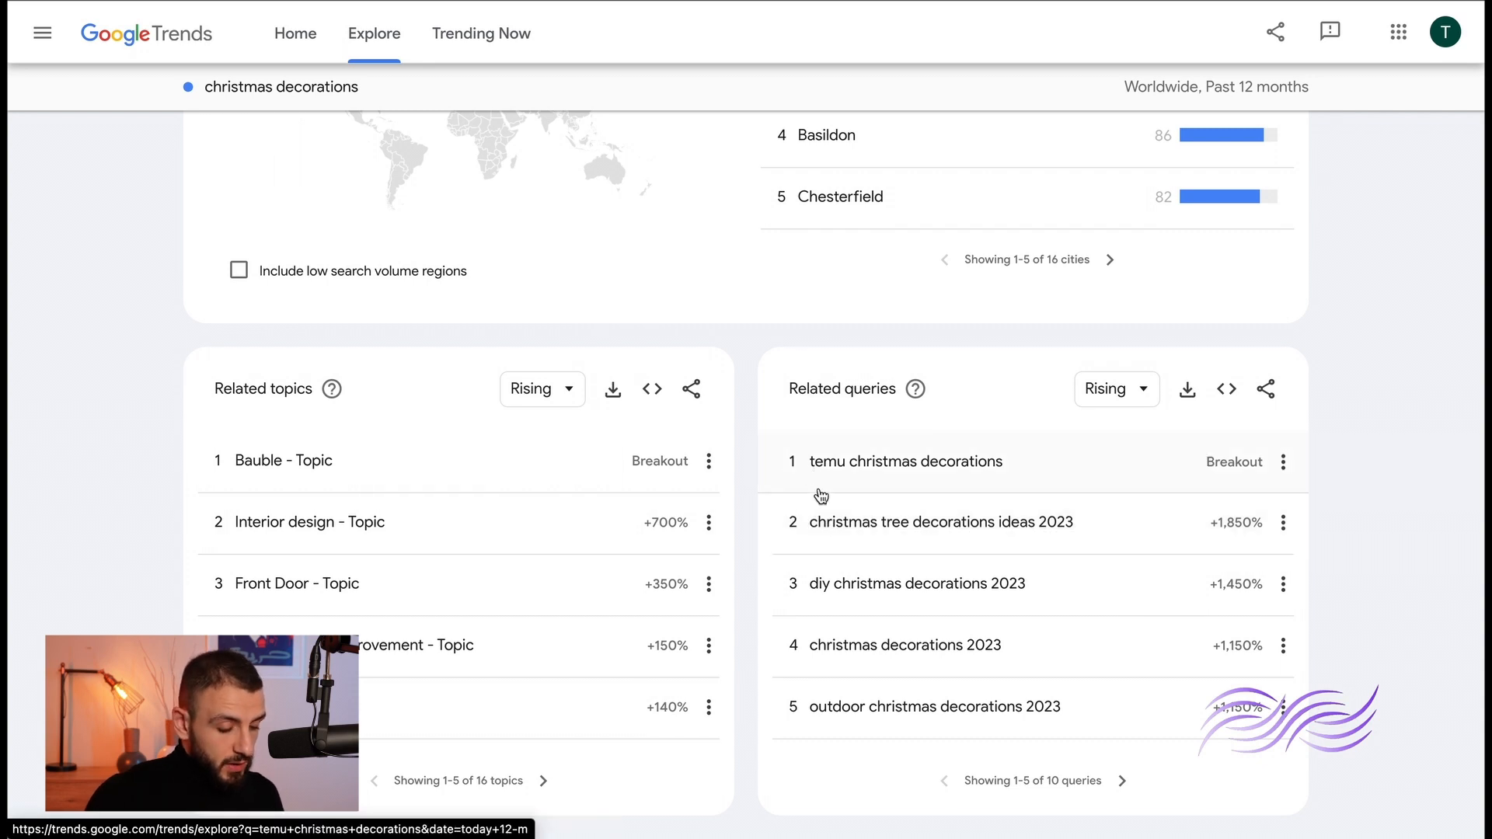
{"action": "mouse_move", "coordinate": [890, 531]}
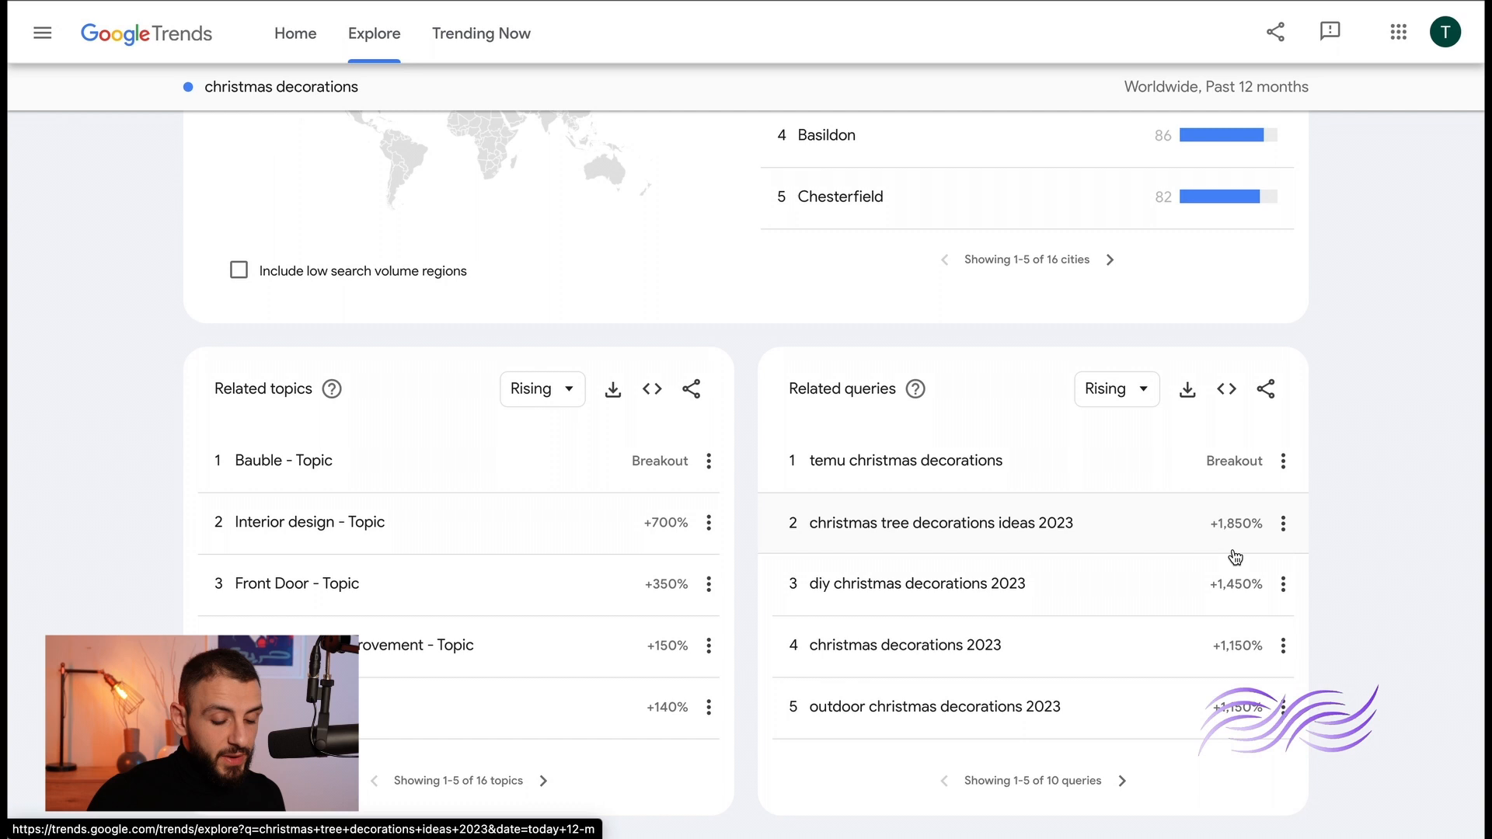
{"action": "mouse_move", "coordinate": [1256, 550]}
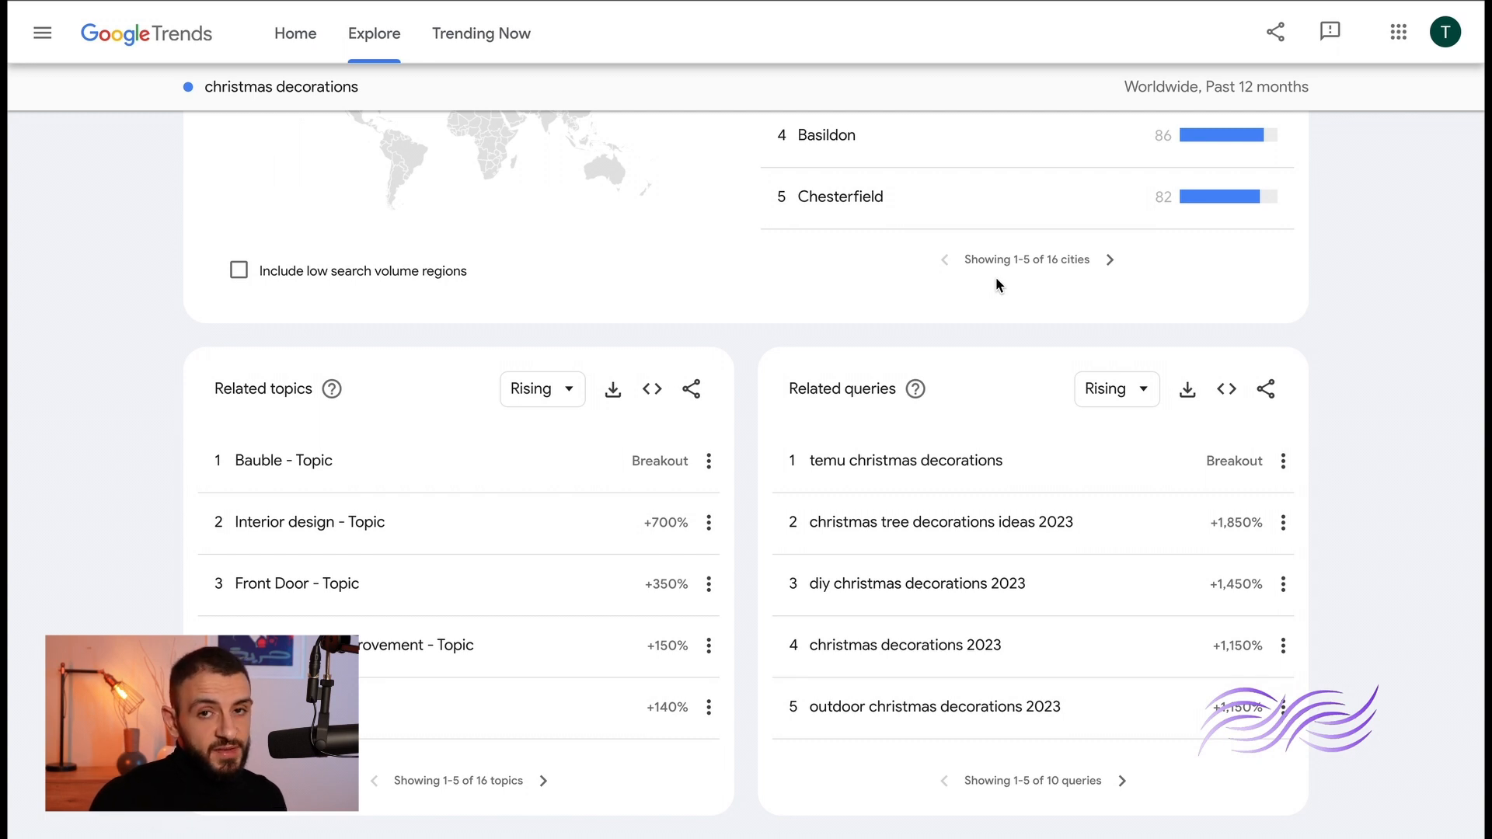
{"action": "mouse_move", "coordinate": [874, 529]}
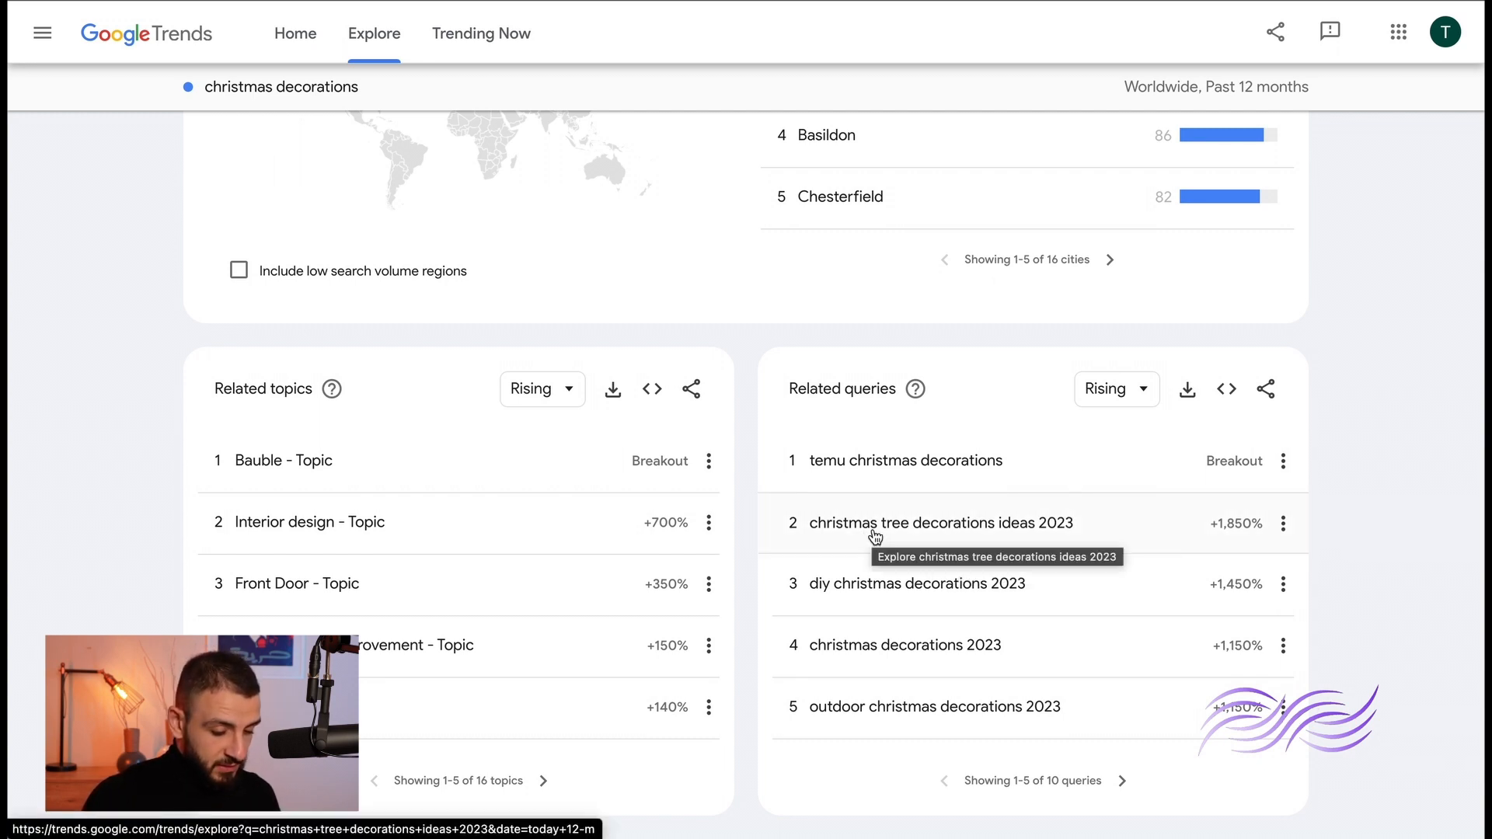
- Open the 'christmas tree decorations ideas 2023' query and scroll to its related terms
{"action": "left_click", "coordinate": [941, 522]}
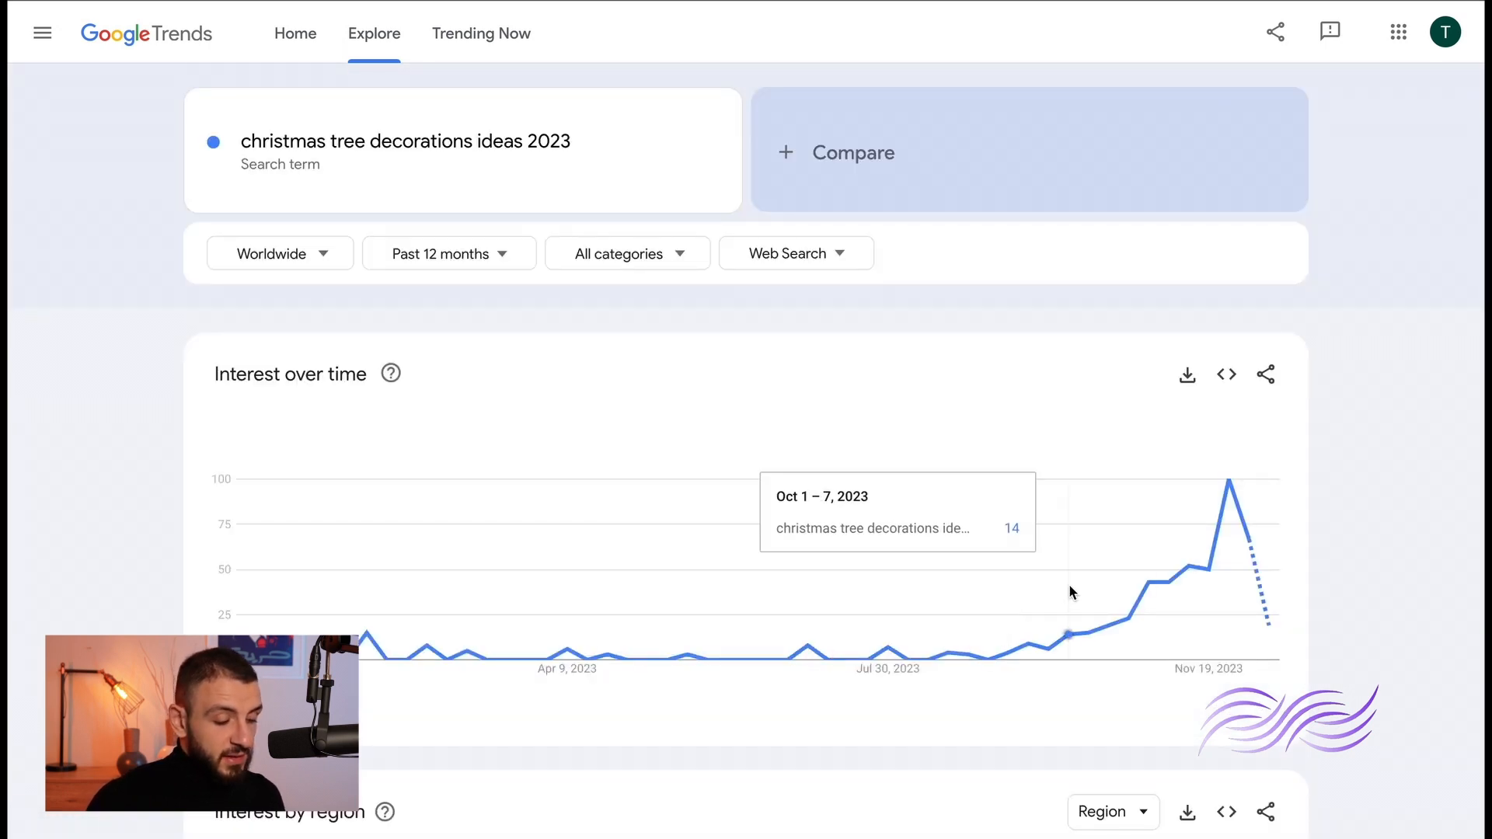
{"action": "mouse_move", "coordinate": [1147, 597]}
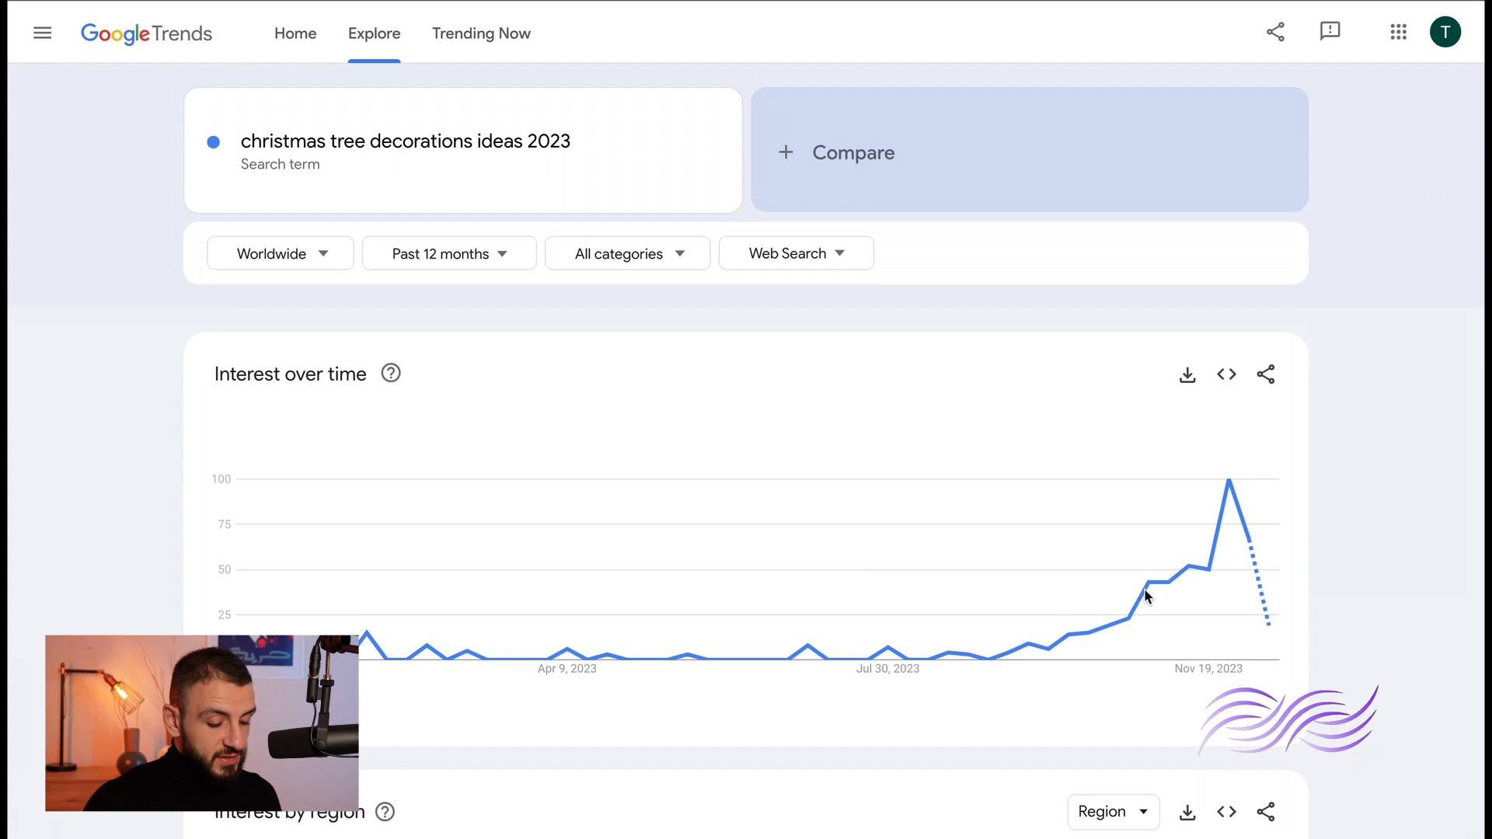
{"action": "mouse_move", "coordinate": [1111, 623]}
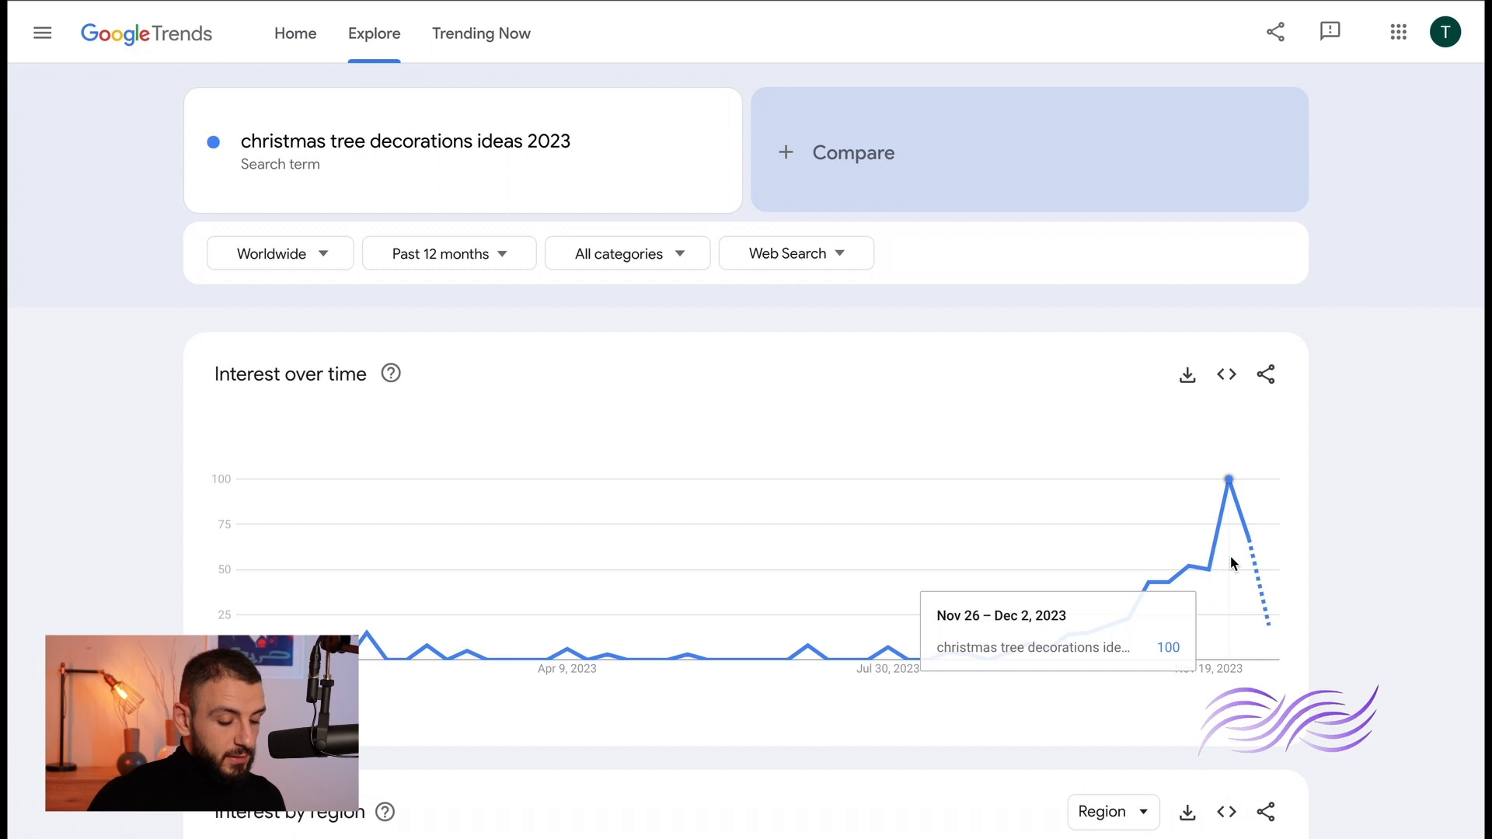
{"action": "mouse_move", "coordinate": [1307, 556]}
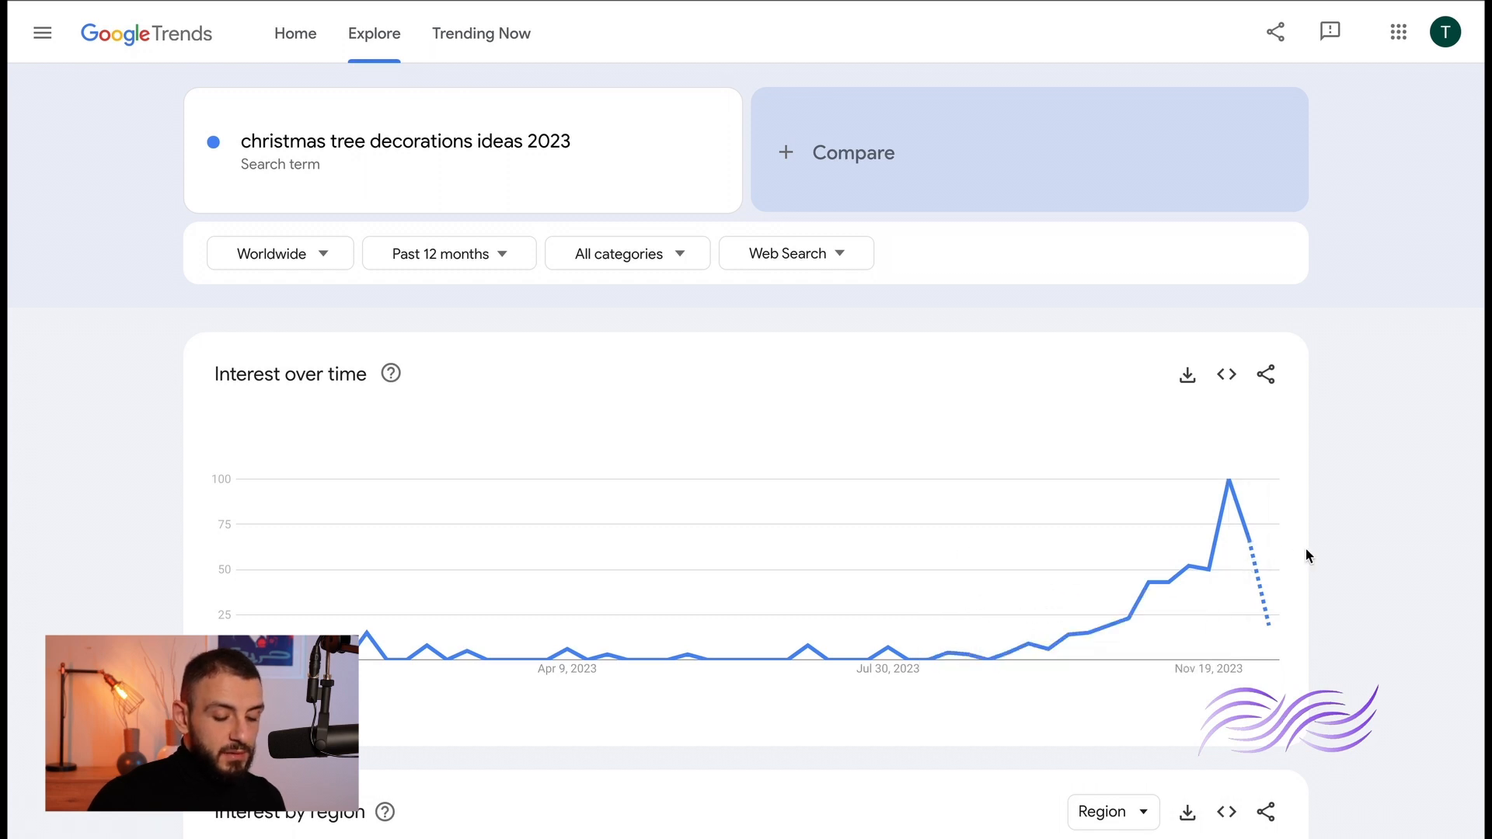
{"action": "scroll", "scroll_direction": "down", "scroll_amount": 3}
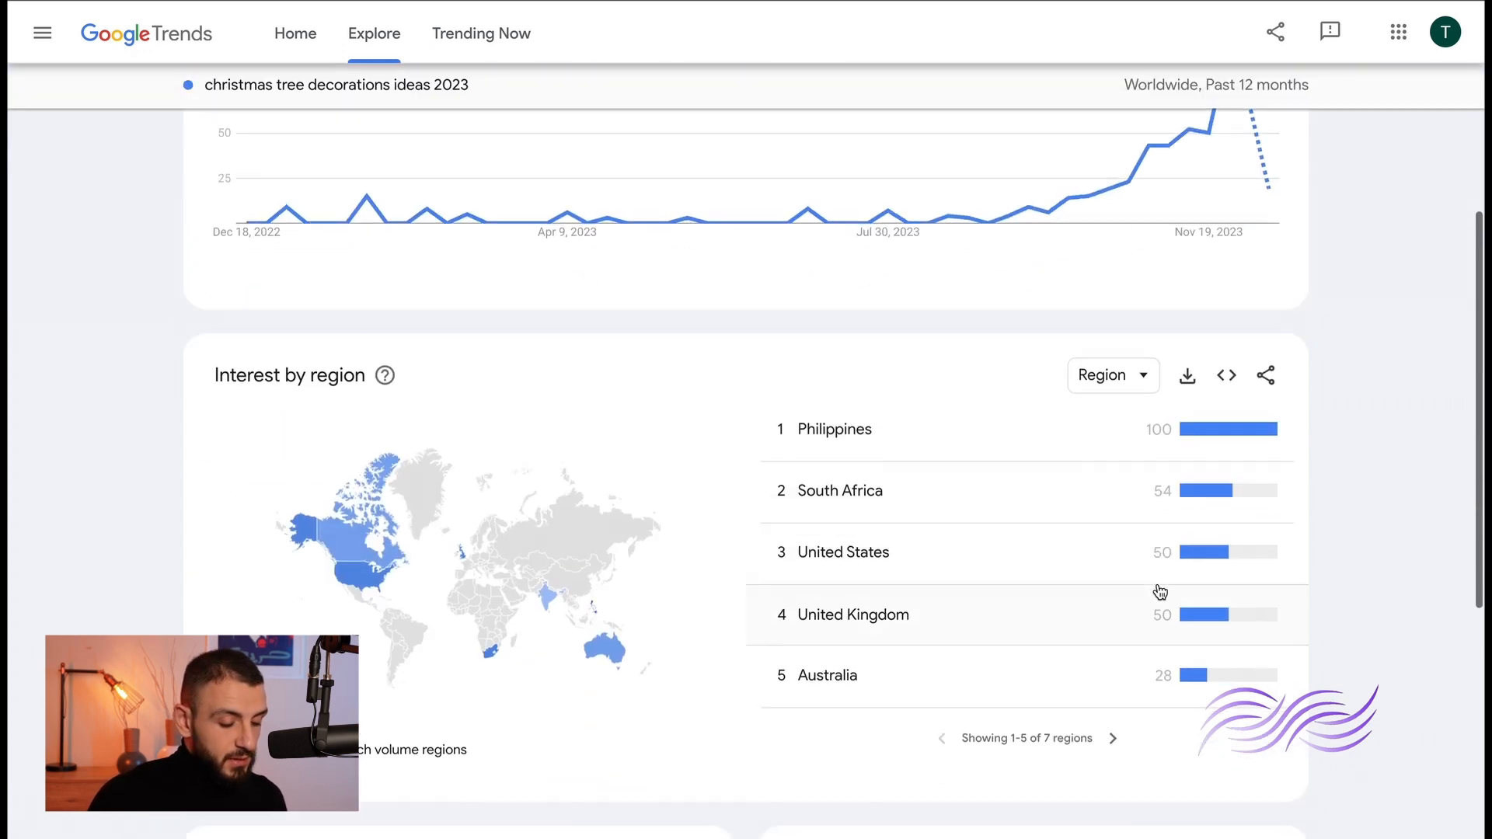
{"action": "scroll", "scroll_direction": "down", "scroll_amount": 3}
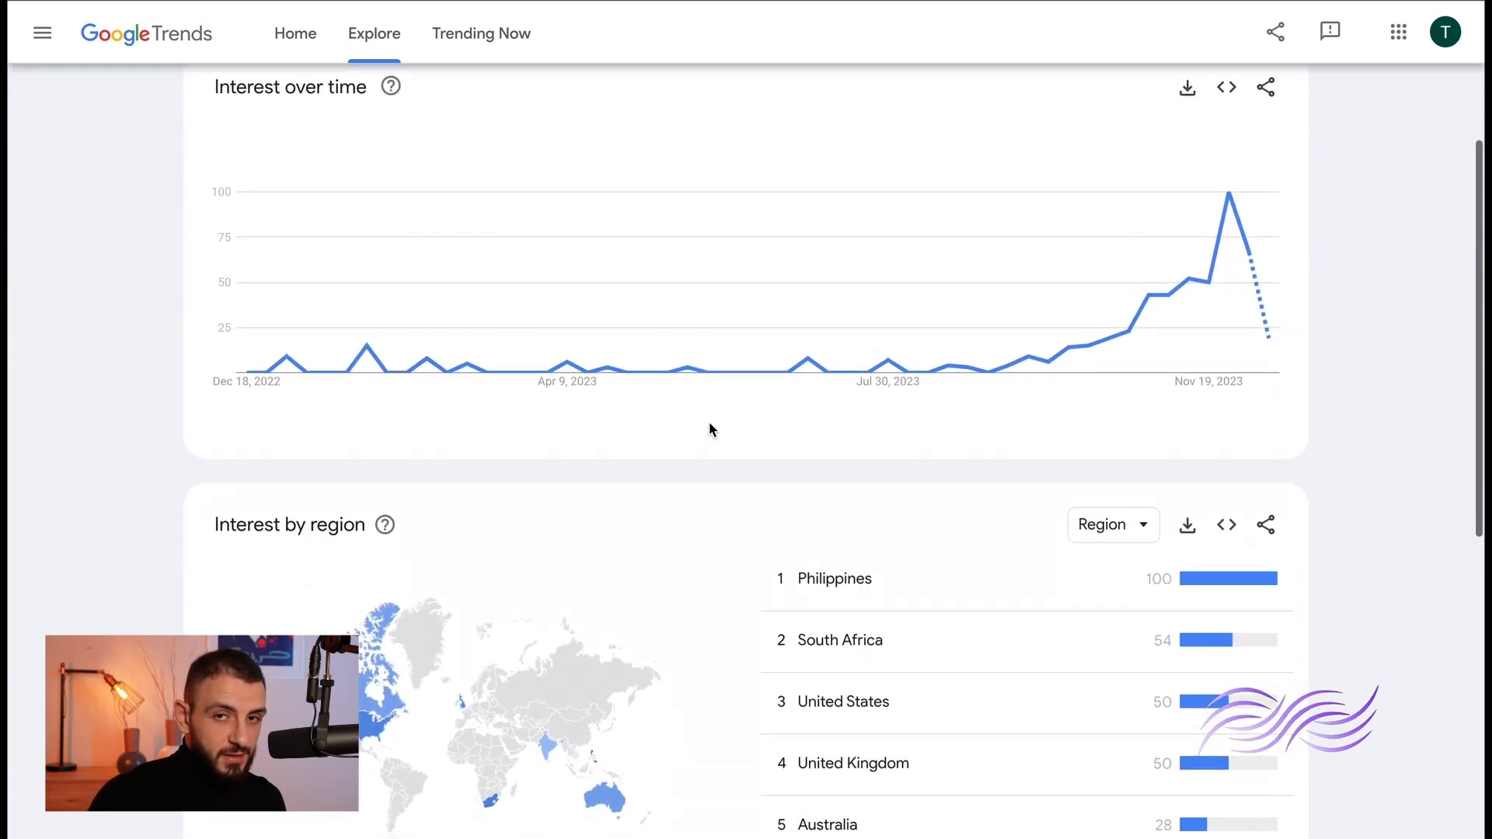
{"action": "scroll", "scroll_direction": "down", "scroll_amount": 3}
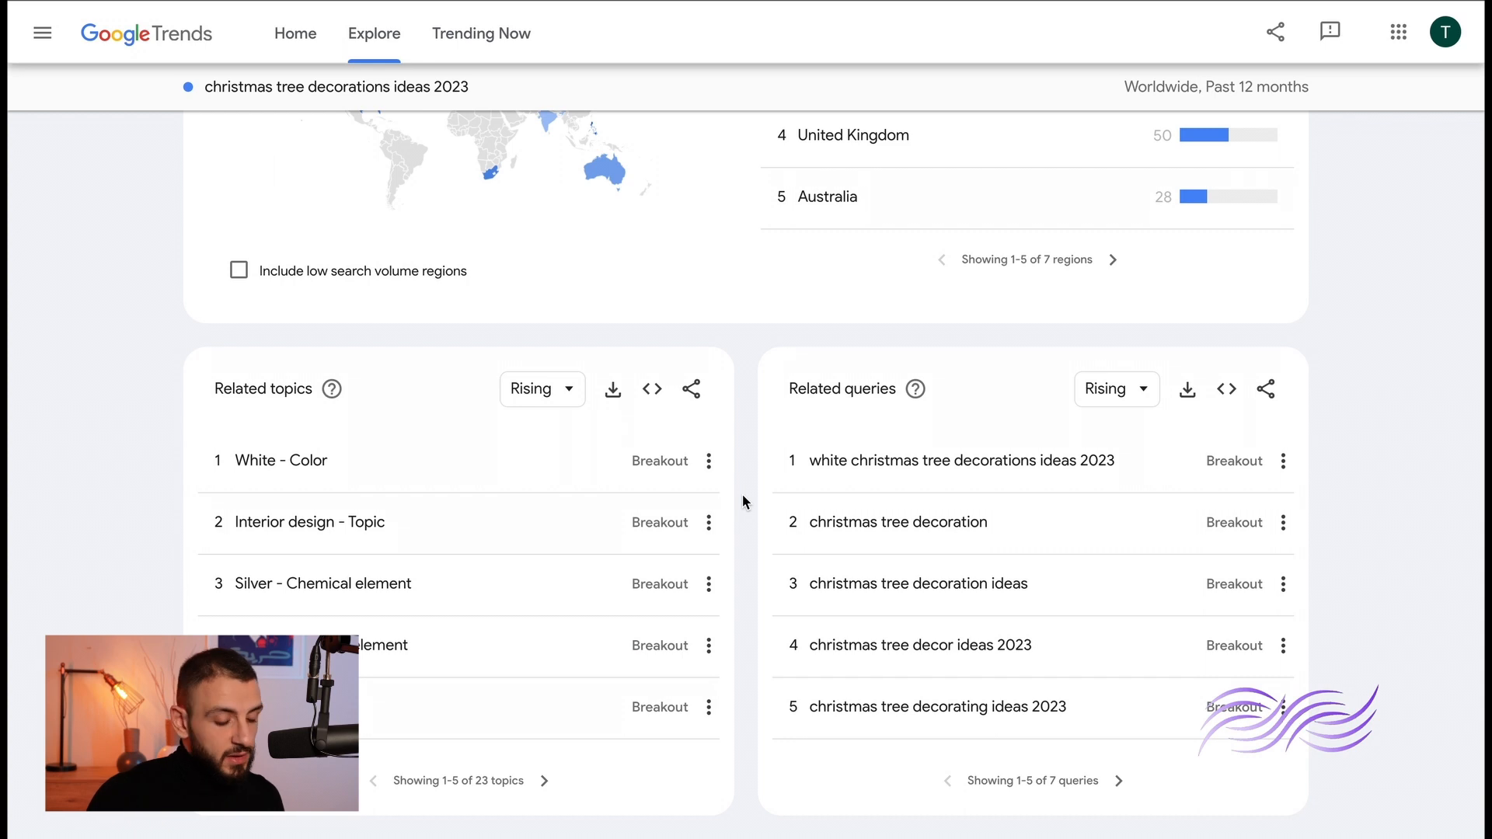
{"action": "mouse_move", "coordinate": [749, 522]}
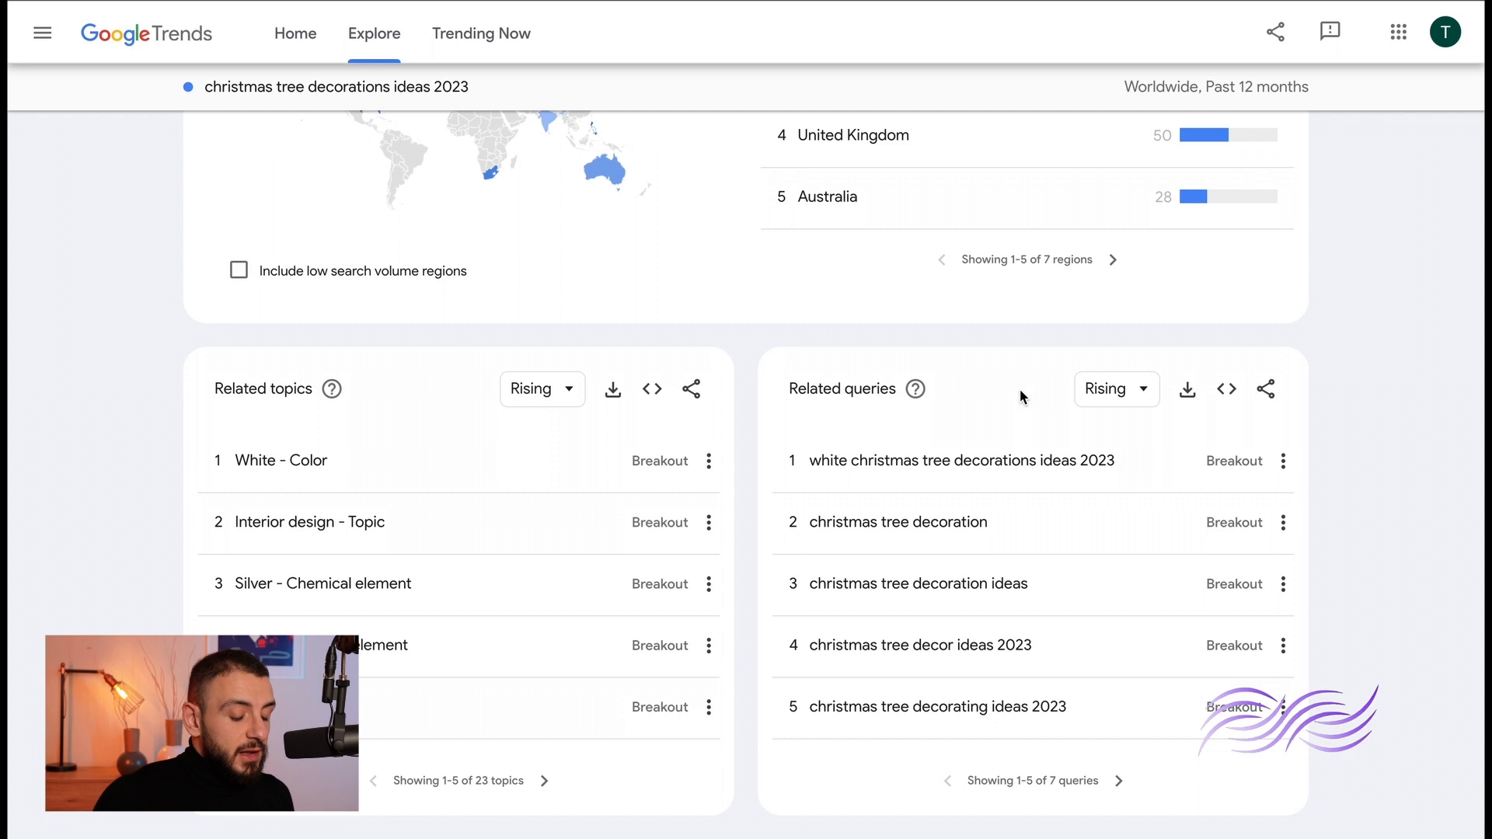
{"action": "mouse_move", "coordinate": [1145, 397]}
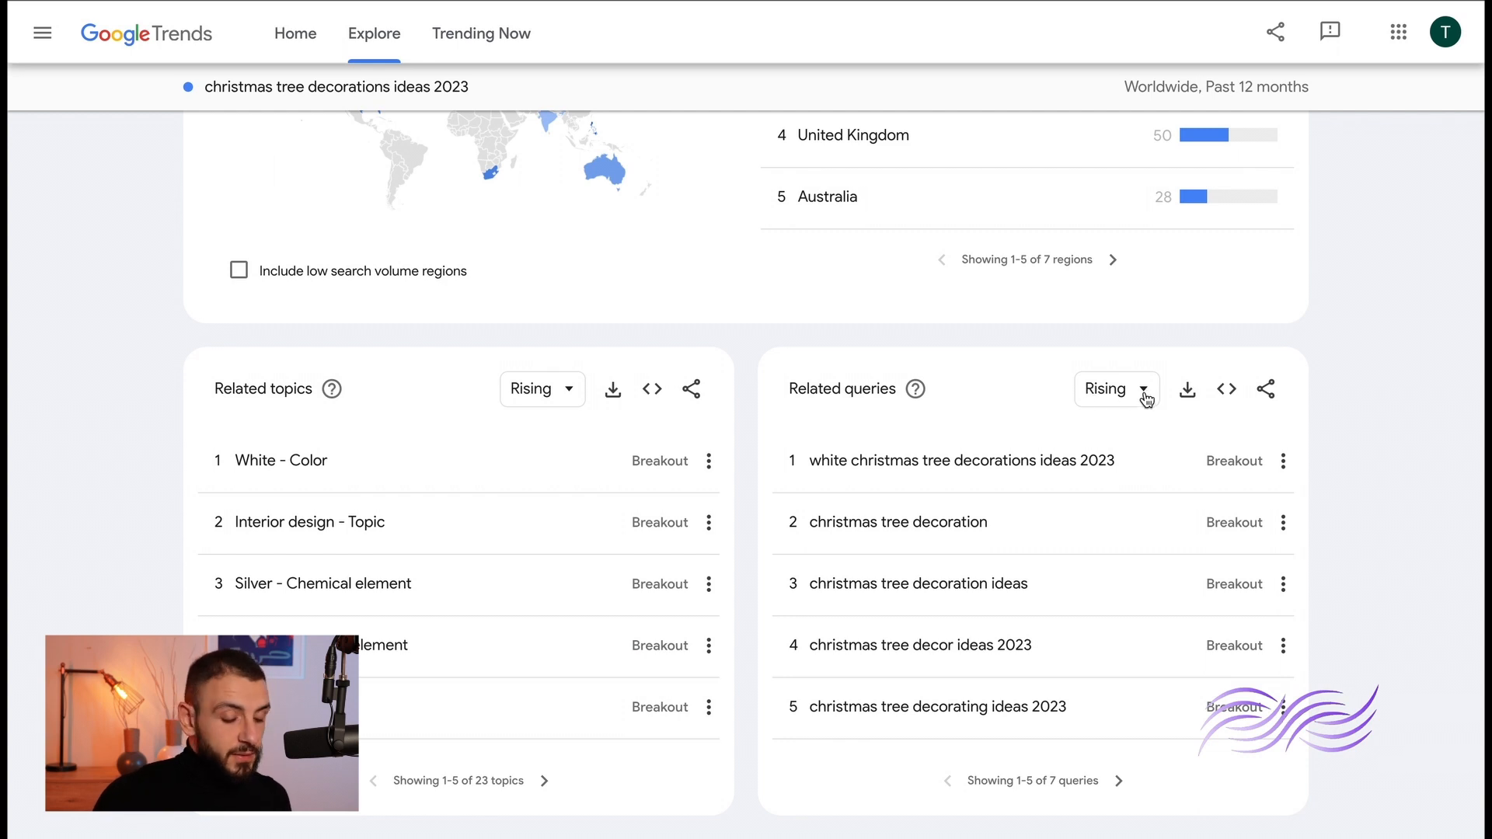
- Select the 'christmas tree decorations ideas 2023' search term box for editing
{"action": "left_click", "coordinate": [1115, 388]}
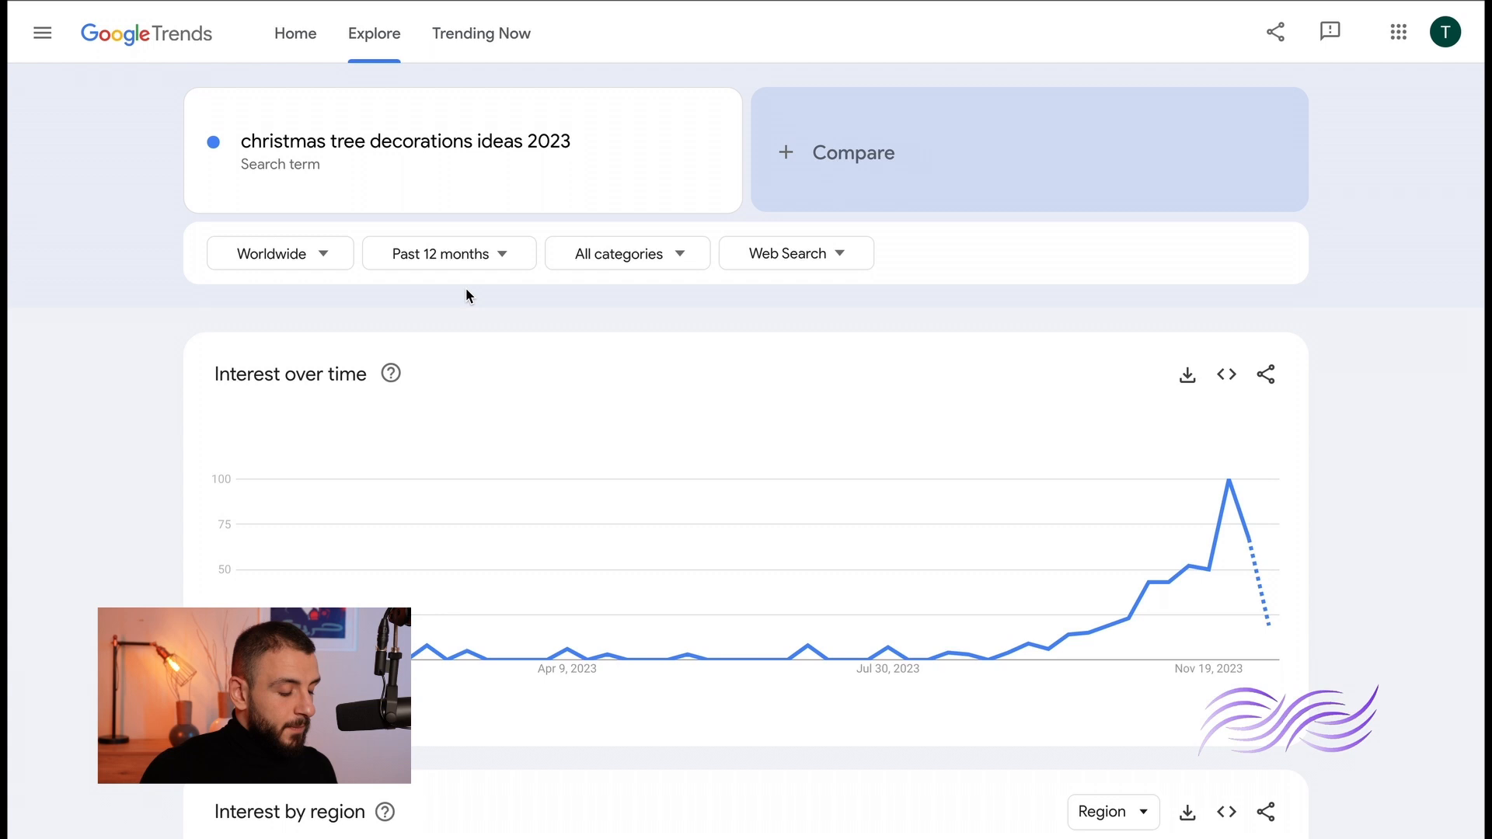
{"action": "mouse_move", "coordinate": [397, 289]}
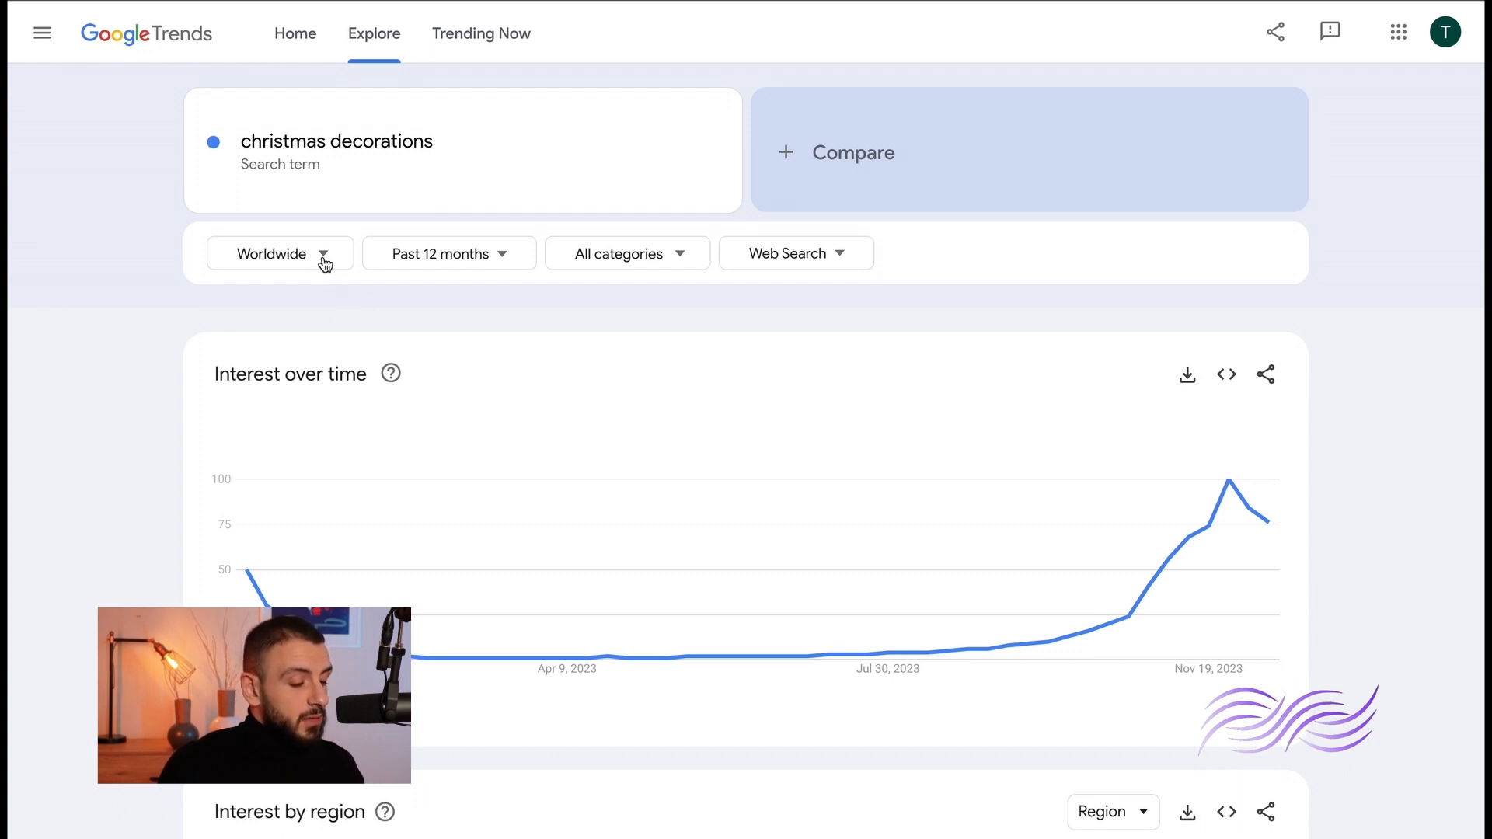
- Change the location filter from Worldwide to Egypt
{"action": "left_click", "coordinate": [279, 253]}
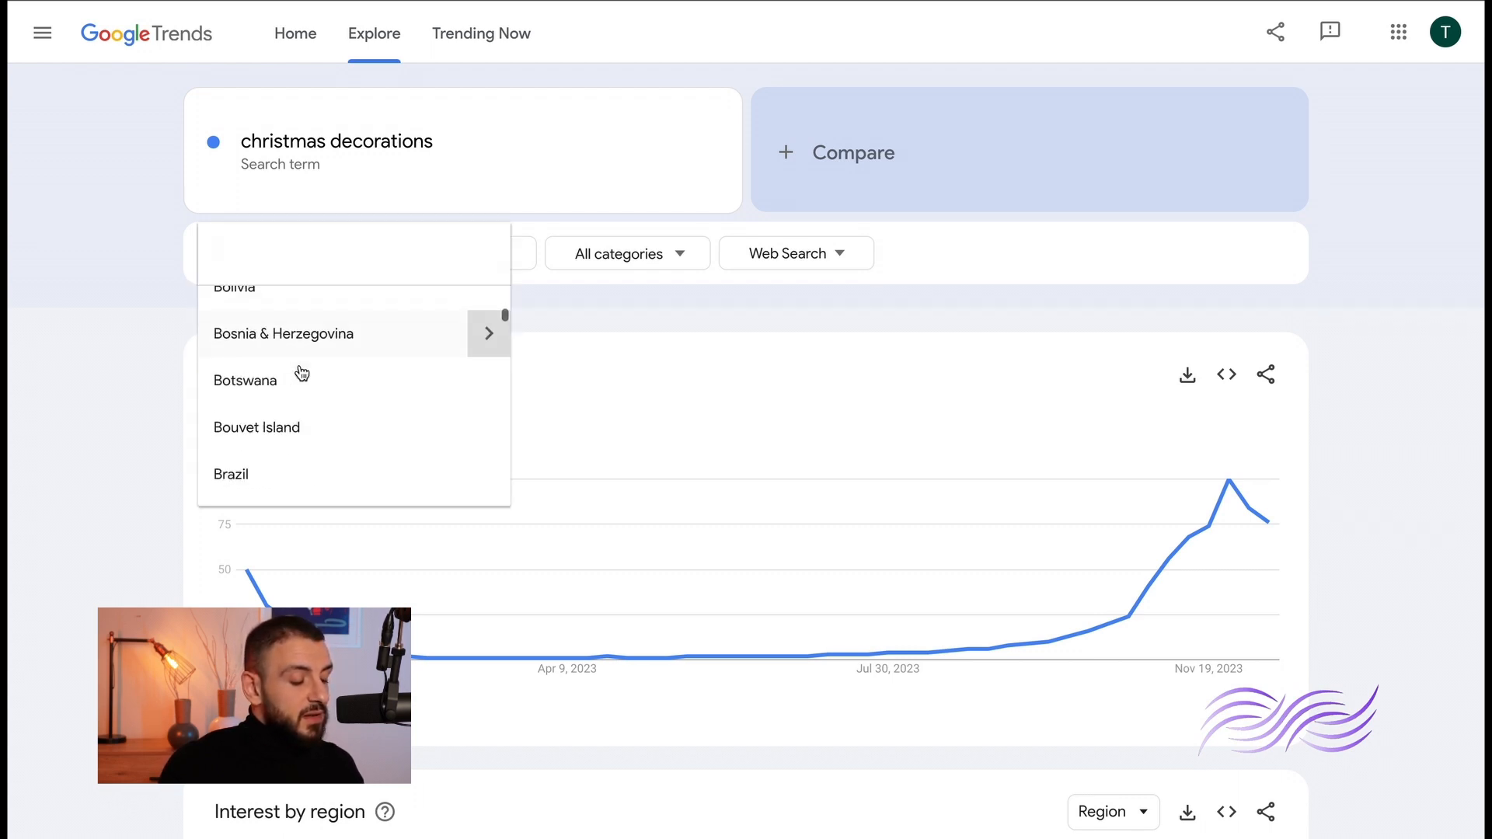
{"action": "scroll", "scroll_direction": "down", "scroll_amount": 3}
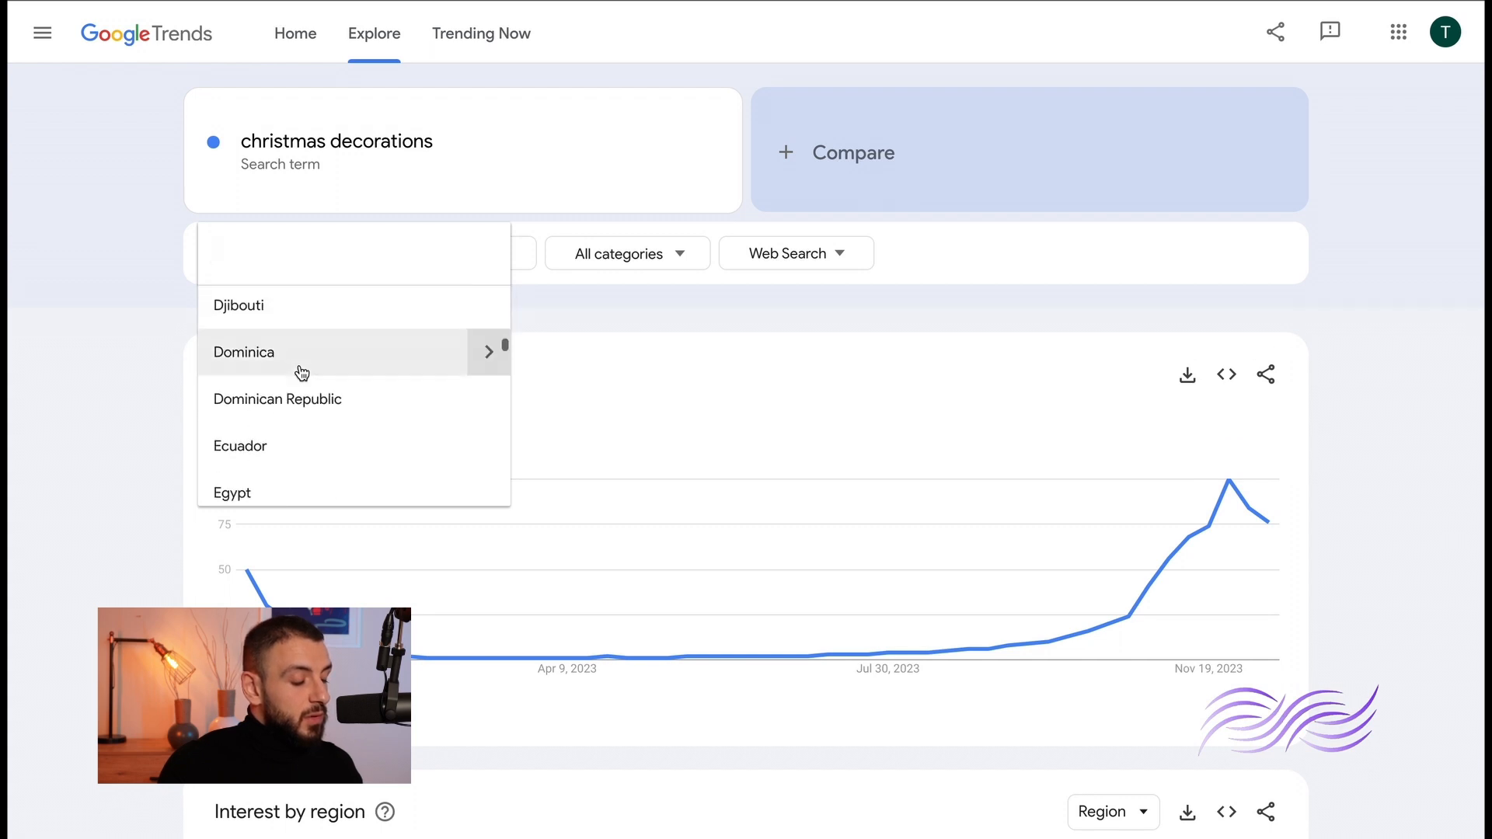
{"action": "scroll", "scroll_direction": "down", "scroll_amount": 3}
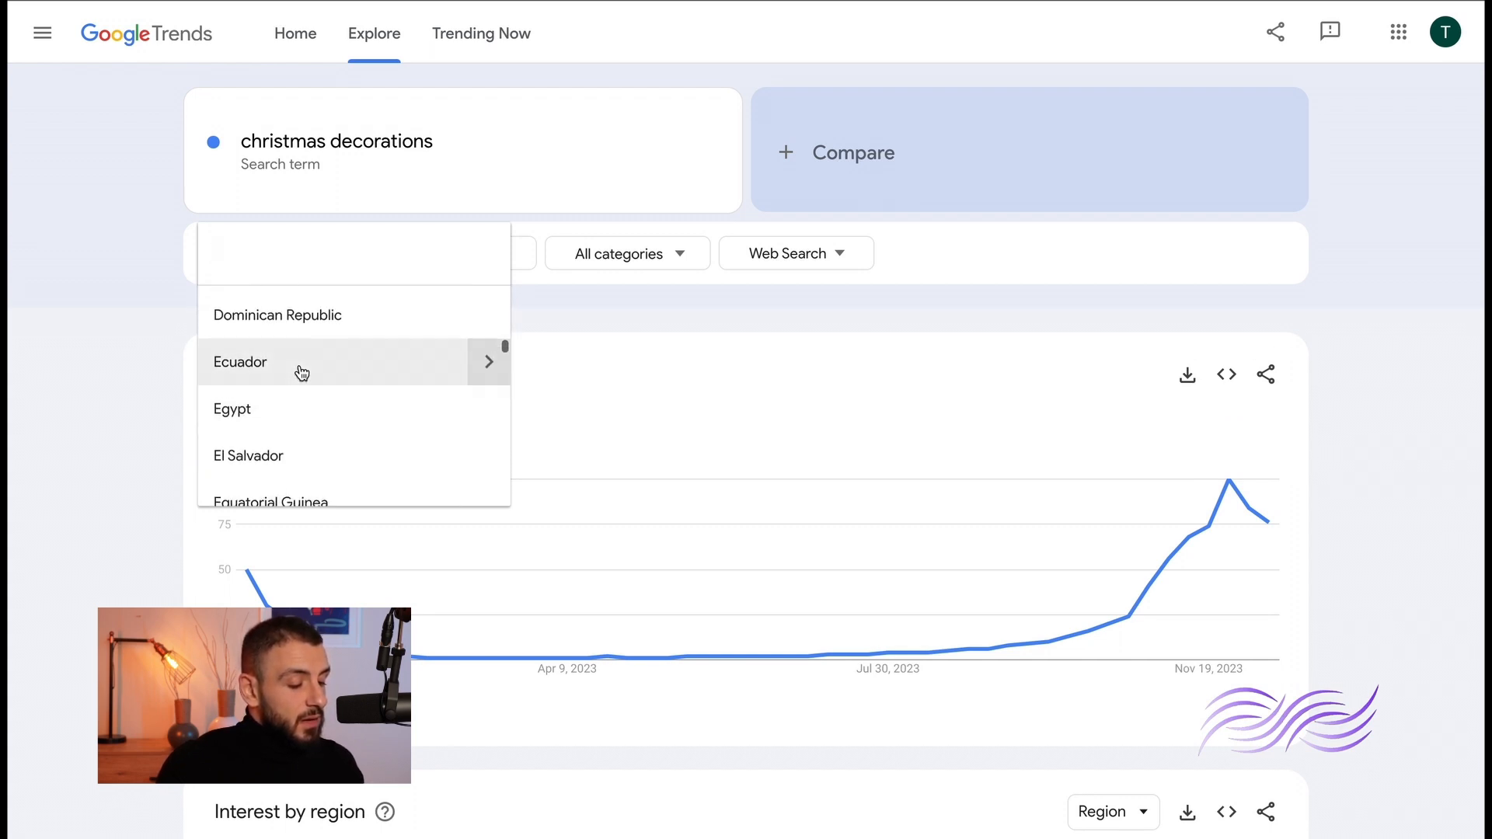
{"action": "scroll", "scroll_direction": "down", "scroll_amount": 3}
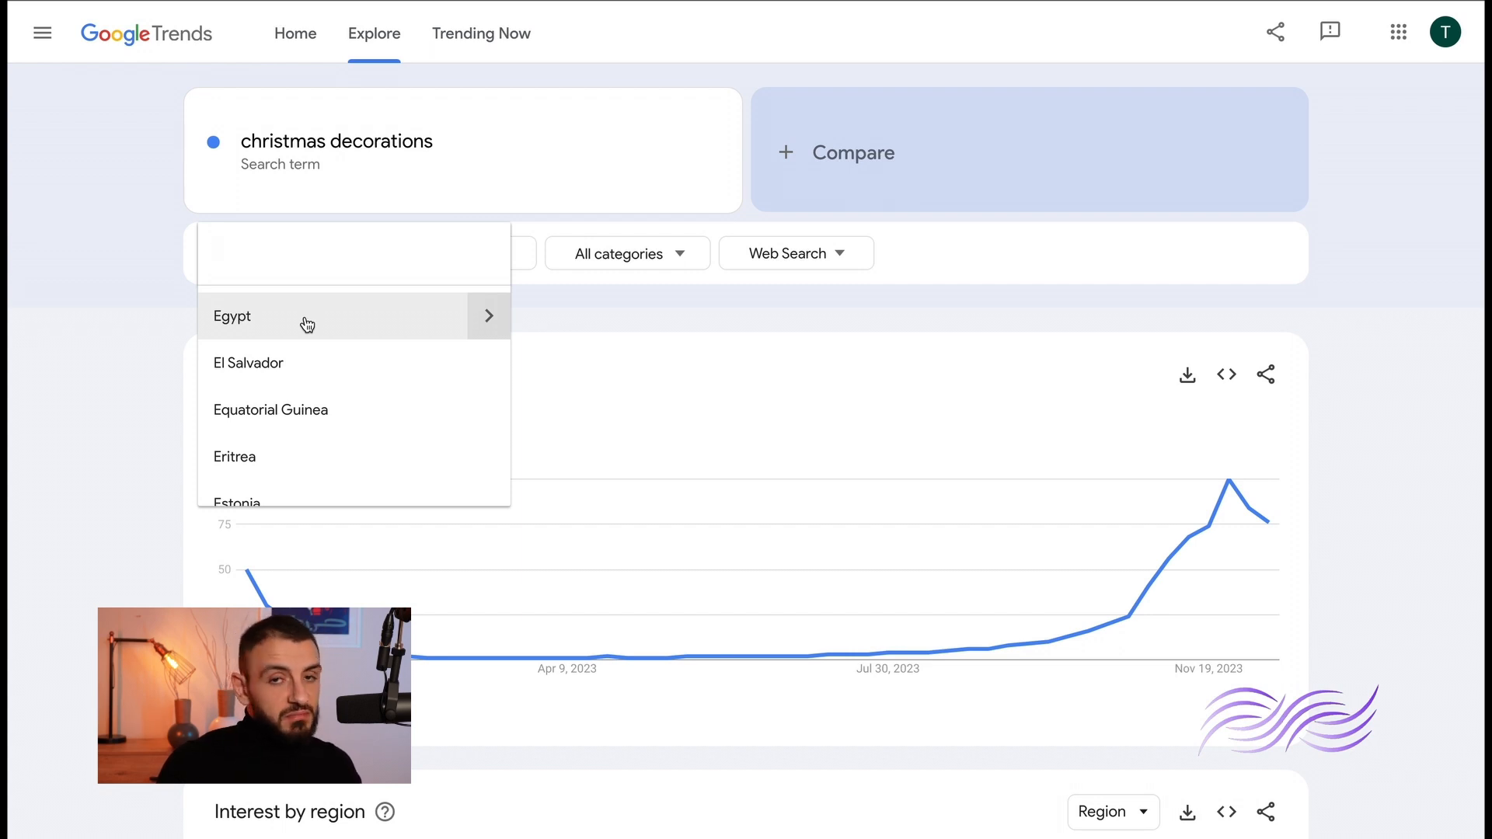
{"action": "left_click", "coordinate": [231, 316]}
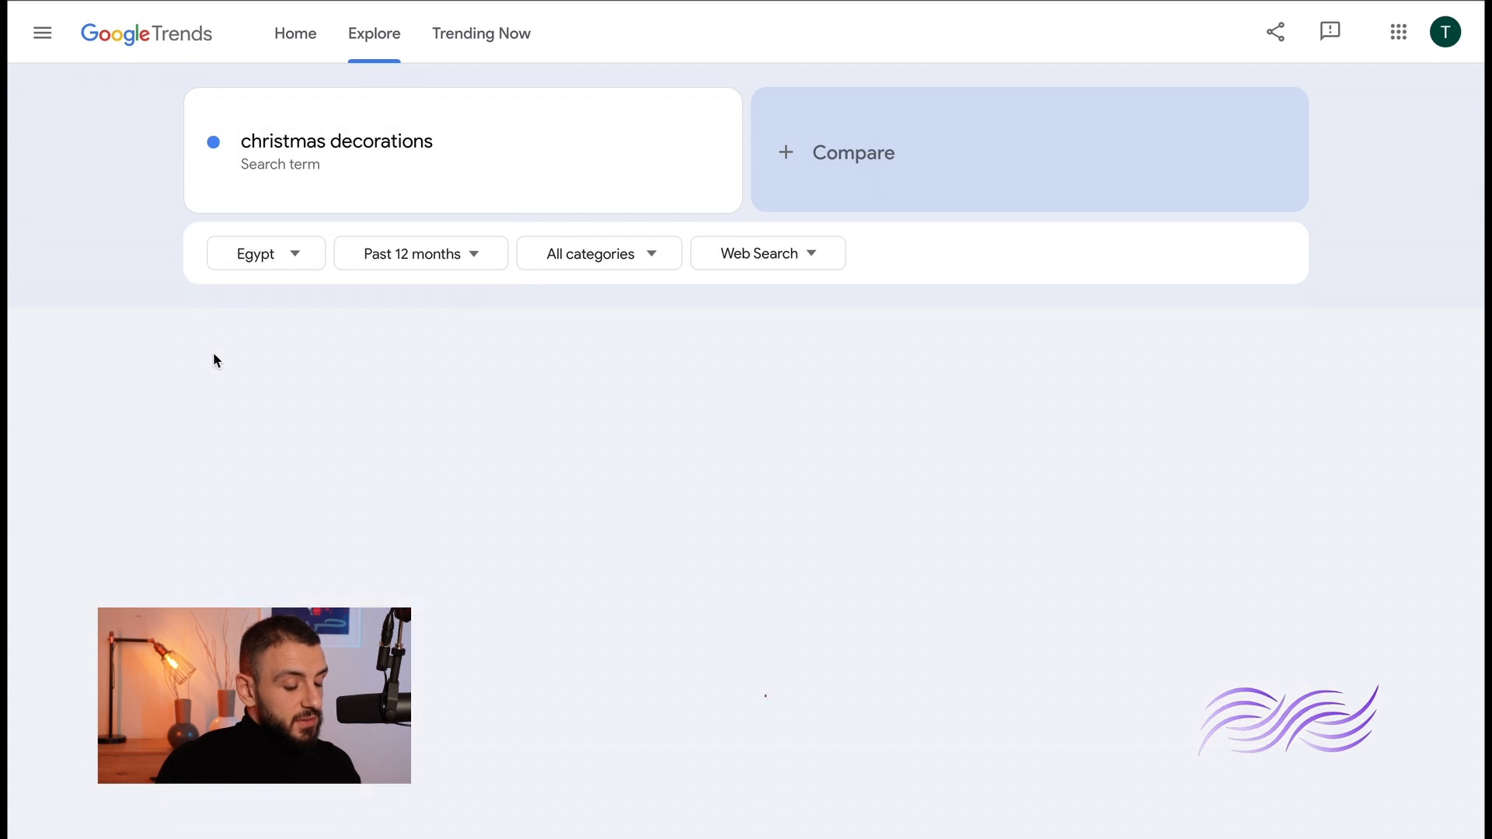
- Set Egypt's Interest by subregion card to City, led by New Cairo City
{"action": "scroll", "scroll_direction": "down", "scroll_amount": 3}
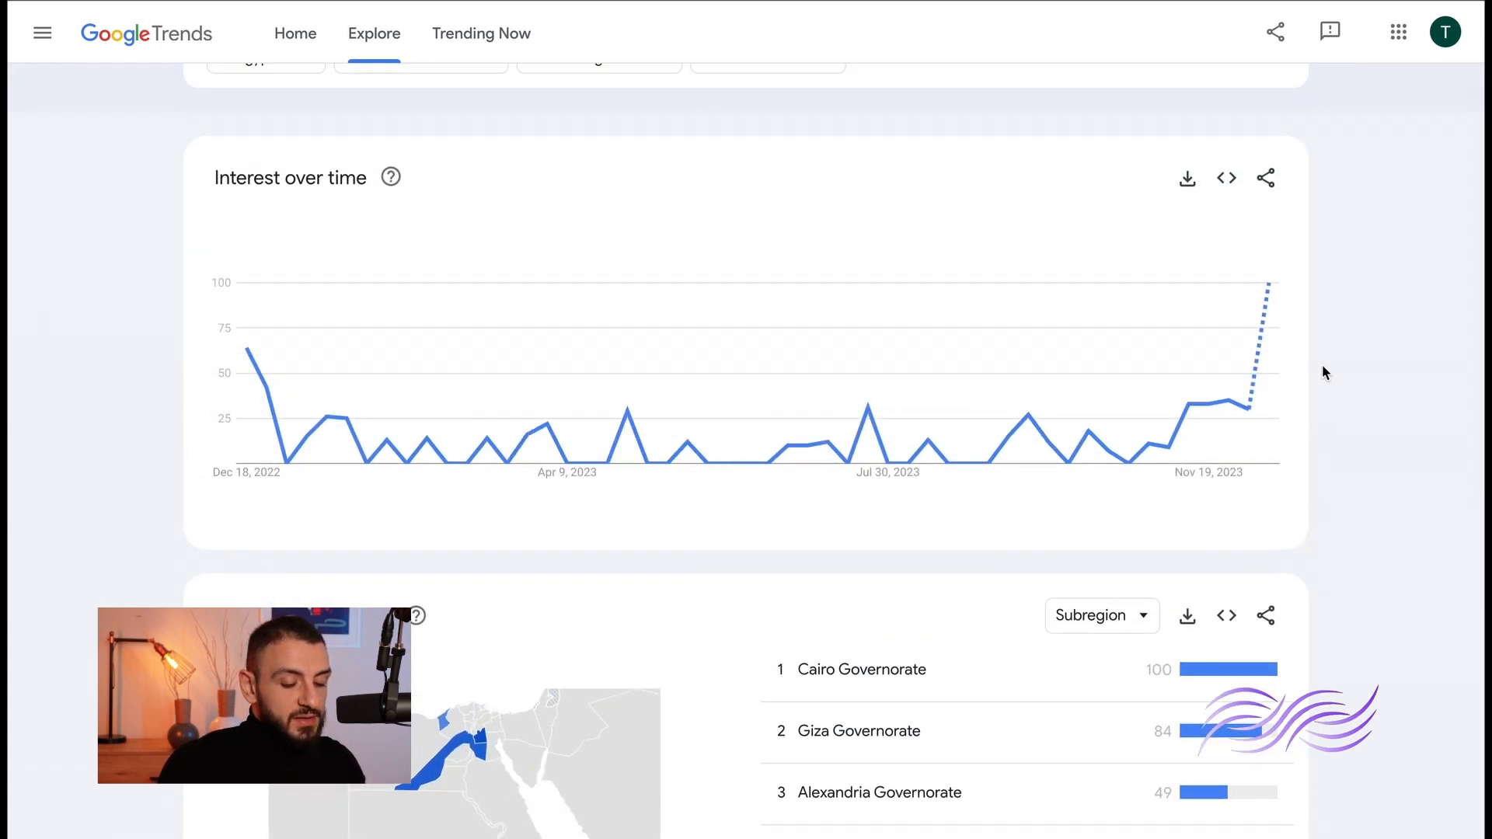
{"action": "mouse_move", "coordinate": [1166, 523]}
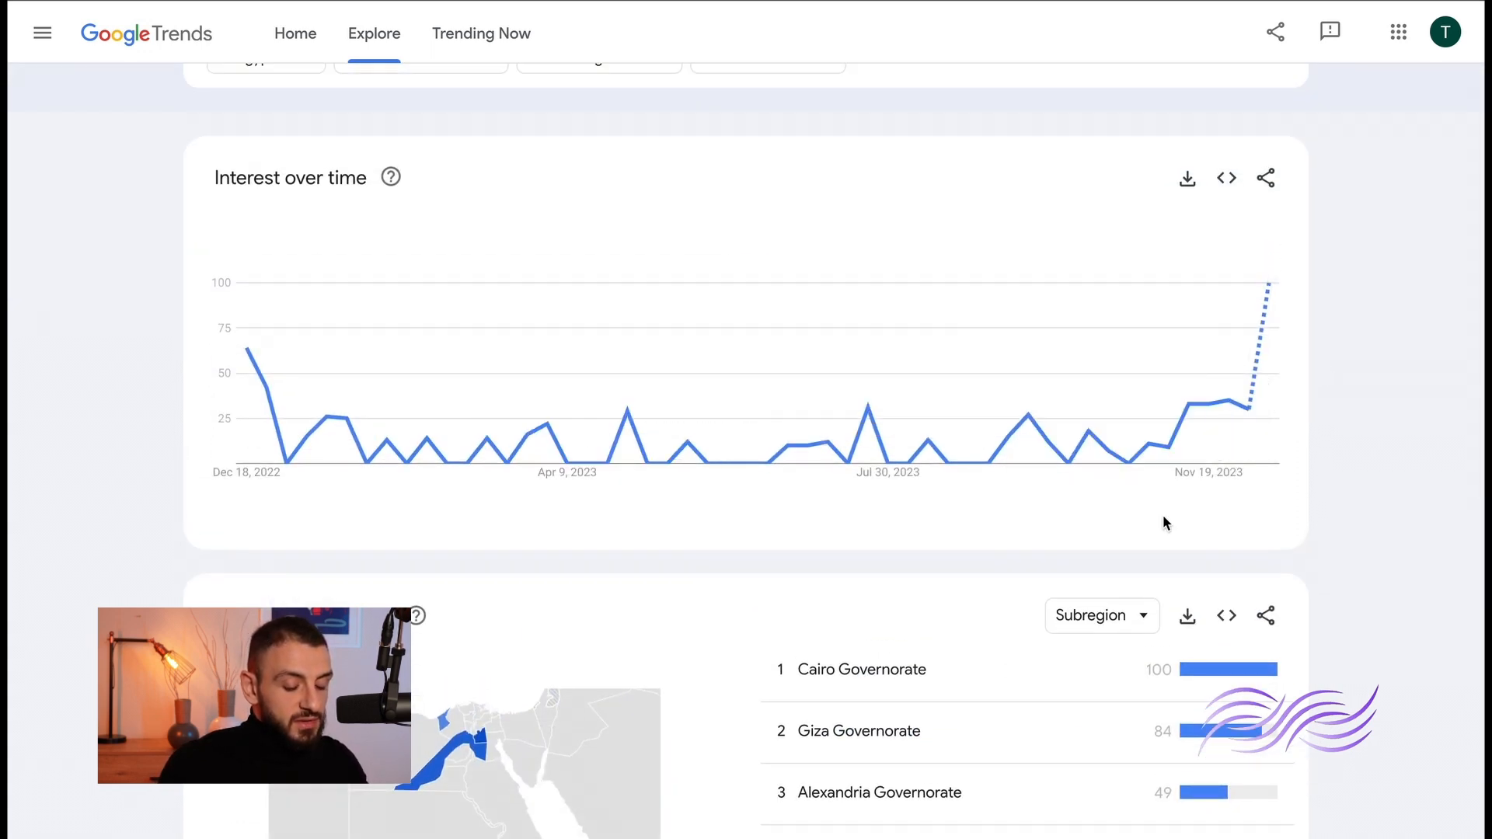
{"action": "scroll", "scroll_direction": "down", "scroll_amount": 3}
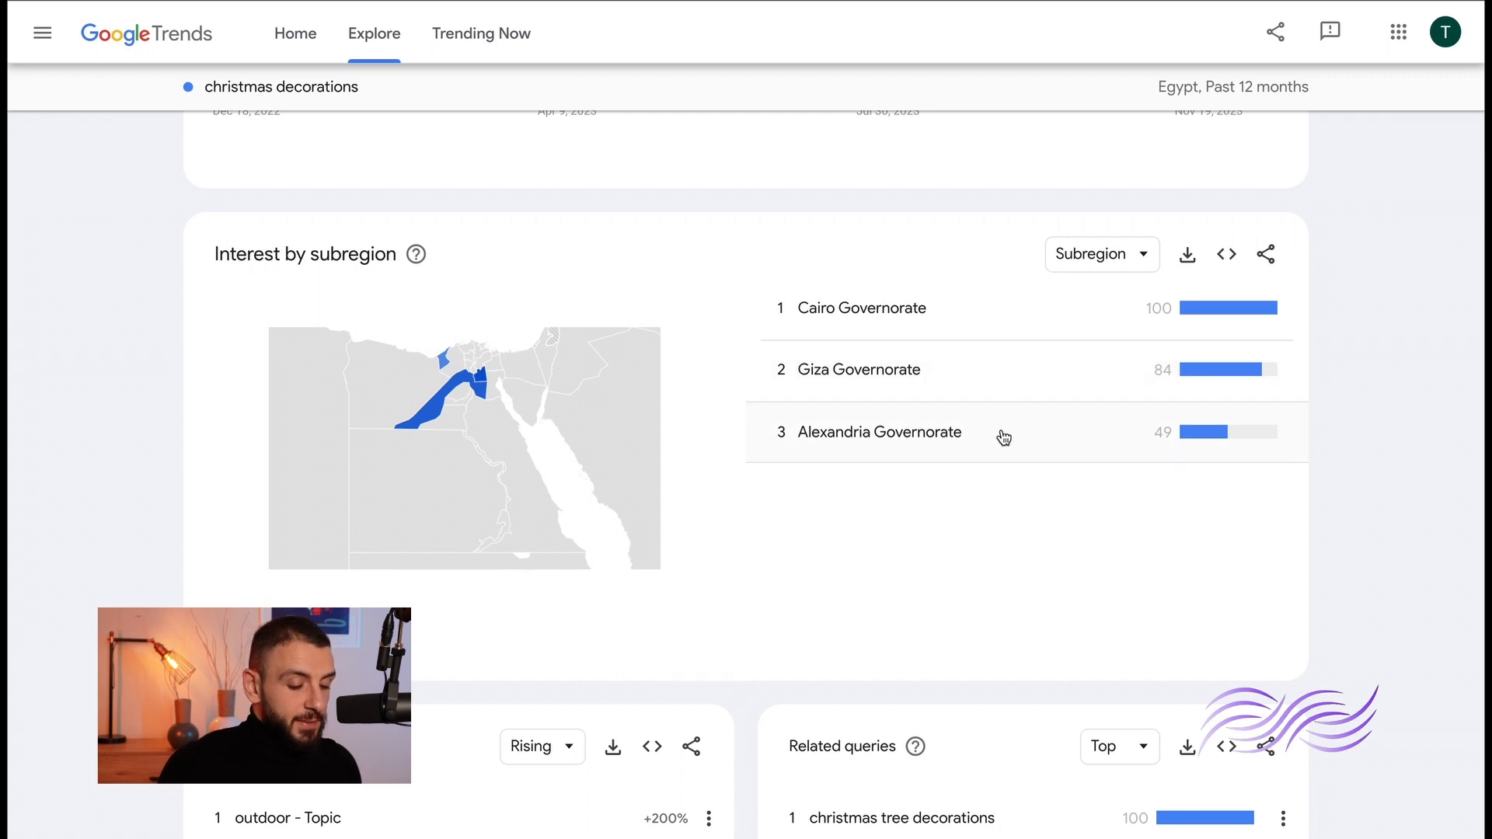
{"action": "left_click", "coordinate": [1100, 254]}
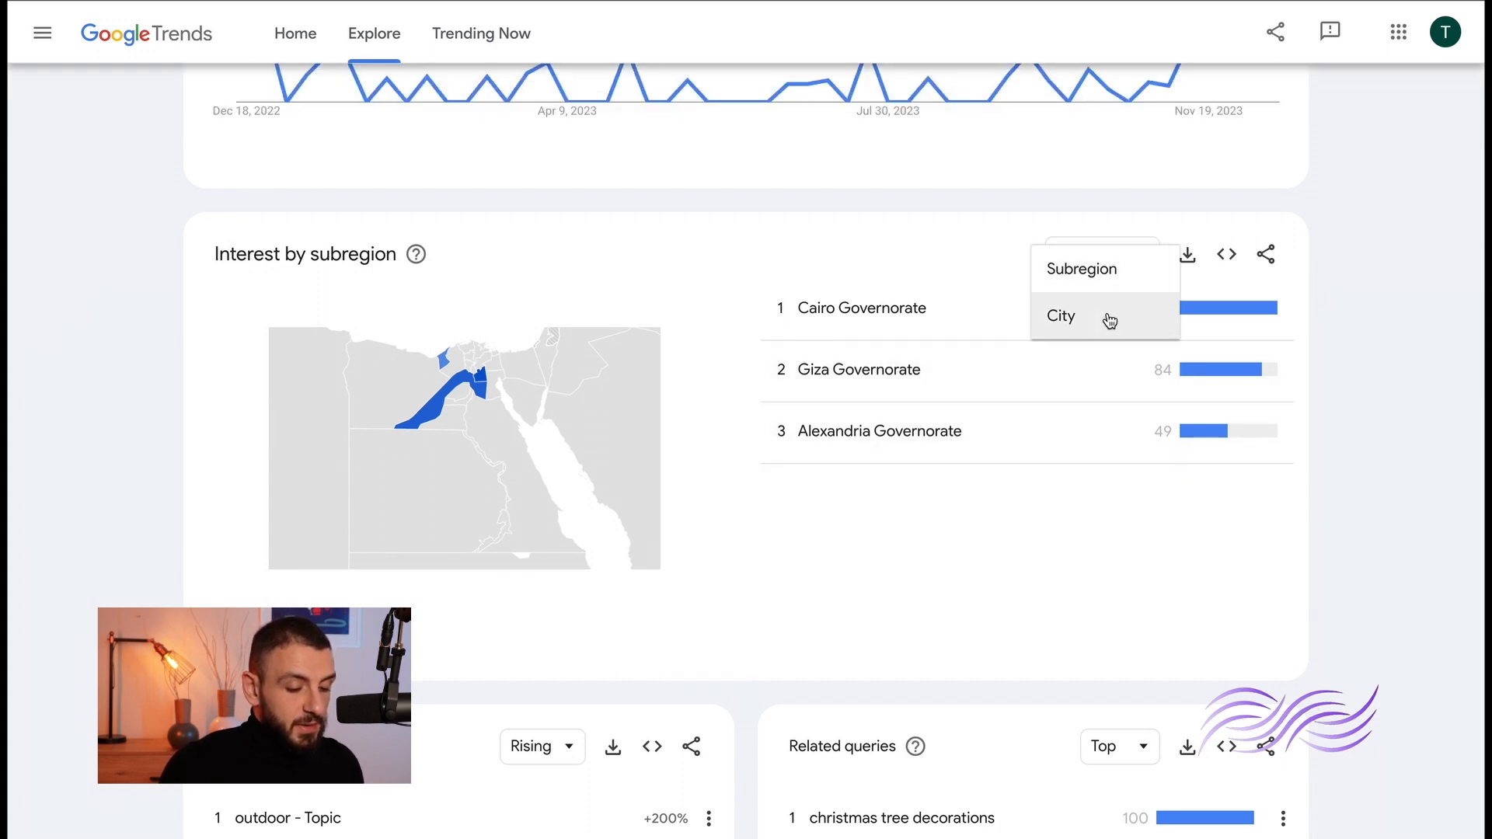
{"action": "left_click", "coordinate": [1060, 316]}
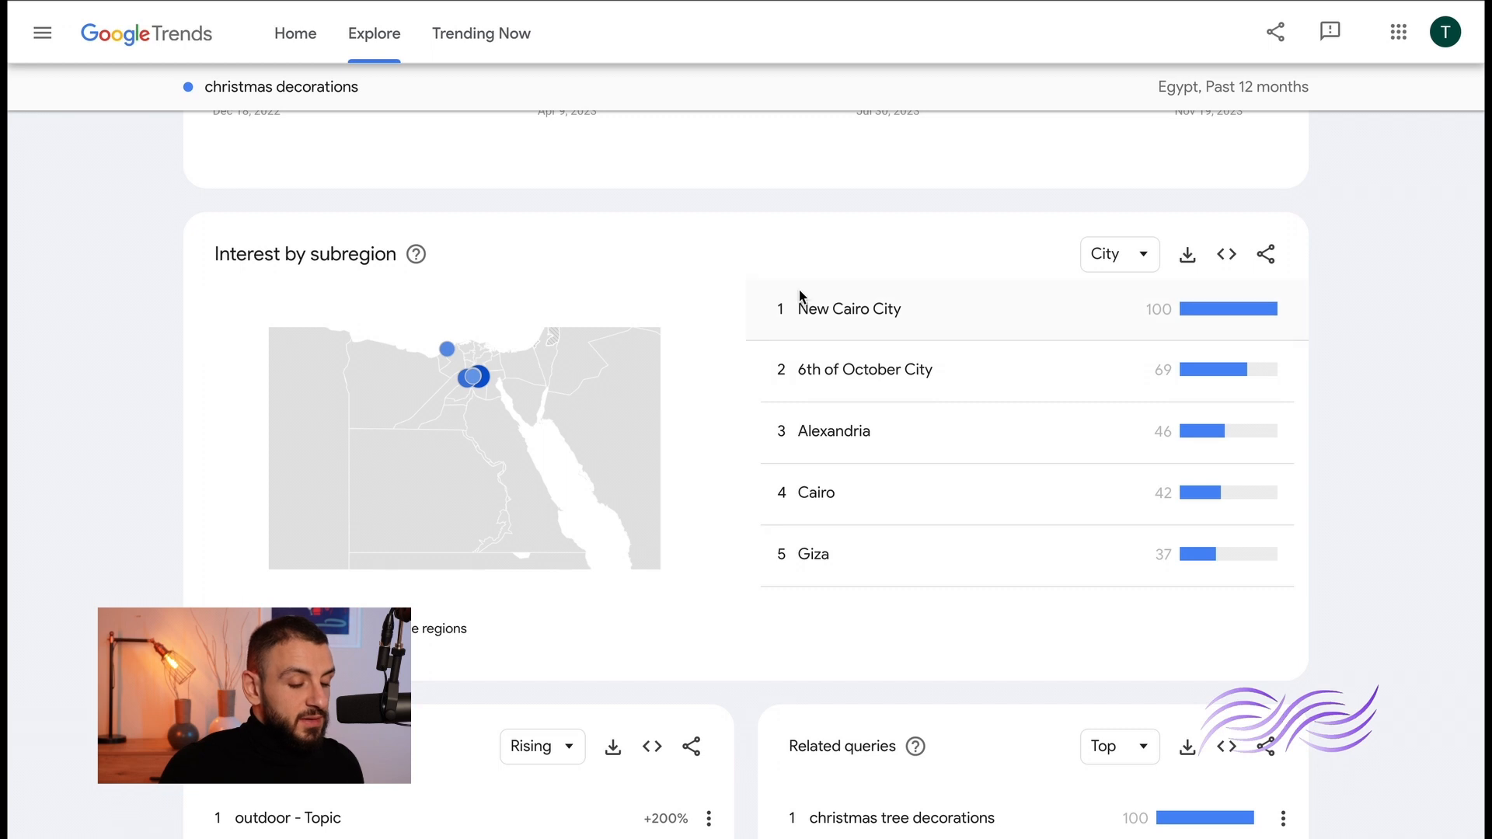
{"action": "mouse_move", "coordinate": [725, 408]}
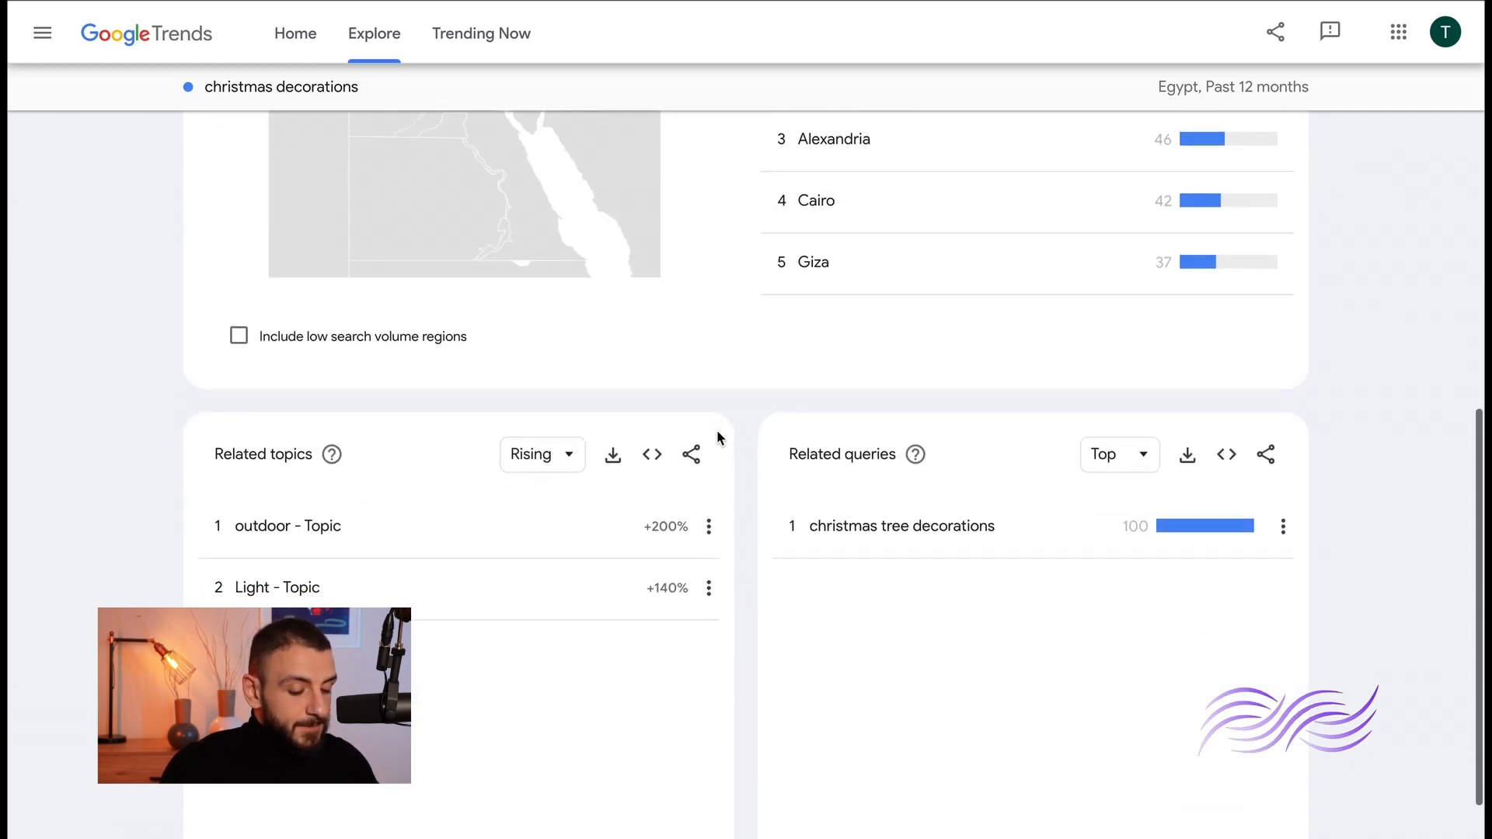
{"action": "scroll", "scroll_direction": "down", "scroll_amount": 3}
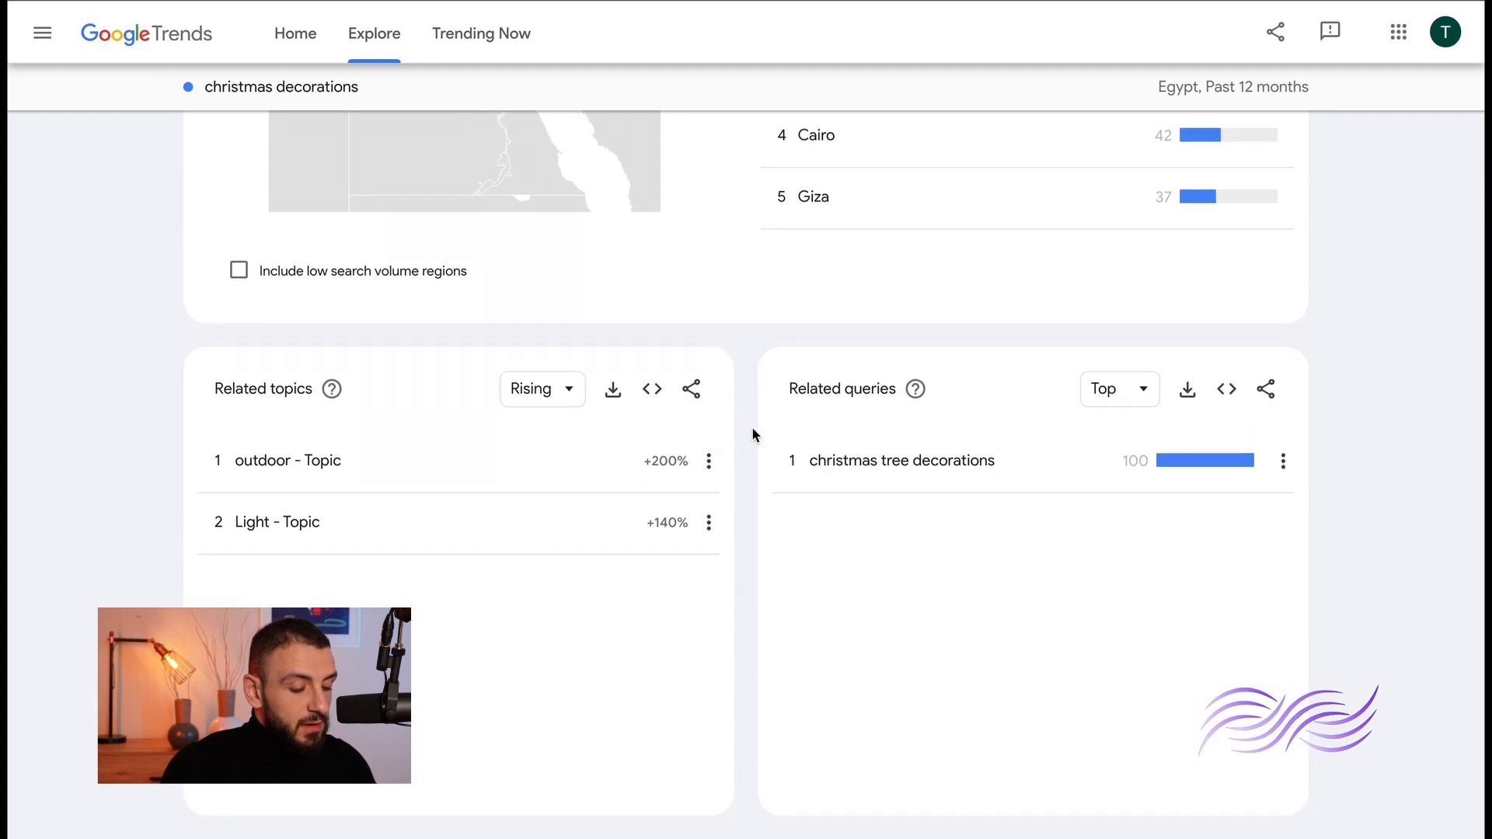
{"action": "scroll", "scroll_direction": "up", "scroll_amount": 3}
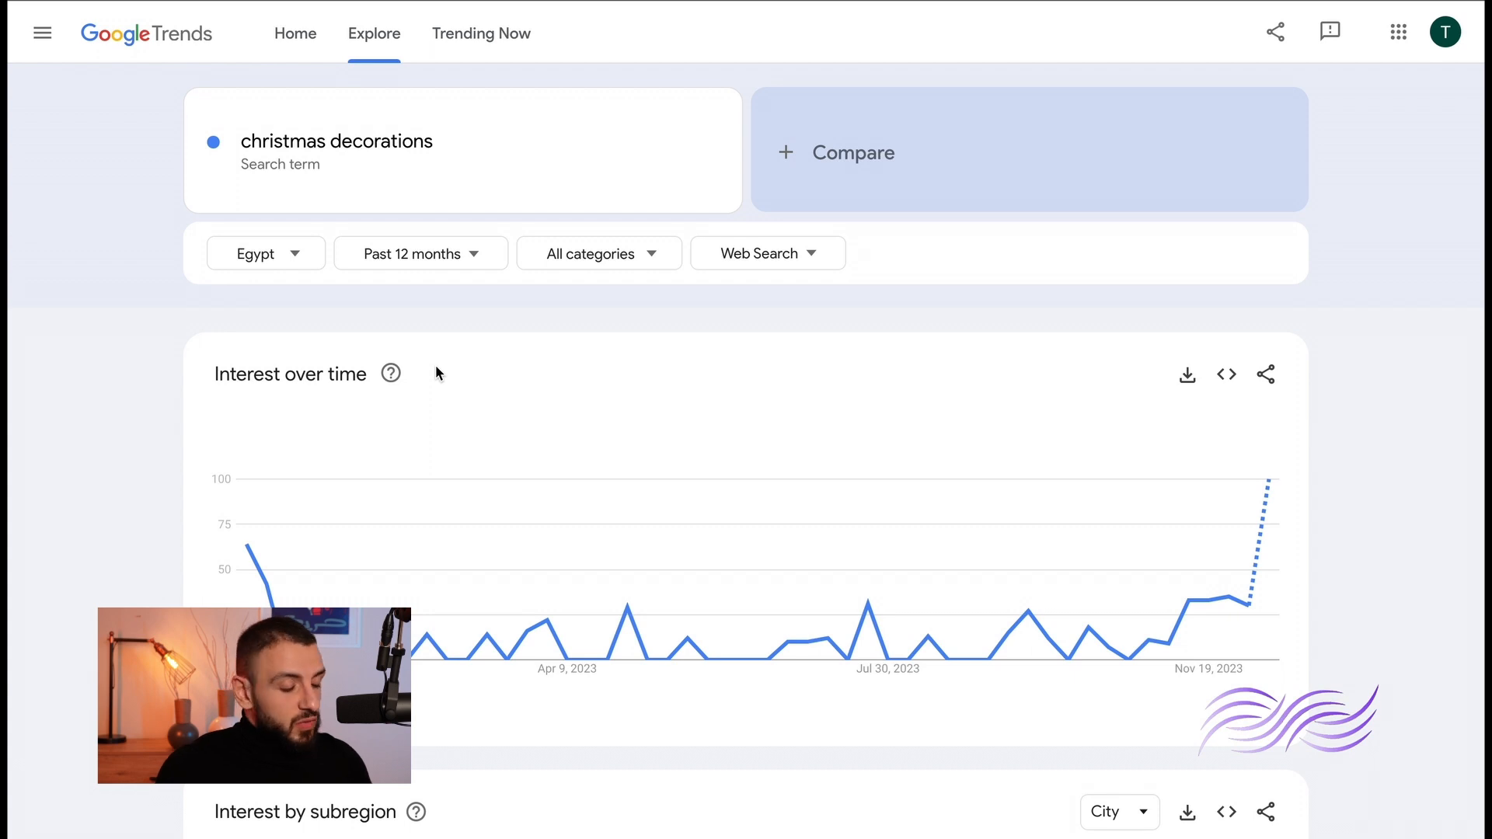
- Widen the time range to 2004–present and replace the term with 'world cup'
{"action": "left_click", "coordinate": [411, 254]}
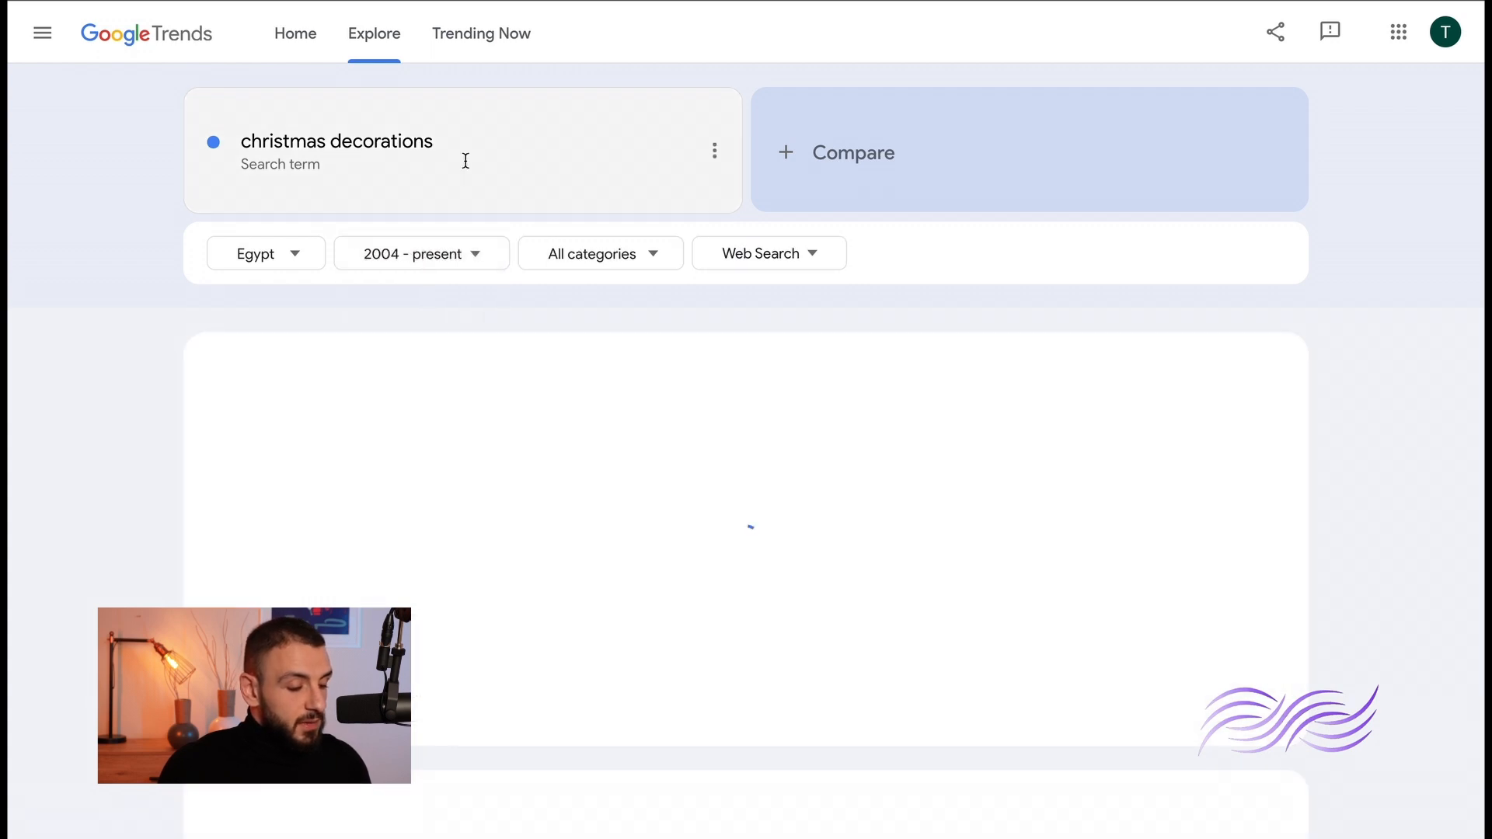
{"action": "left_click", "coordinate": [335, 141]}
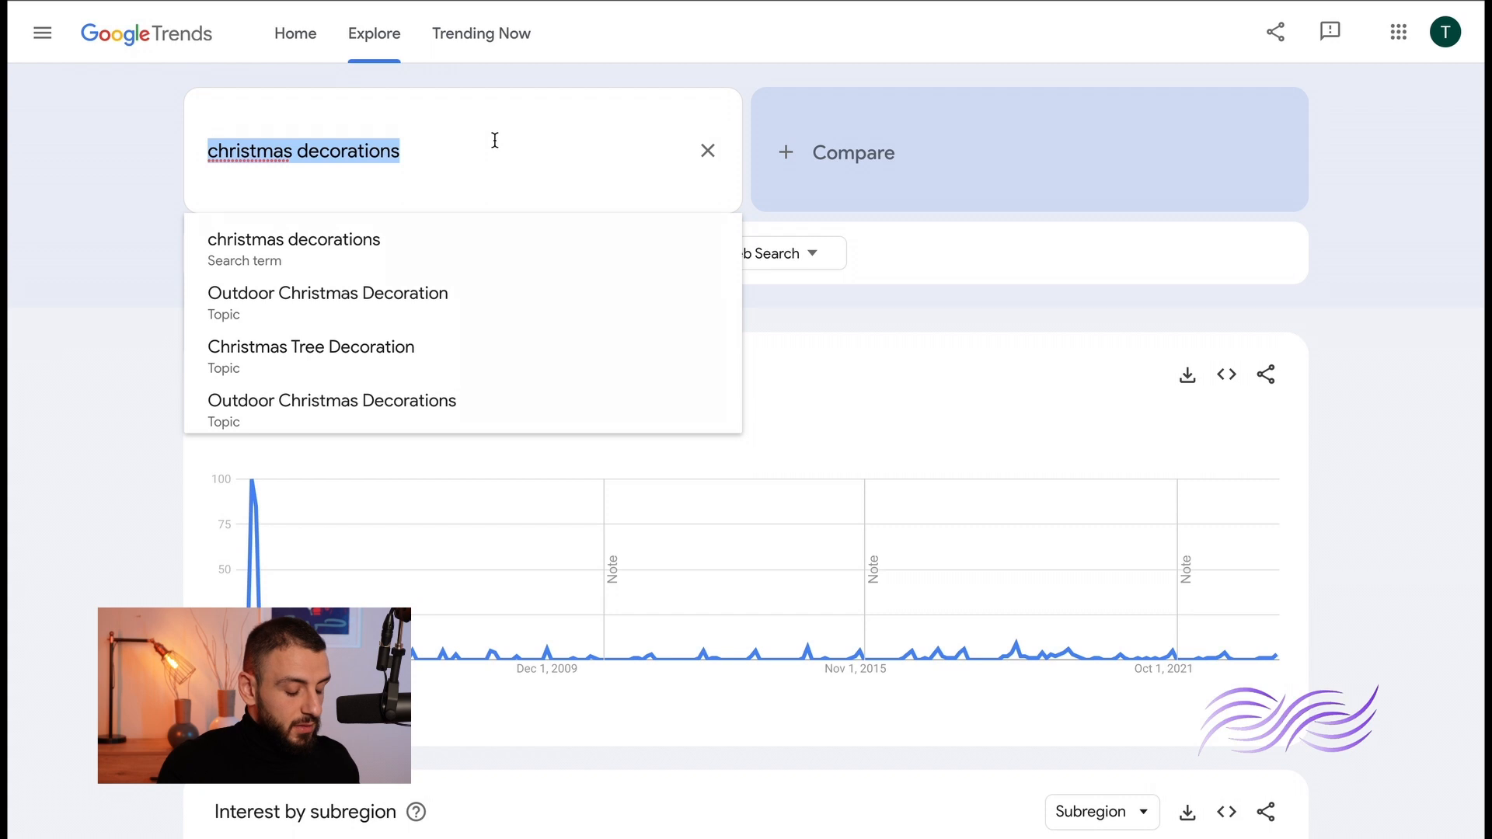
{"action": "type", "text": "world cup"}
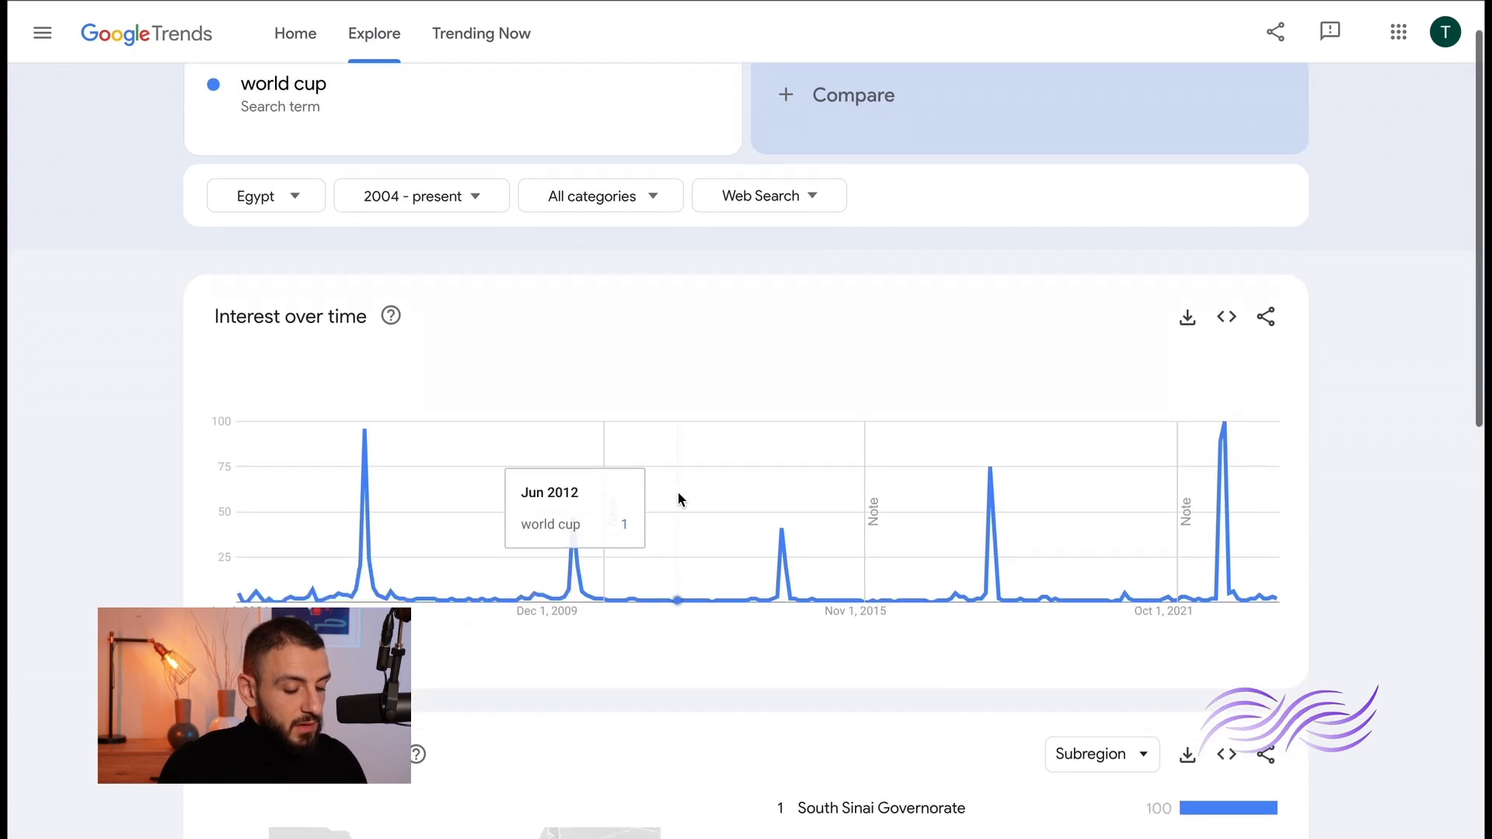
{"action": "scroll", "scroll_direction": "down", "scroll_amount": 3}
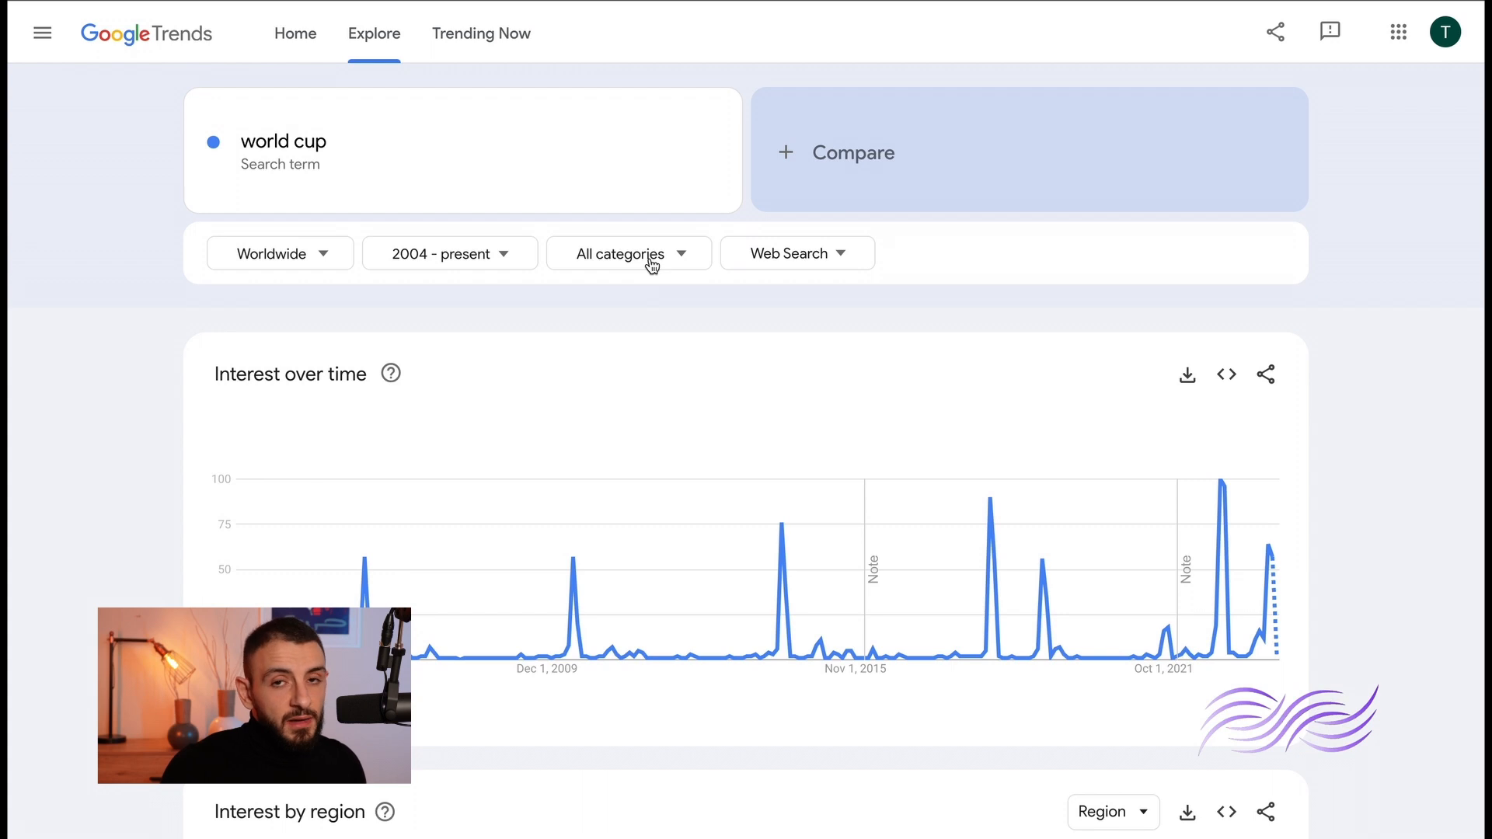
{"action": "left_click", "coordinate": [628, 254]}
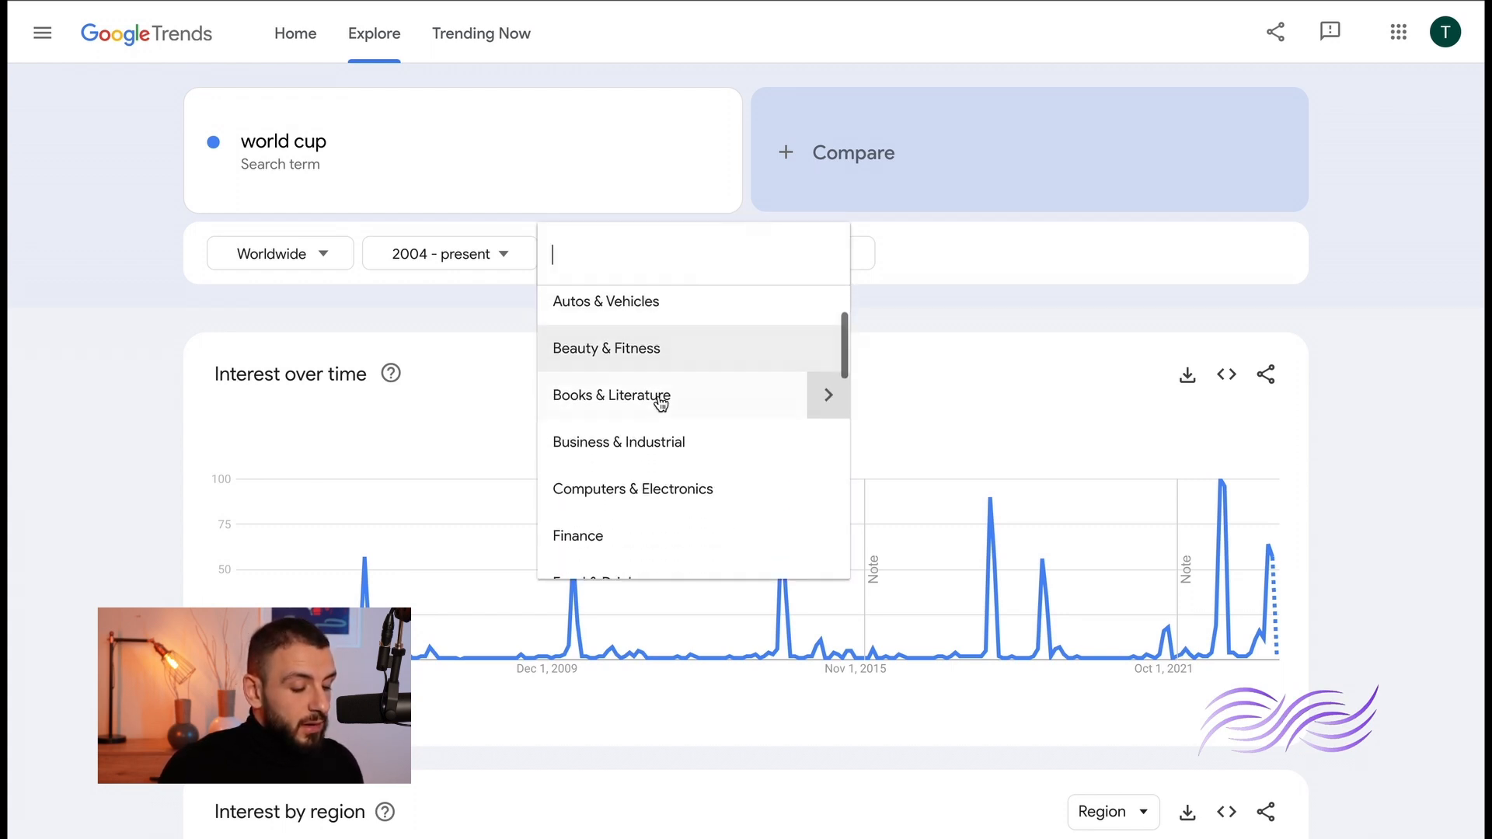
{"action": "type", "text": "spo"}
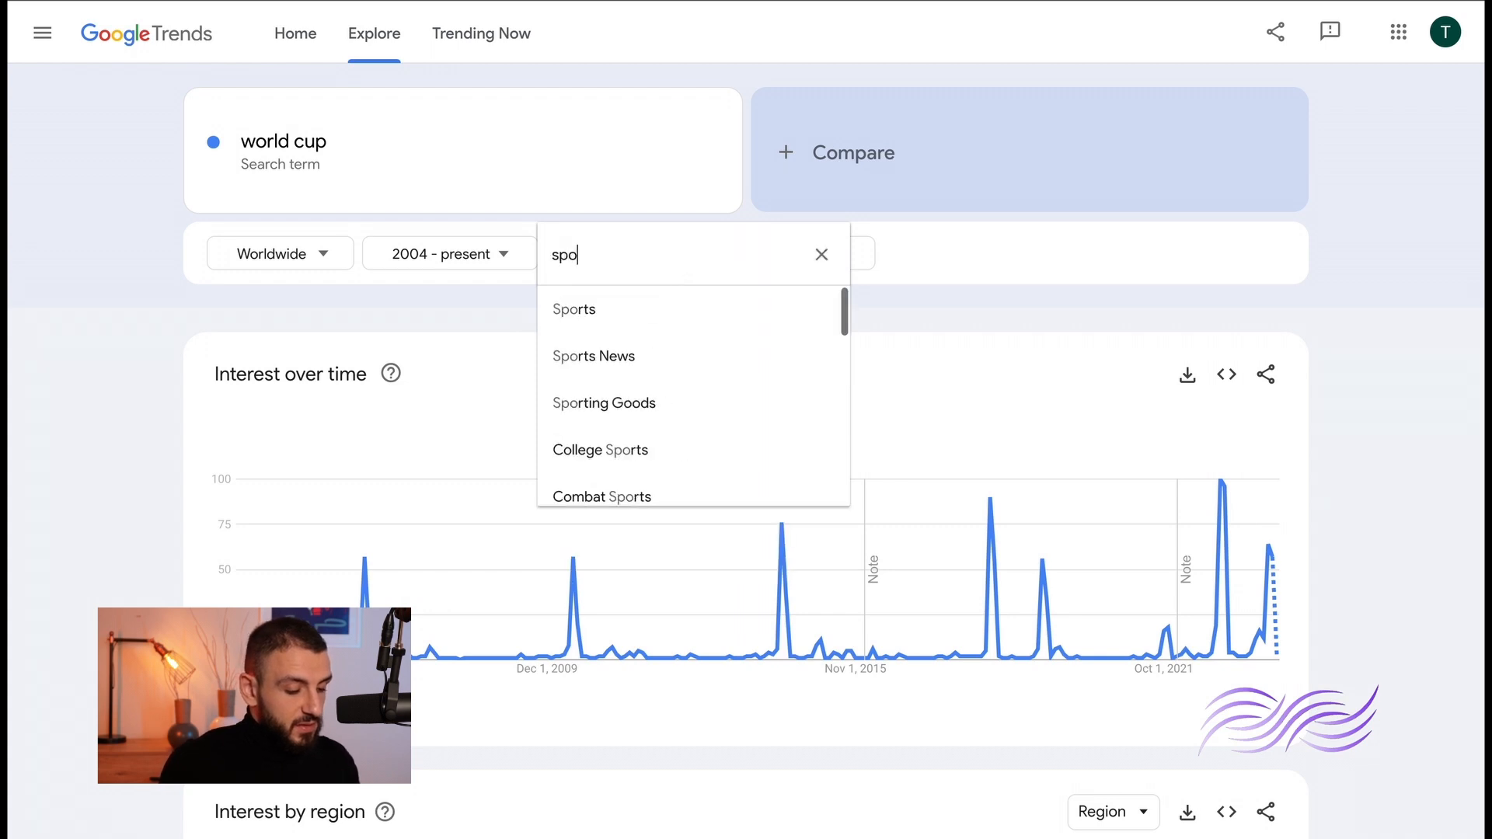
{"action": "left_click", "coordinate": [572, 308]}
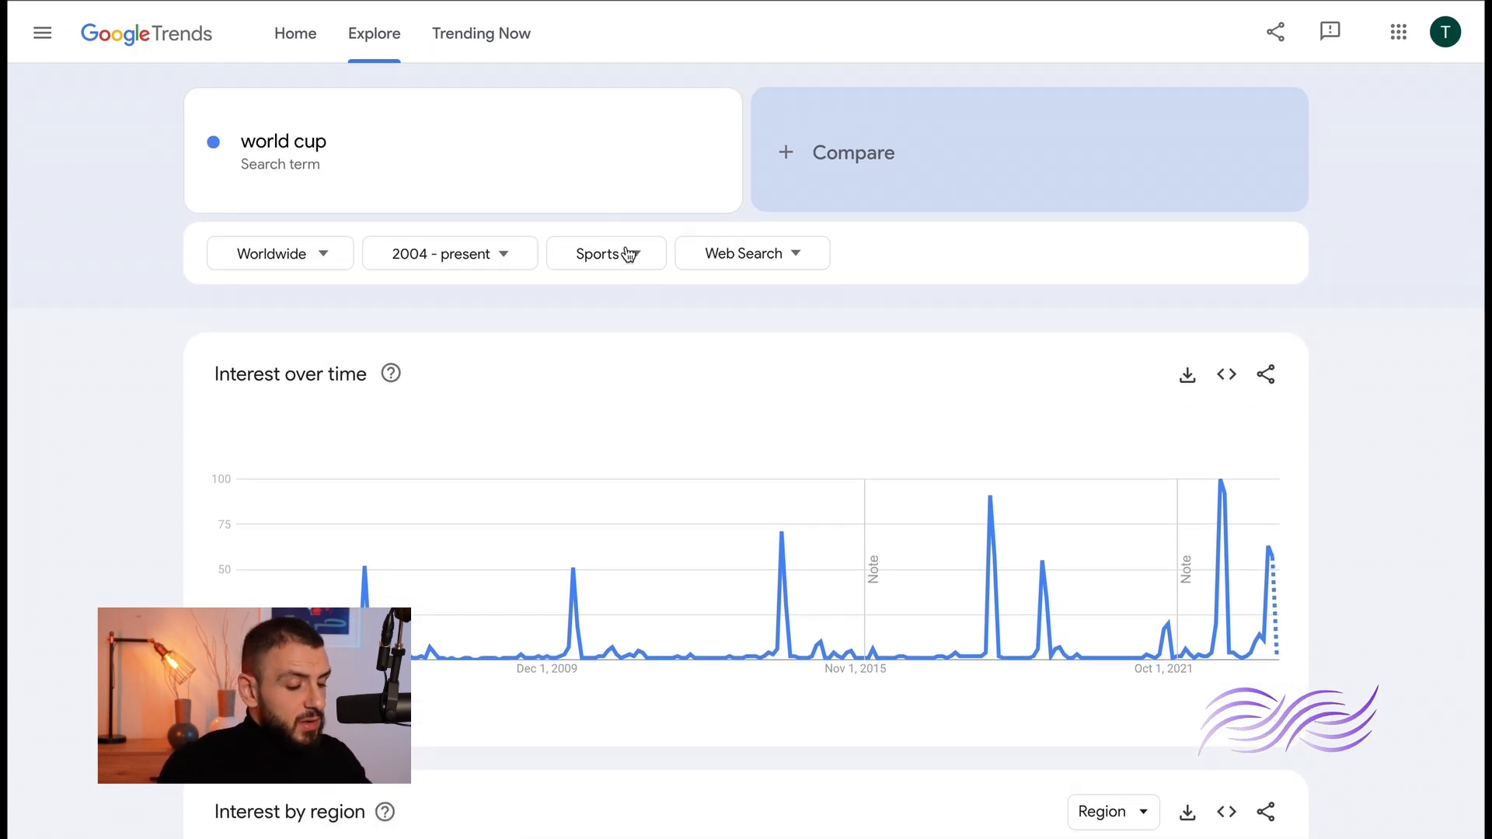
{"action": "left_click", "coordinate": [607, 253]}
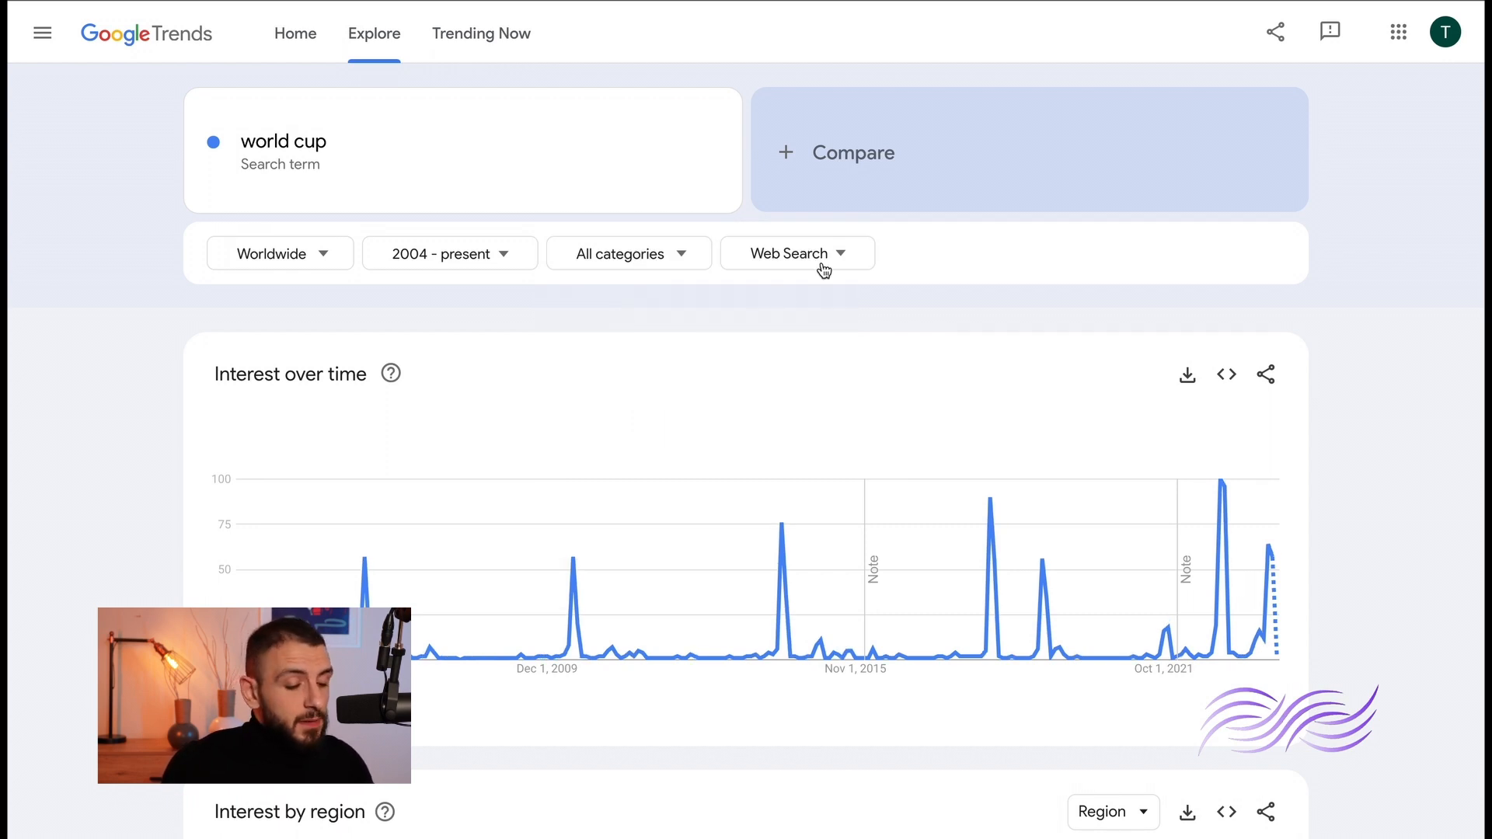
- Replace 'world cup' with 'football' in the search term box
{"action": "left_click", "coordinate": [788, 253]}
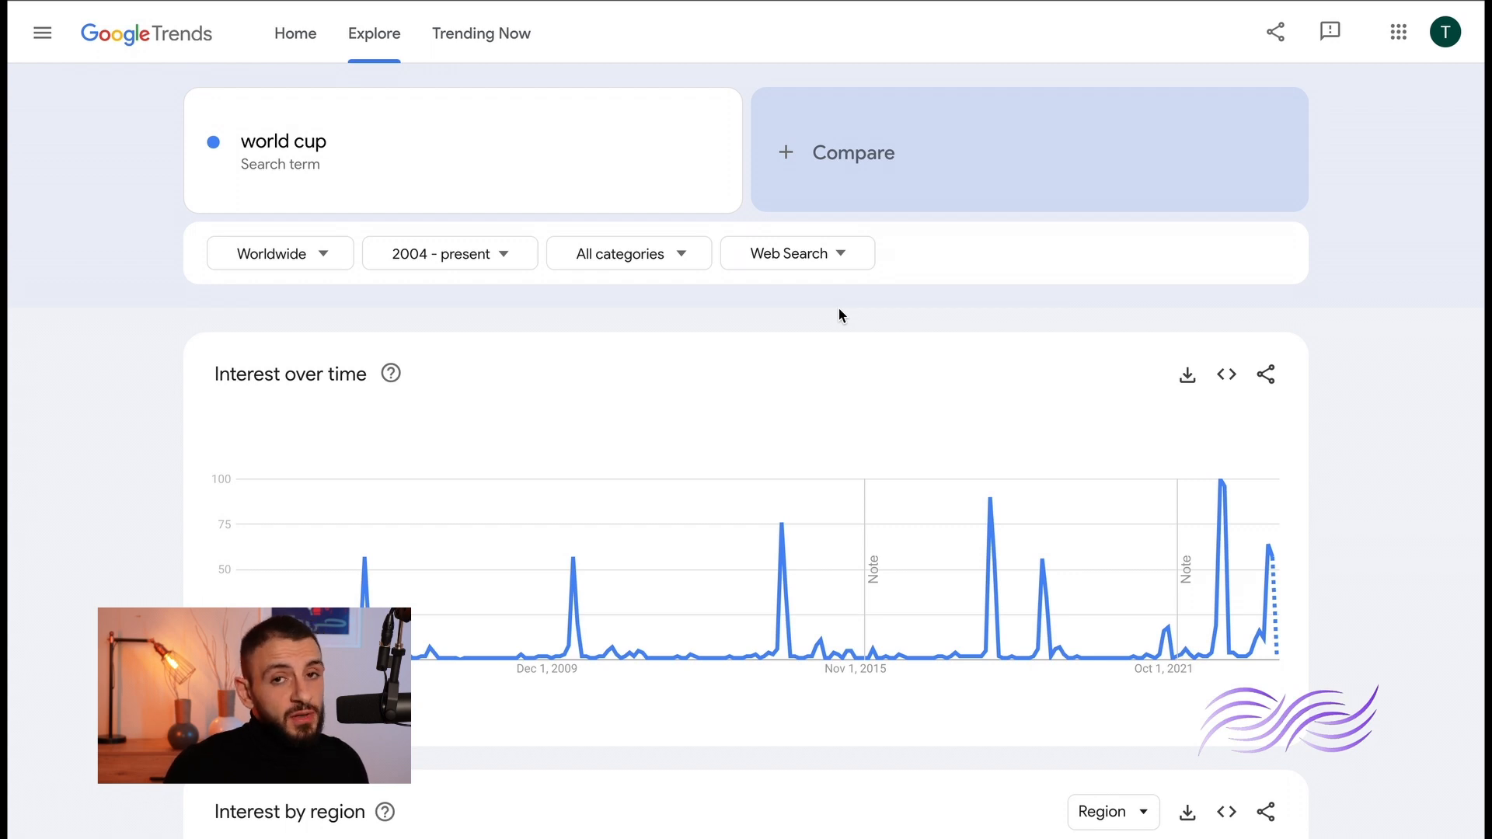
{"action": "mouse_move", "coordinate": [780, 323]}
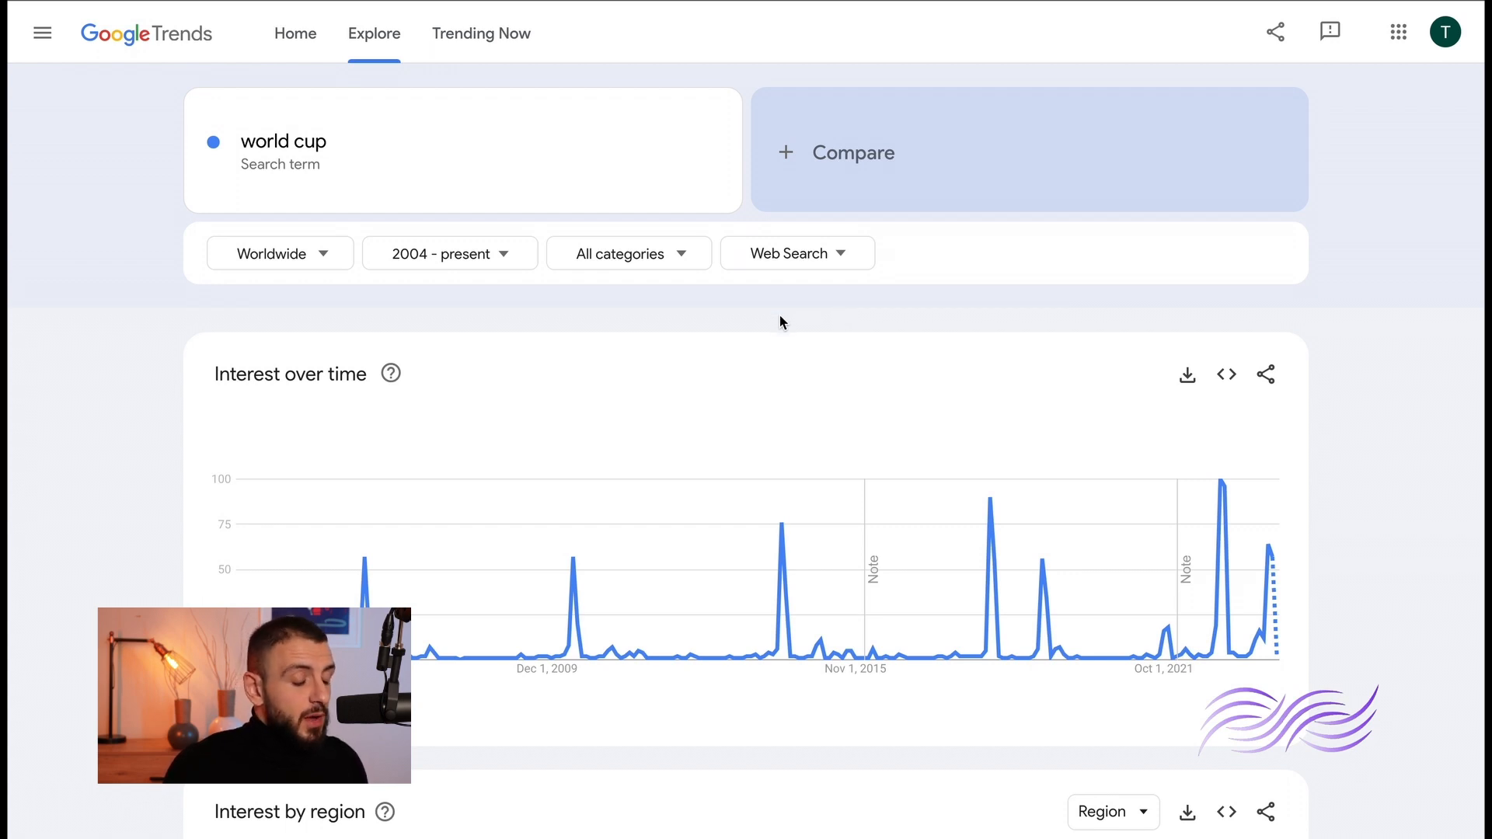
{"action": "mouse_move", "coordinate": [921, 280]}
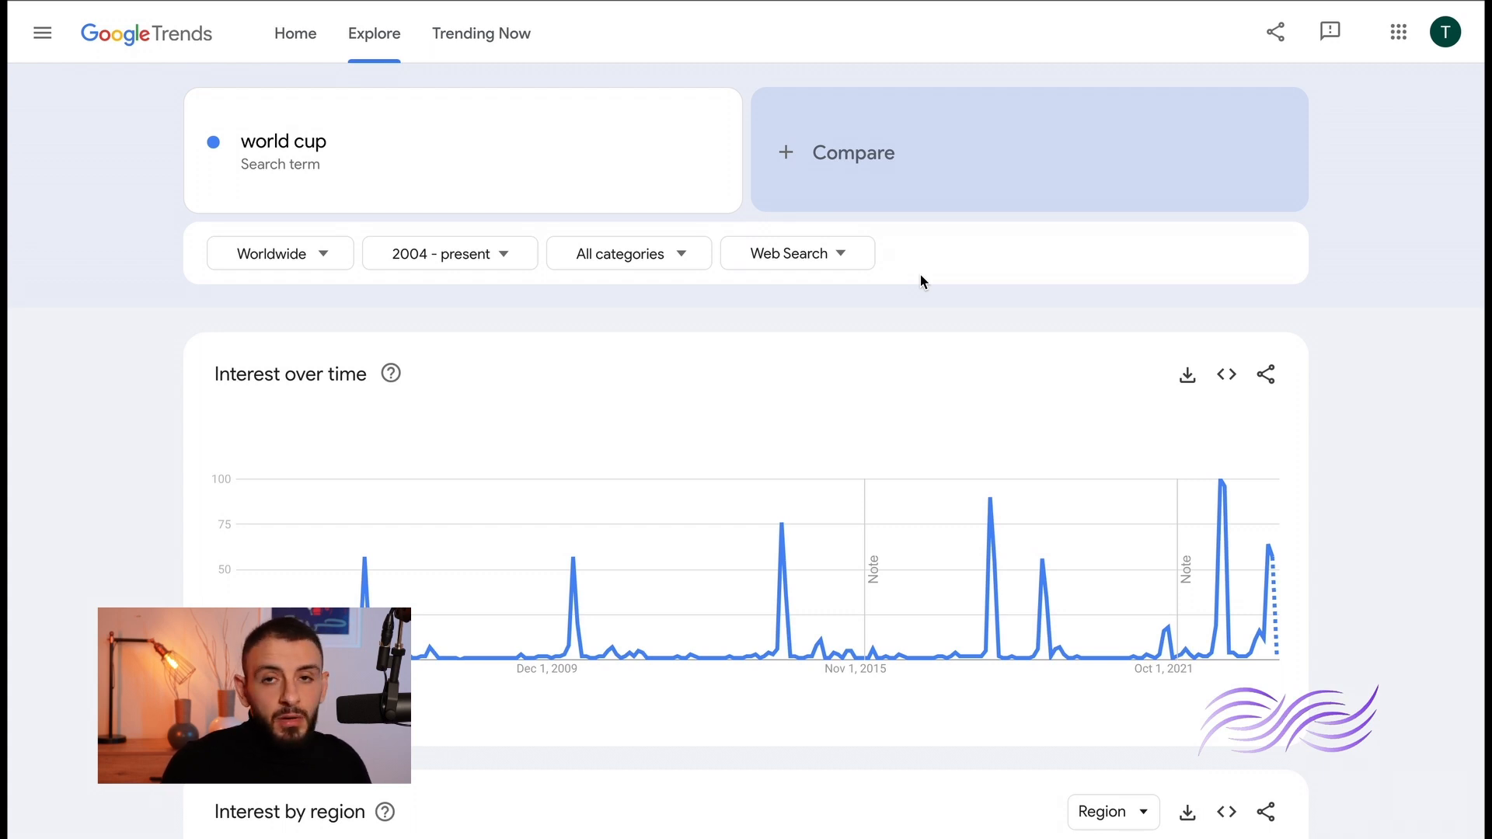
{"action": "type", "text": "football"}
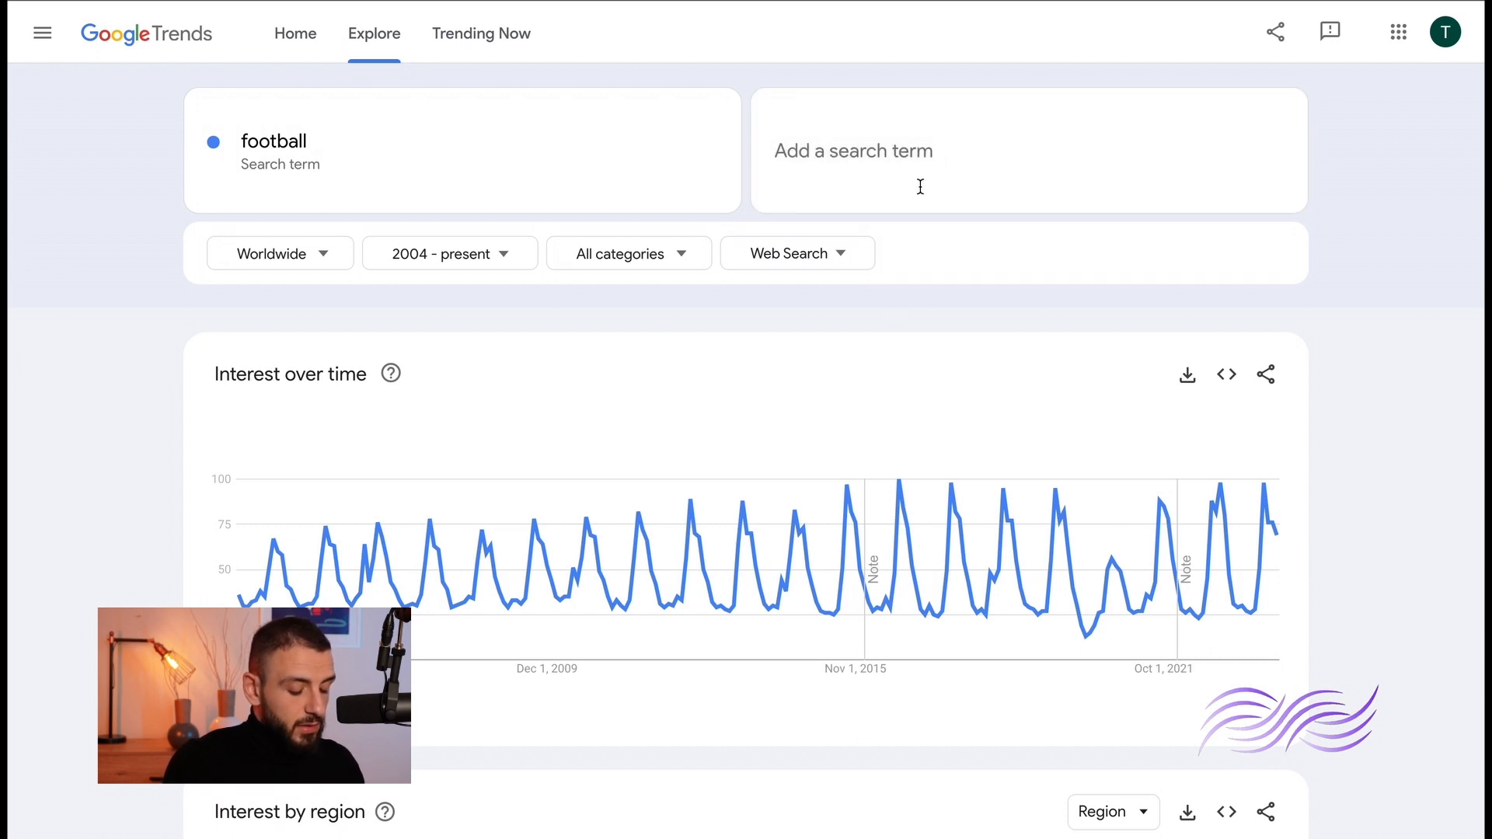
- Add tennis as a comparison term and scroll down to the regional breakdown
{"action": "type", "text": "tennis"}
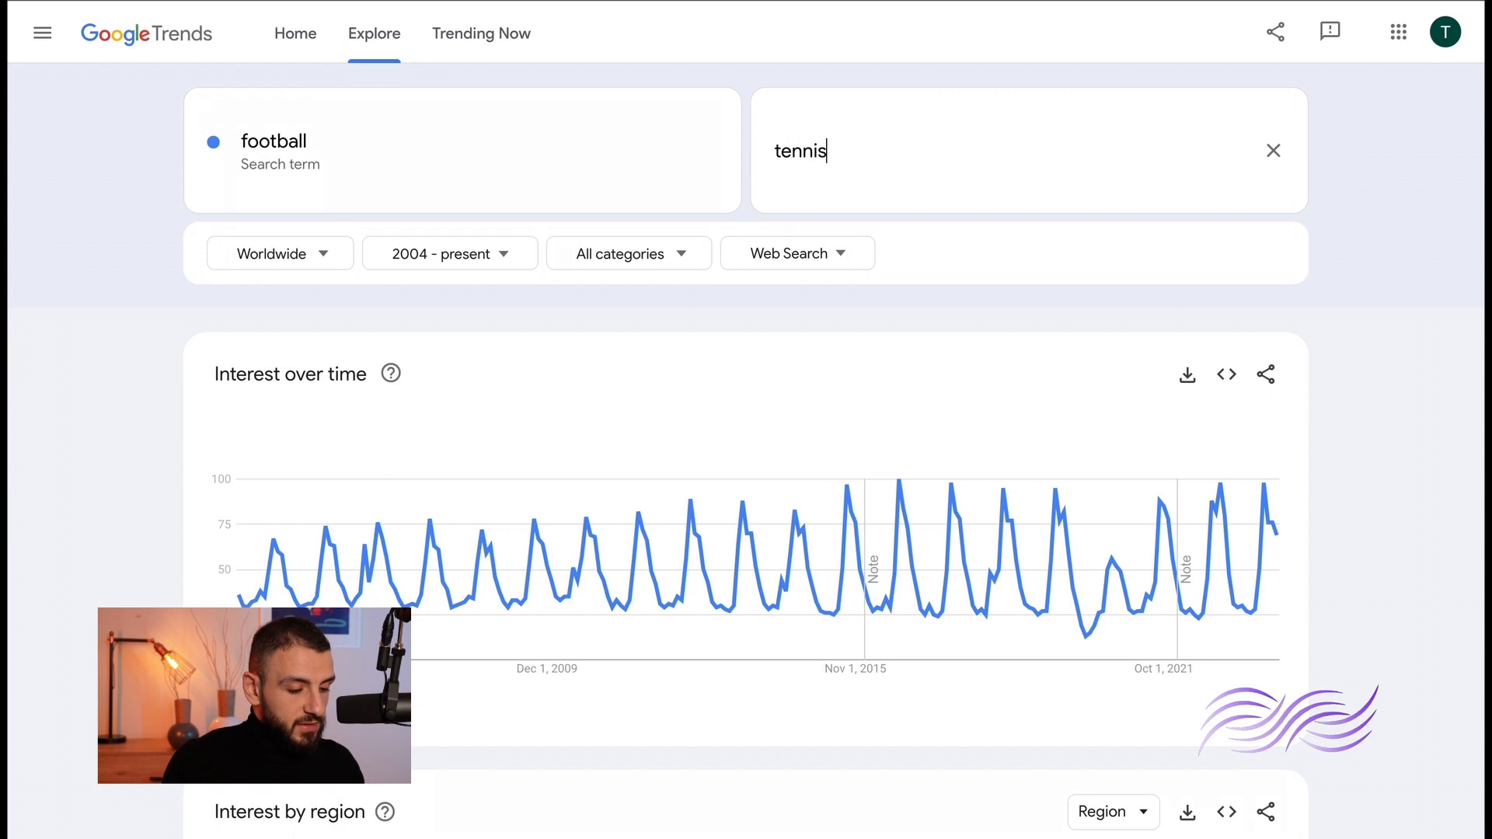
{"action": "key", "text": "Enter"}
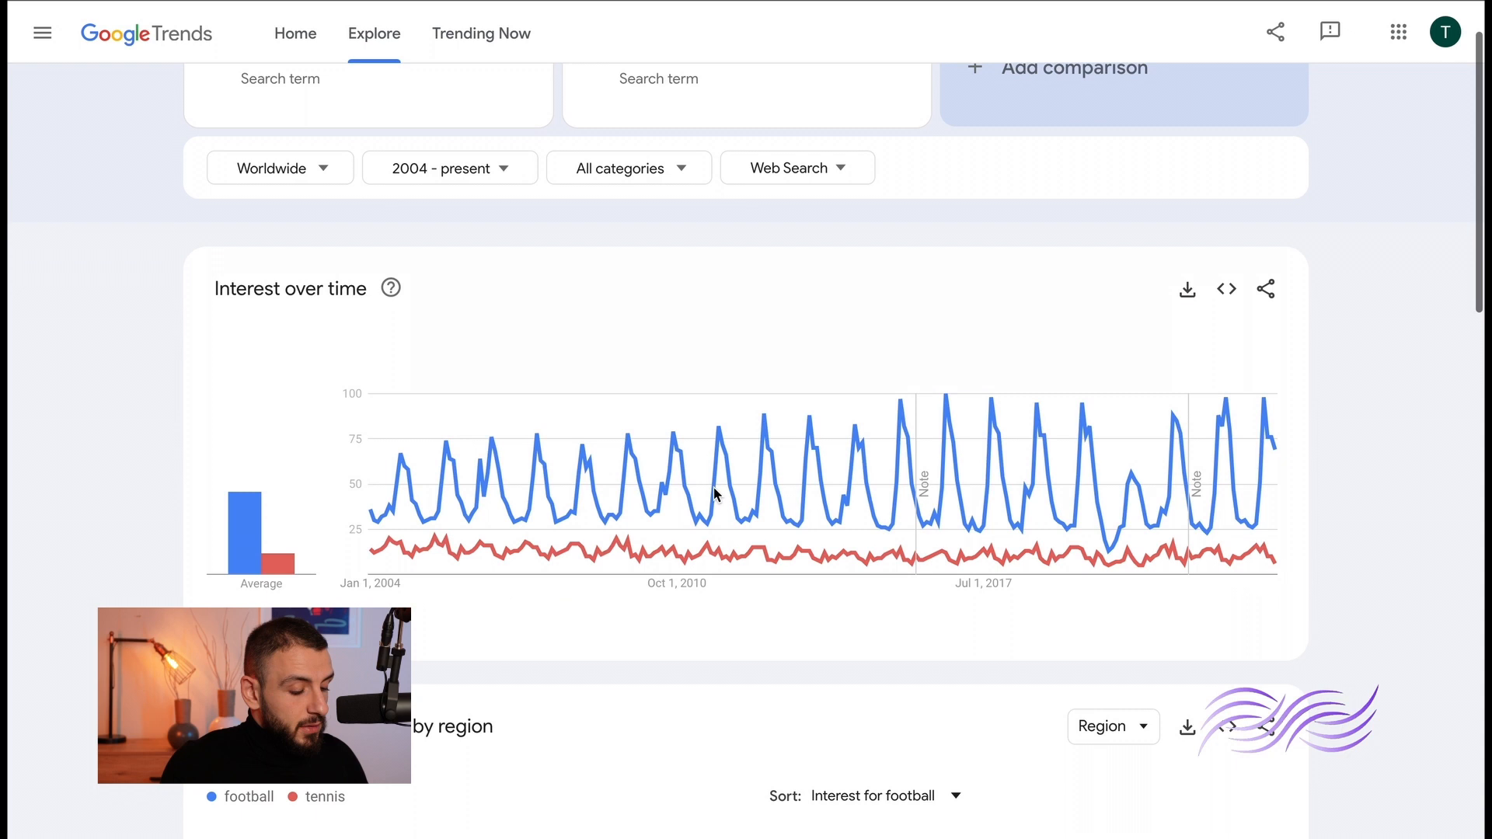
{"action": "scroll", "scroll_direction": "down", "scroll_amount": 3}
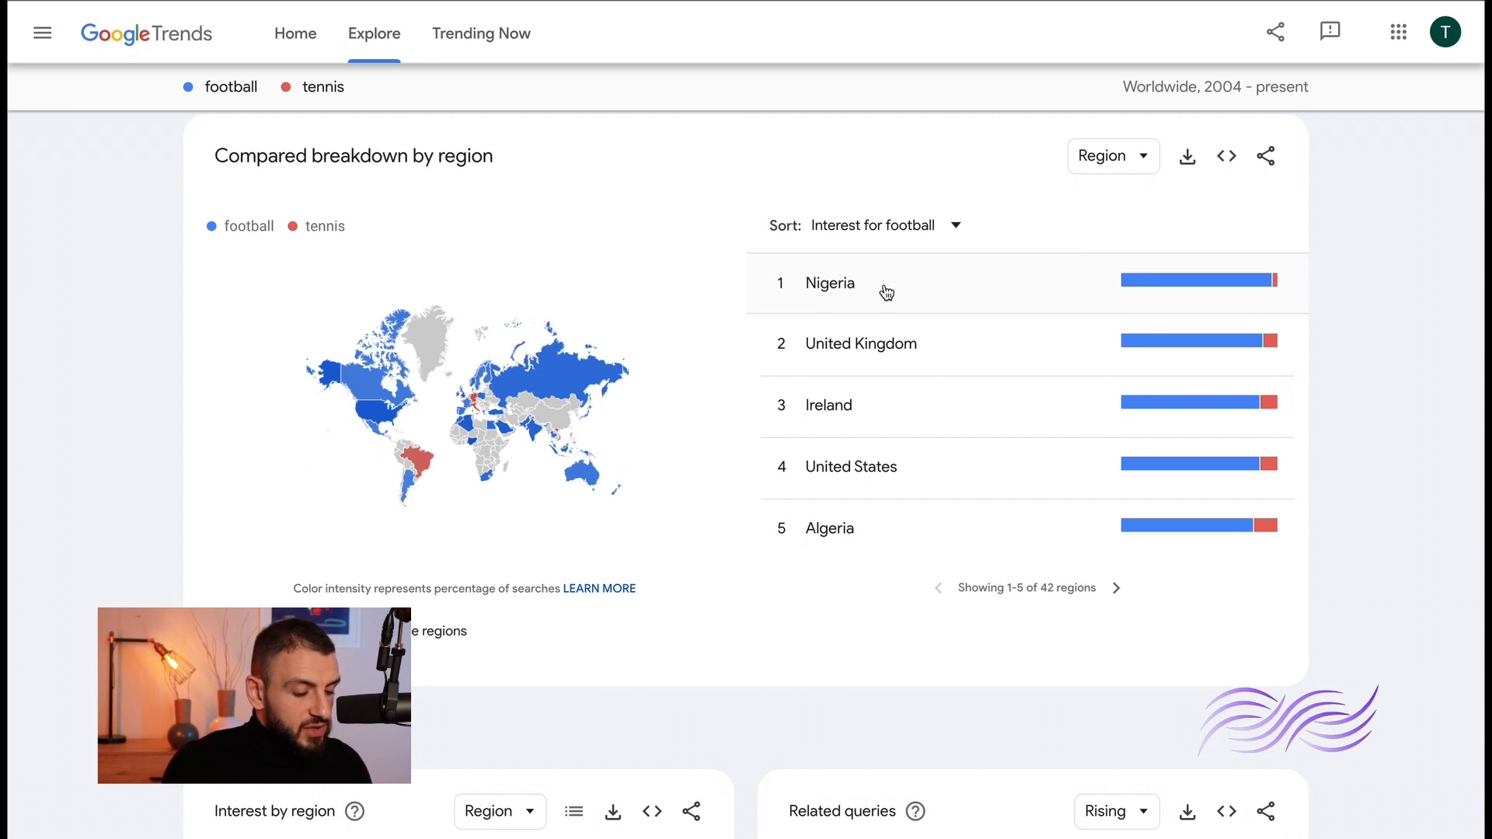
{"action": "mouse_move", "coordinate": [852, 467]}
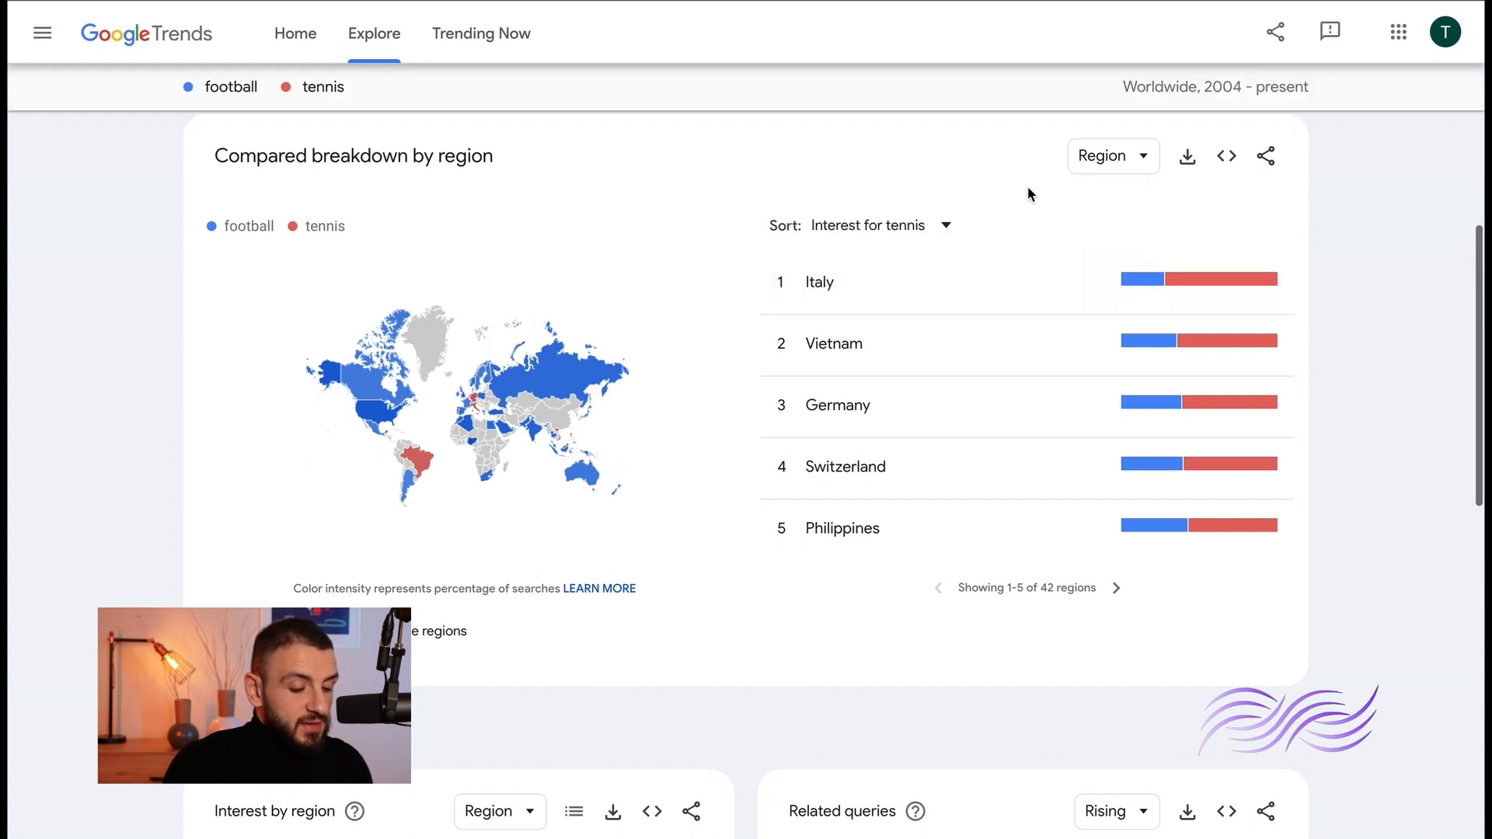
- Scroll through the football and tennis regional maps and related queries
{"action": "scroll", "scroll_direction": "down", "scroll_amount": 3}
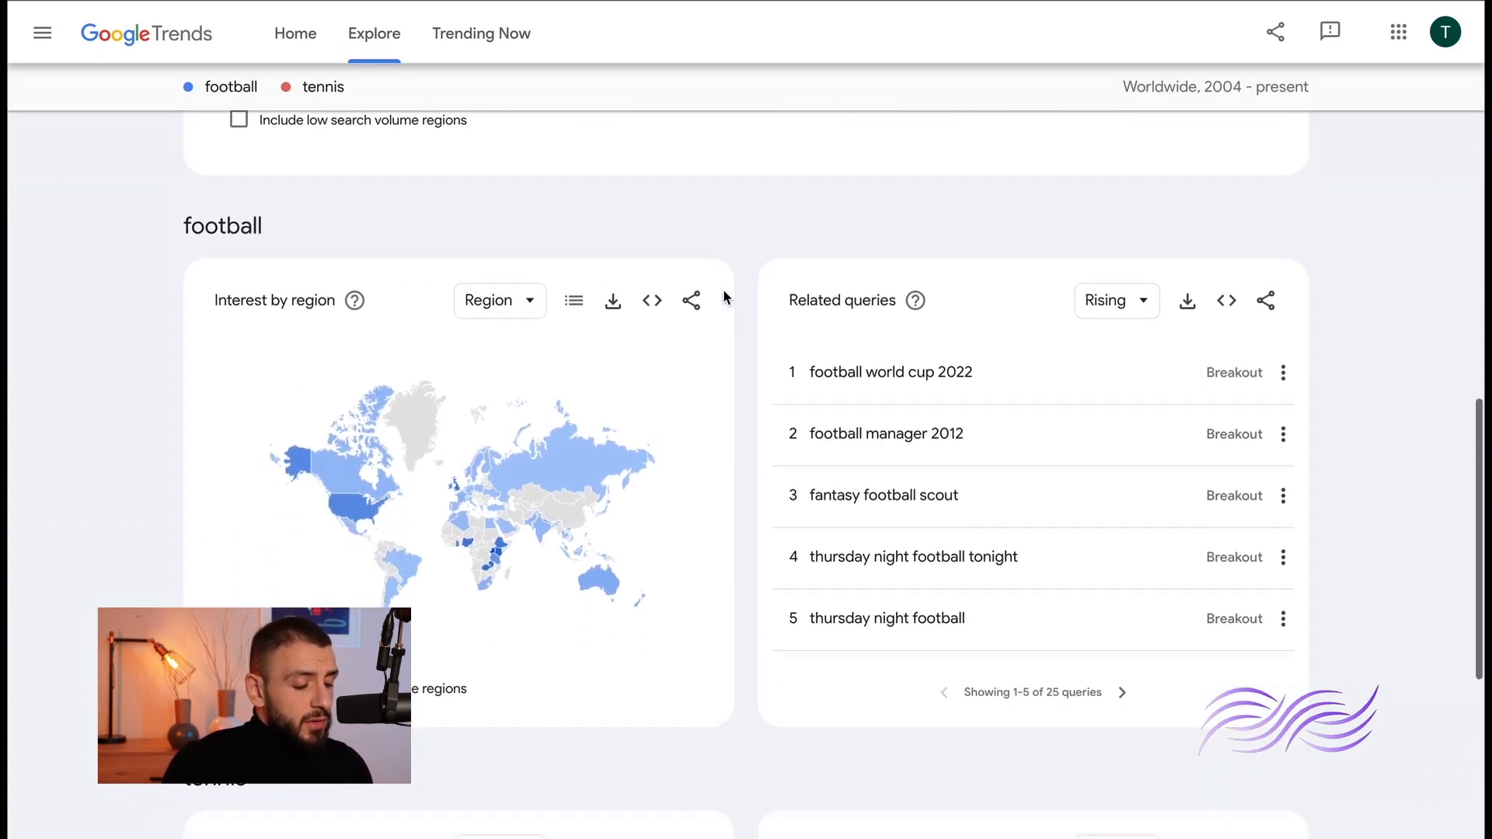
{"action": "scroll", "scroll_direction": "down", "scroll_amount": 3}
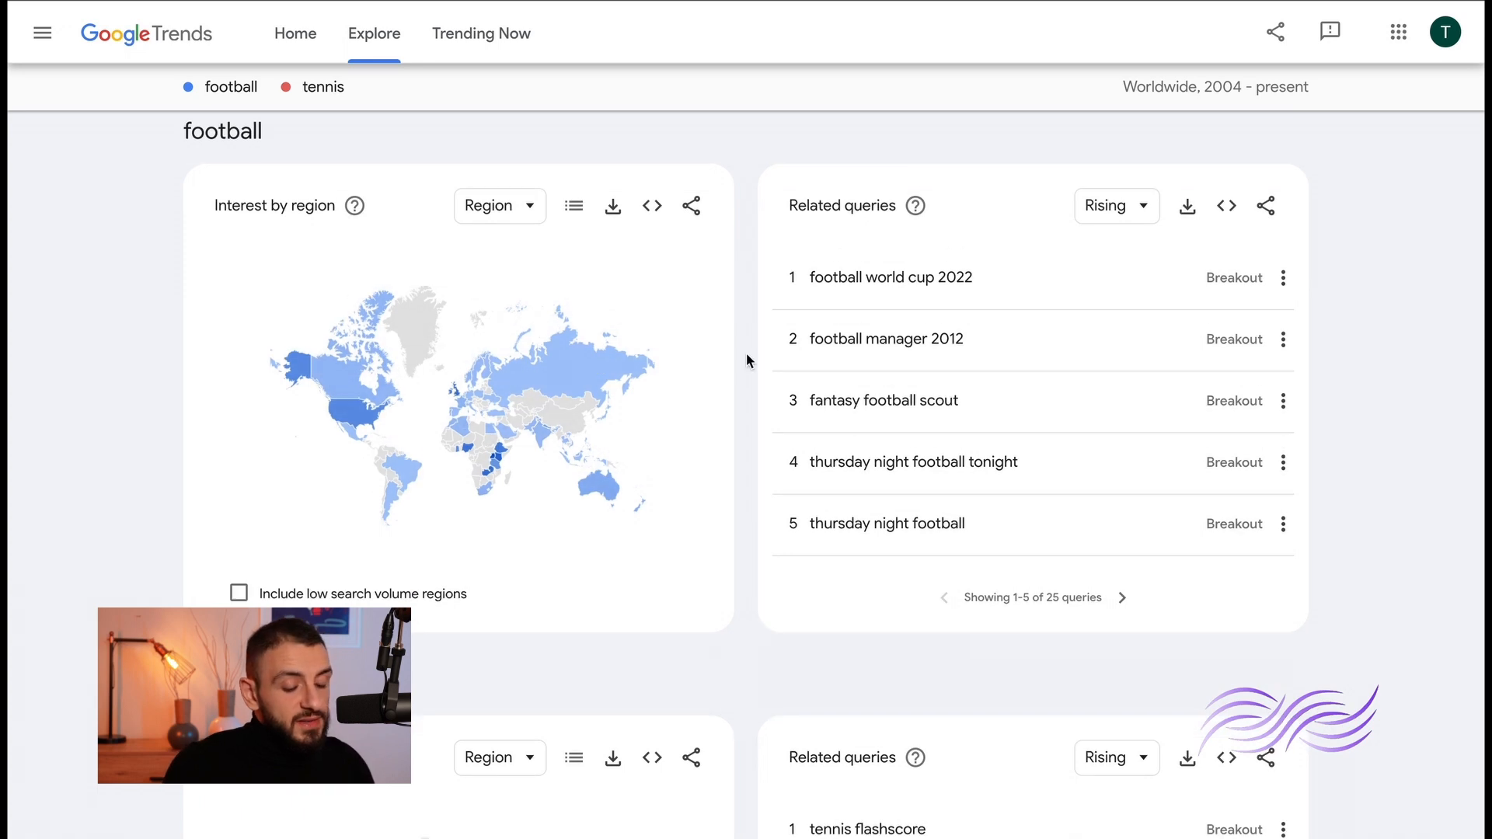
{"action": "mouse_move", "coordinate": [750, 436]}
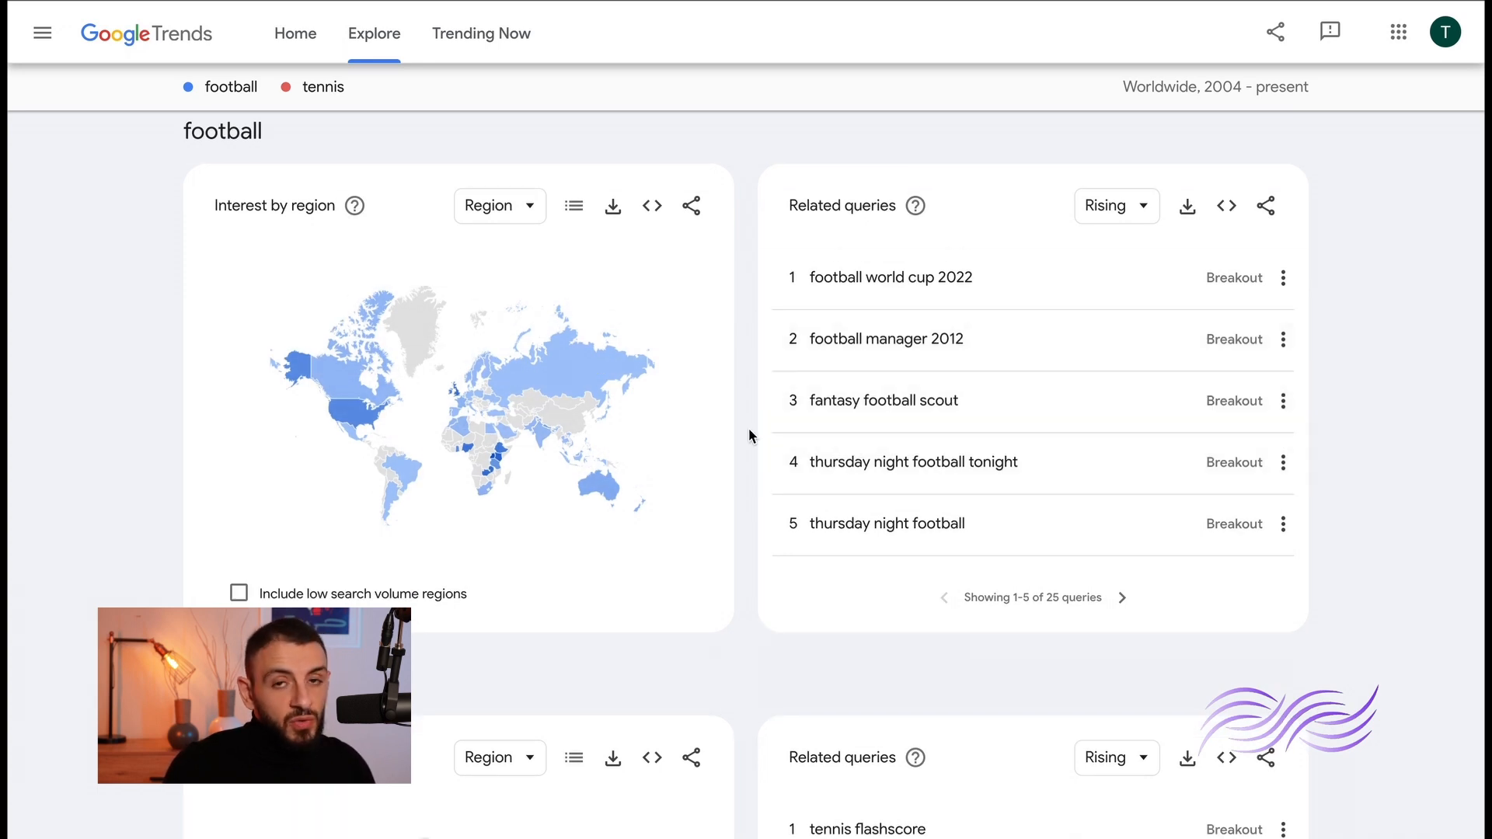
{"action": "scroll", "scroll_direction": "down", "scroll_amount": 3}
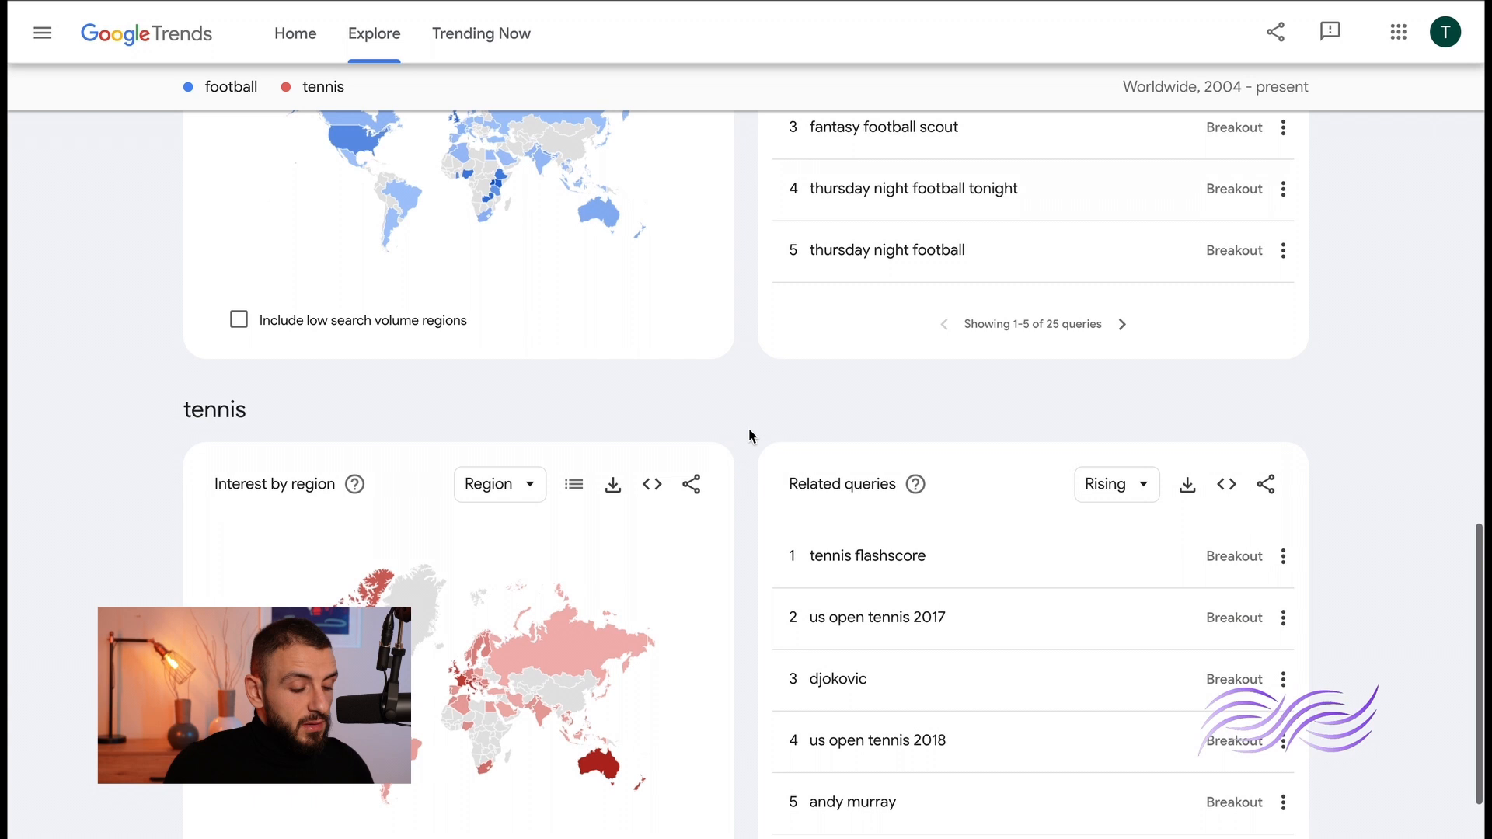
{"action": "scroll", "scroll_direction": "down", "scroll_amount": 3}
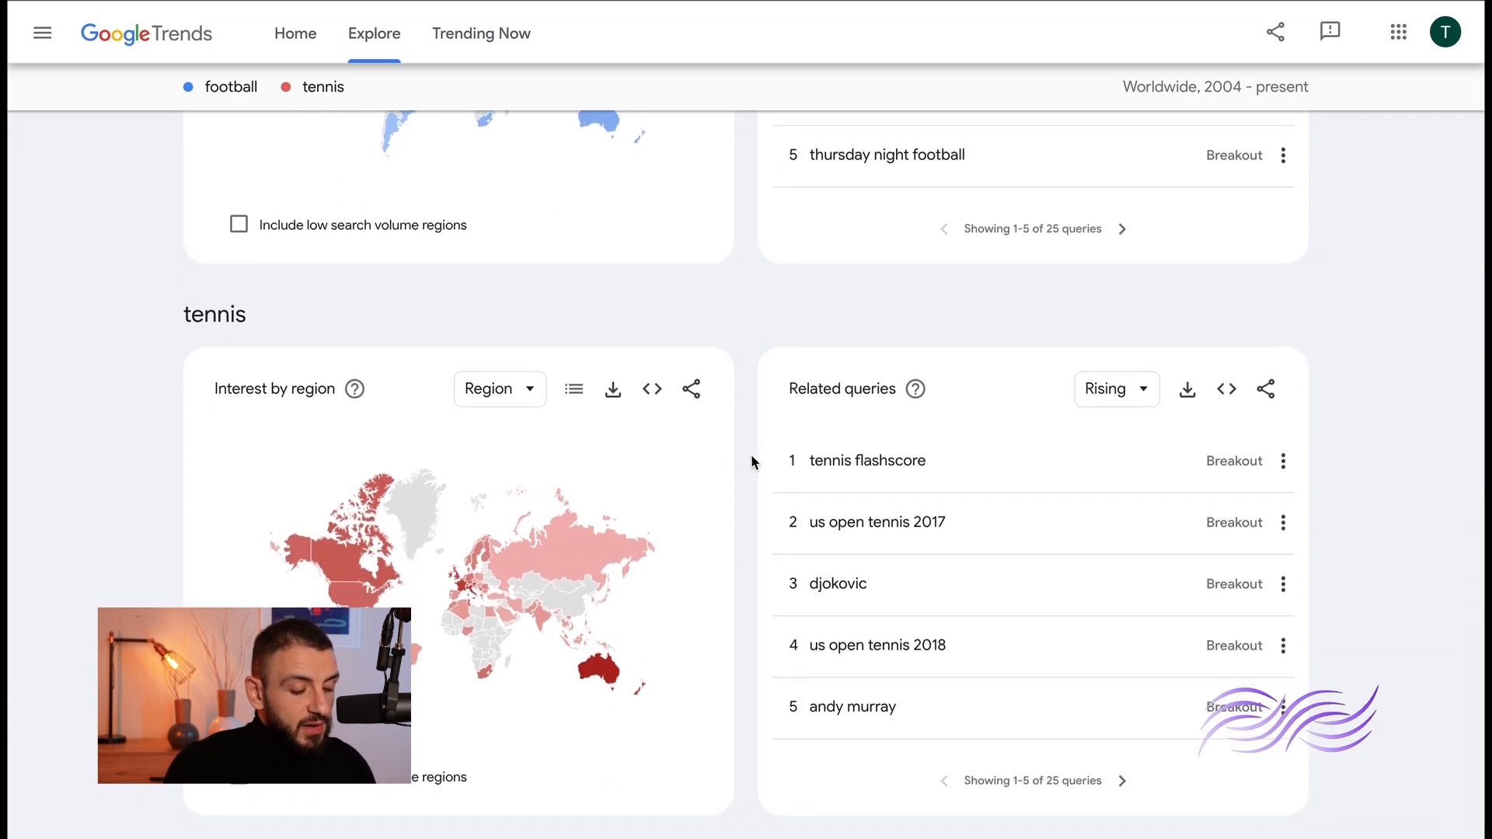
{"action": "mouse_move", "coordinate": [716, 511]}
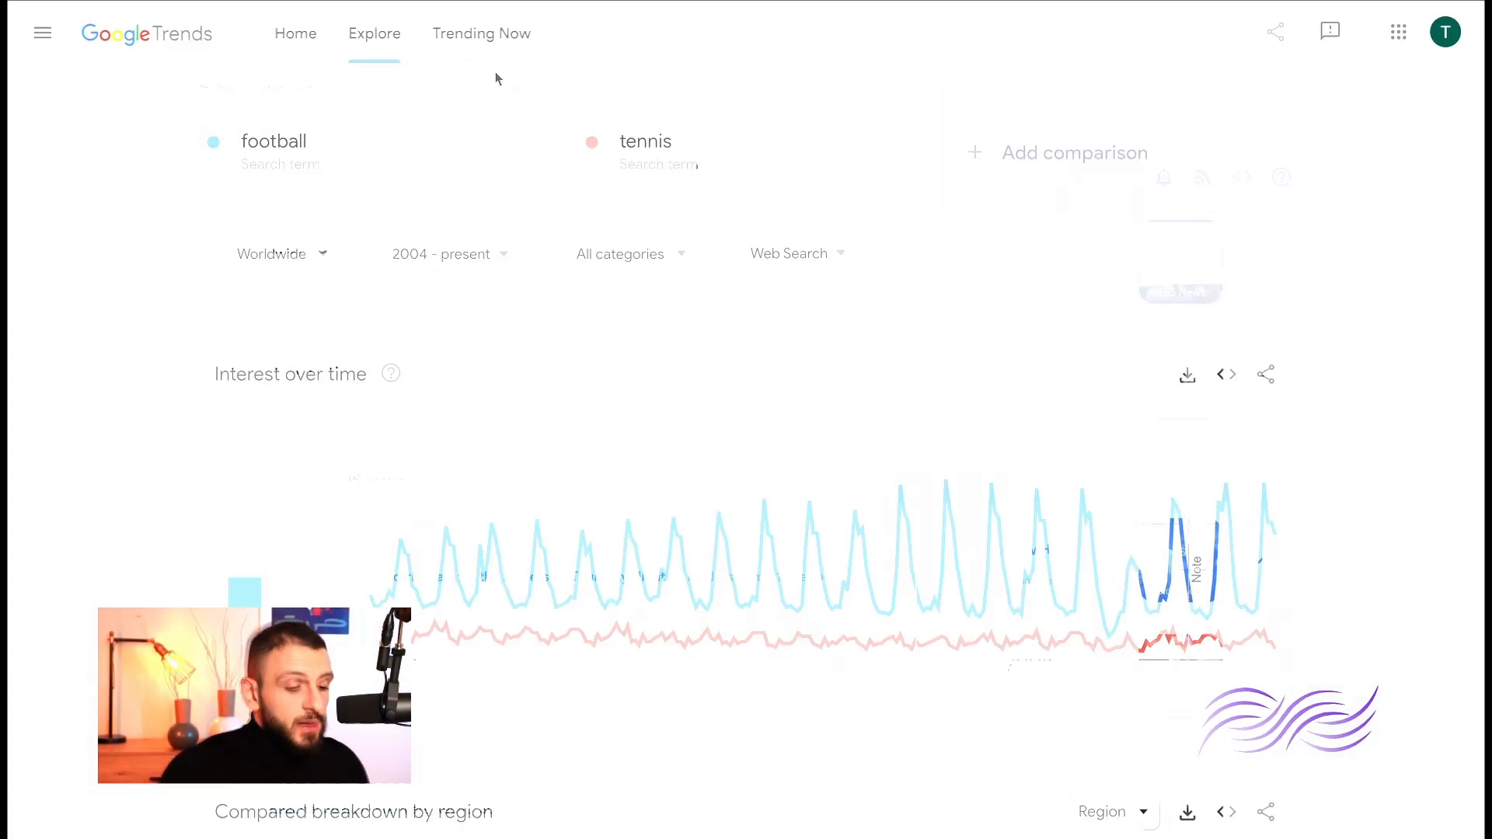
{"action": "left_click", "coordinate": [482, 33]}
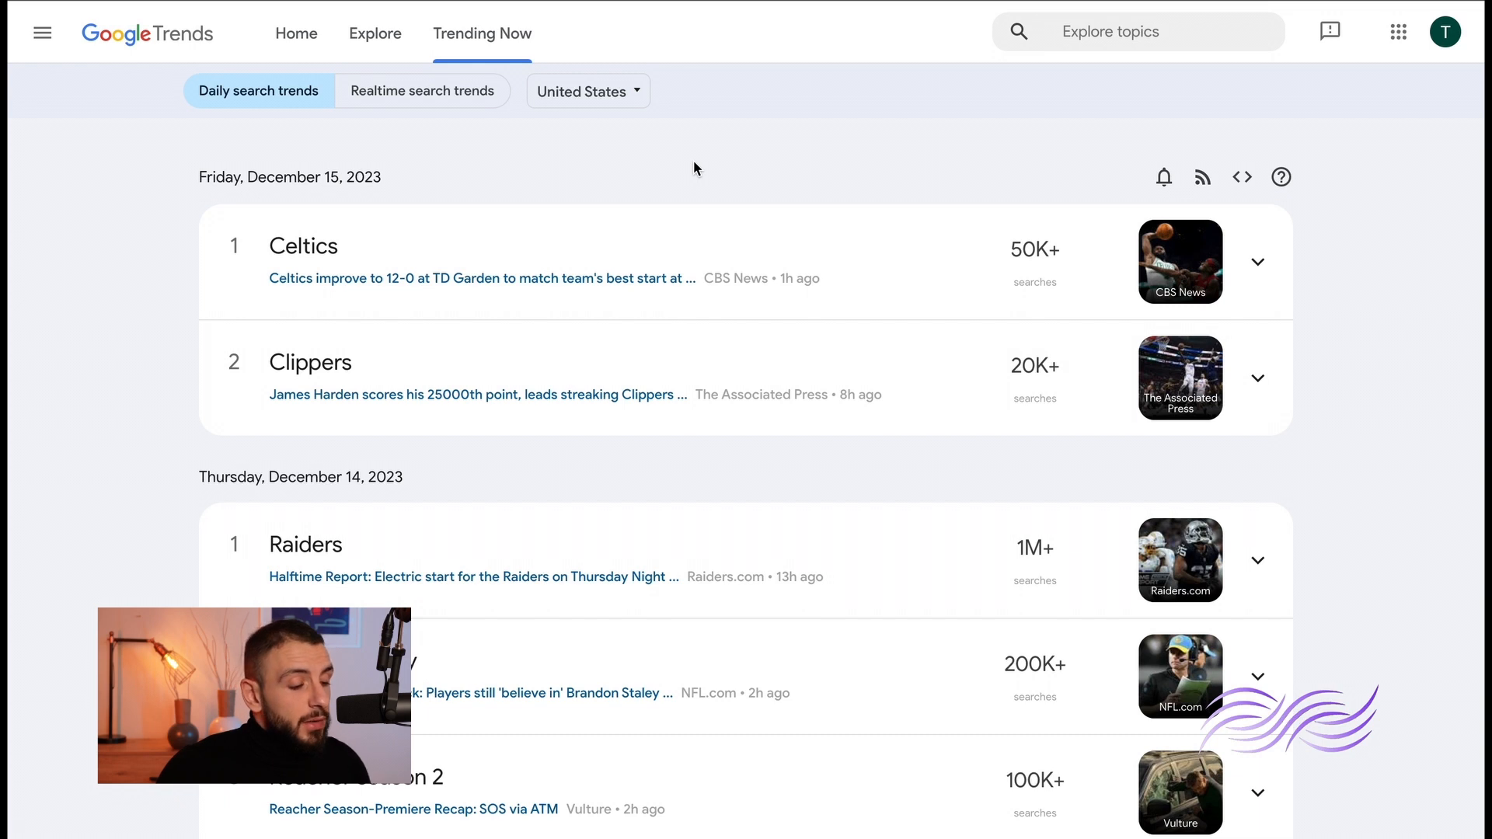
{"action": "mouse_move", "coordinate": [326, 126]}
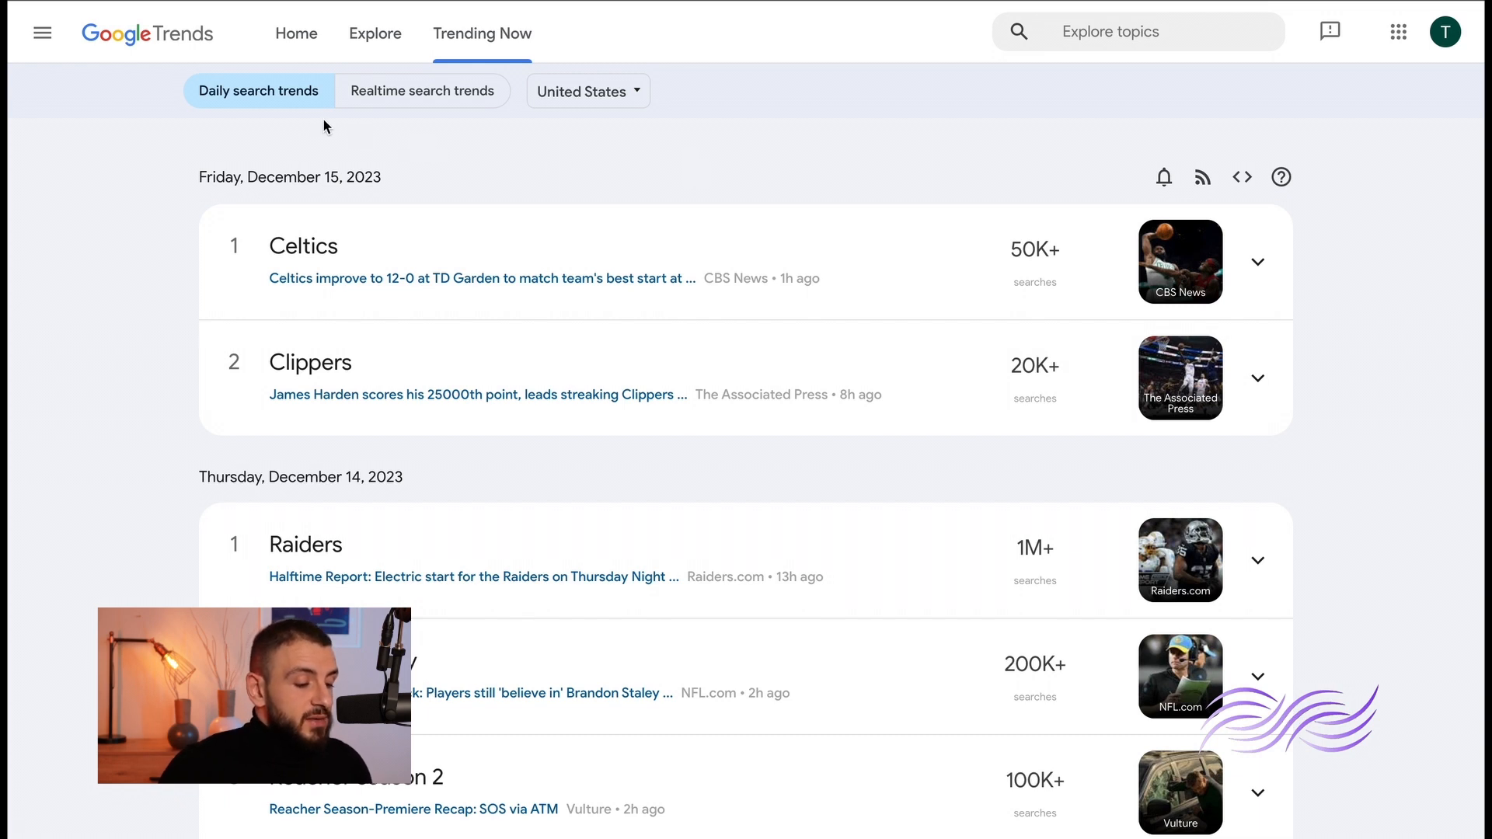
{"action": "mouse_move", "coordinate": [149, 331]}
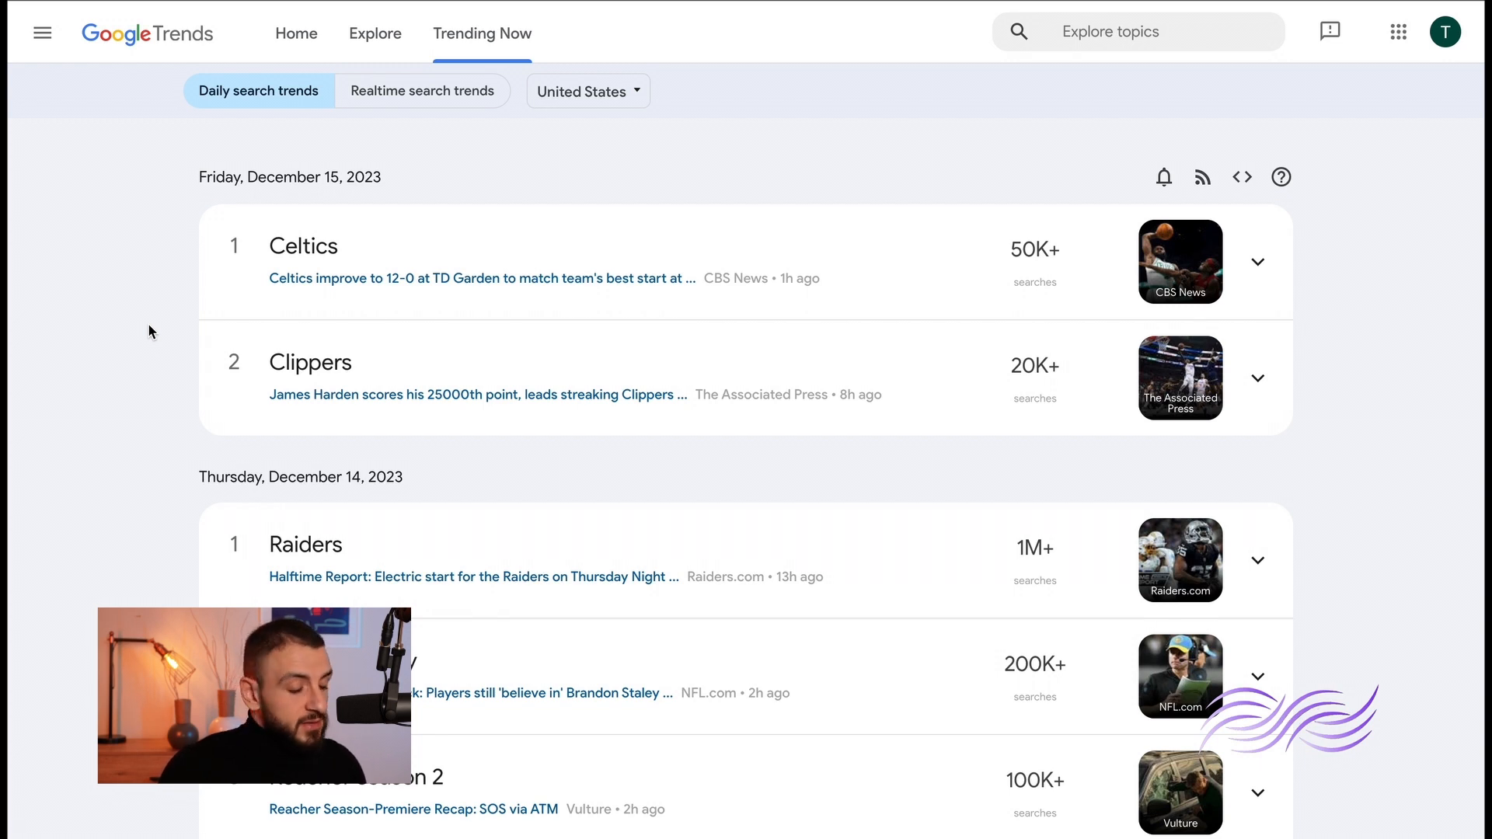
{"action": "scroll", "scroll_direction": "down", "scroll_amount": 3}
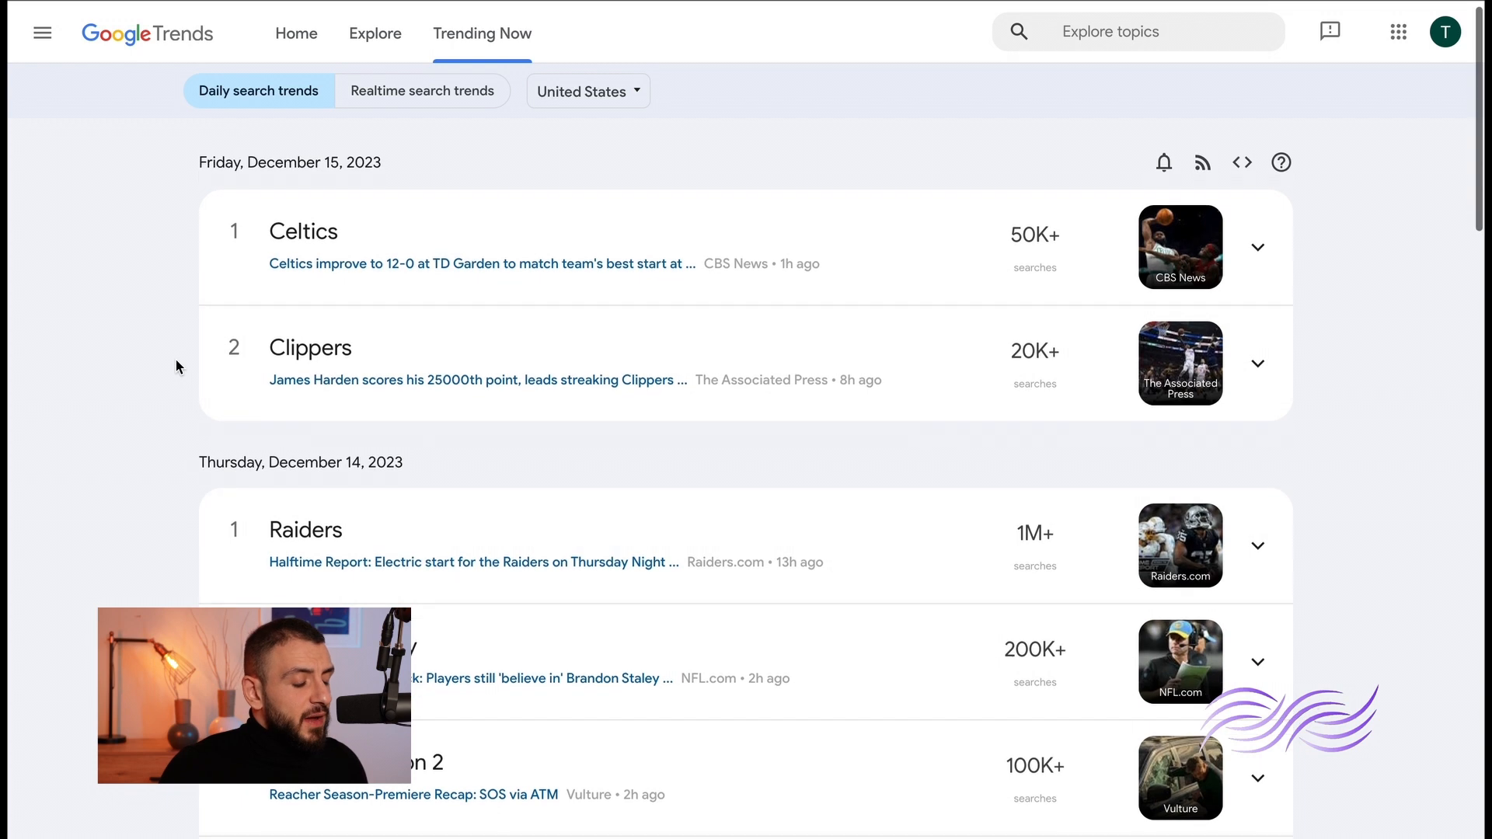
{"action": "mouse_move", "coordinate": [177, 314]}
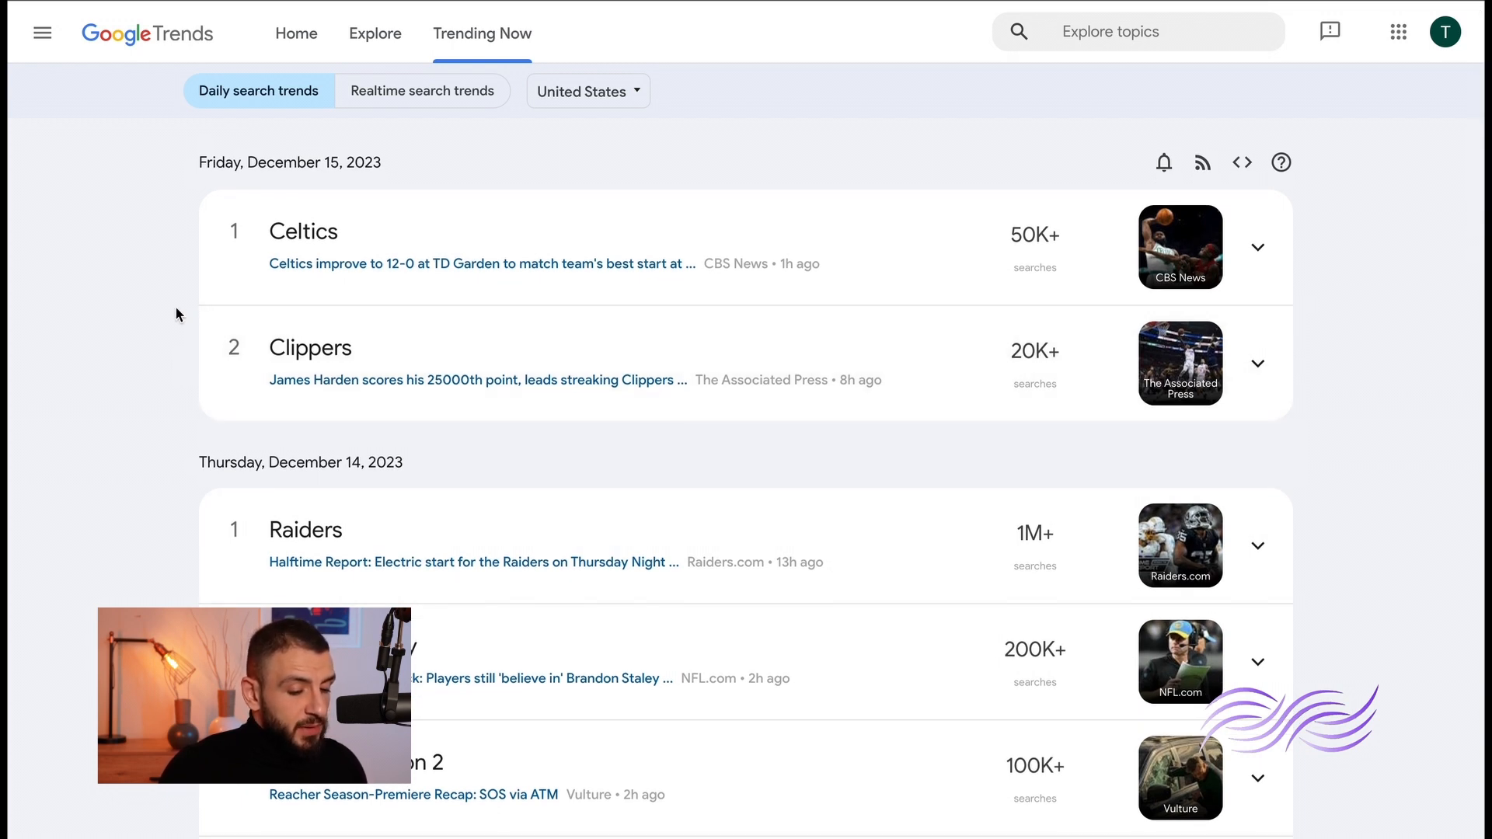
{"action": "scroll", "scroll_direction": "down", "scroll_amount": 3}
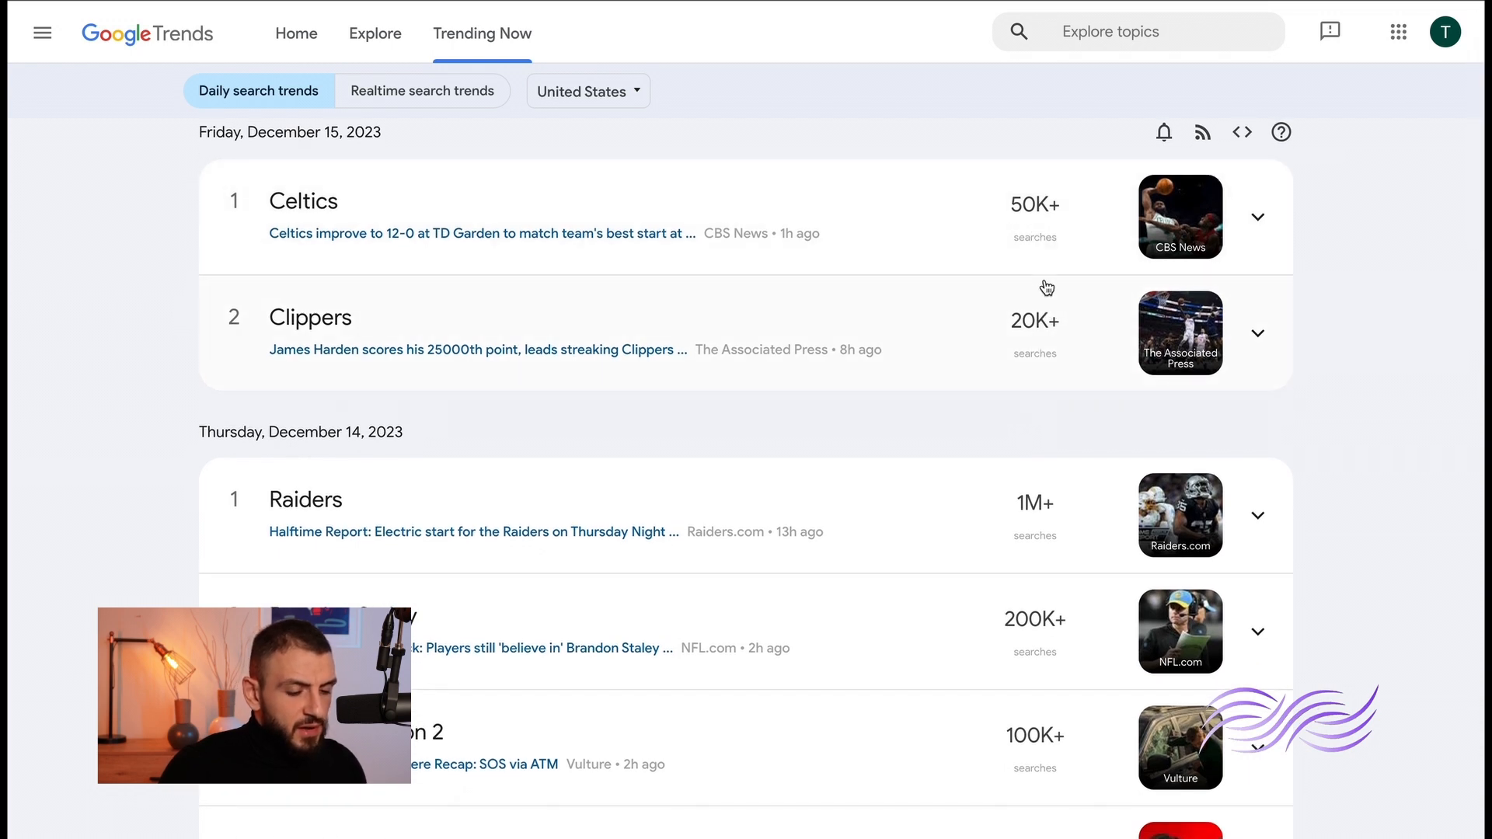
{"action": "mouse_move", "coordinate": [224, 457]}
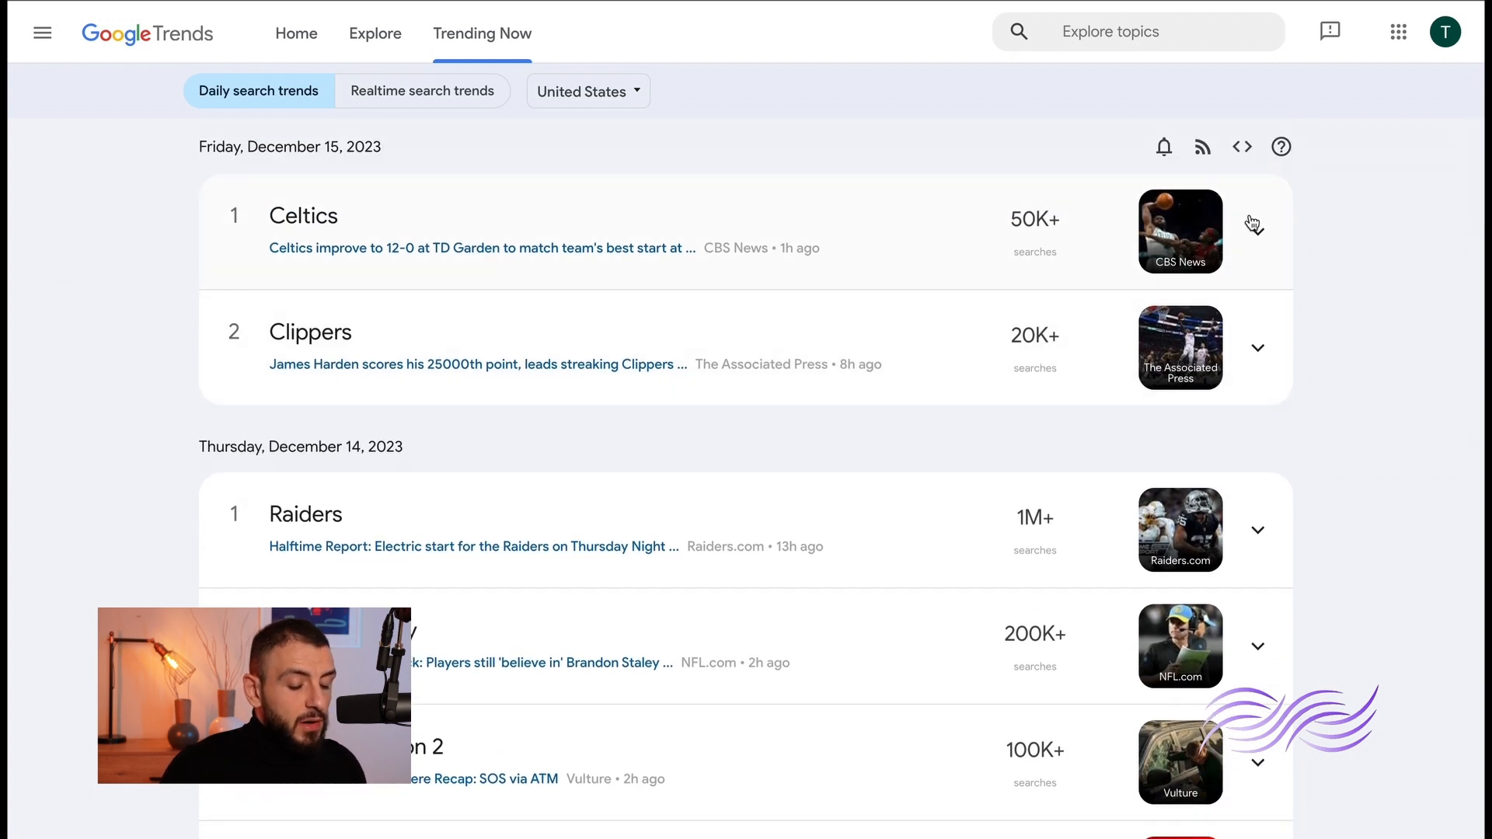
{"action": "left_click", "coordinate": [1255, 215]}
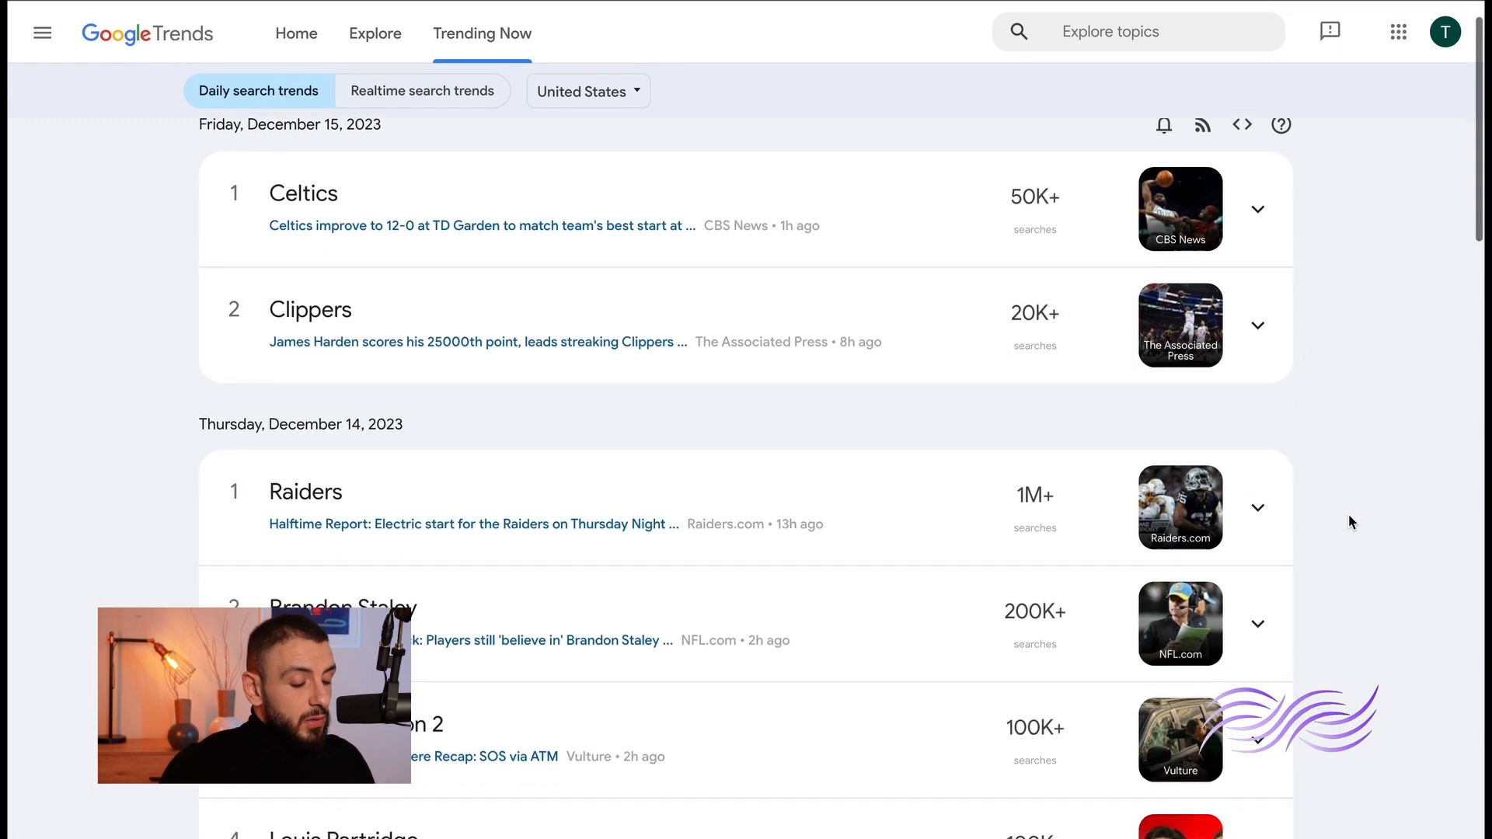
{"action": "scroll", "scroll_direction": "down", "scroll_amount": 3}
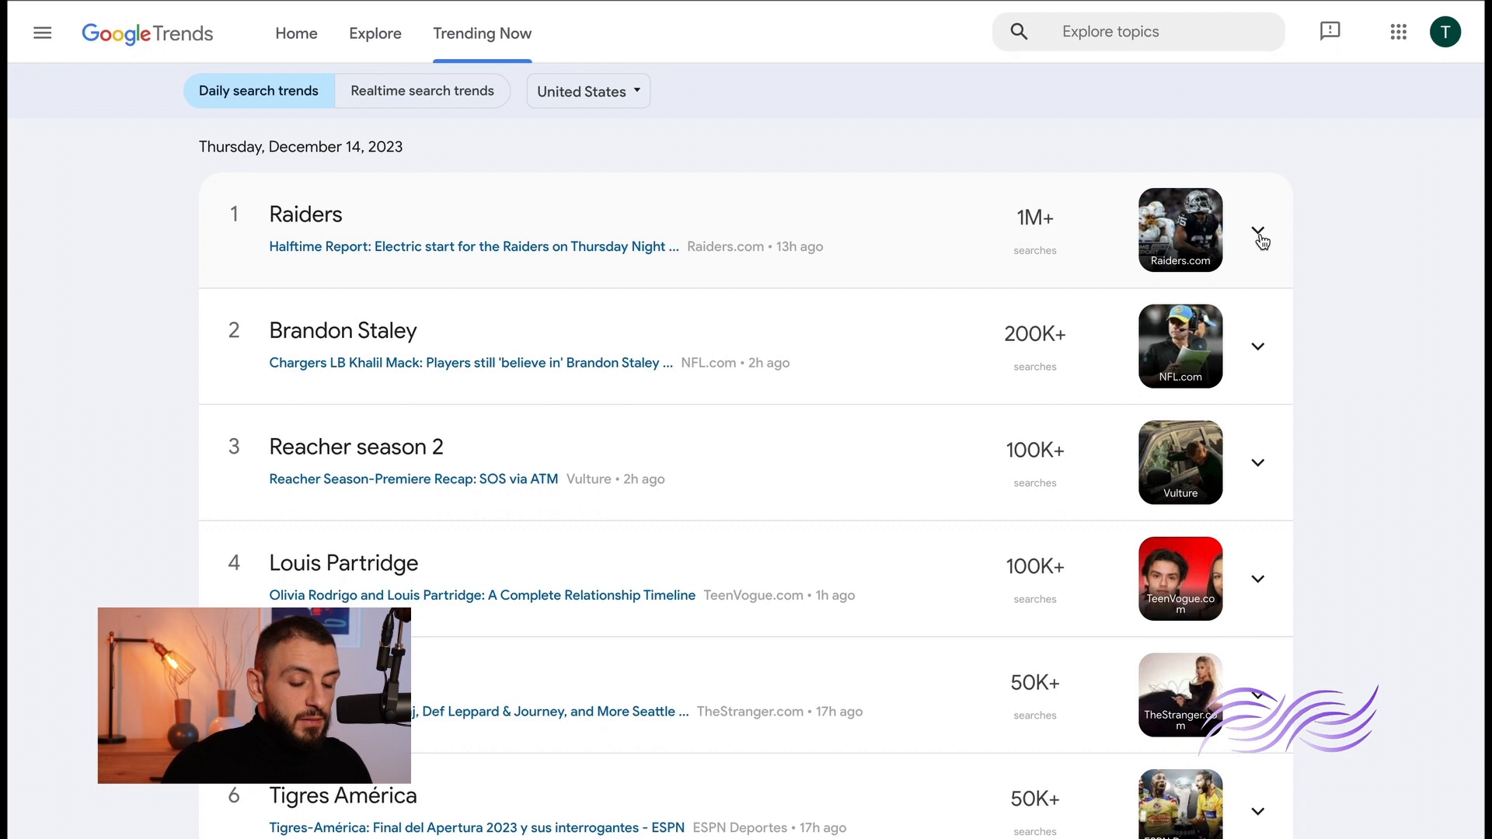
{"action": "left_click", "coordinate": [1257, 236]}
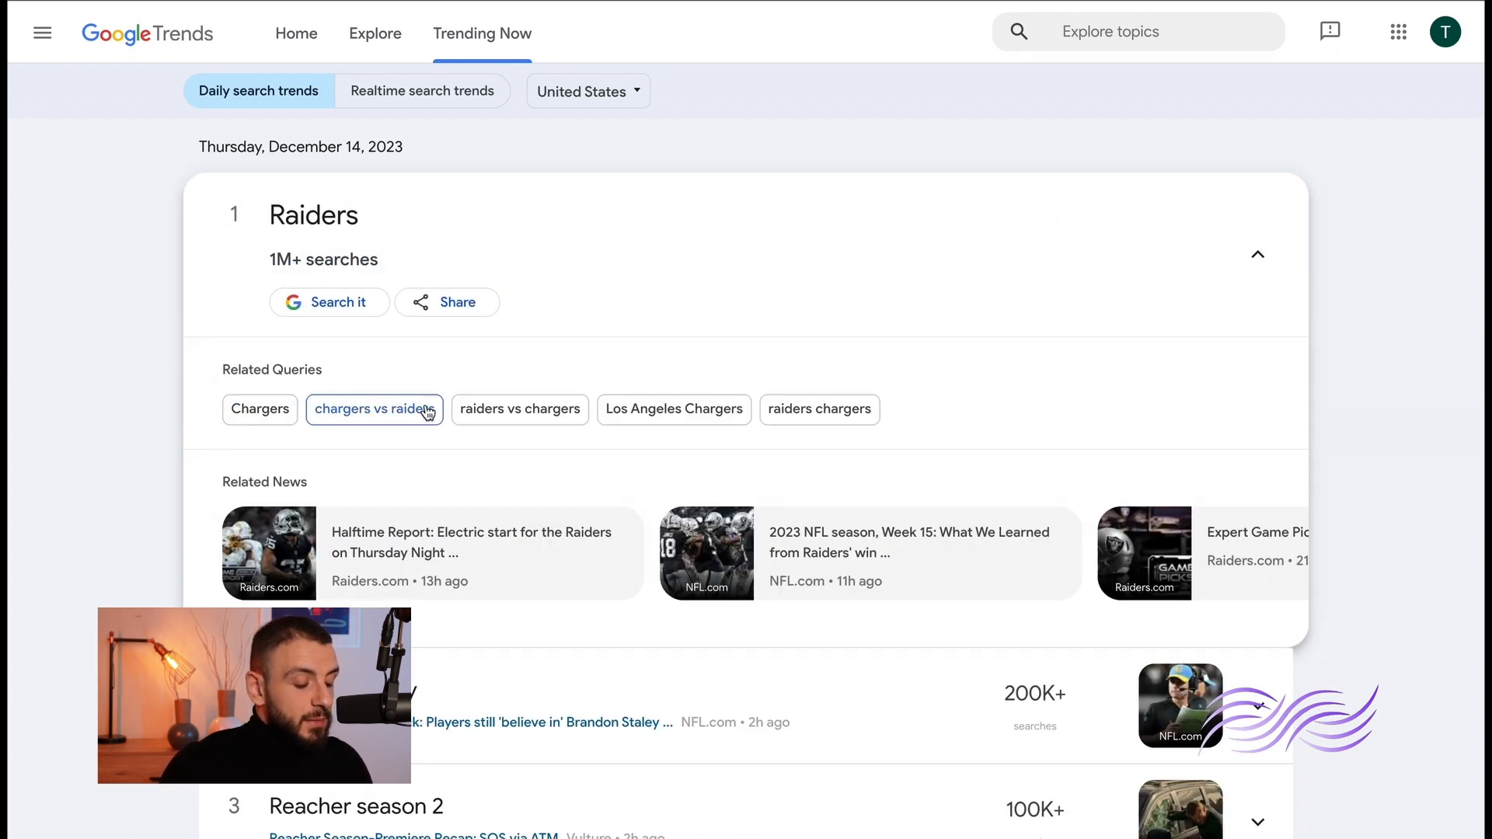
{"action": "mouse_move", "coordinate": [921, 479]}
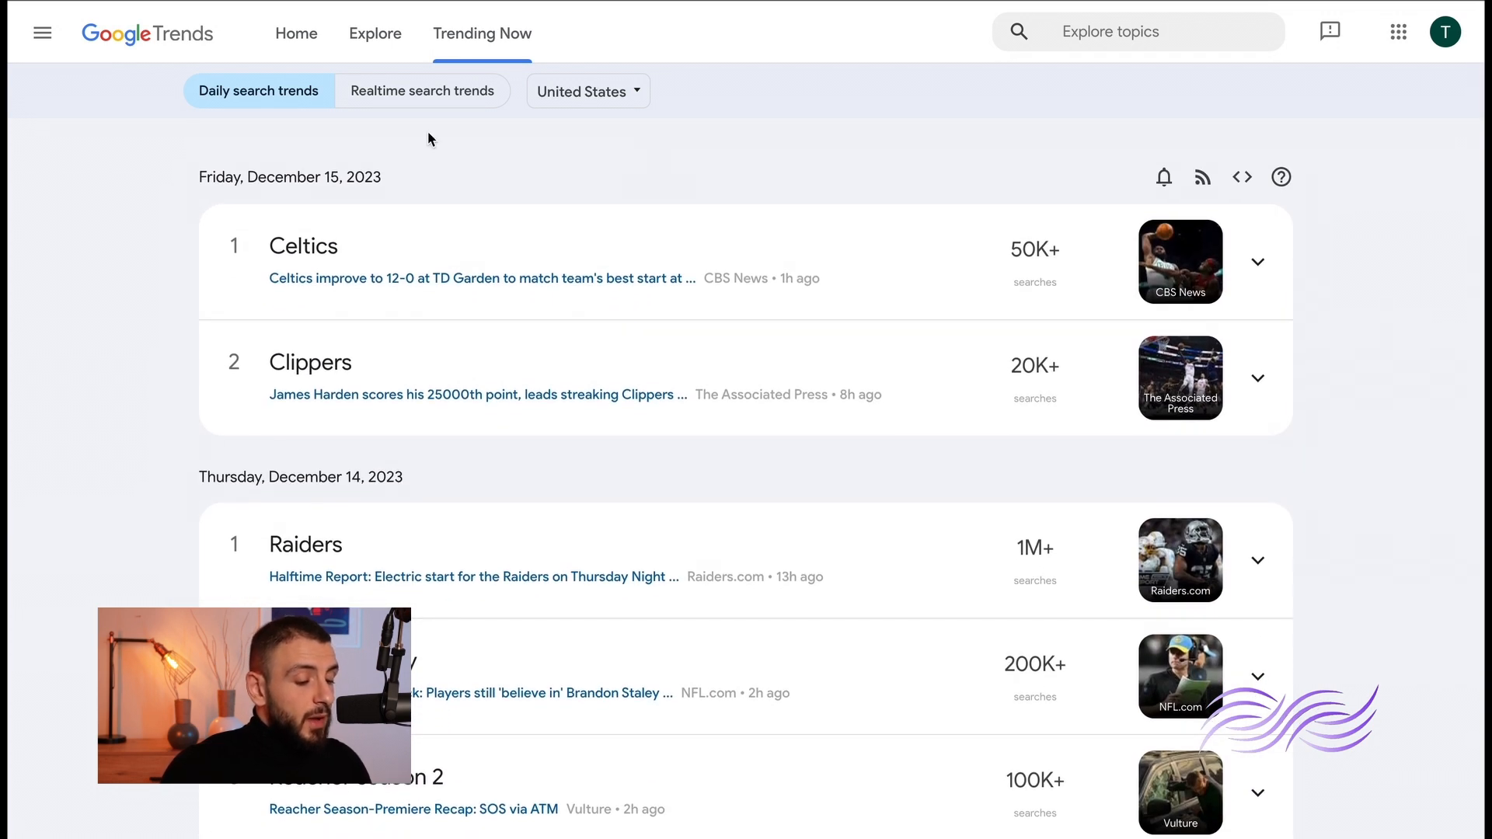
{"action": "mouse_move", "coordinate": [422, 90]}
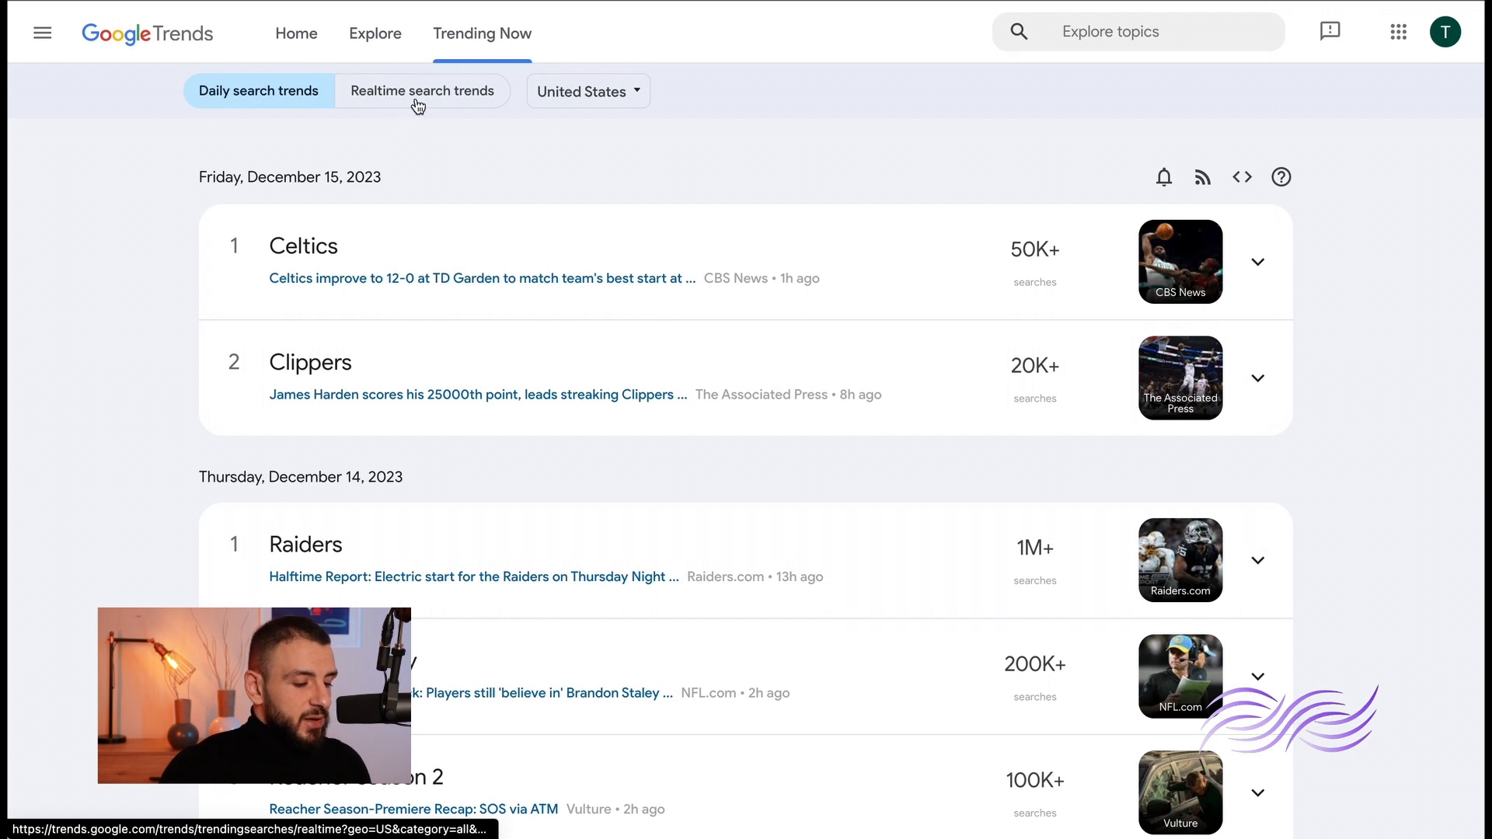
- Switch to realtime search trends and set the category filter to Health
{"action": "left_click", "coordinate": [423, 90]}
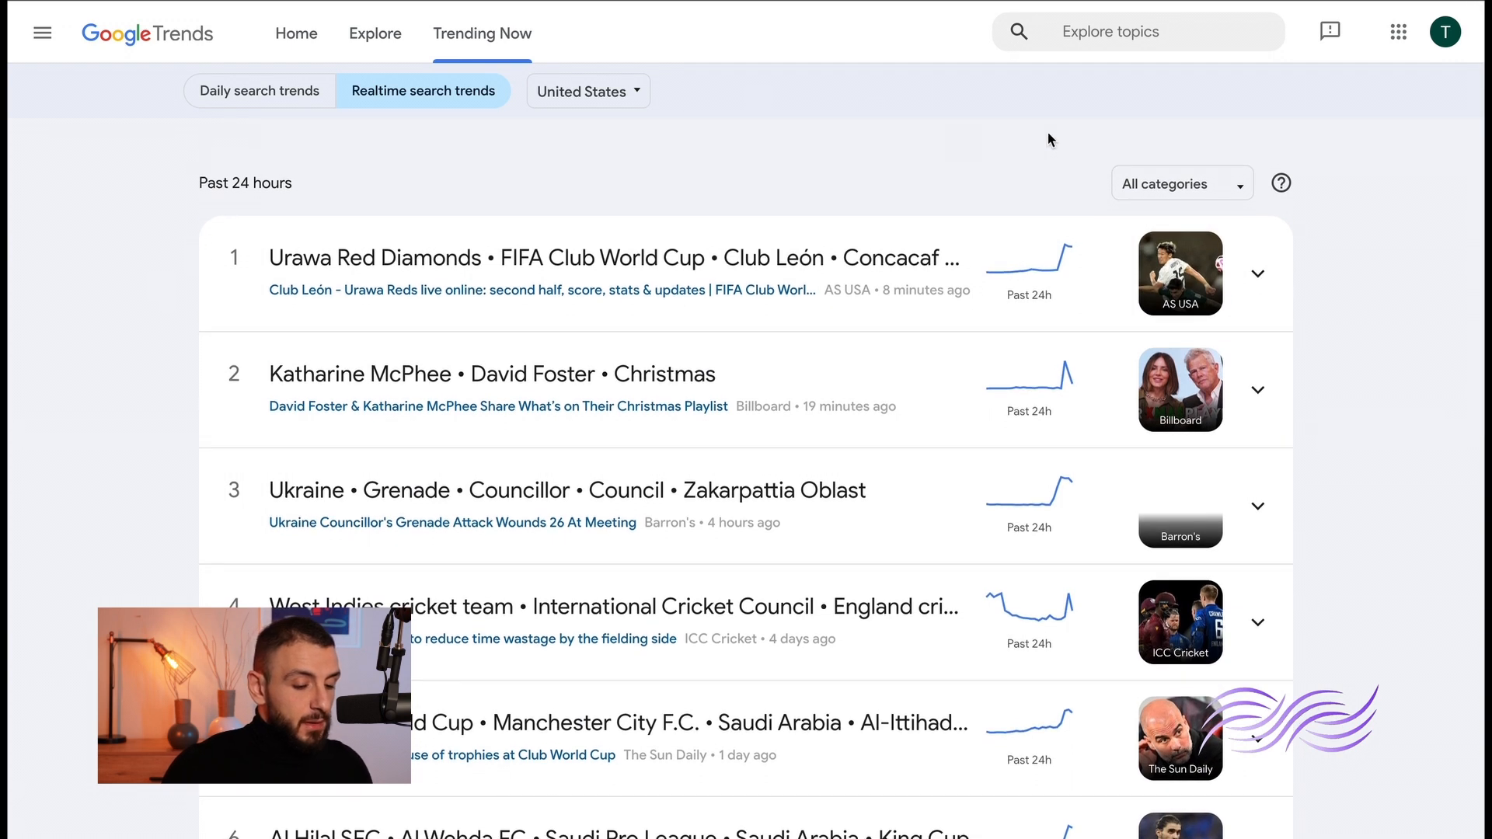
{"action": "left_click", "coordinate": [1182, 182]}
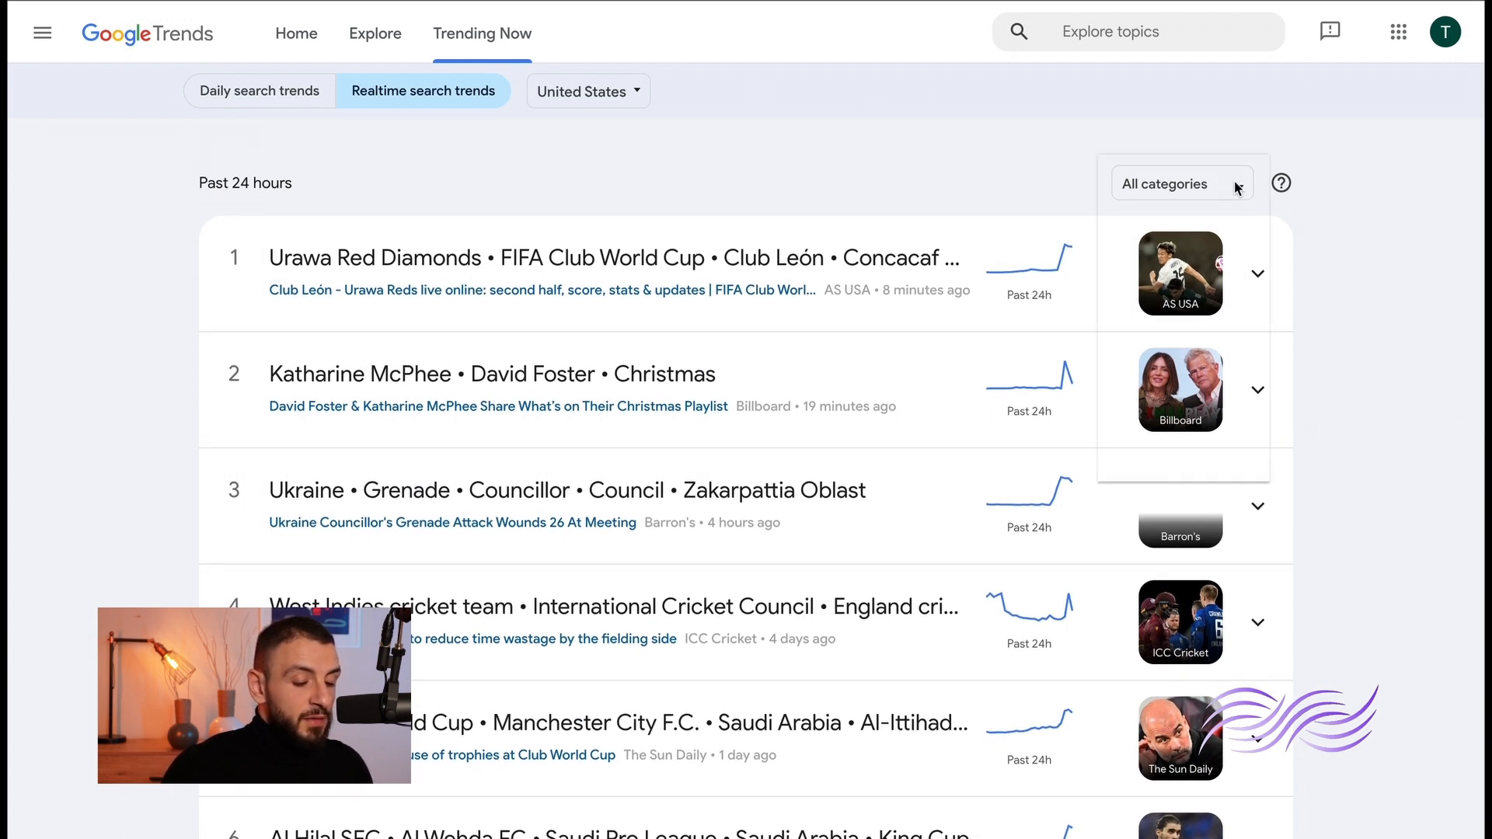
{"action": "left_click", "coordinate": [1180, 183]}
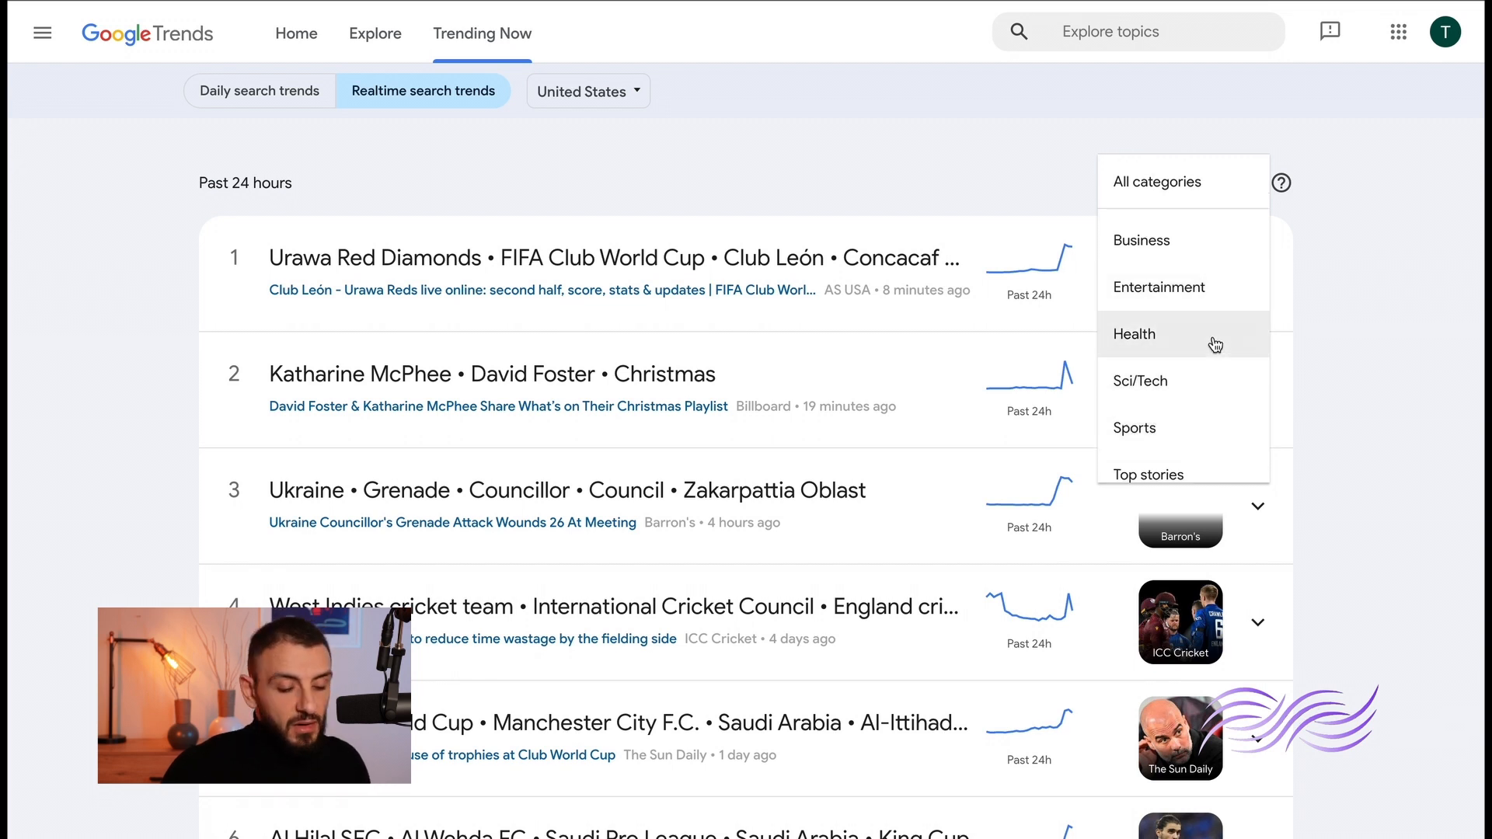
{"action": "left_click", "coordinate": [1134, 335]}
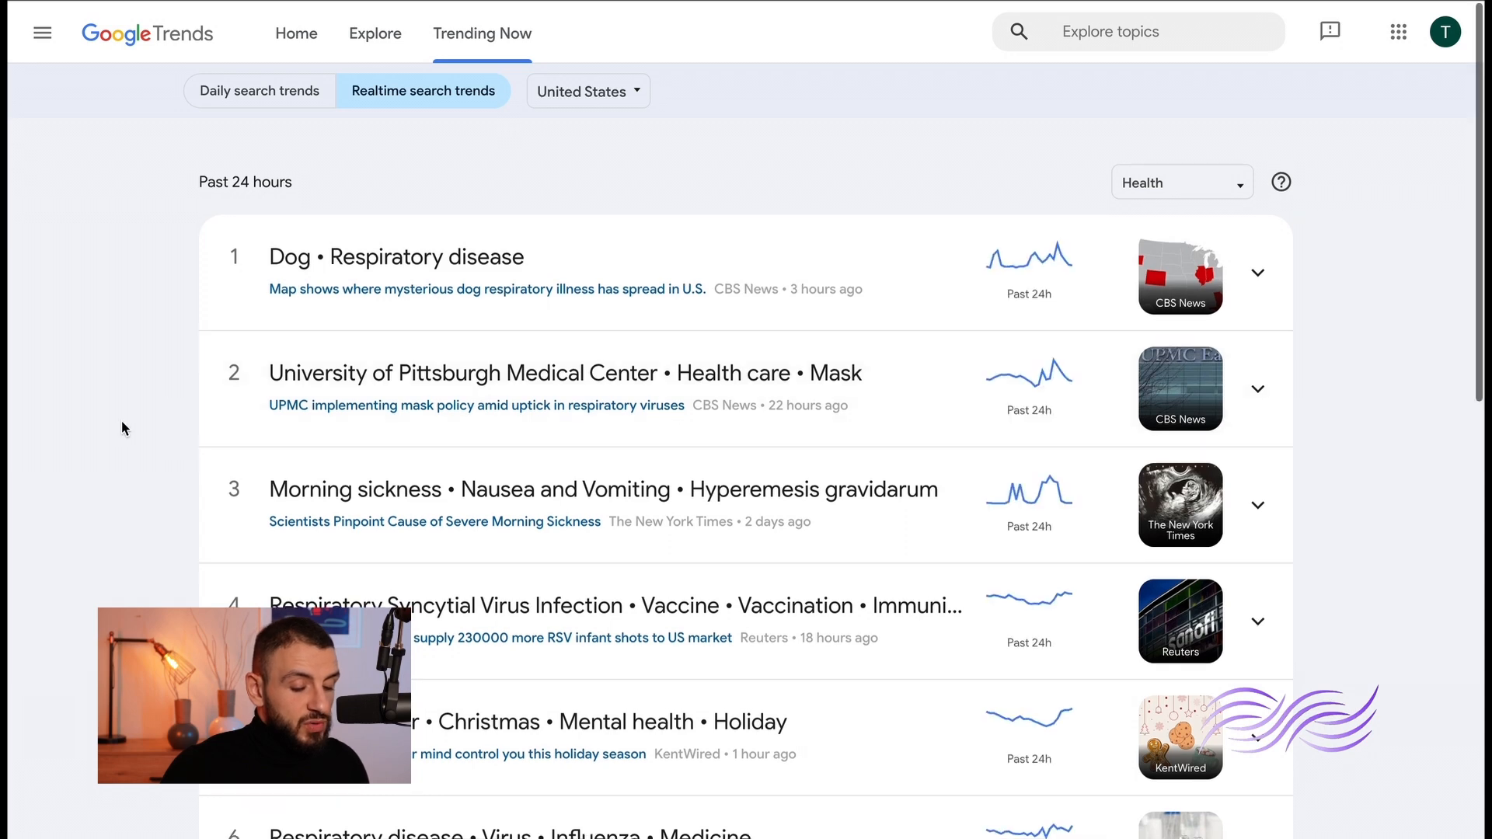
- Scroll past Dog • Respiratory disease news and queries, then load two more batches of trends
{"action": "scroll", "scroll_direction": "down", "scroll_amount": 3}
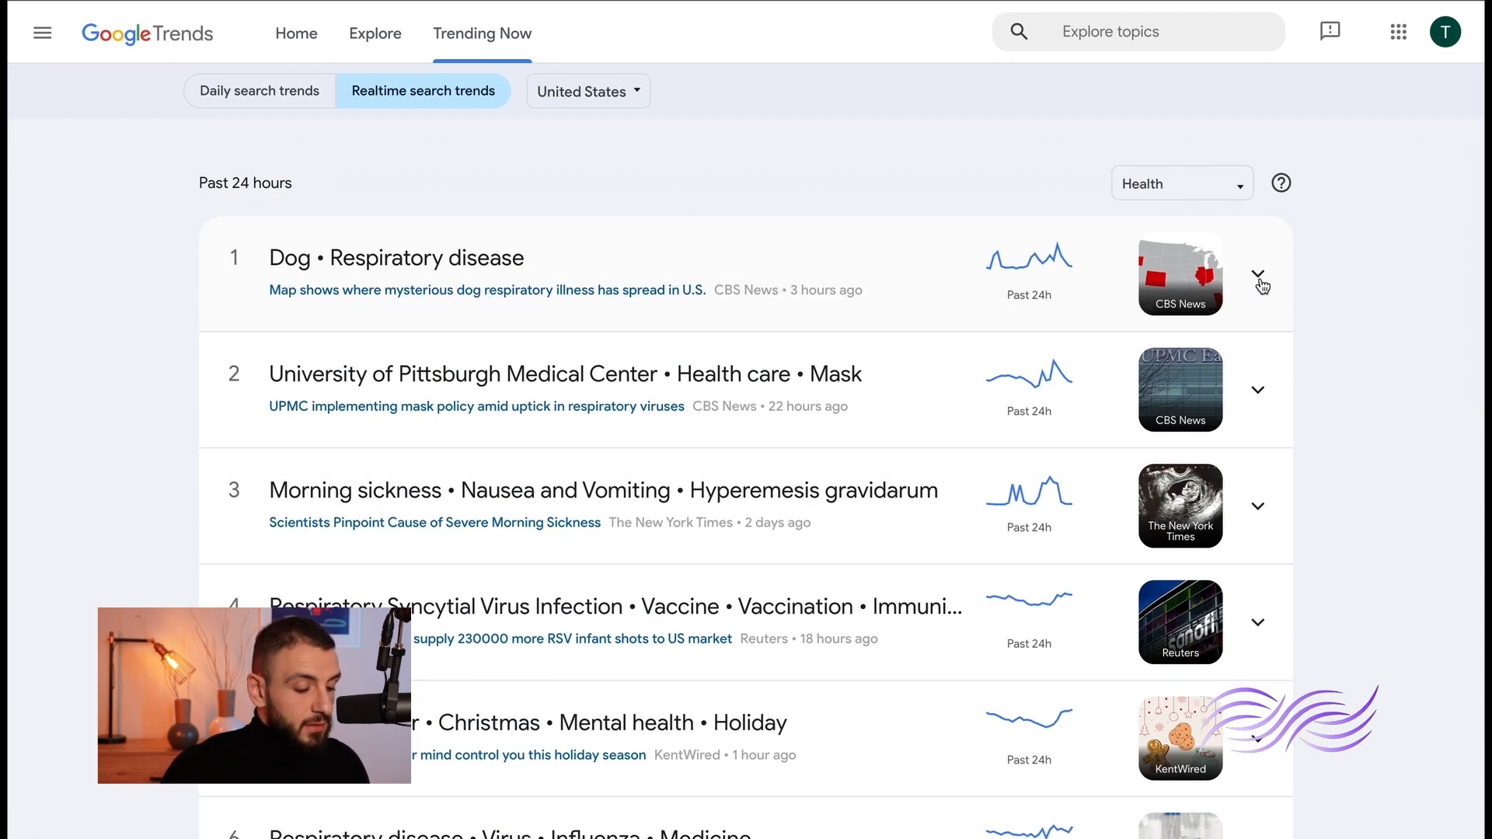
{"action": "mouse_move", "coordinate": [648, 281]}
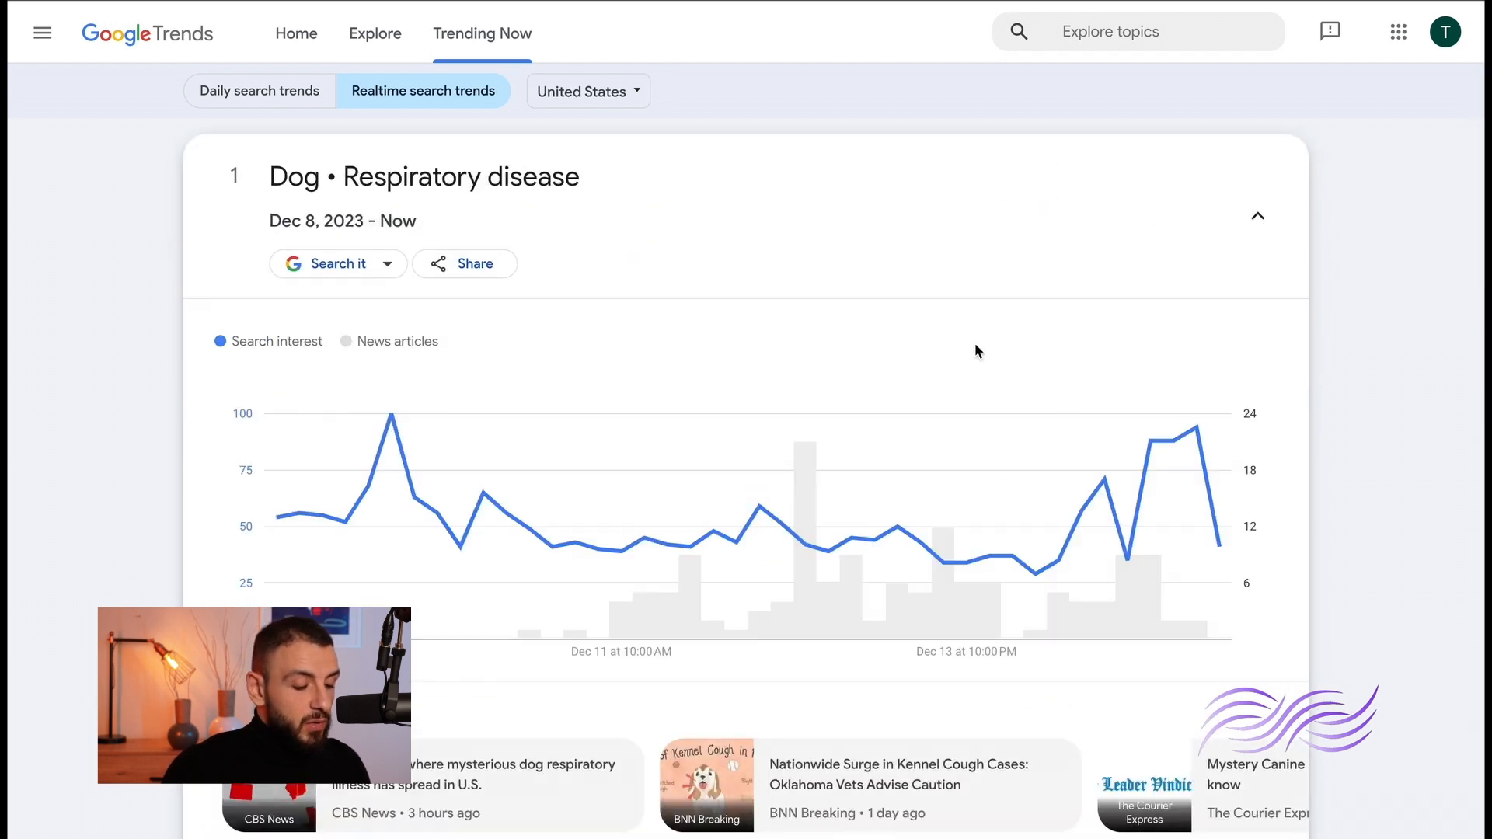
{"action": "mouse_move", "coordinate": [314, 517]}
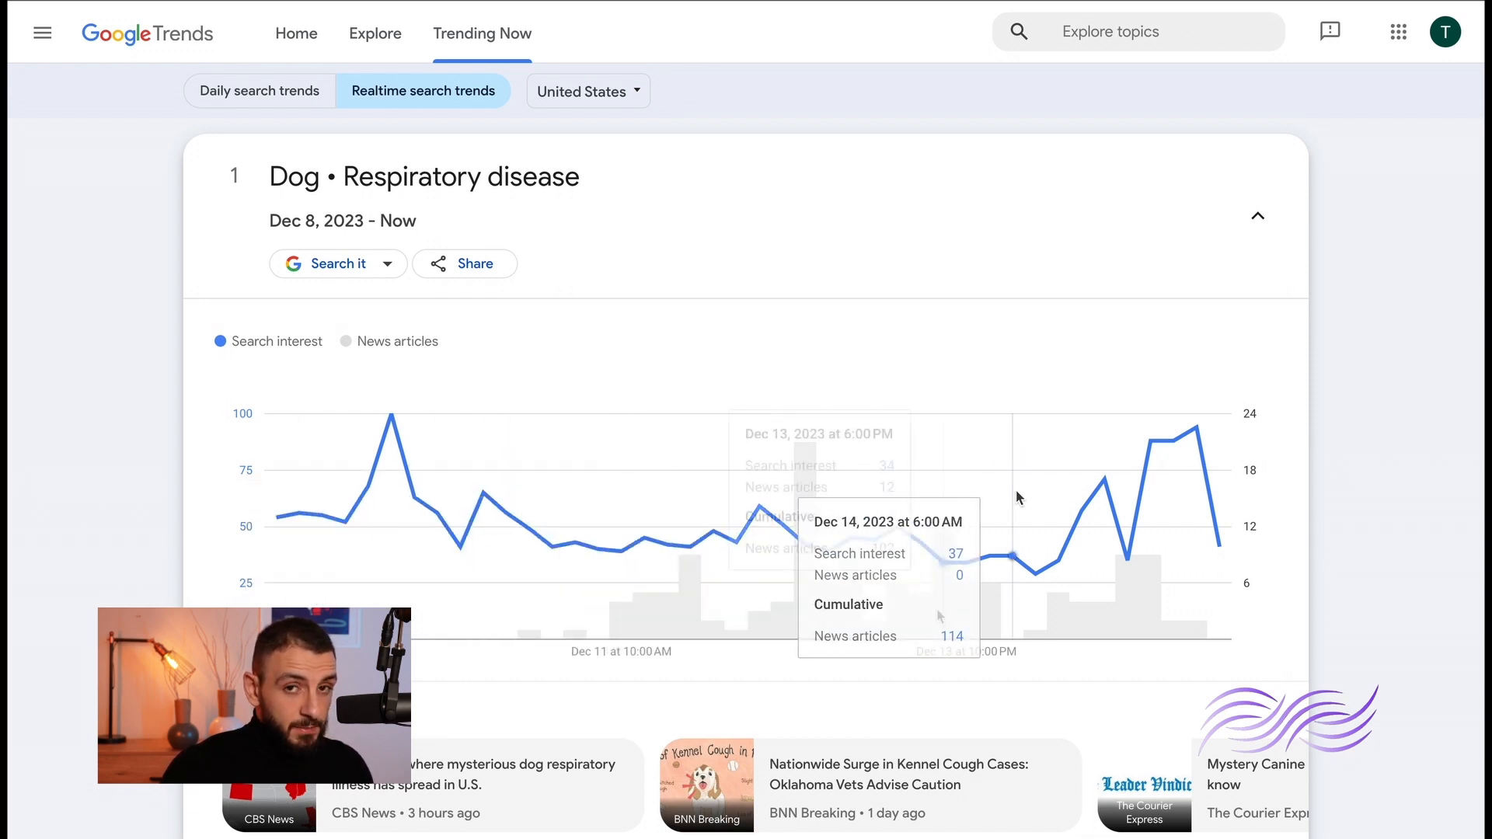
{"action": "mouse_move", "coordinate": [937, 616]}
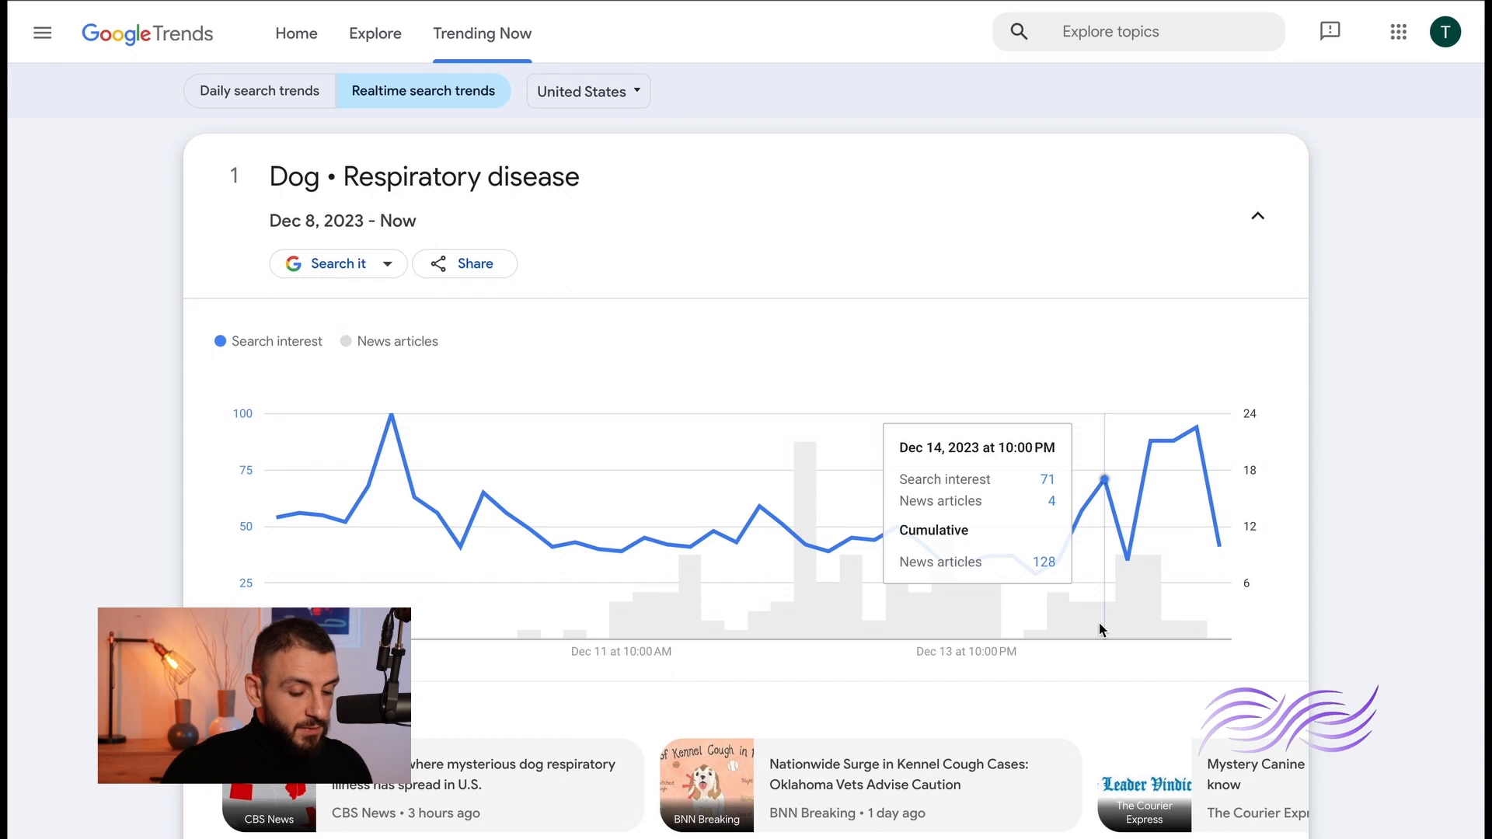
{"action": "mouse_move", "coordinate": [881, 547]}
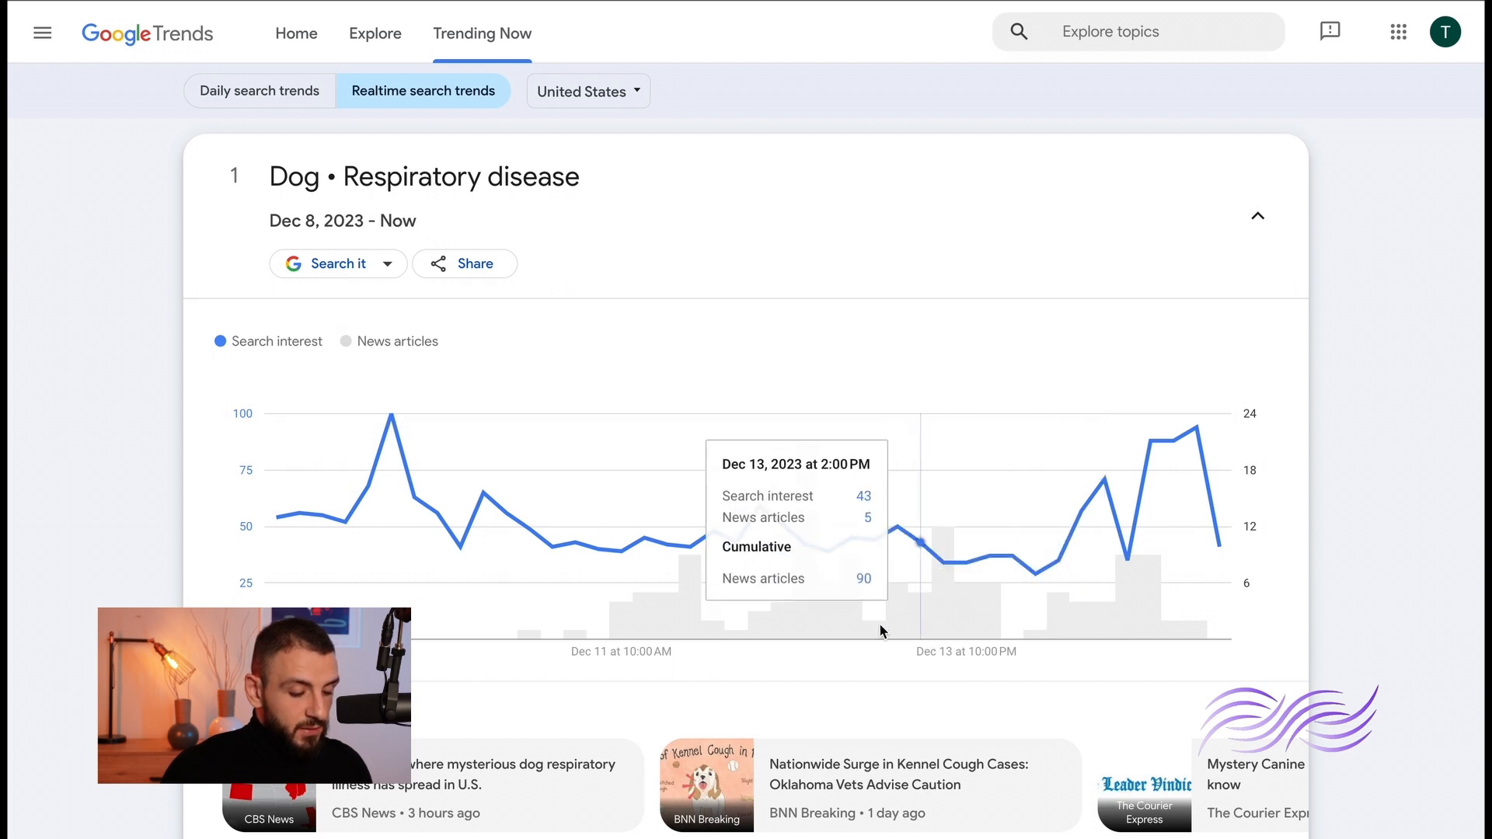
{"action": "mouse_move", "coordinate": [802, 546]}
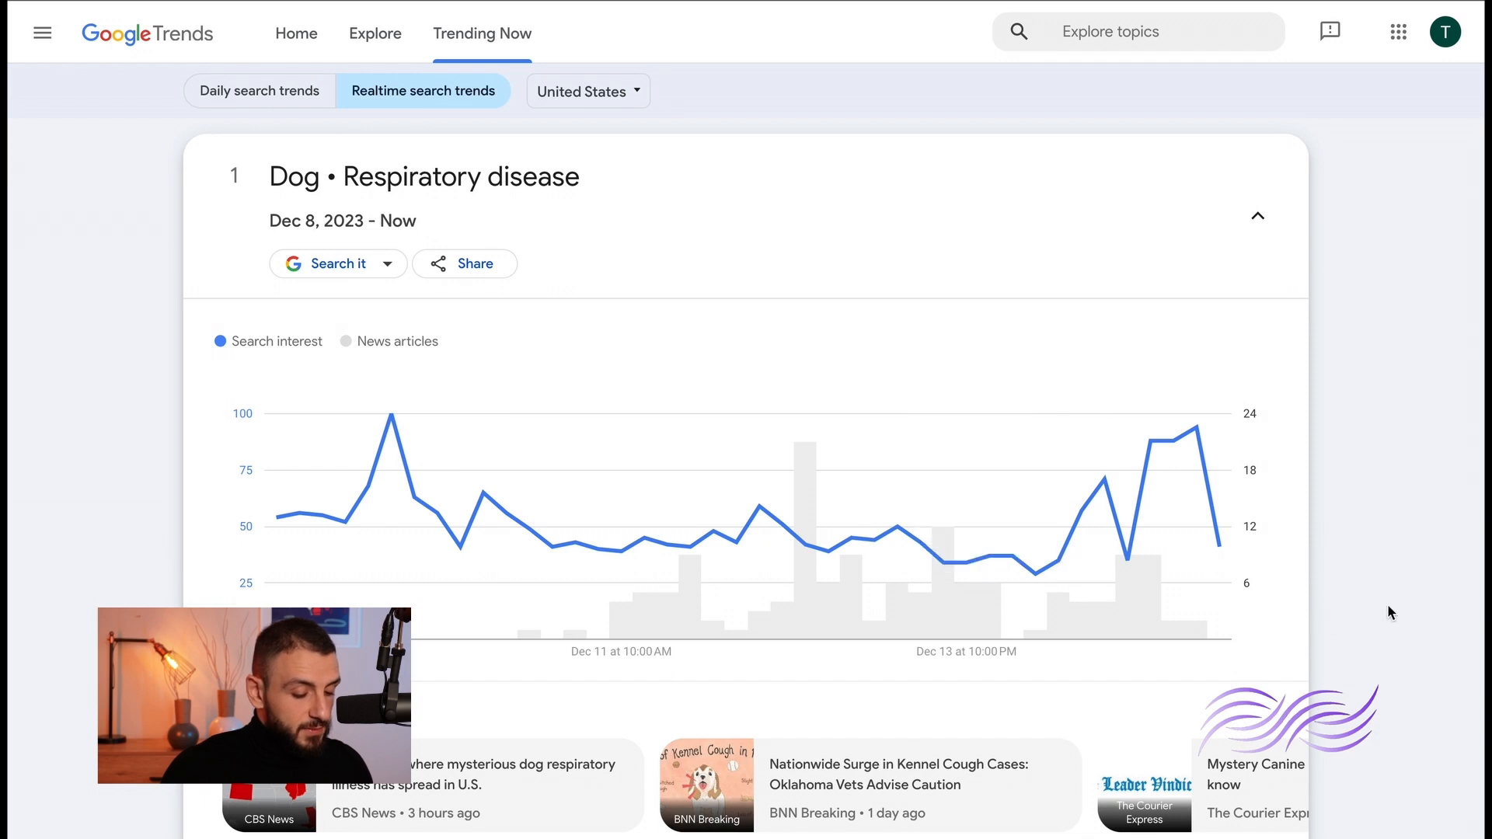
{"action": "scroll", "scroll_direction": "down", "scroll_amount": 3}
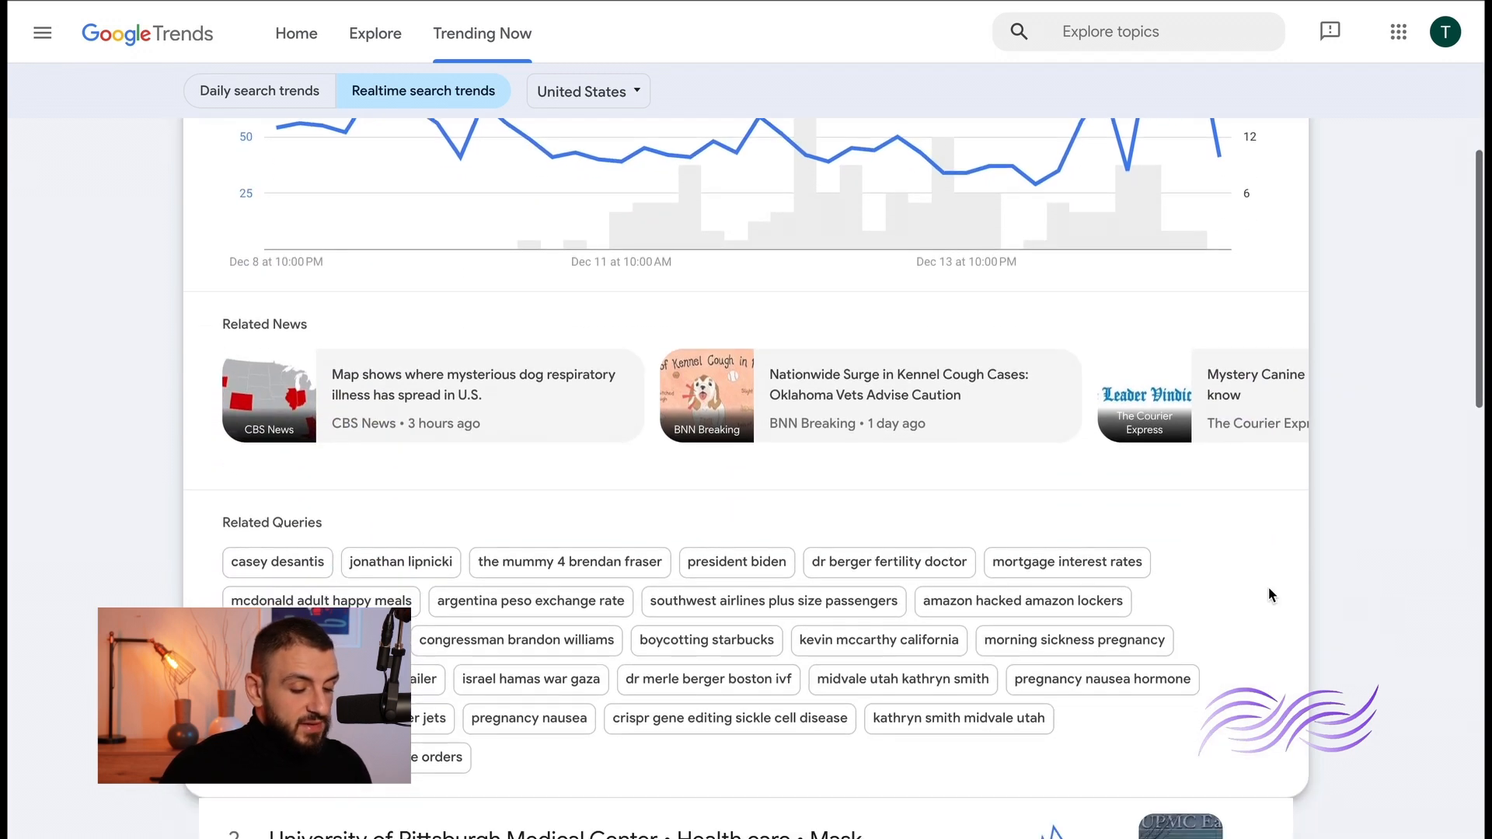
{"action": "scroll", "scroll_direction": "down", "scroll_amount": 3}
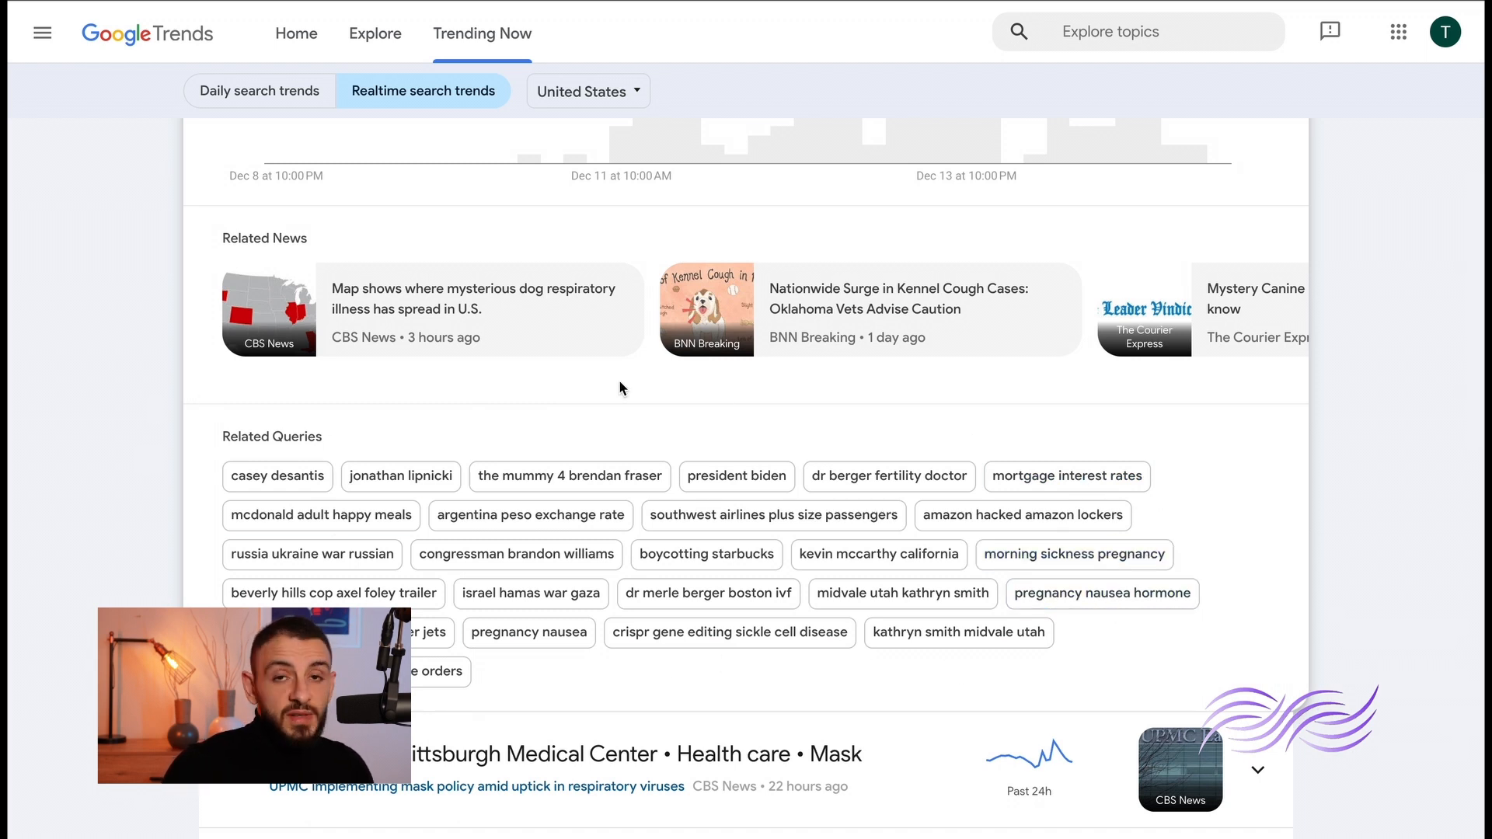
{"action": "scroll", "scroll_direction": "down", "scroll_amount": 3}
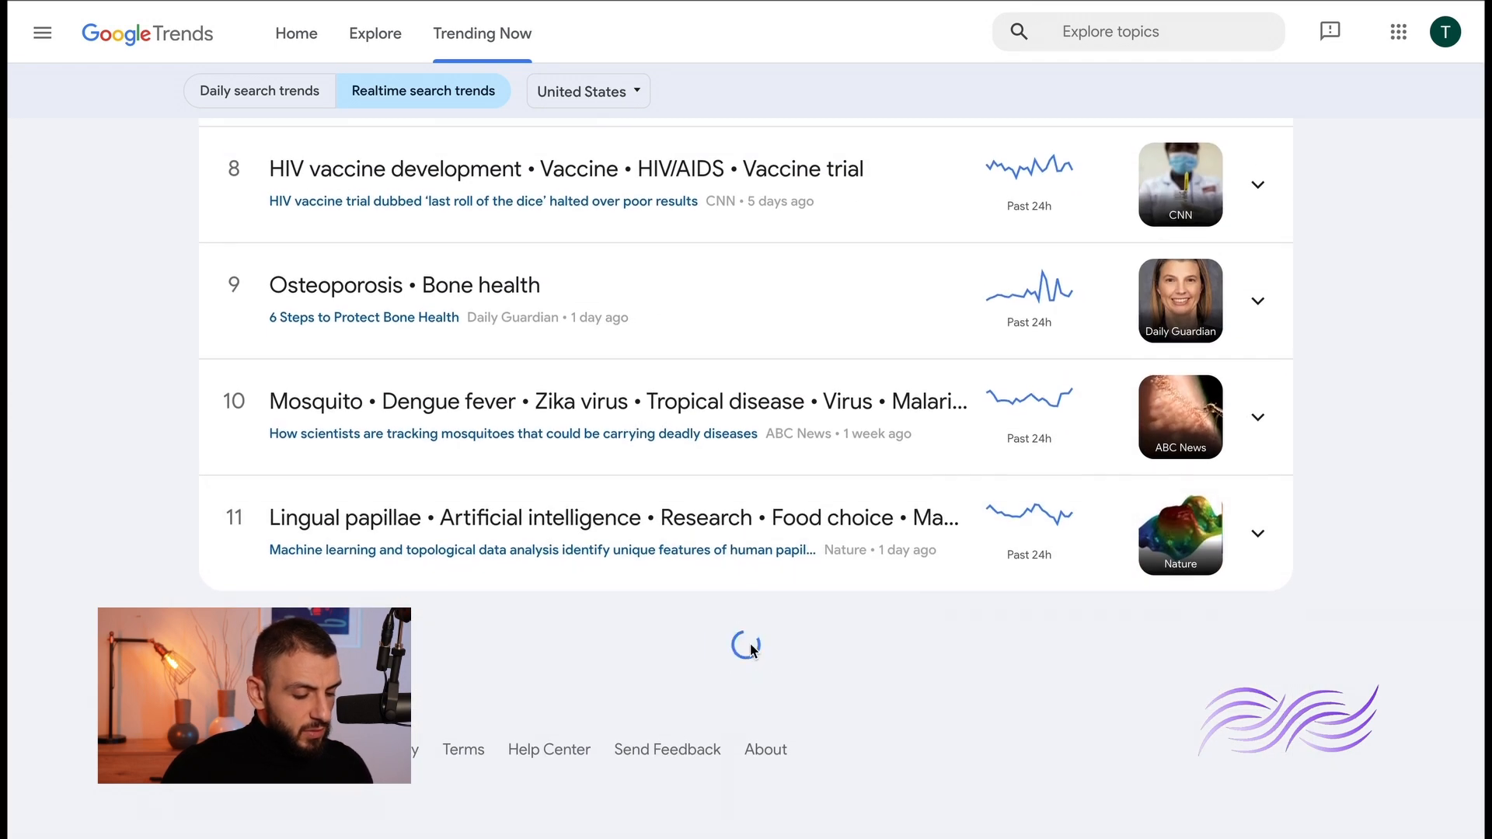
{"action": "left_click", "coordinate": [746, 643]}
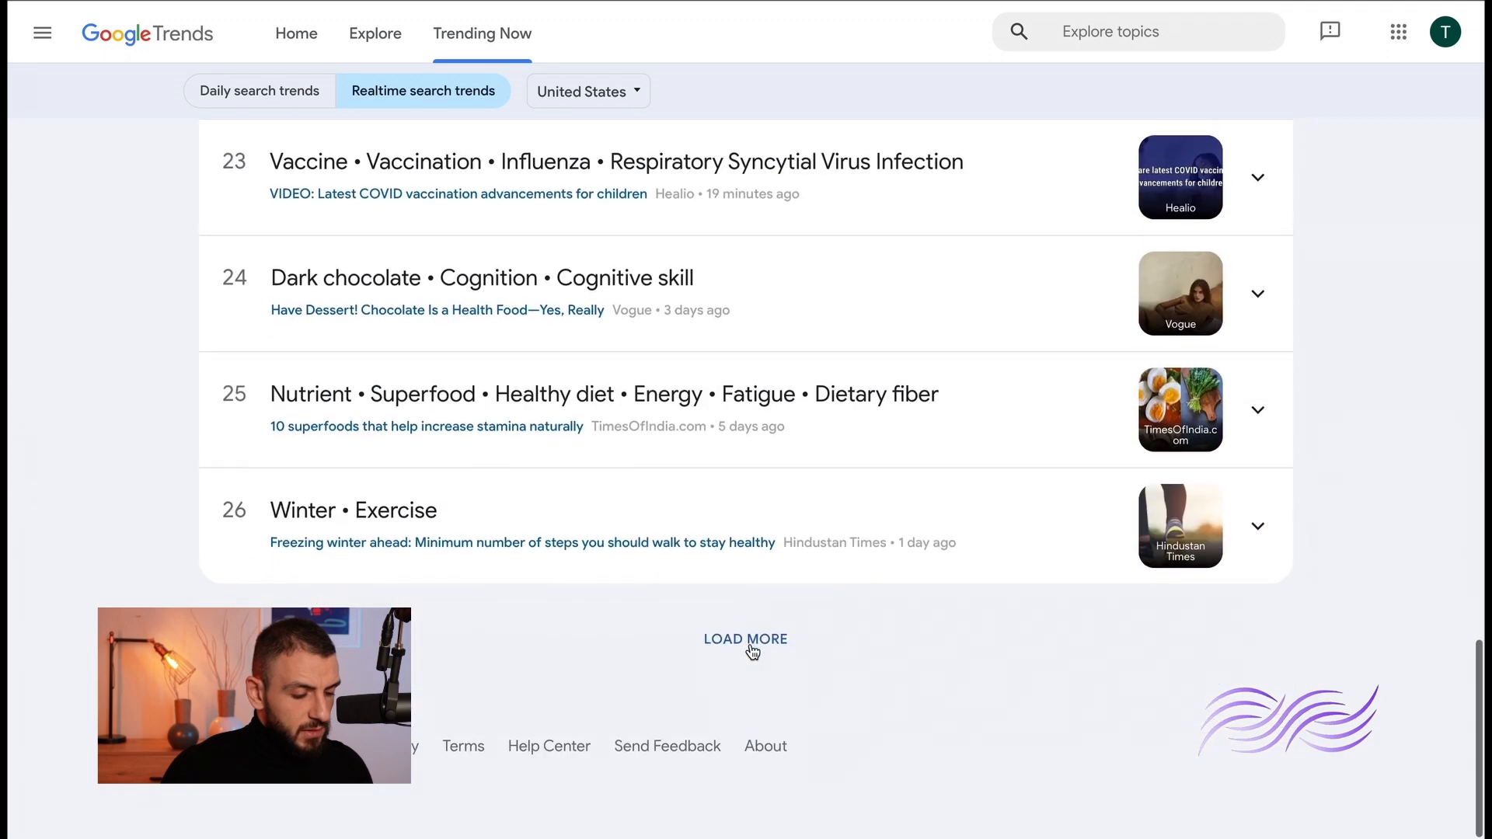
{"action": "left_click", "coordinate": [745, 639]}
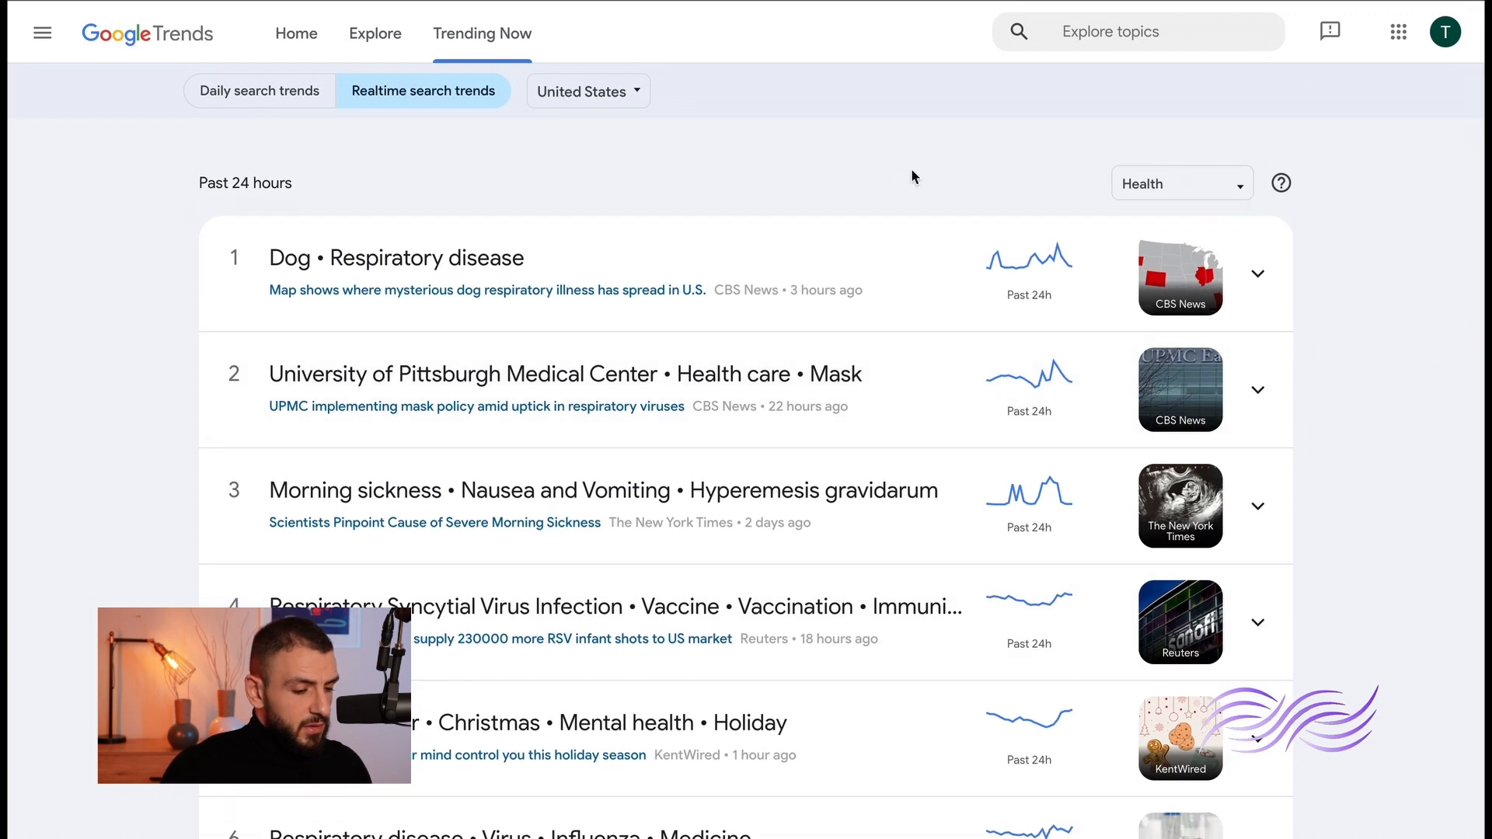
- Keep United States as the country, return to the Trends home page, and open navigation
{"action": "left_click", "coordinate": [581, 91]}
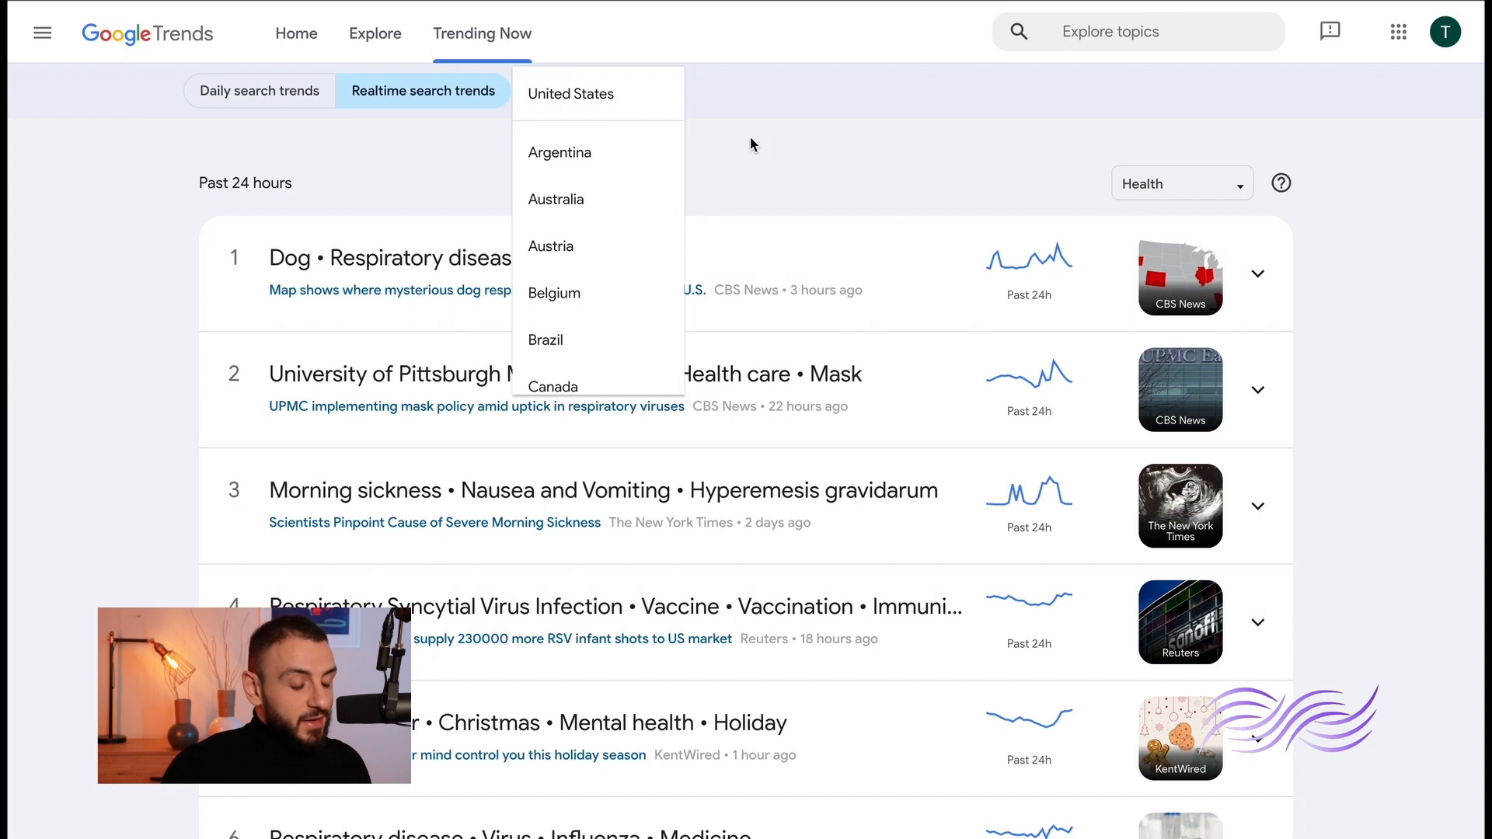
{"action": "left_click", "coordinate": [571, 93]}
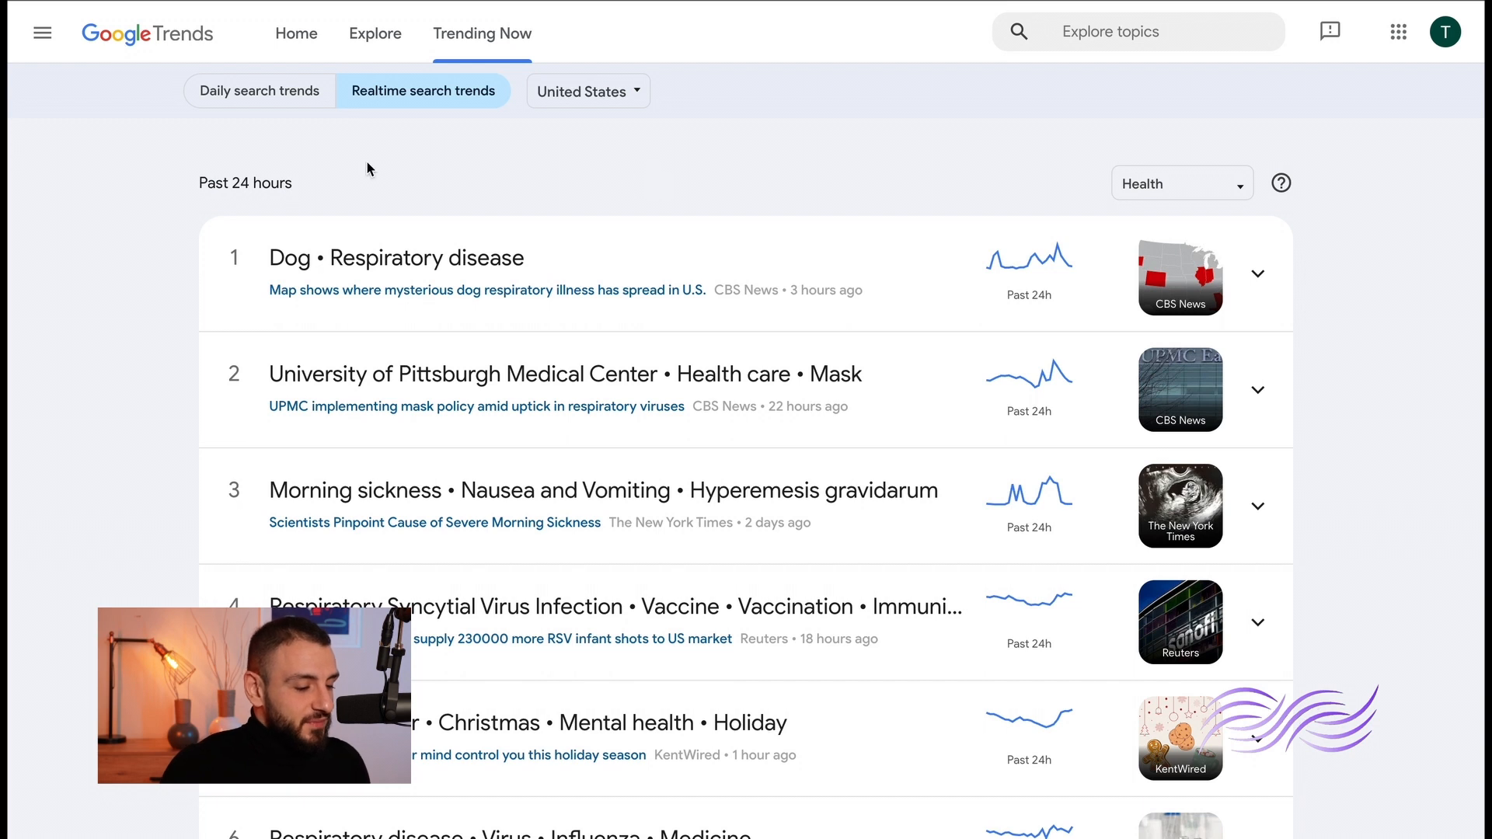
{"action": "left_click", "coordinate": [275, 33]}
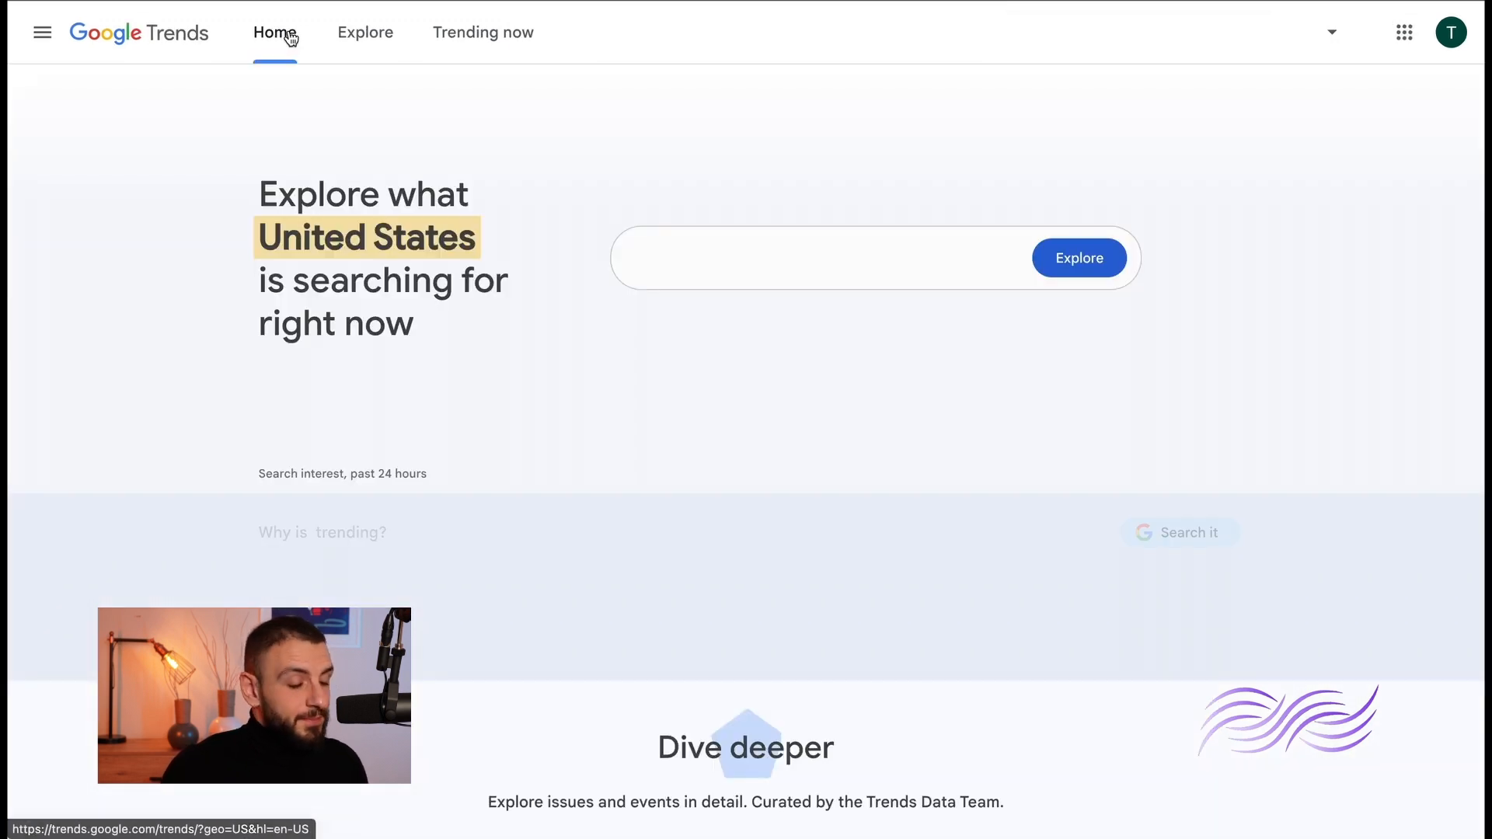
{"action": "type", "text": "Clippers"}
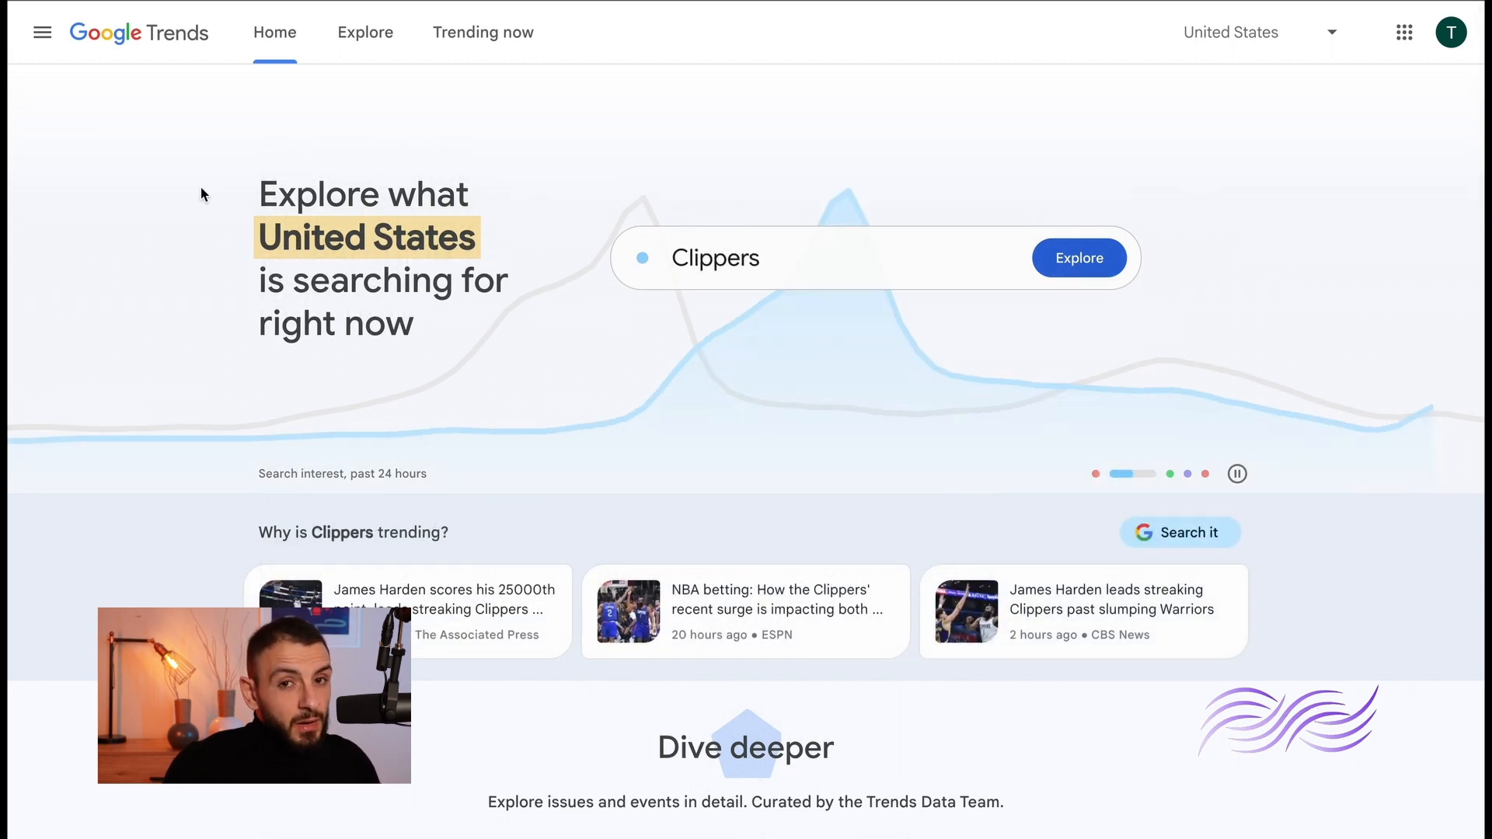
{"action": "left_click", "coordinate": [42, 31]}
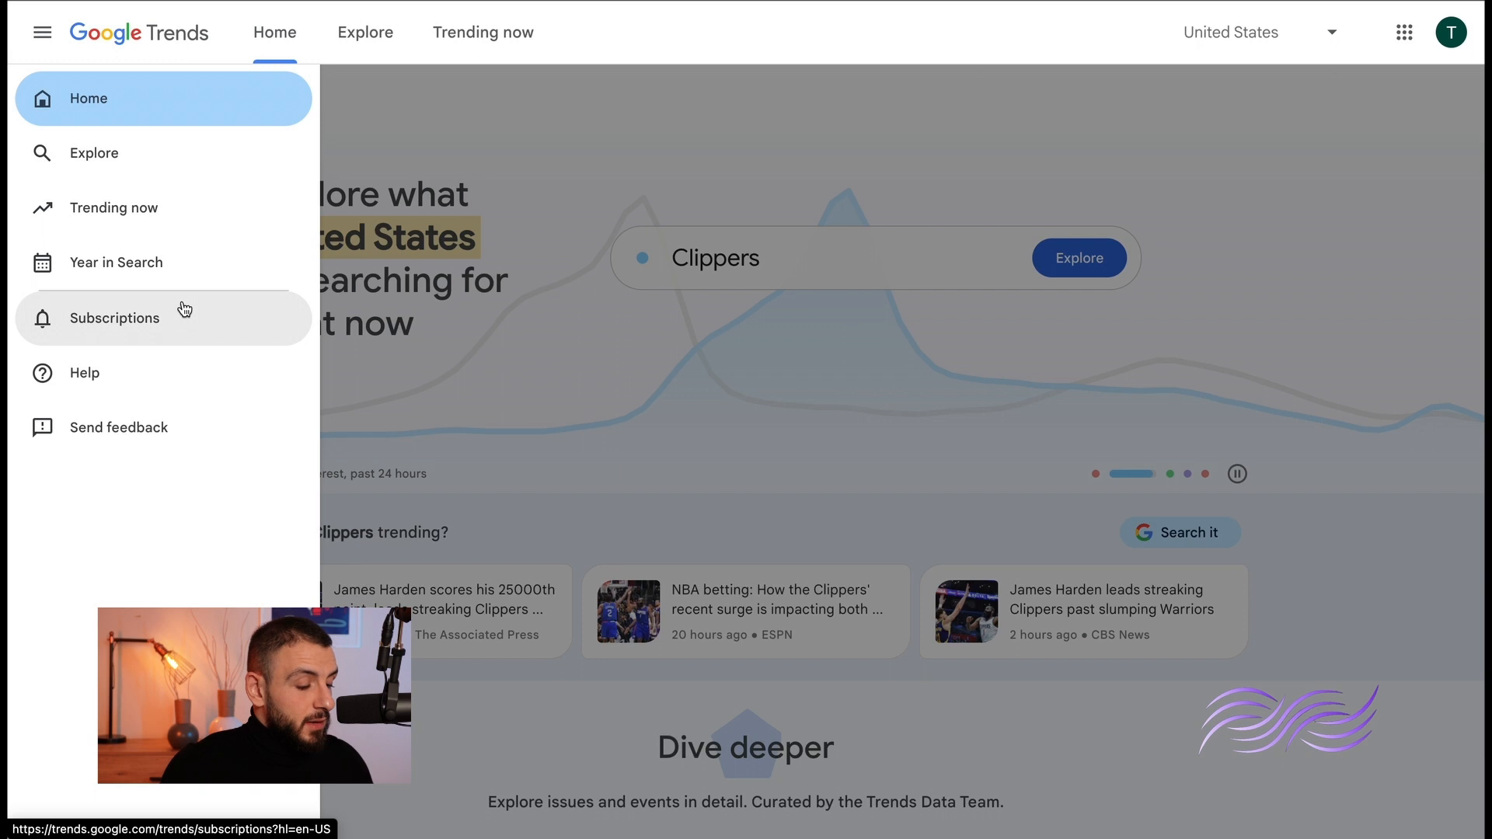
- Add a topic subscription on the Subscriptions page with football as the search term
{"action": "left_click", "coordinate": [115, 318]}
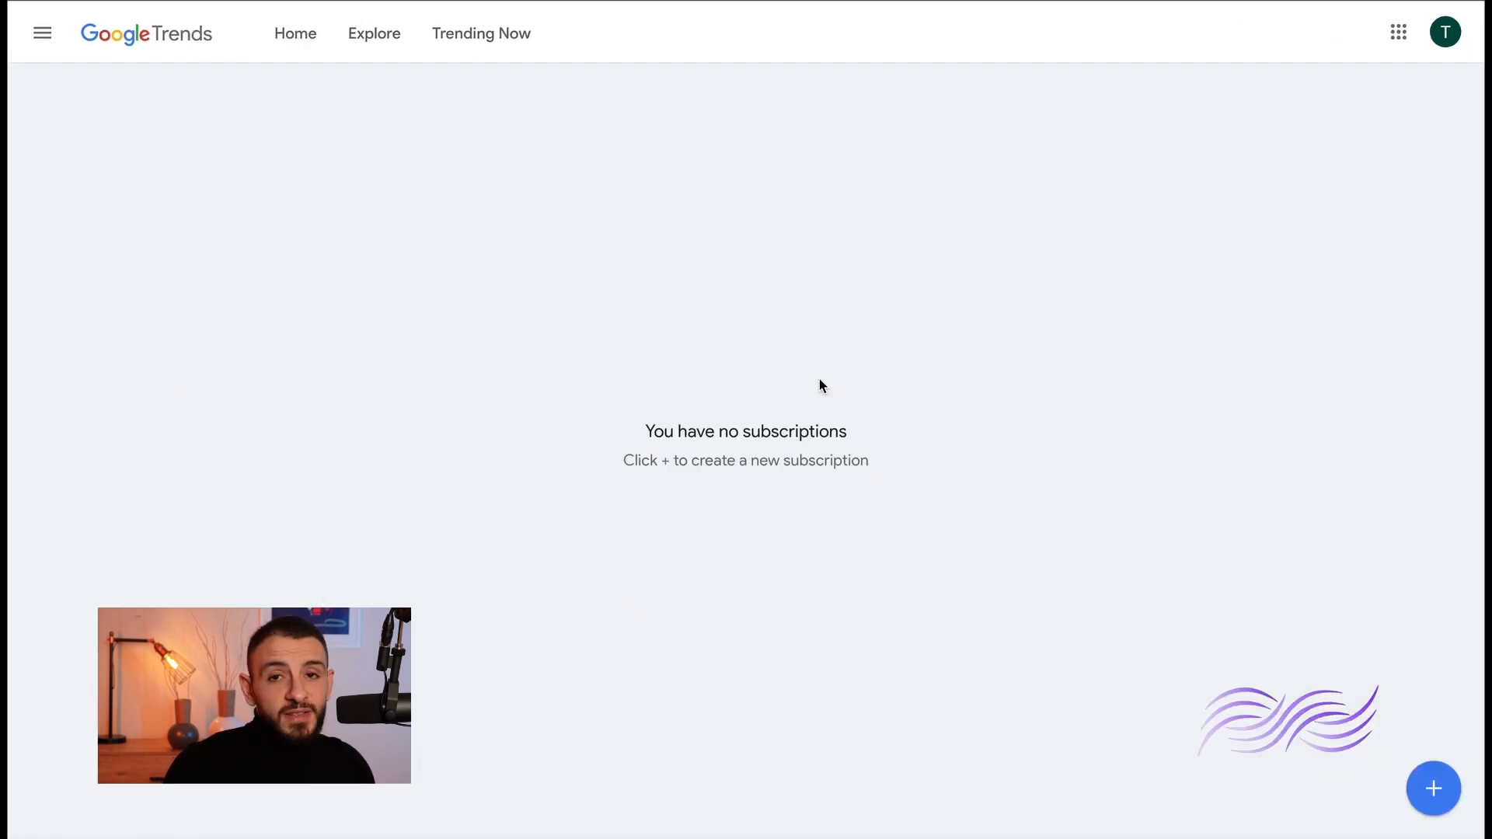
{"action": "left_click", "coordinate": [1432, 787]}
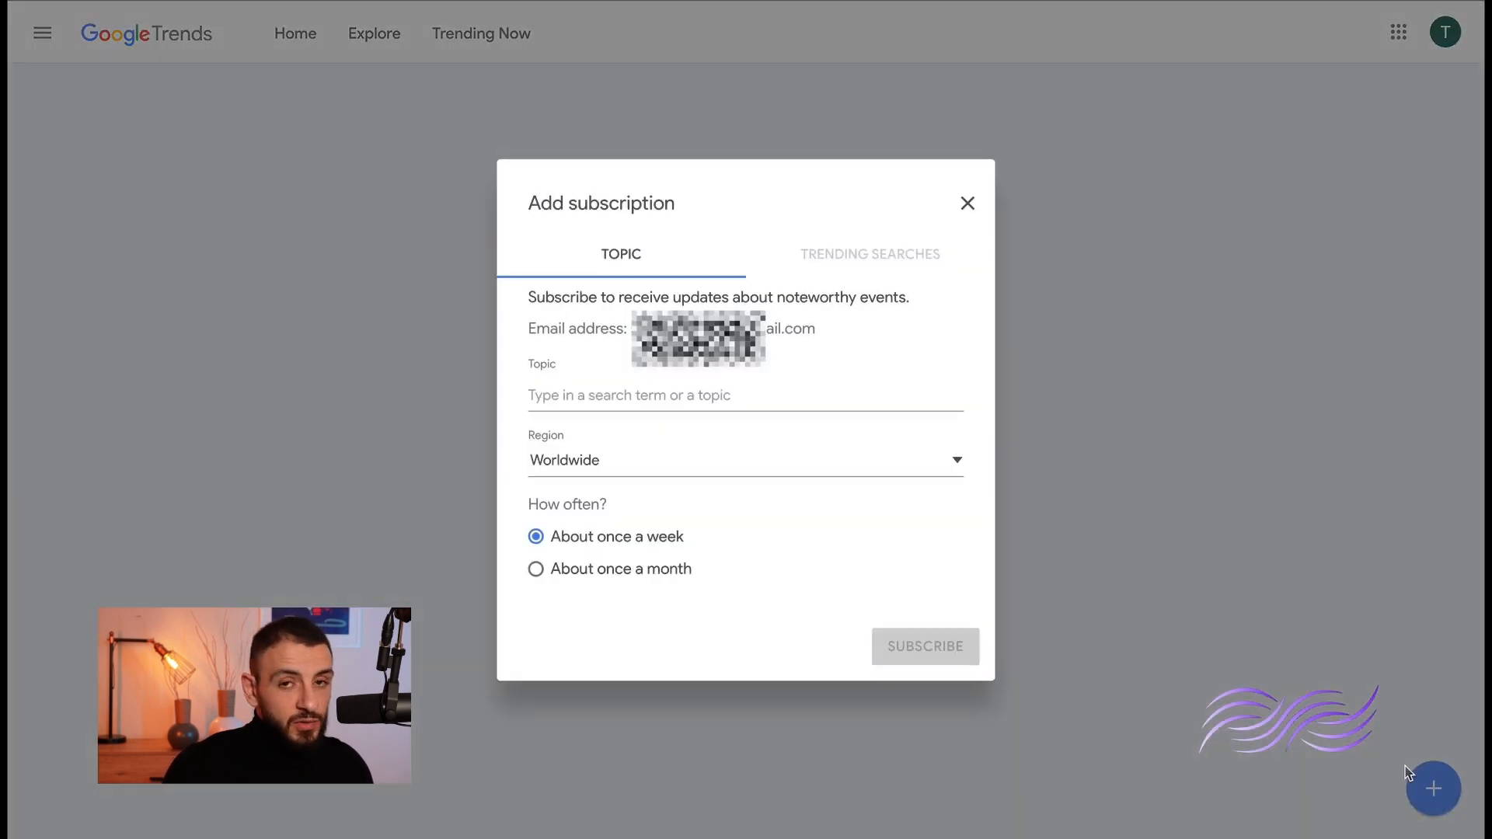
{"action": "mouse_move", "coordinate": [741, 491]}
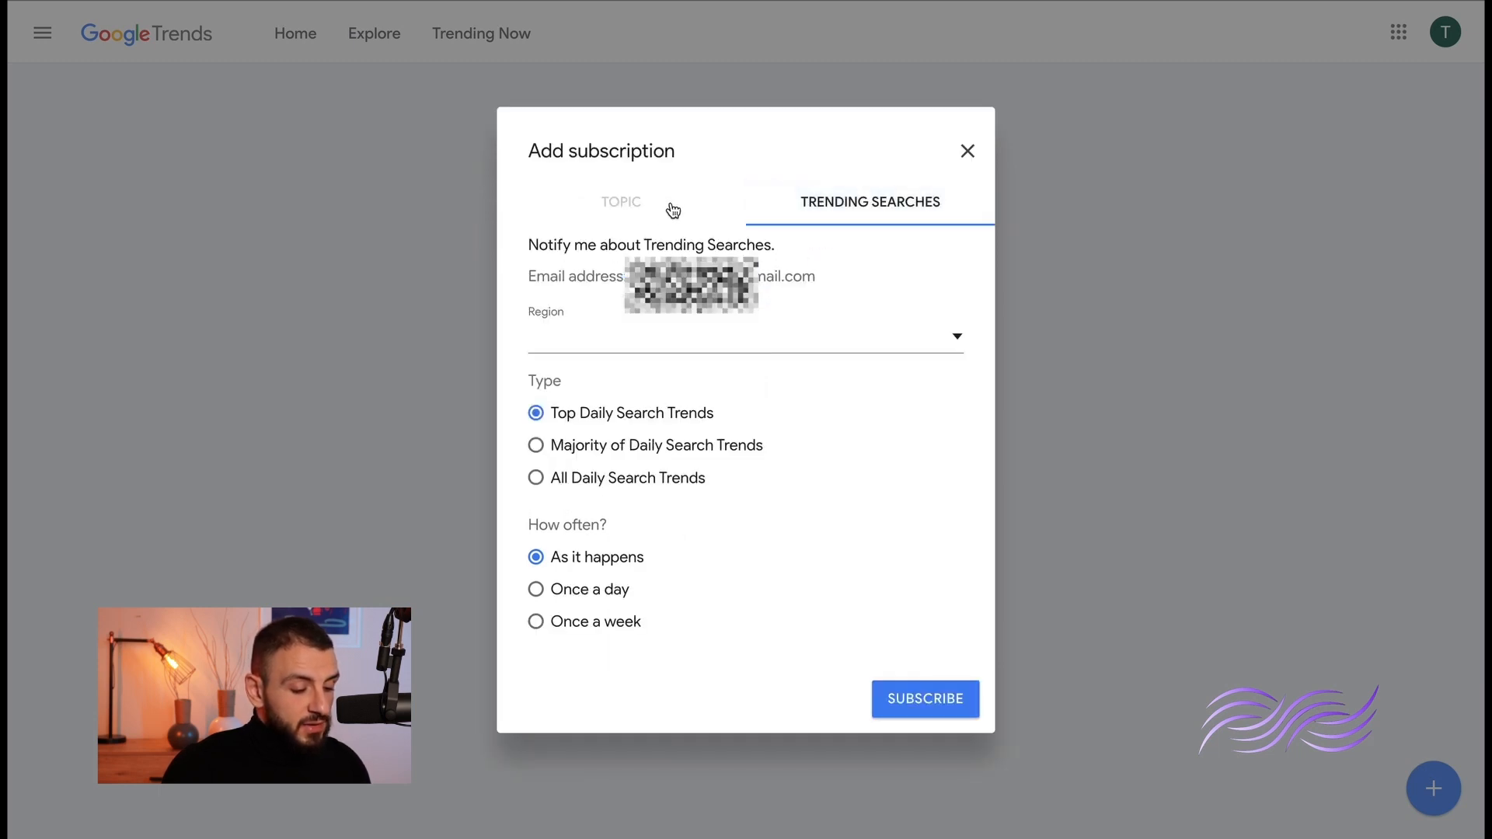
{"action": "left_click", "coordinate": [620, 202]}
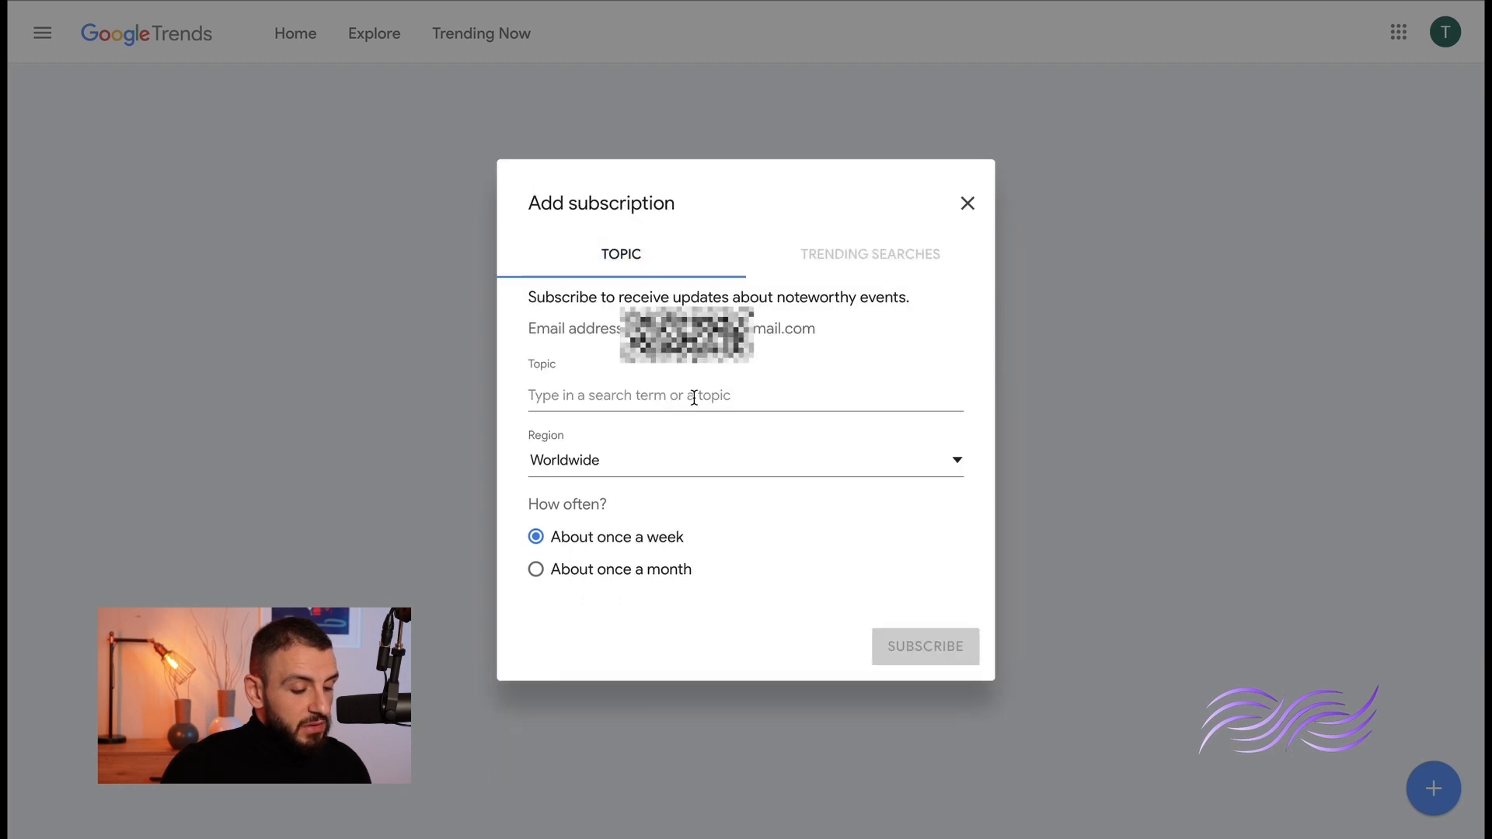
{"action": "left_click", "coordinate": [745, 395]}
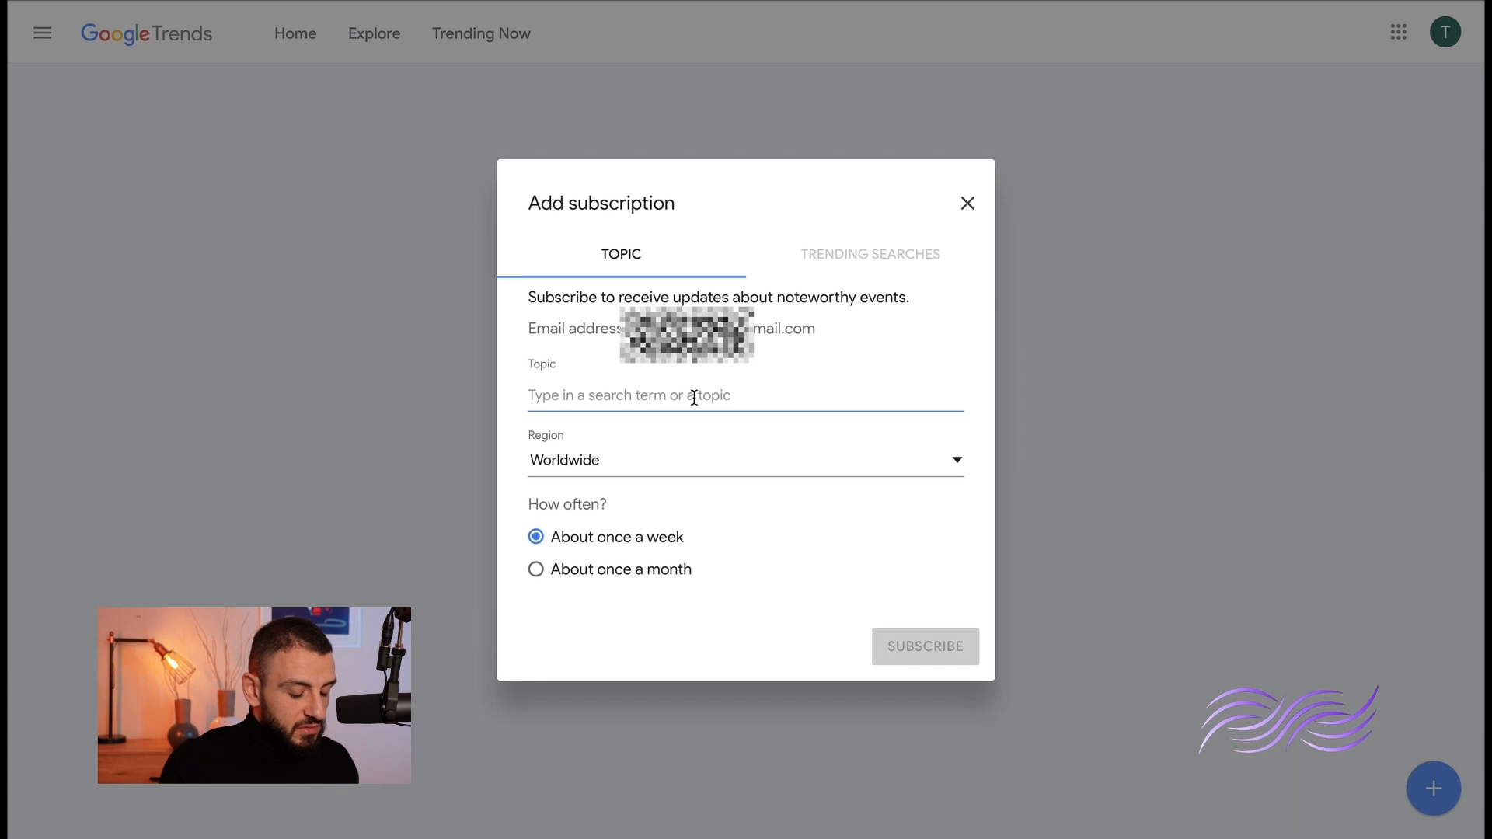
{"action": "type", "text": "football"}
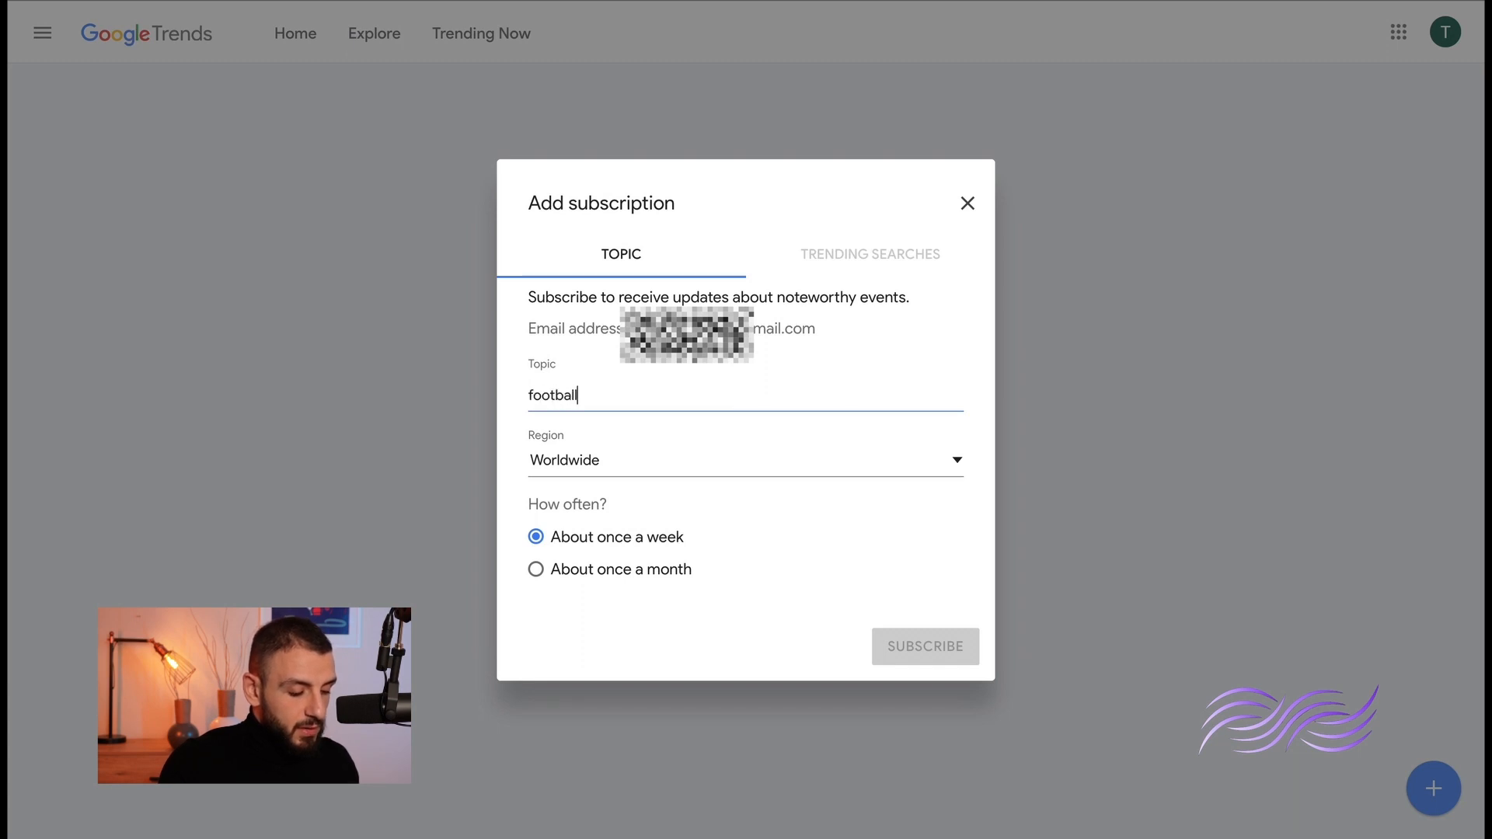
{"action": "left_click", "coordinate": [593, 395]}
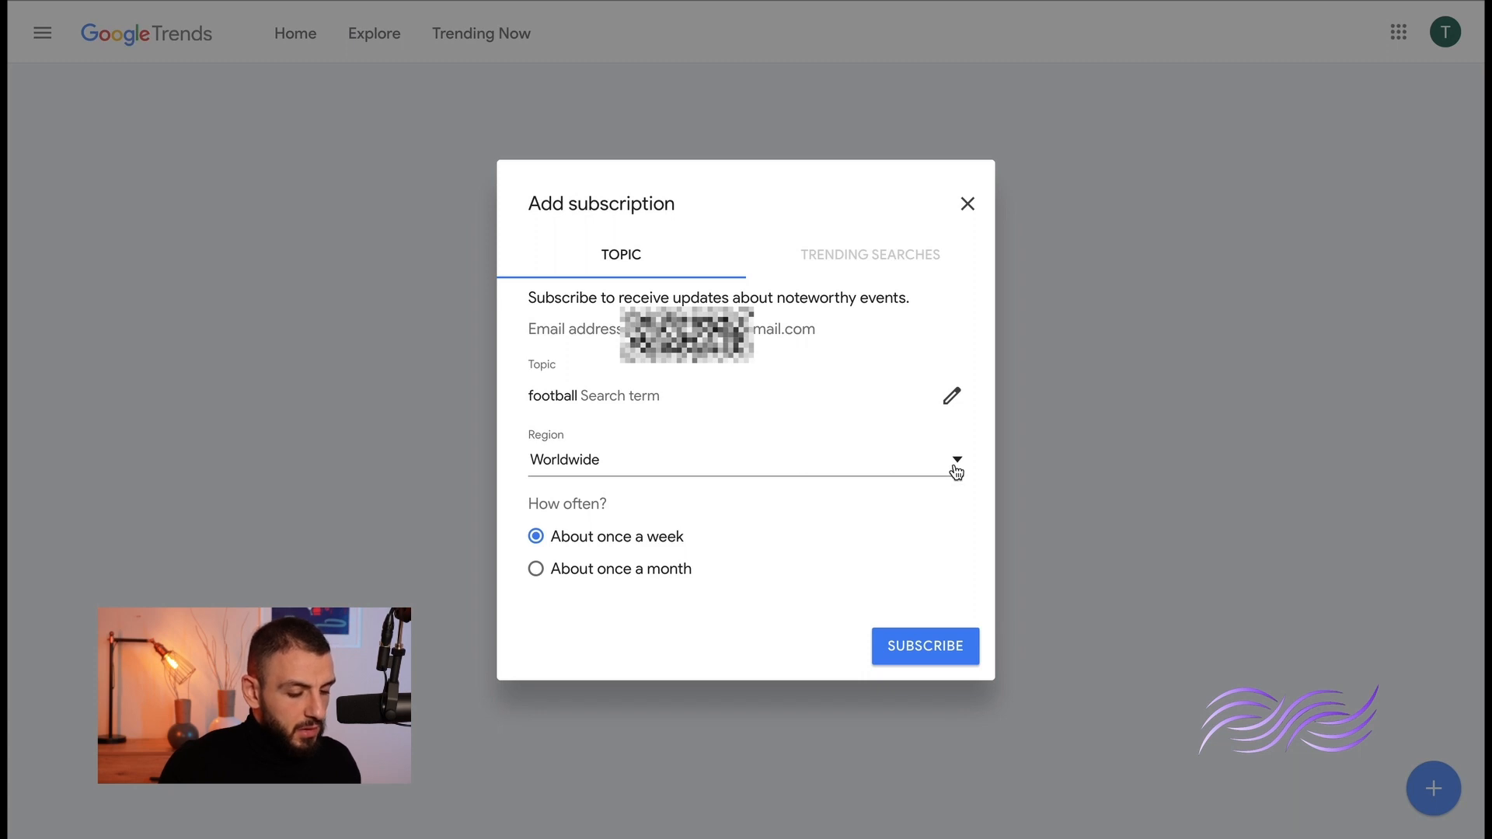
{"action": "left_click", "coordinate": [955, 459]}
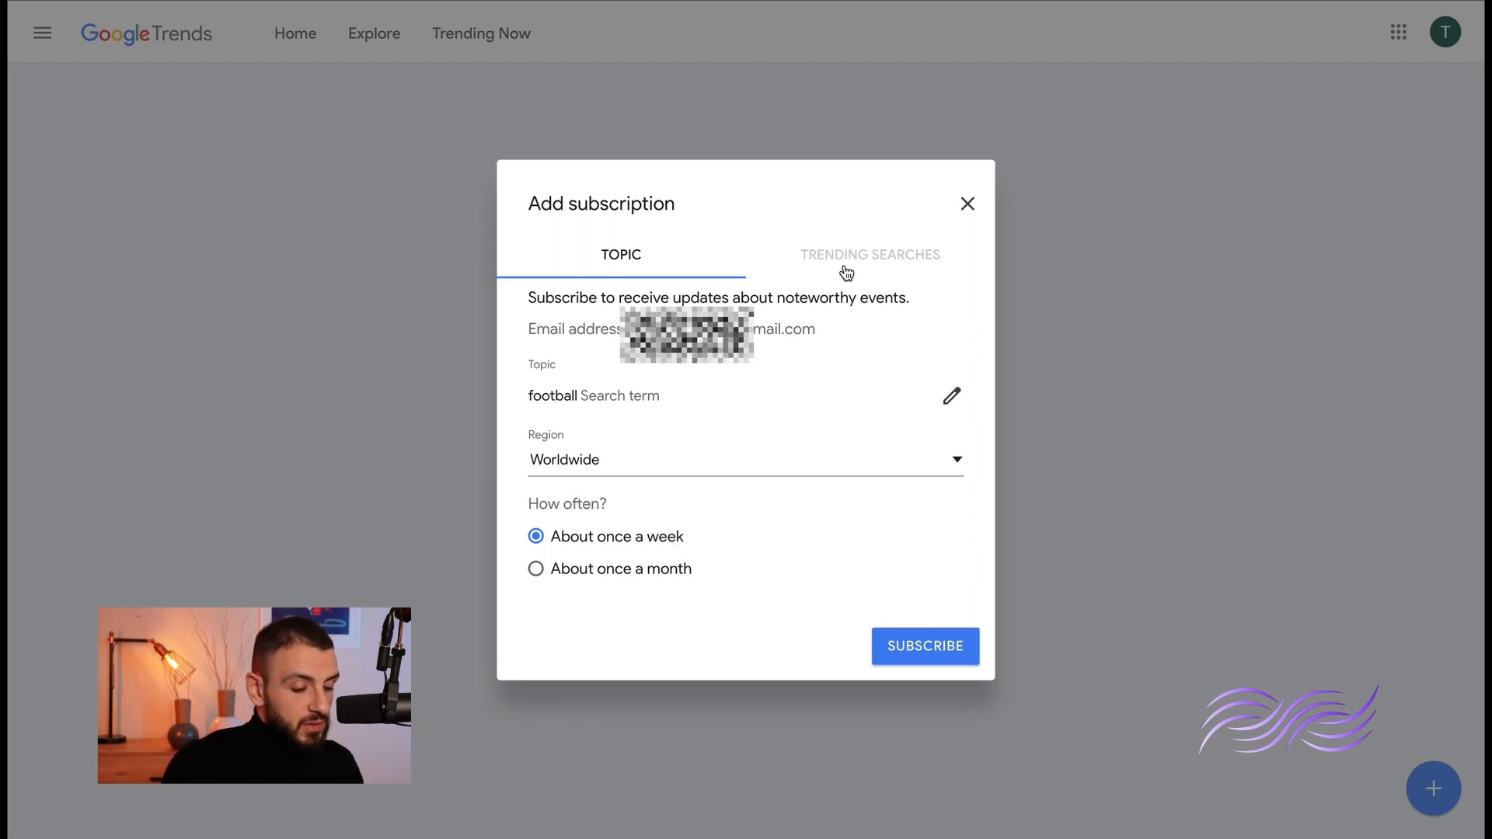
- Review the Trending Searches subscription options, then close the dialog without subscribing
{"action": "left_click", "coordinate": [869, 254]}
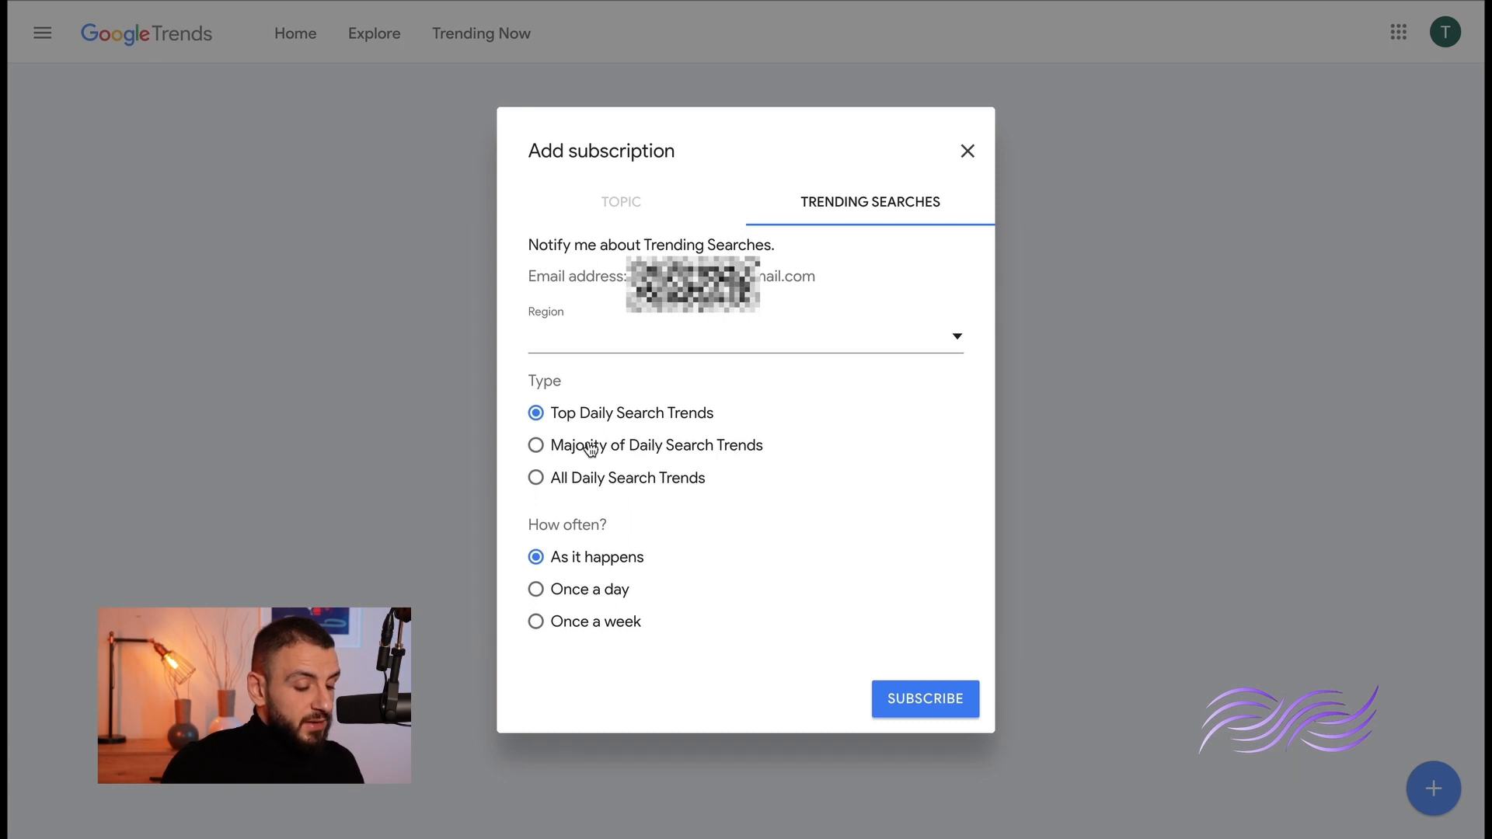
{"action": "mouse_move", "coordinate": [581, 462]}
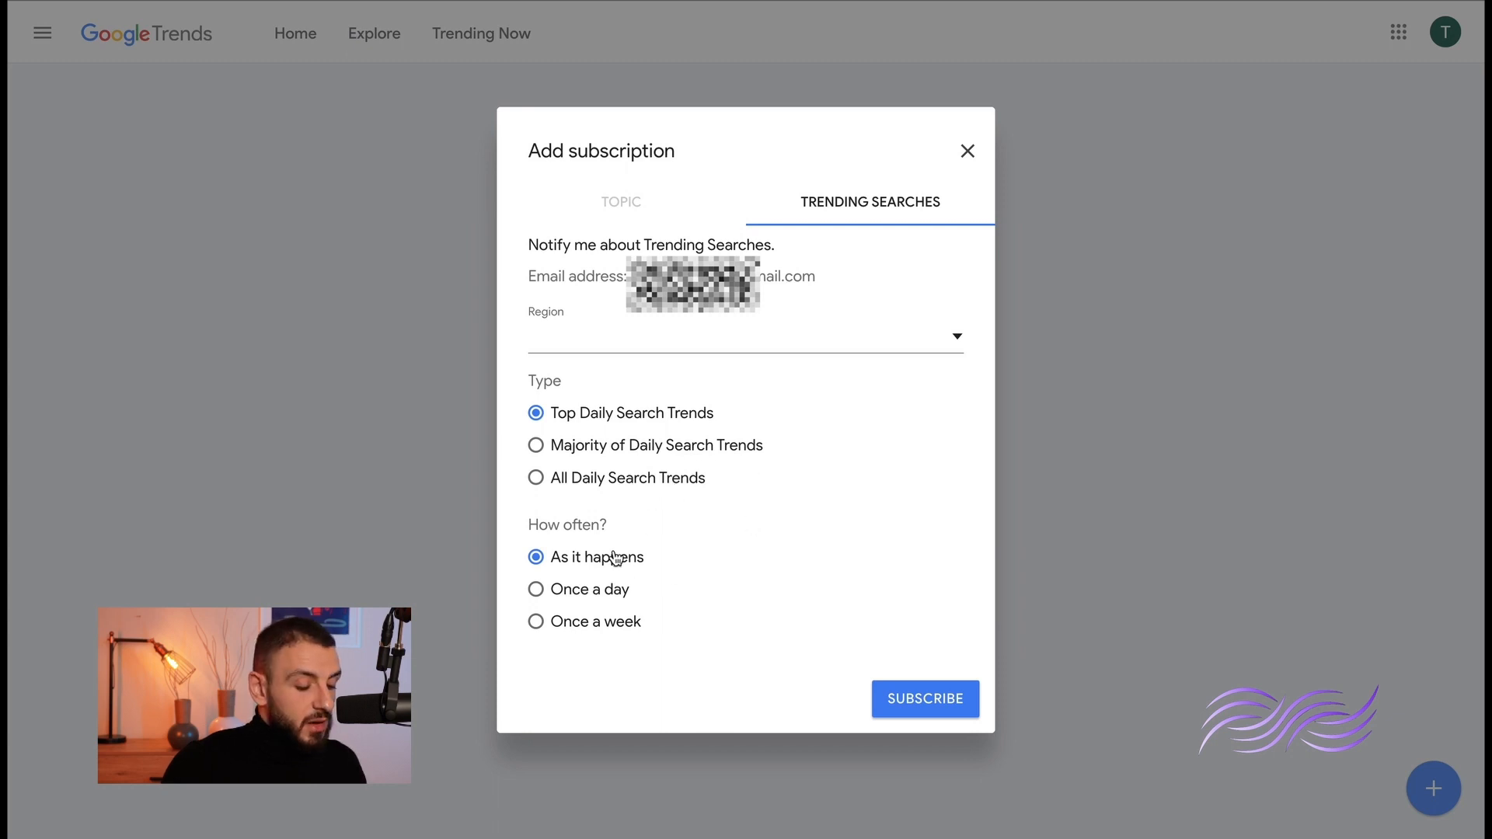
{"action": "mouse_move", "coordinate": [656, 545]}
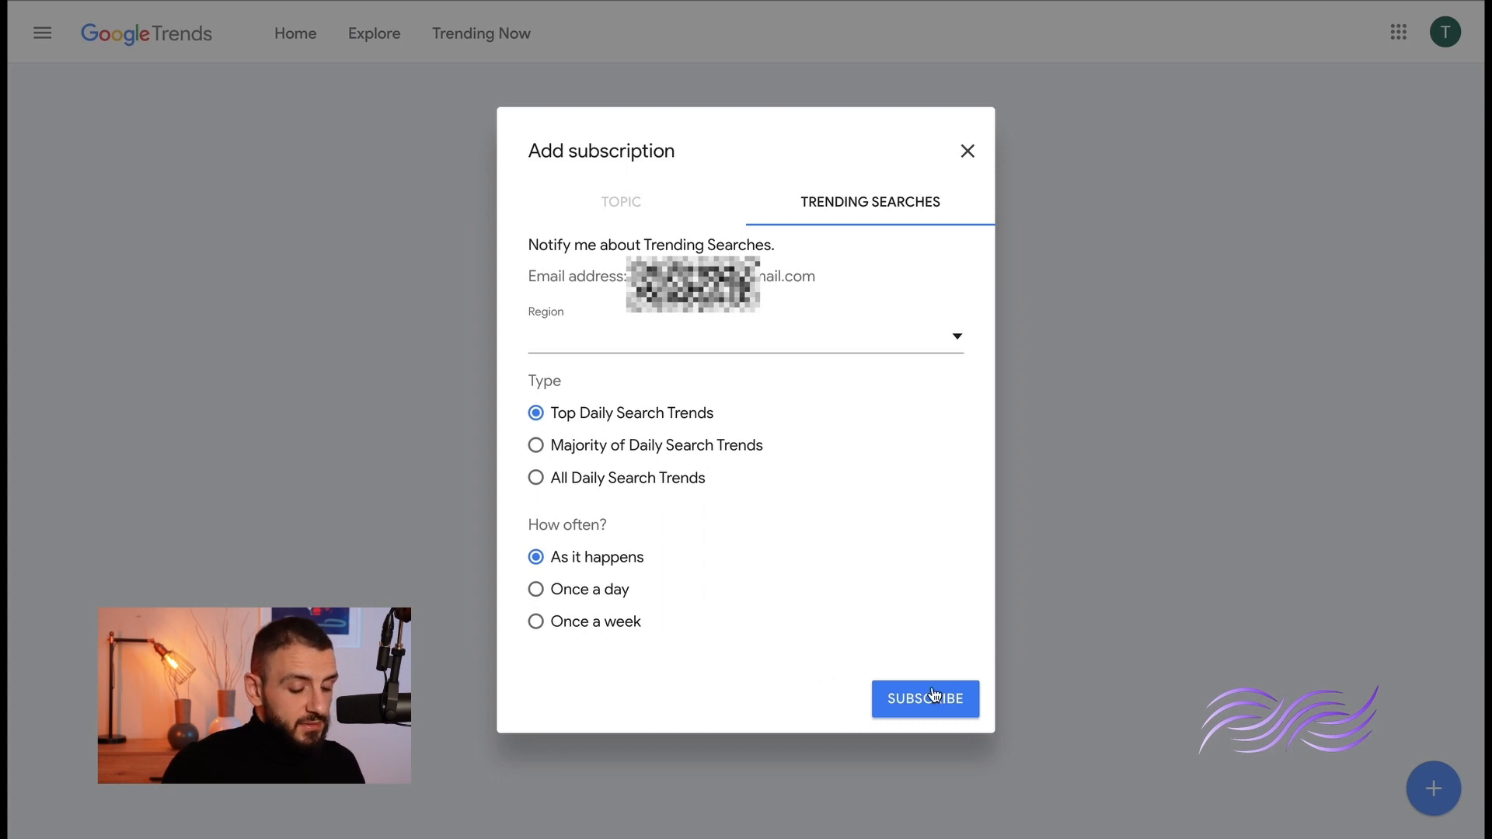
{"action": "mouse_move", "coordinate": [969, 162]}
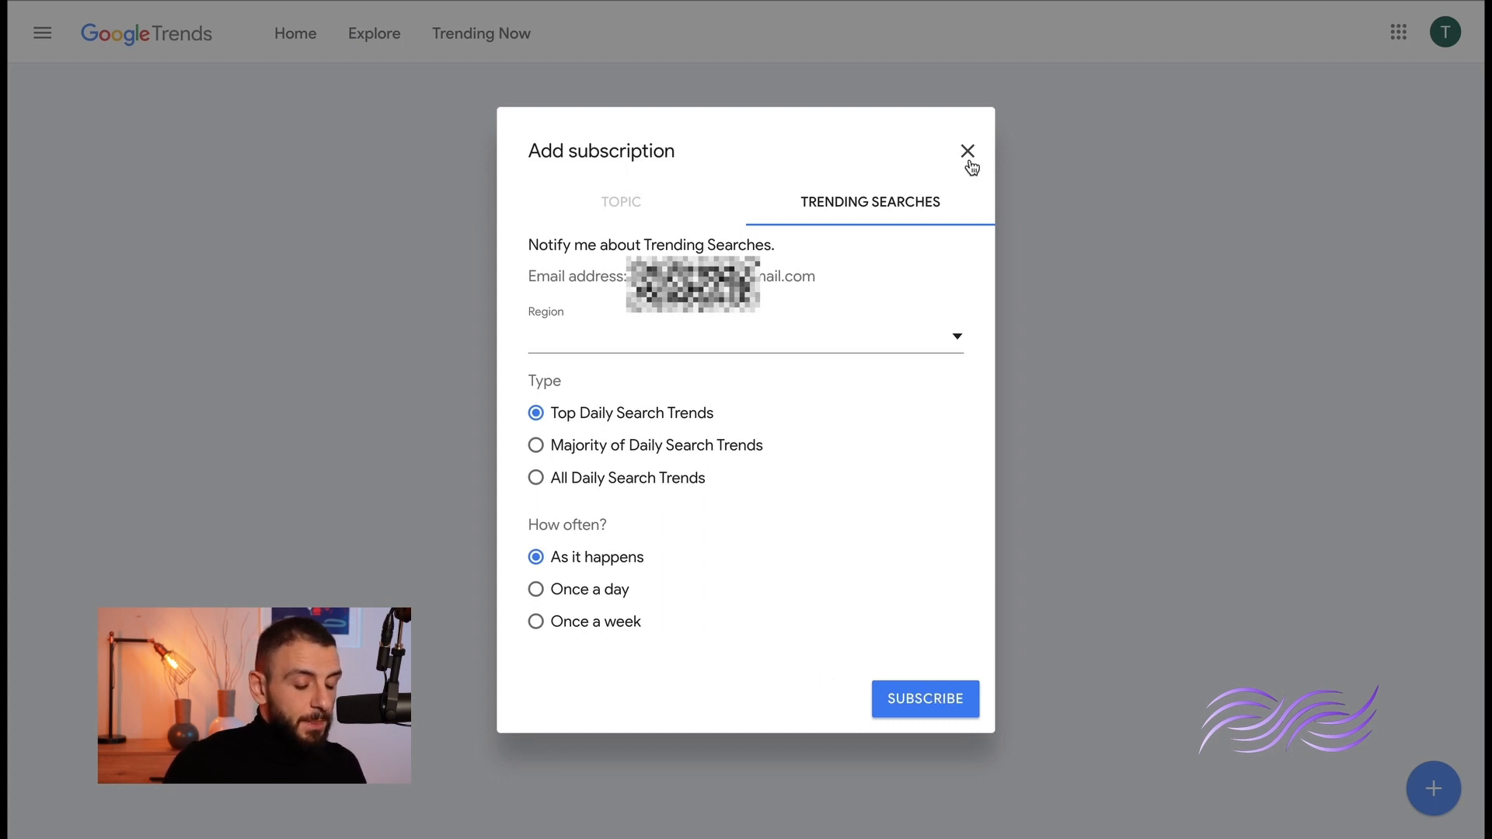
{"action": "left_click", "coordinate": [967, 150]}
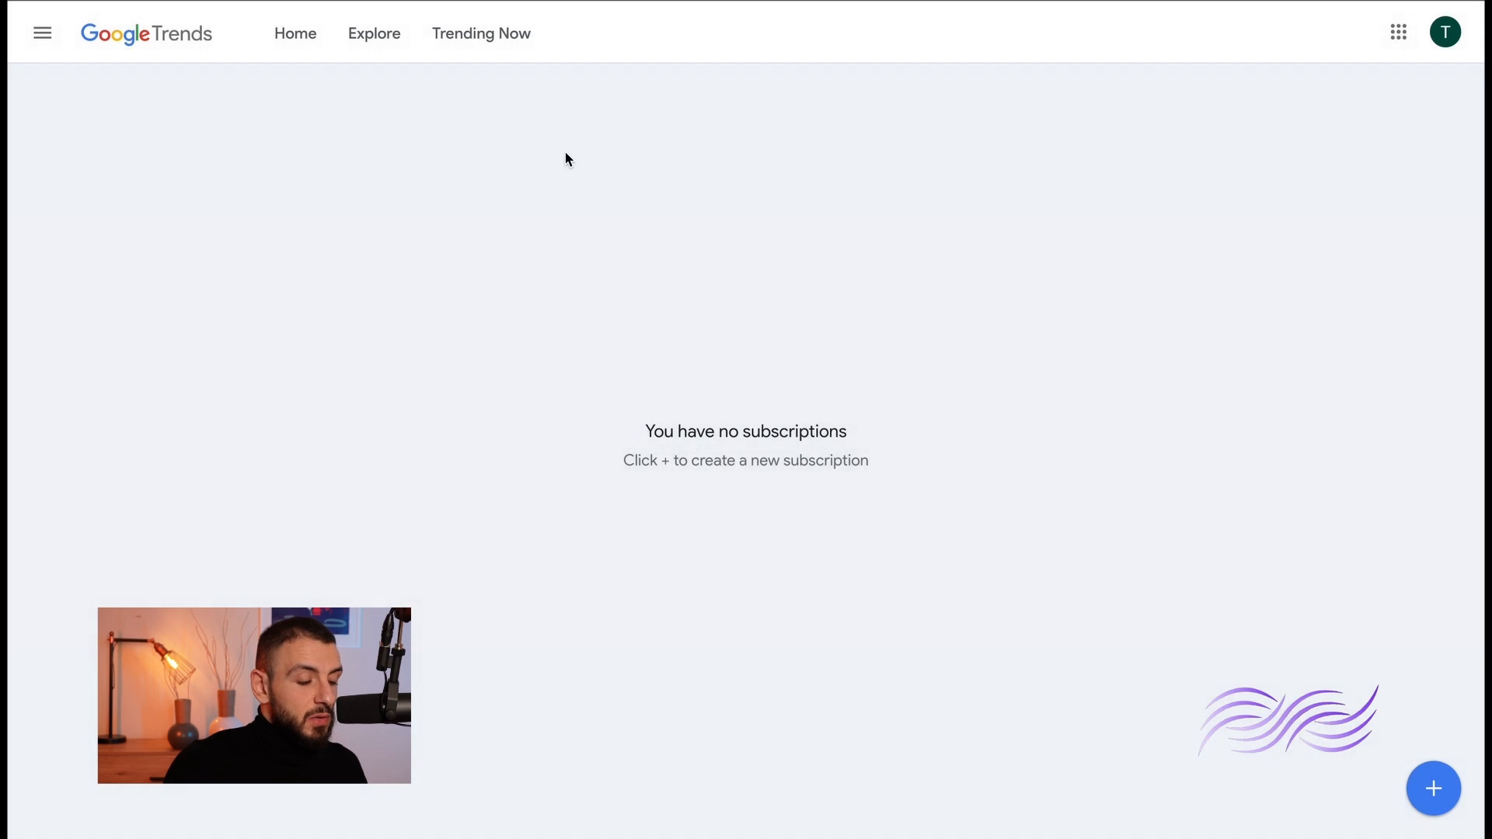
{"action": "mouse_move", "coordinate": [428, 180]}
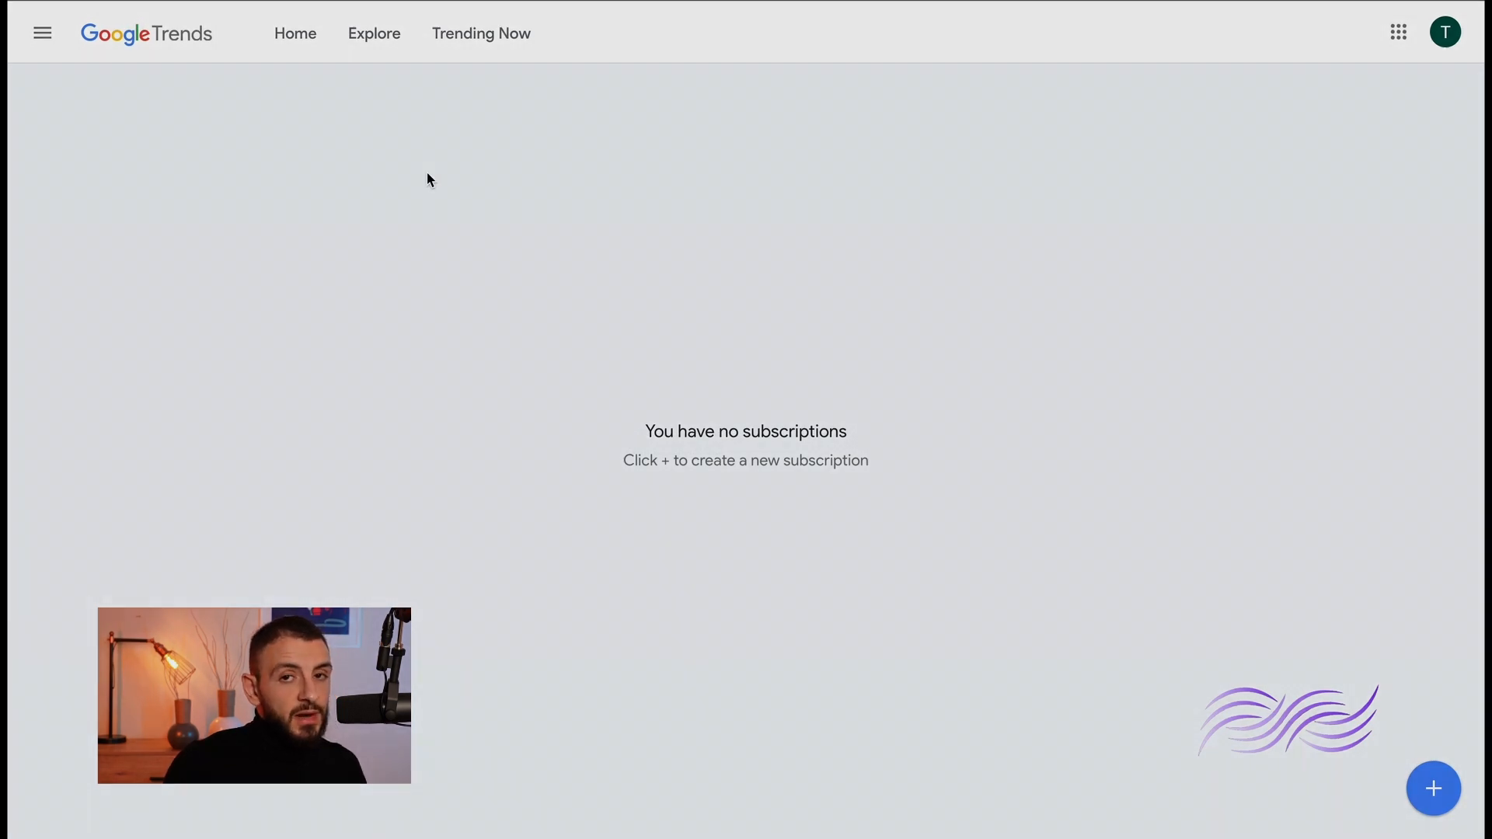